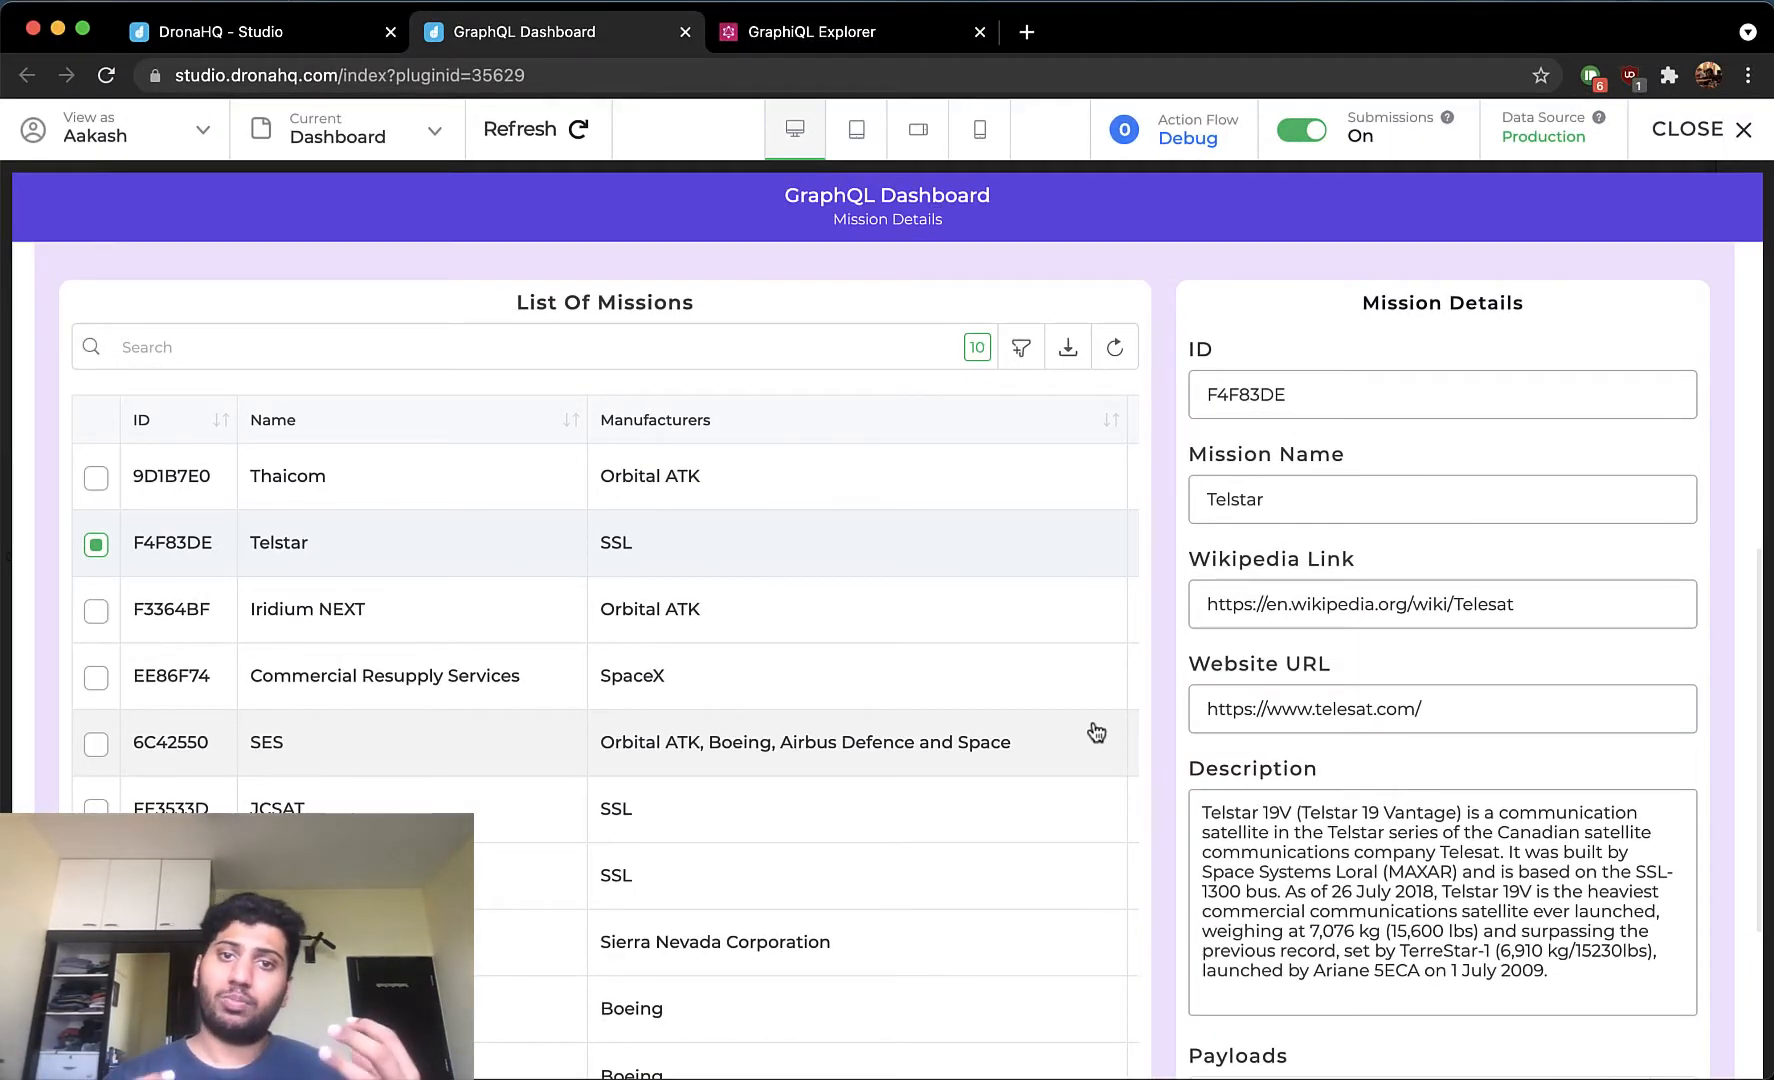
{"action": "mouse_move", "coordinate": [1002, 412]}
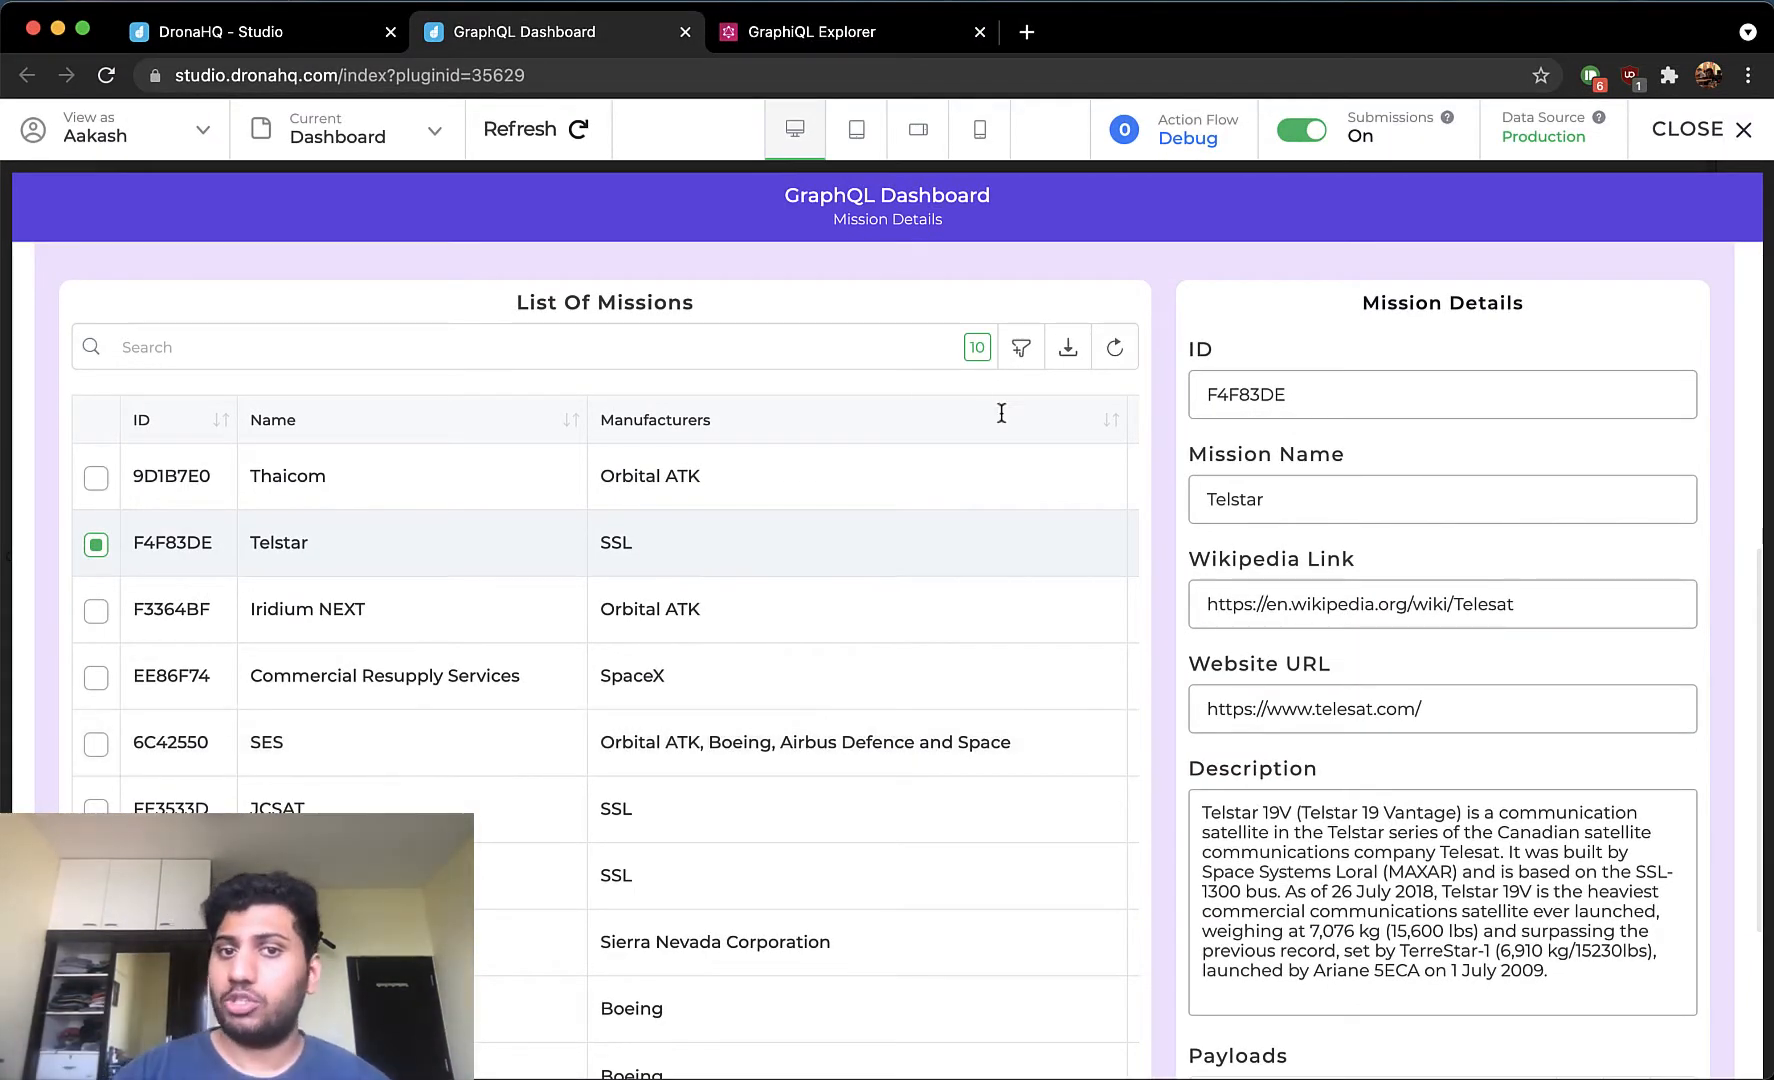
- Switch from the dashboard preview to the GraphiQL Explorer
{"action": "left_click", "coordinate": [836, 30]}
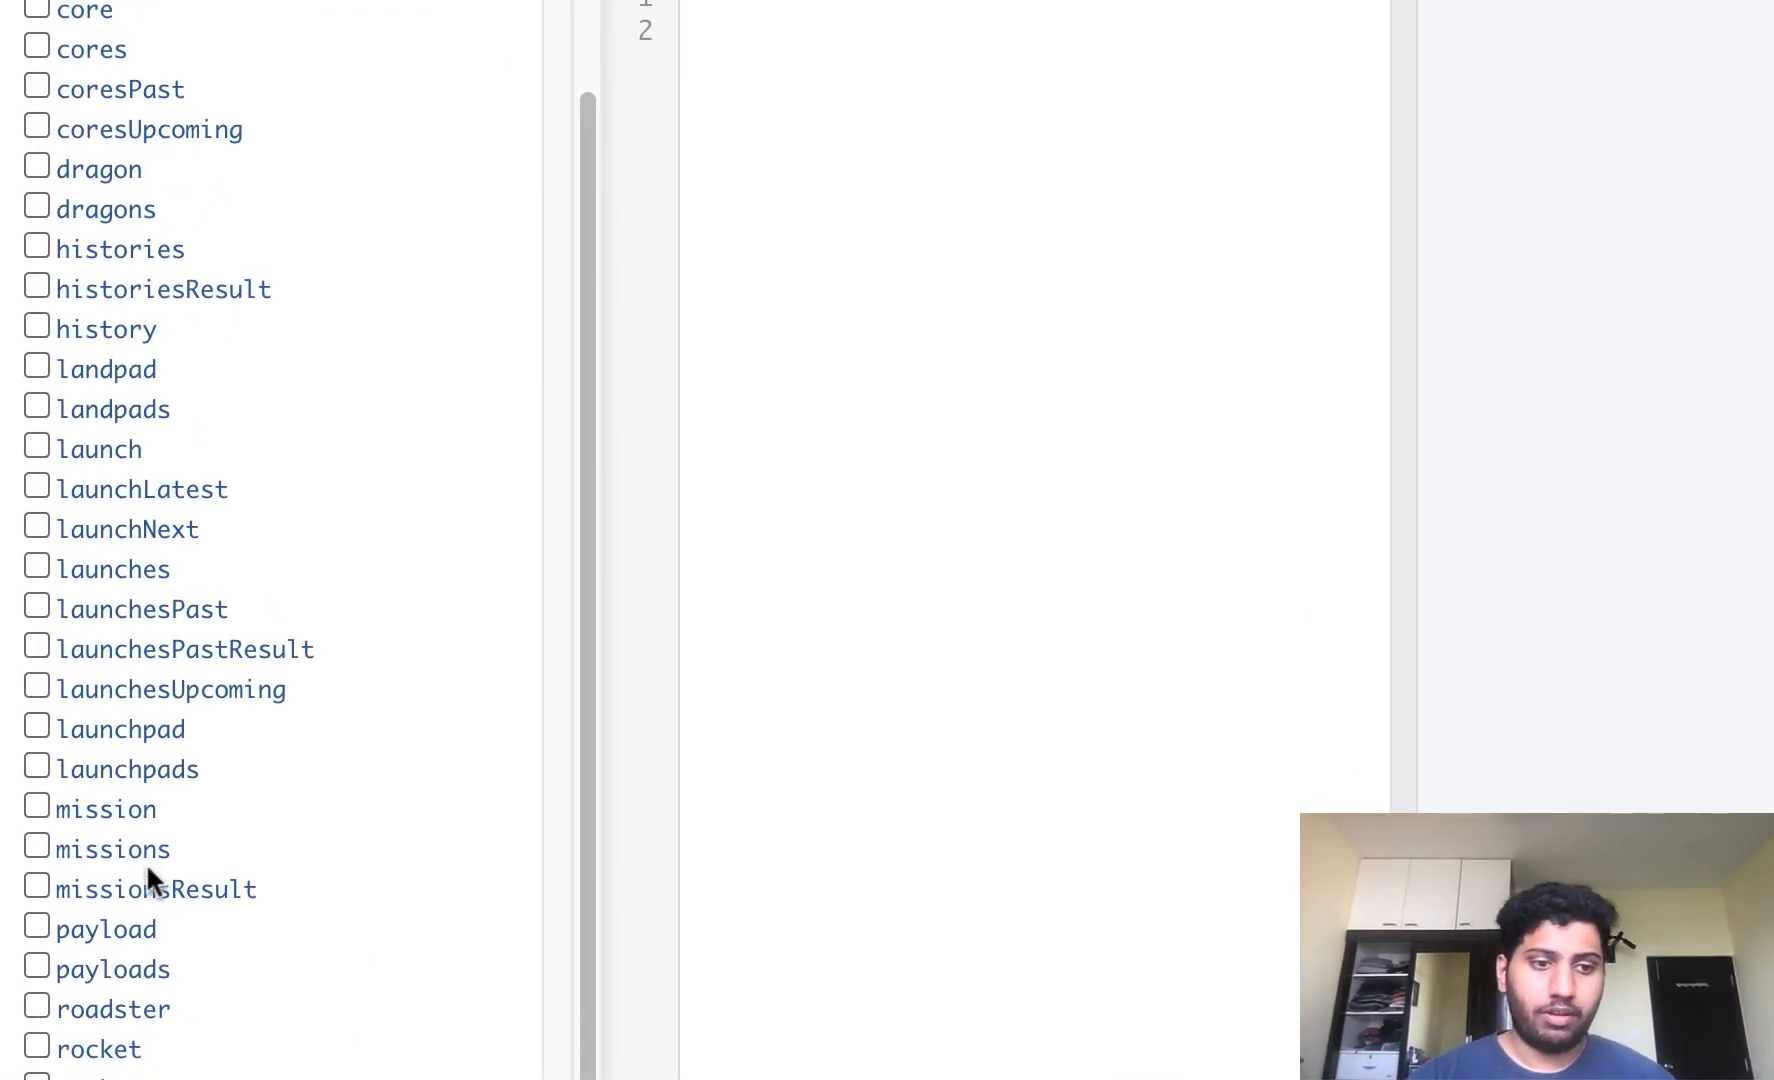
- Add the missions and payloads fields to the GraphiQL query
{"action": "left_click", "coordinate": [36, 848]}
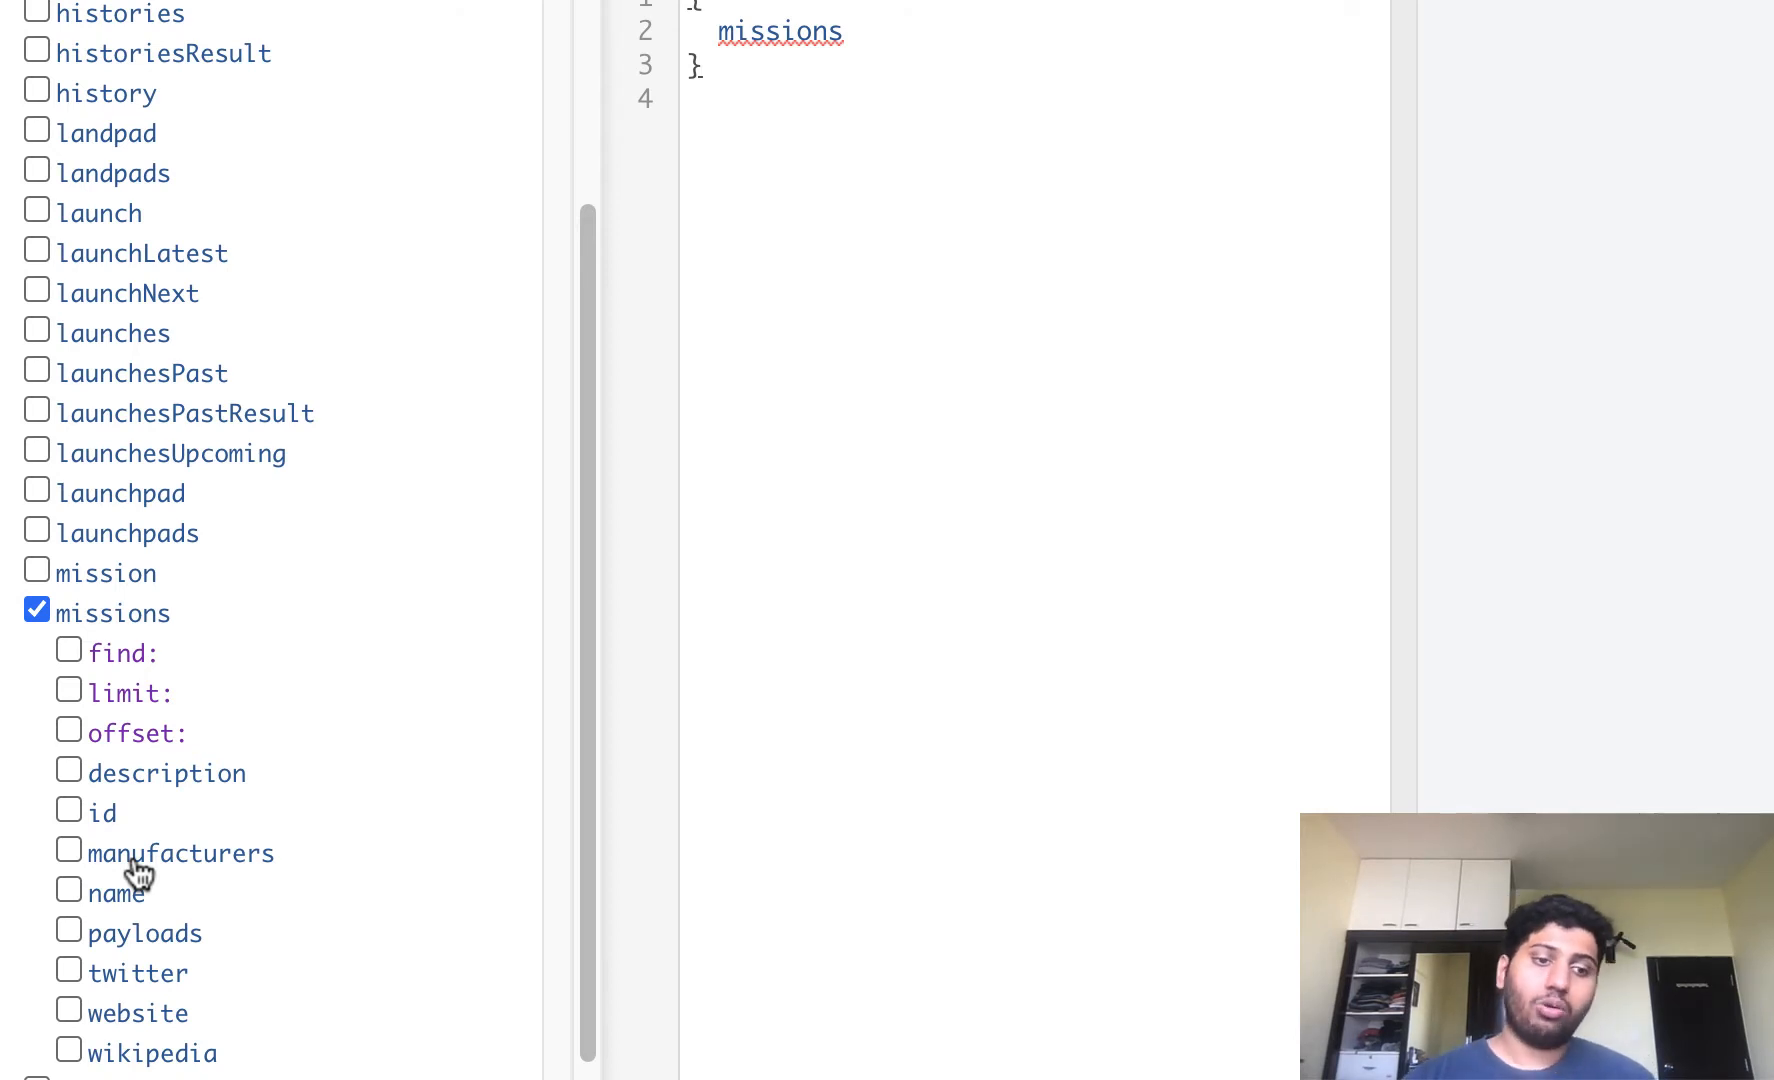
{"action": "left_click", "coordinate": [36, 886]}
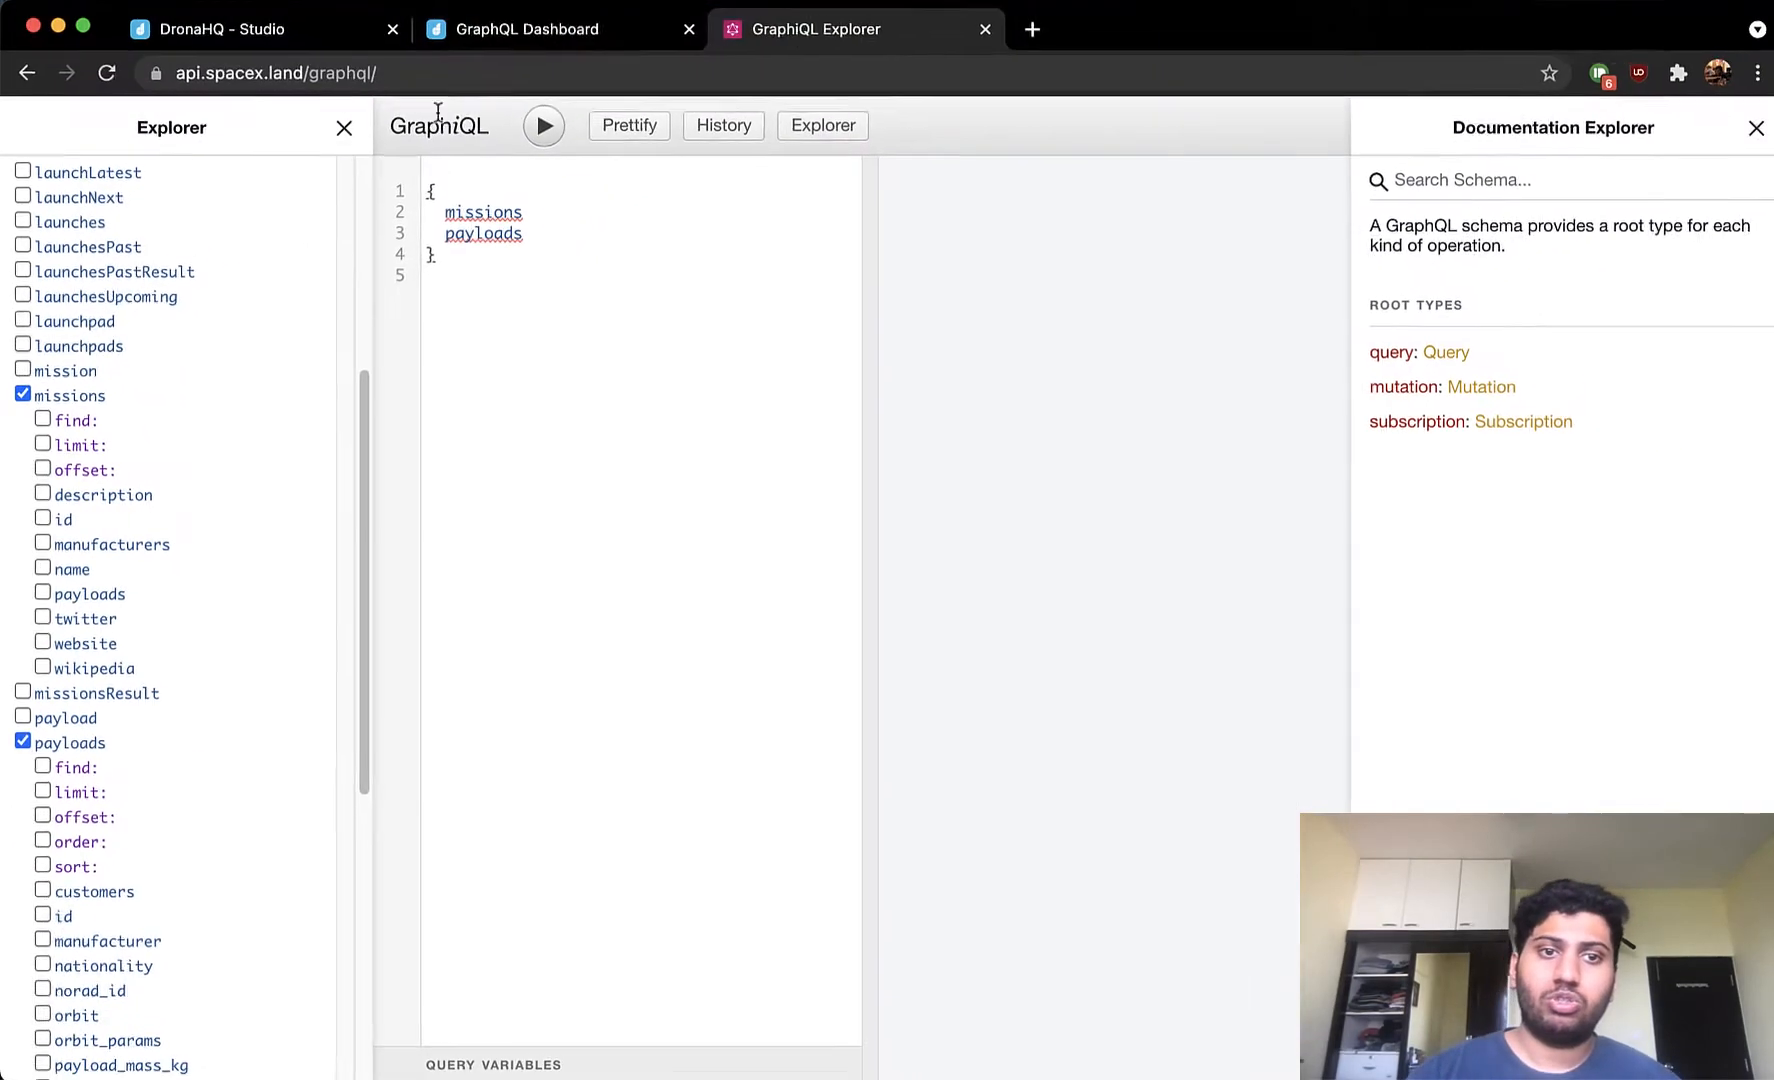
- Review Iridium NEXT details and payloads in the dashboard preview, then leave to the Apps home
{"action": "left_click", "coordinate": [546, 30]}
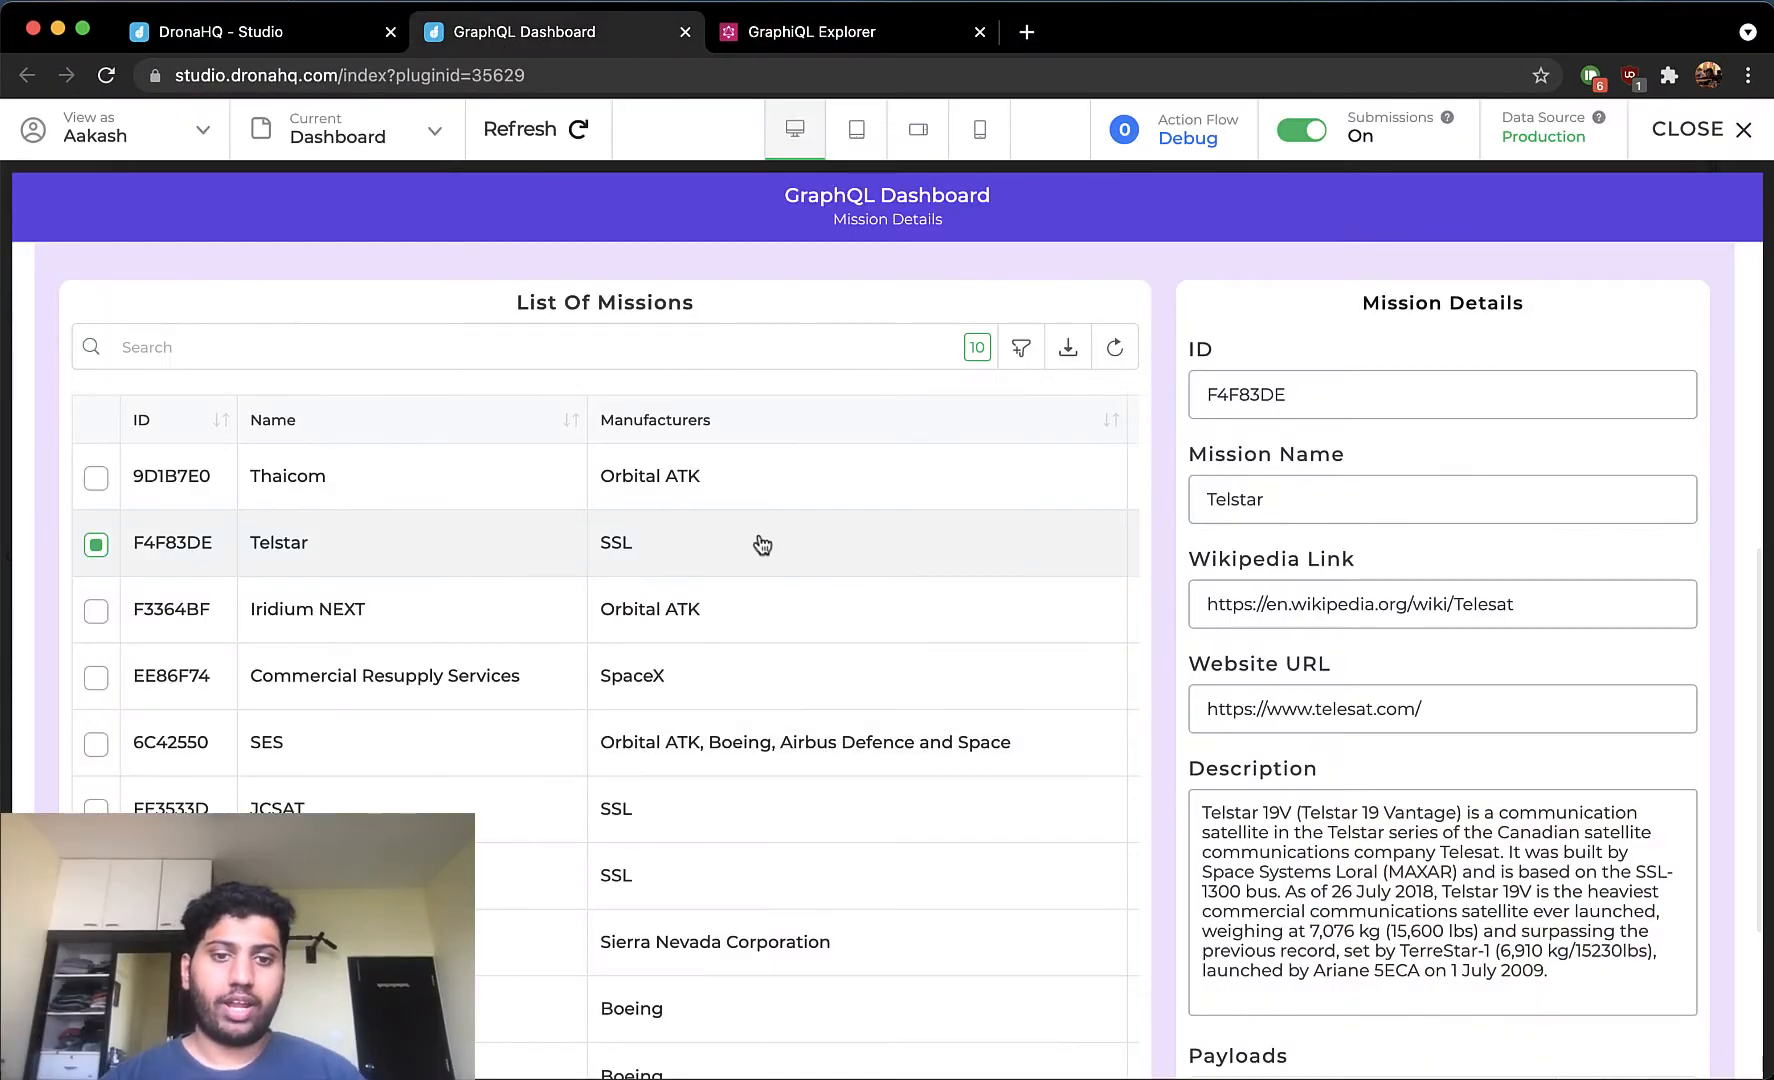
{"action": "scroll", "scroll_direction": "down", "scroll_amount": 3}
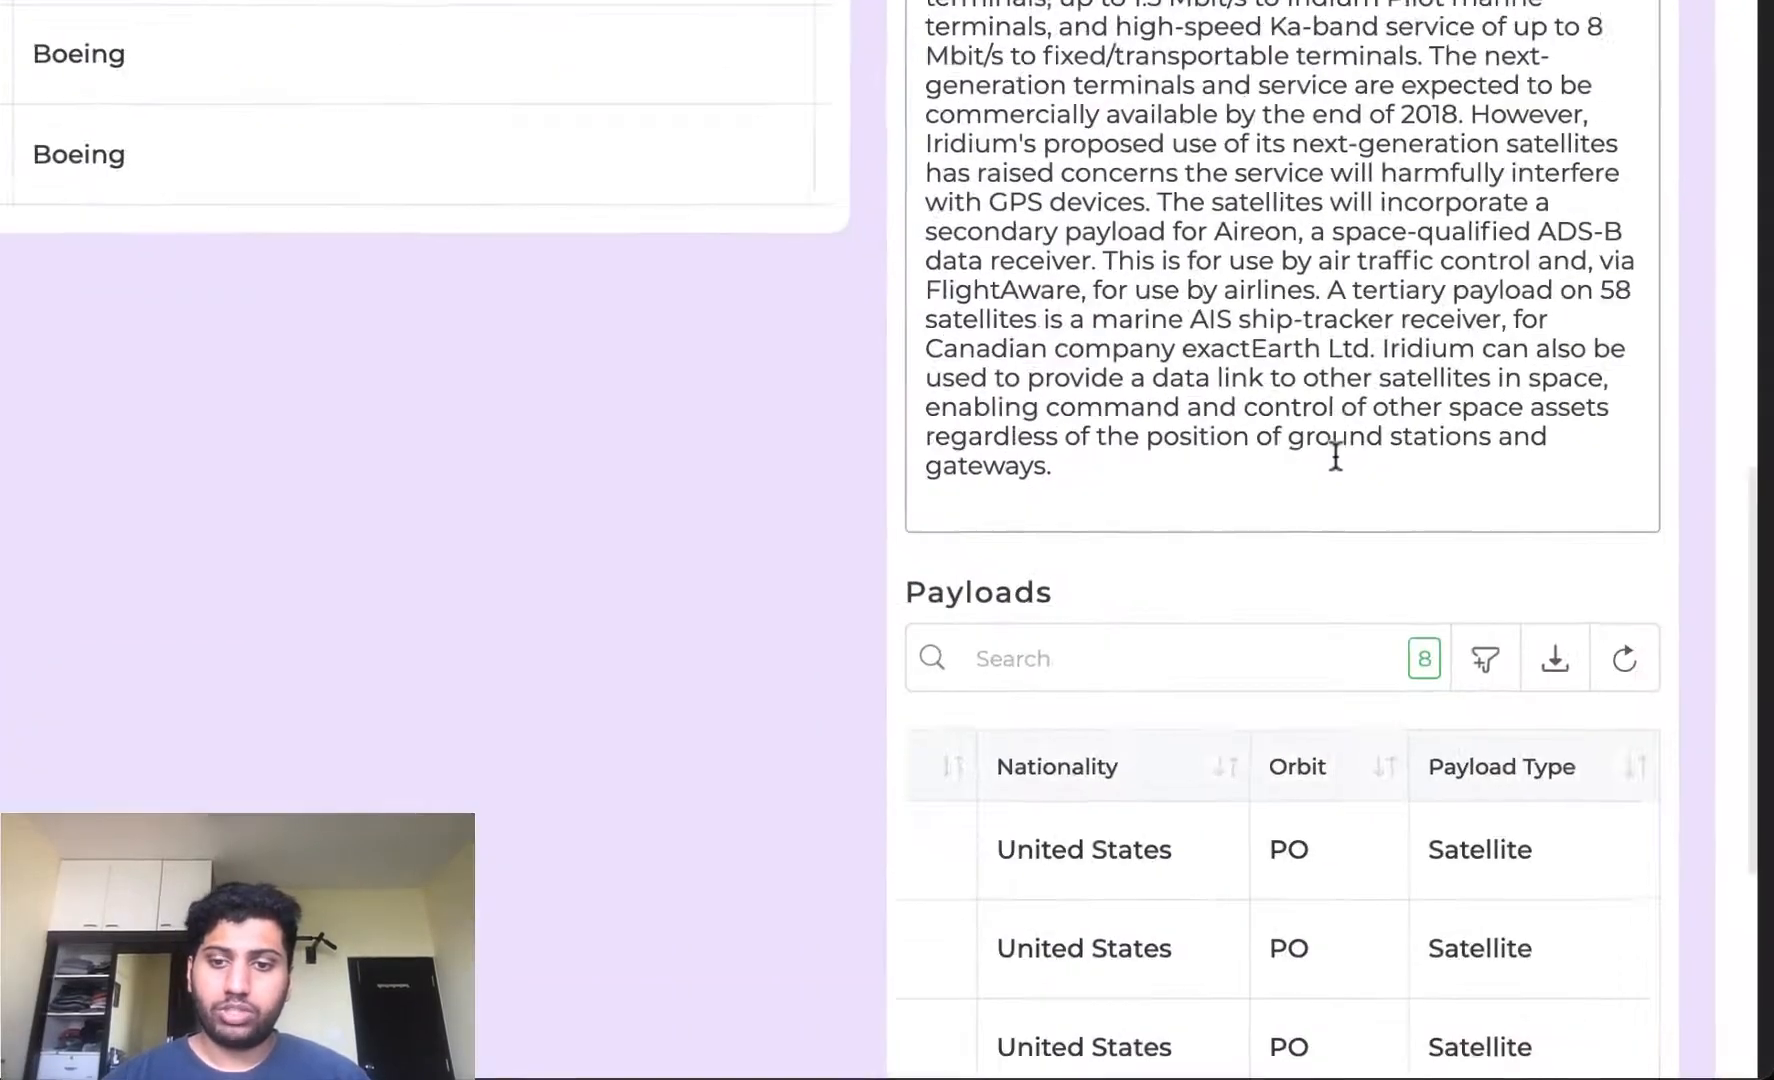
{"action": "scroll", "scroll_direction": "down", "scroll_amount": 3}
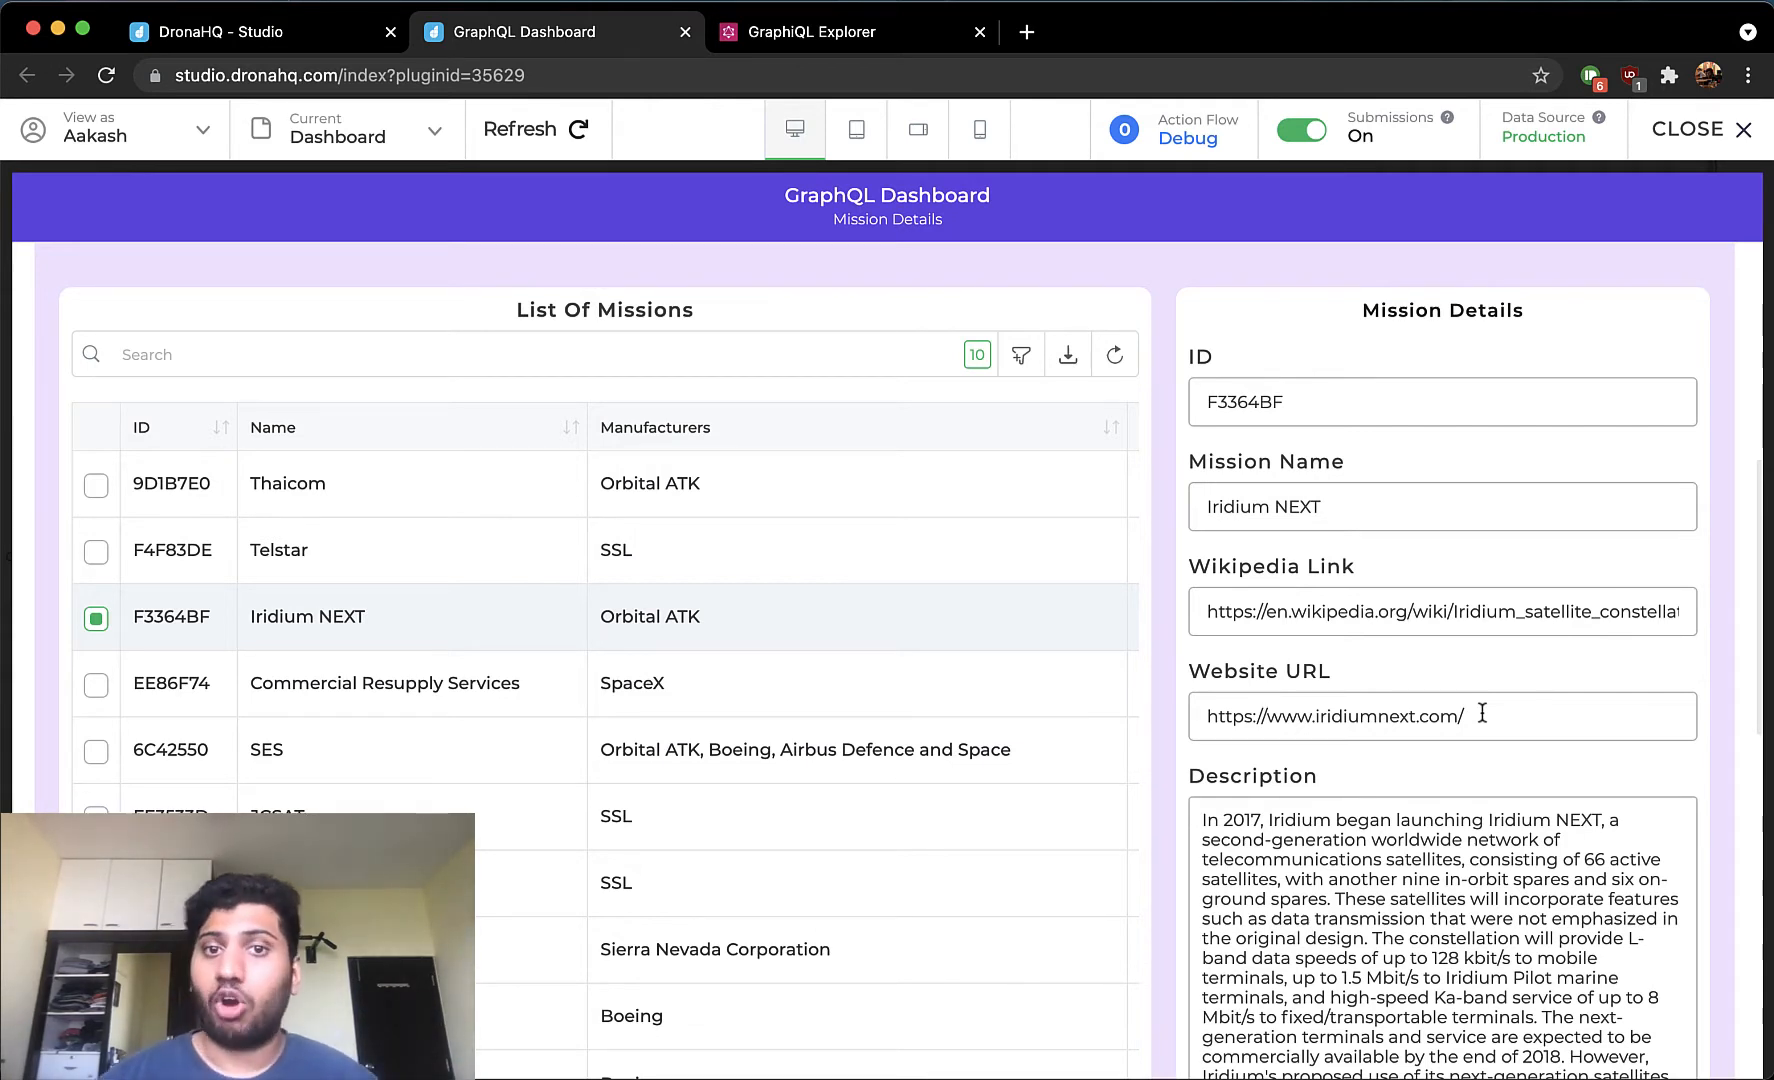
{"action": "mouse_move", "coordinate": [1628, 700]}
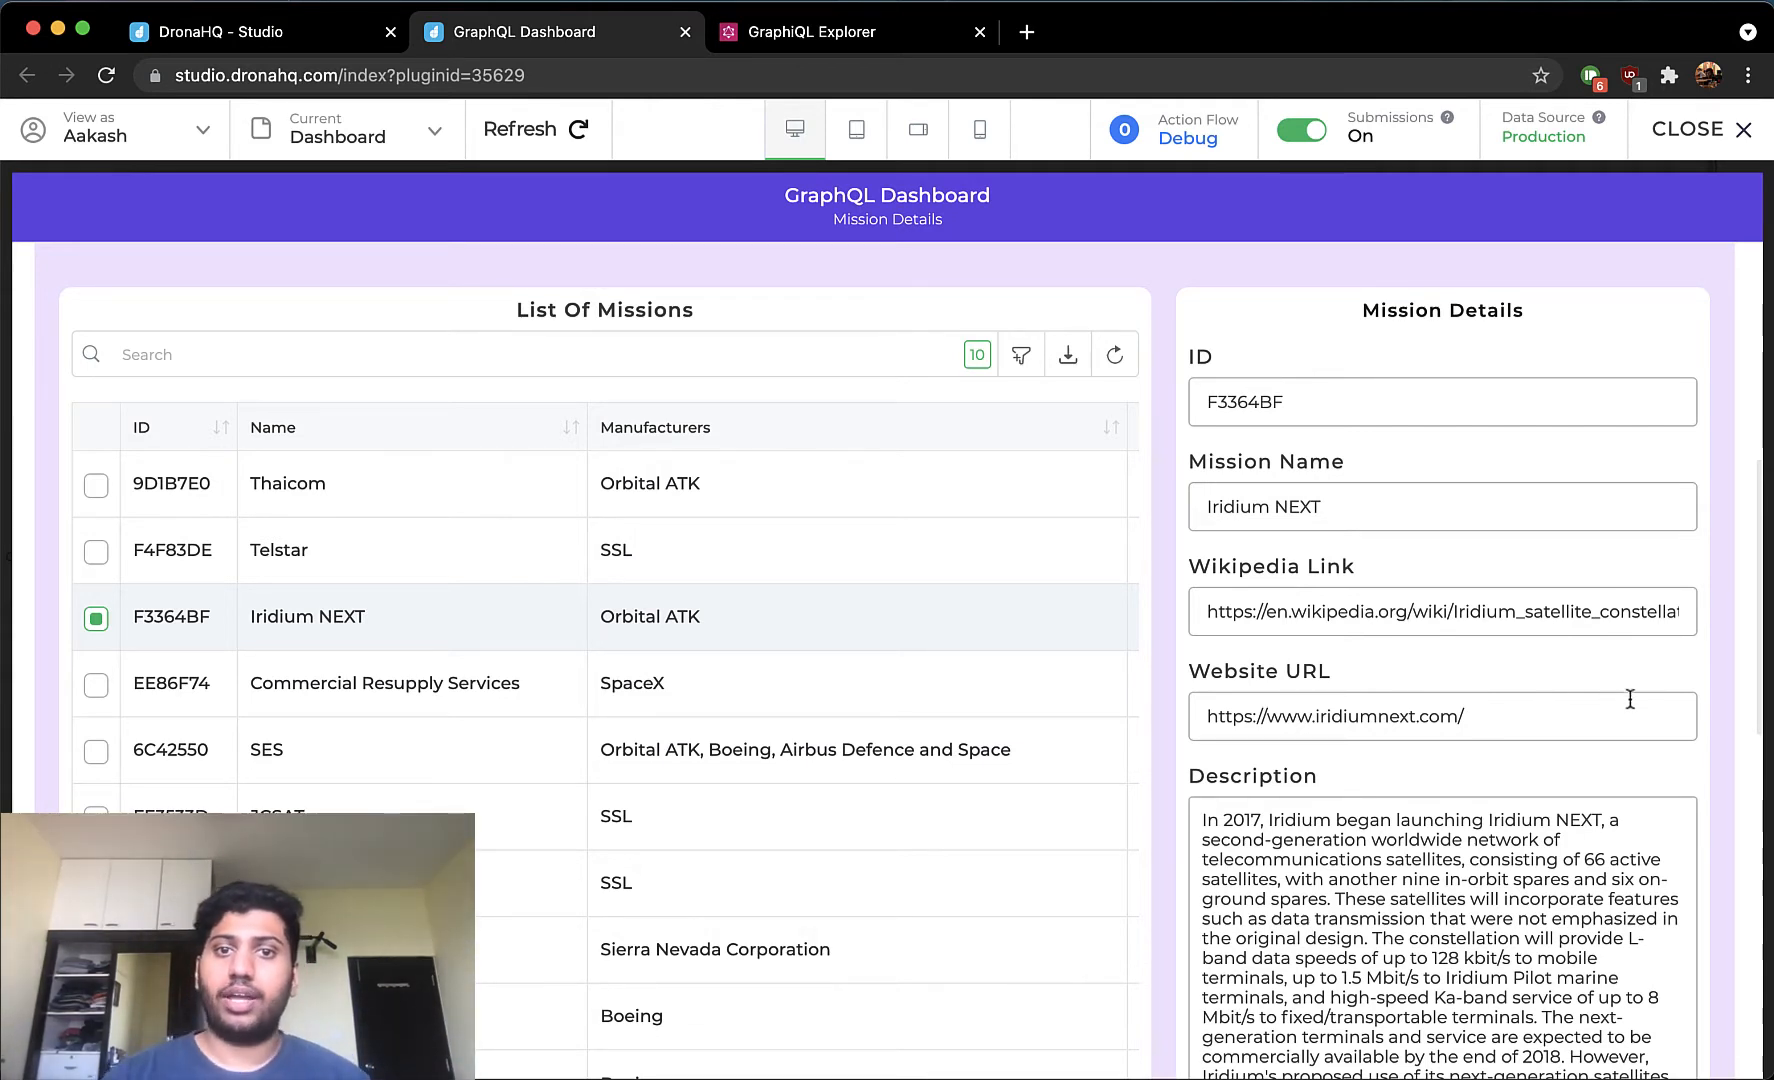
{"action": "mouse_move", "coordinate": [1622, 708]}
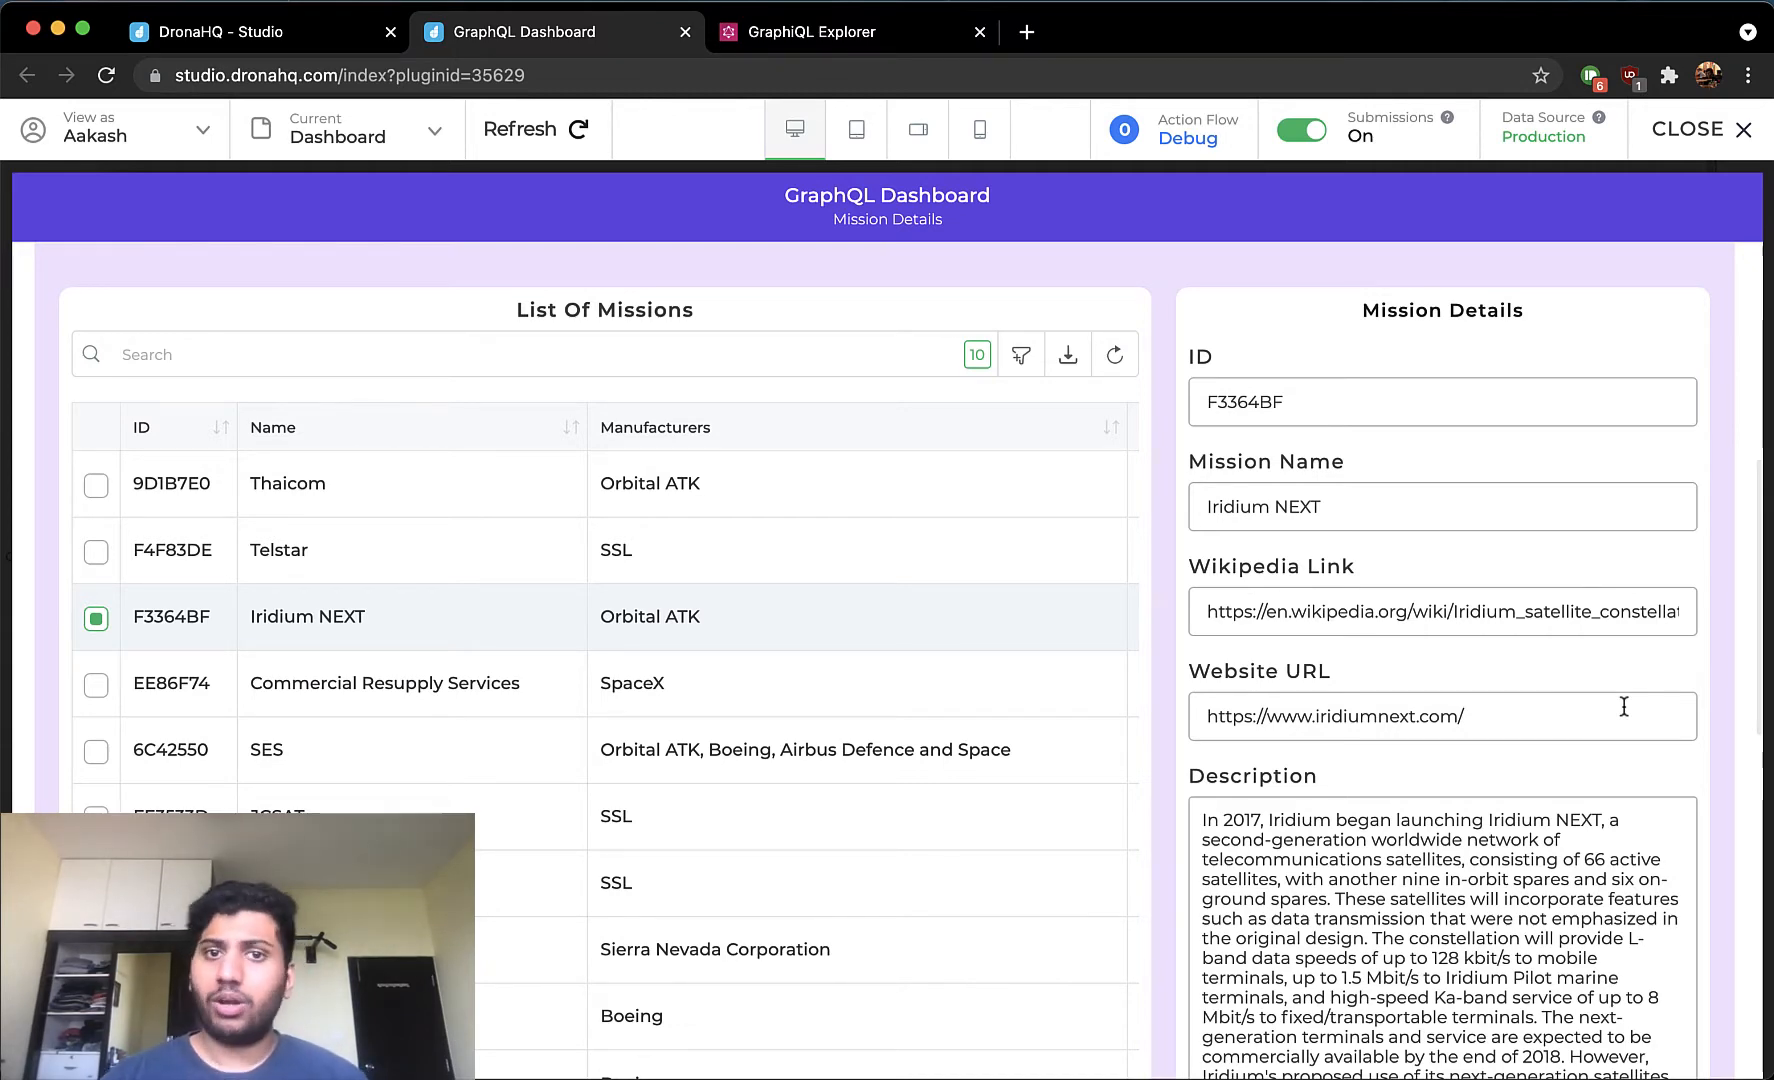
{"action": "scroll", "scroll_direction": "down", "scroll_amount": 3}
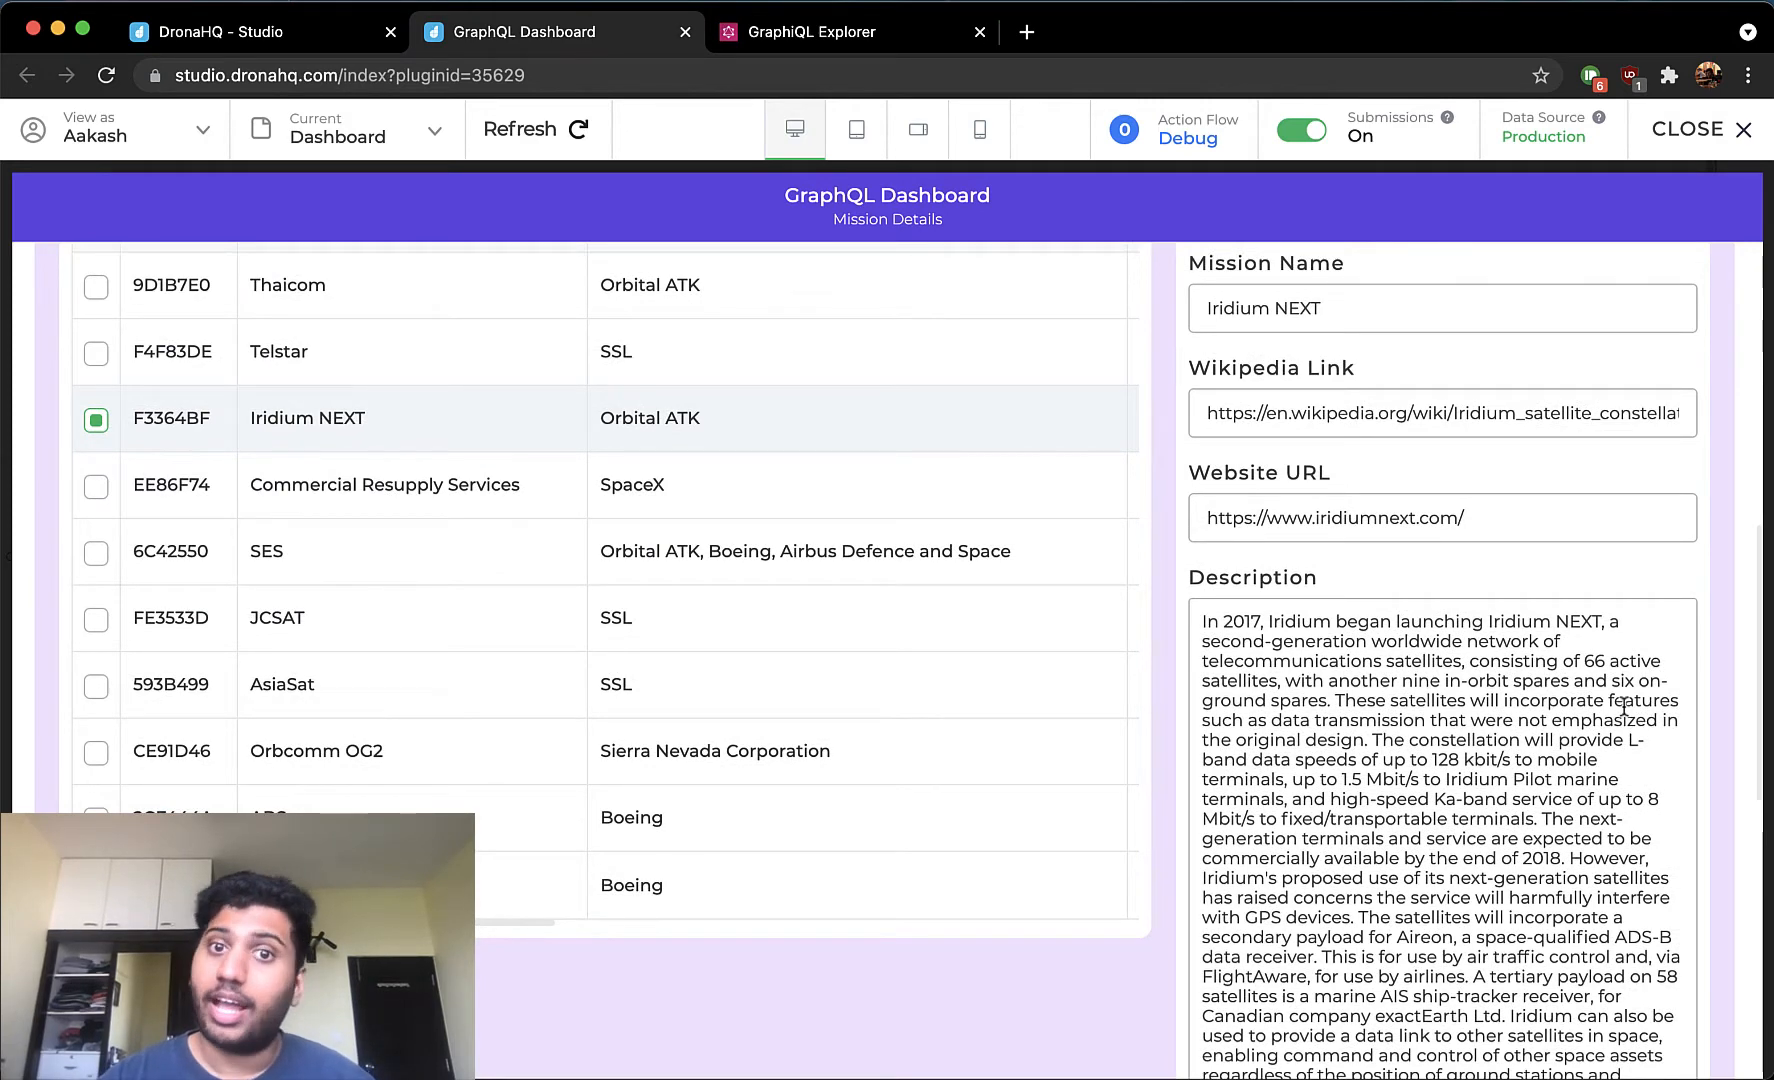
{"action": "left_click", "coordinate": [1702, 130]}
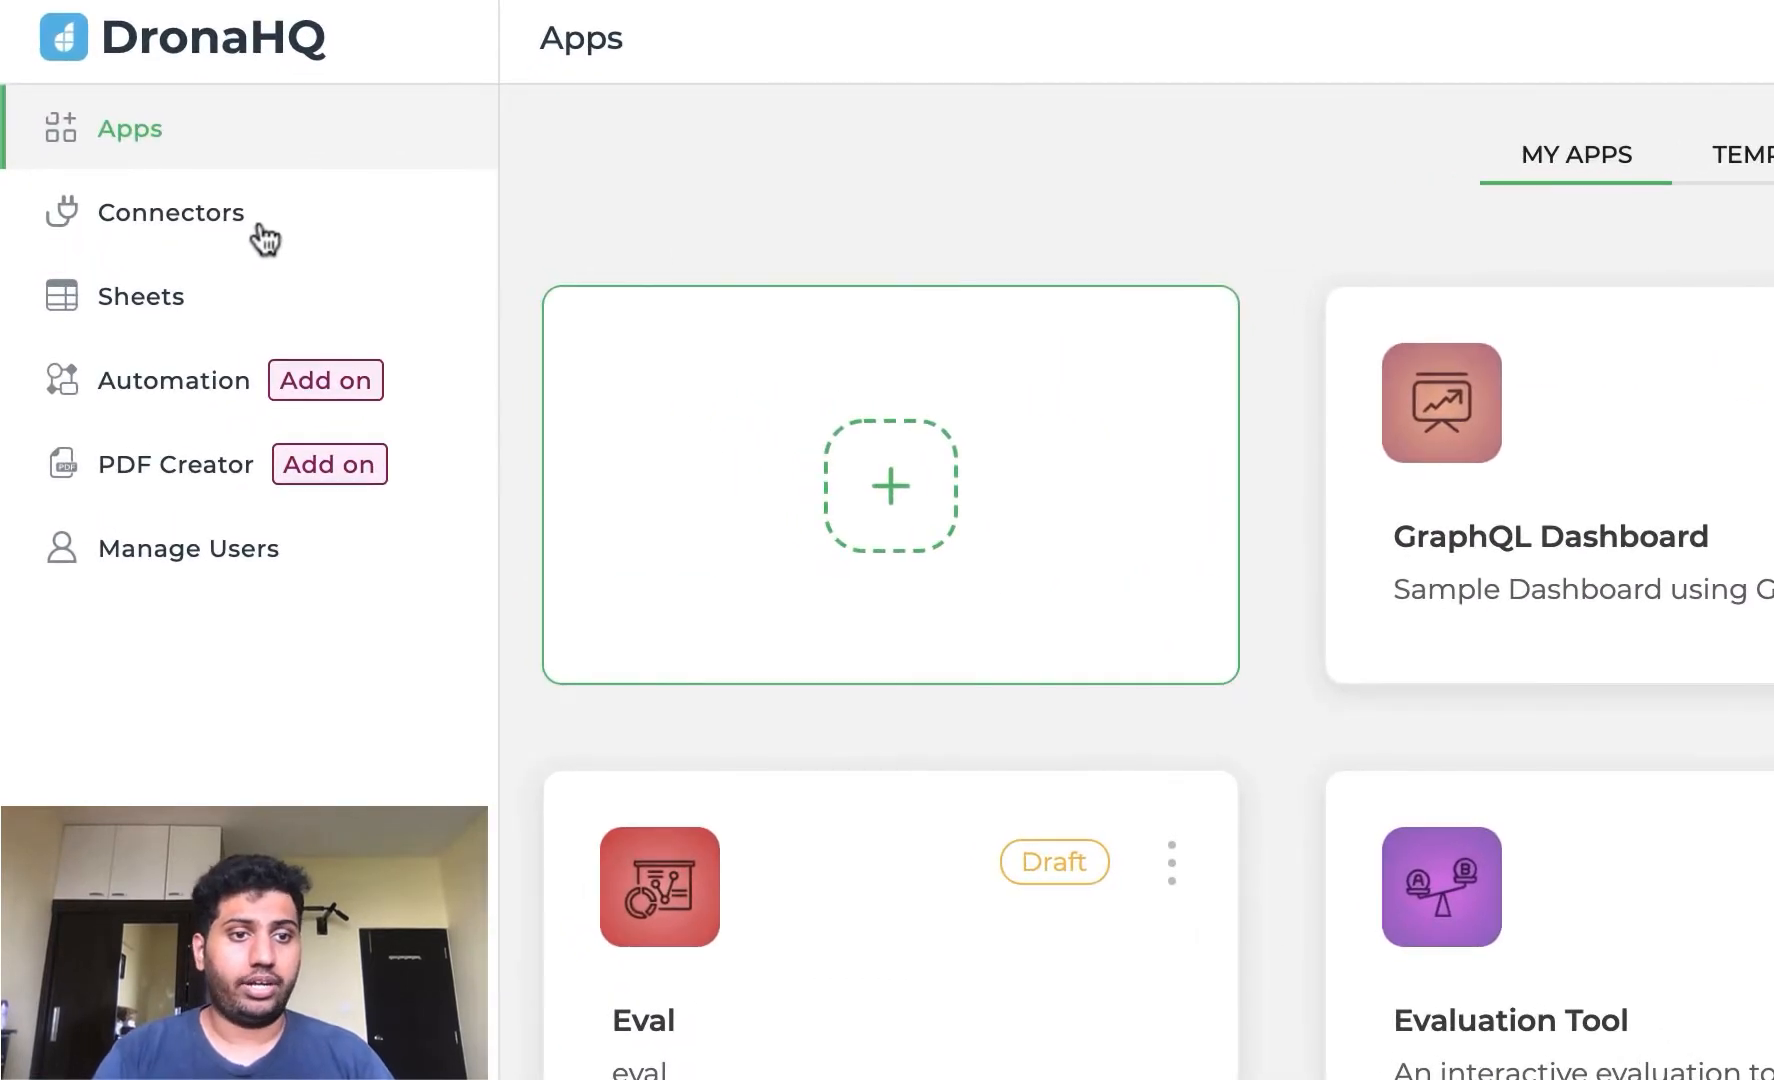
- Start a new GraphQL connector and begin entering its name
{"action": "left_click", "coordinate": [170, 212]}
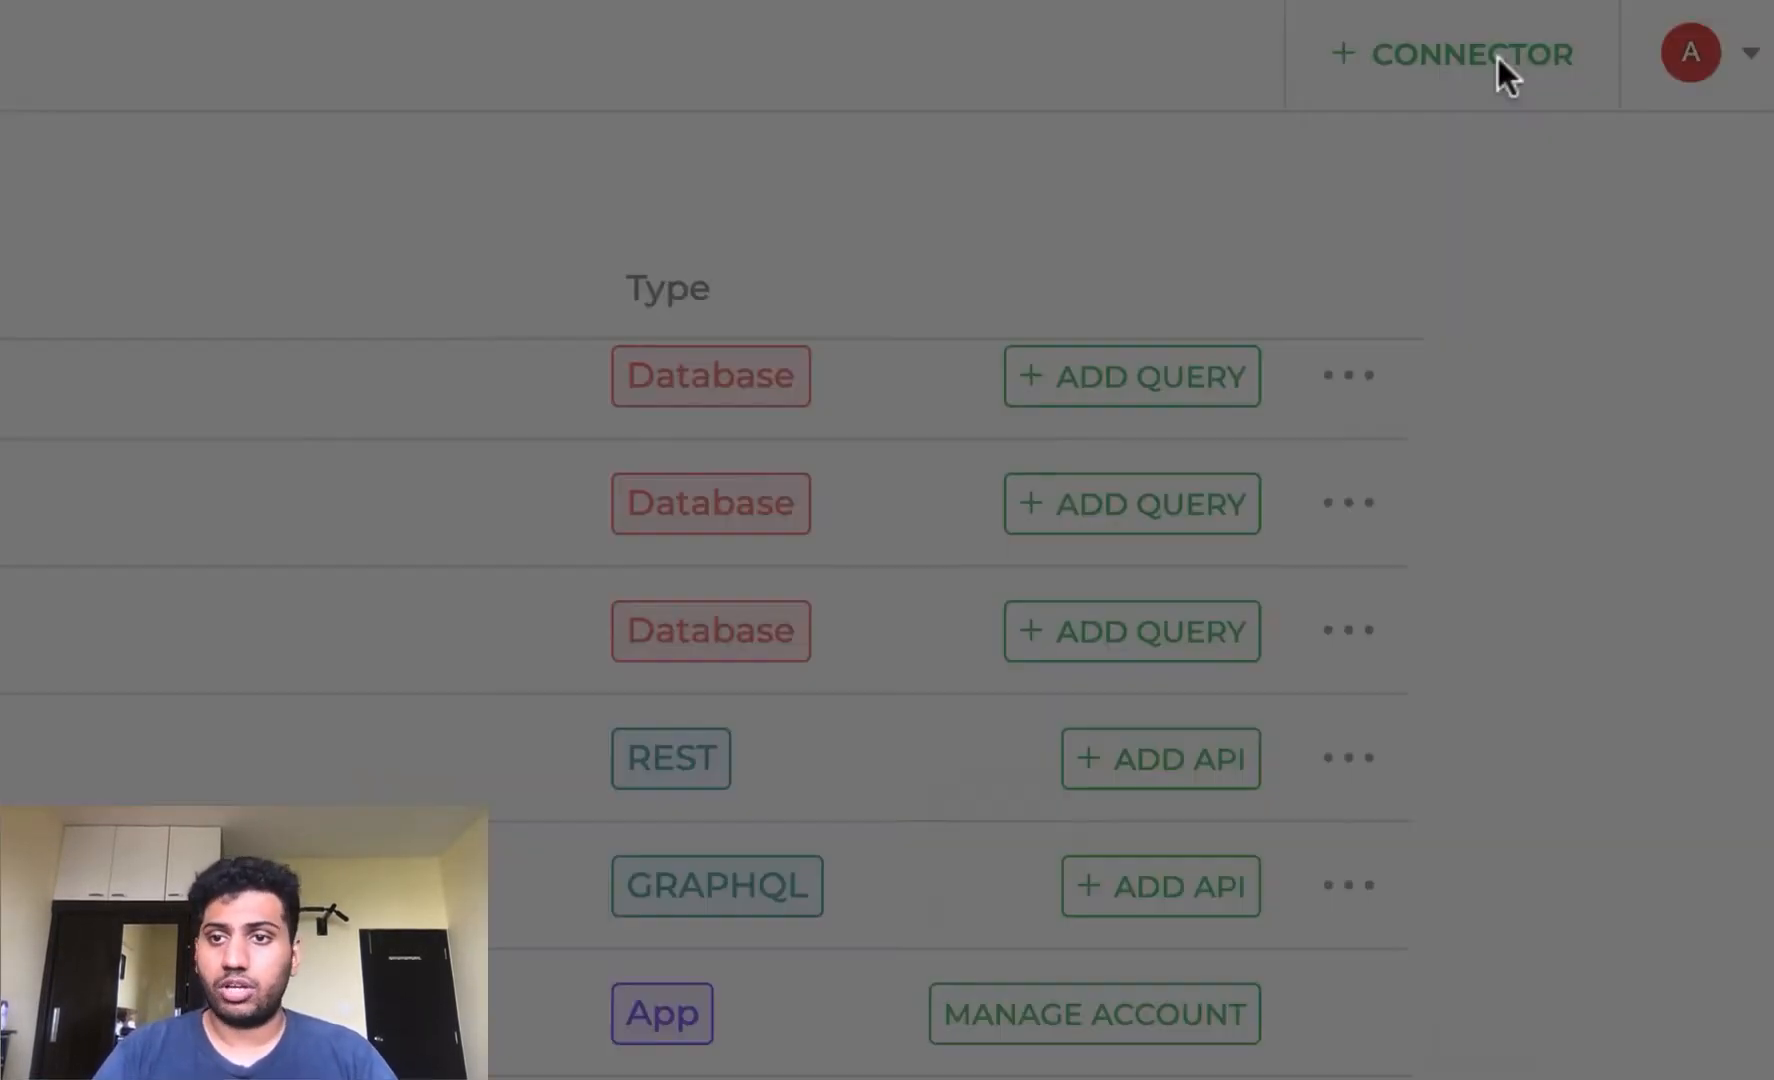
{"action": "left_click", "coordinate": [1450, 52]}
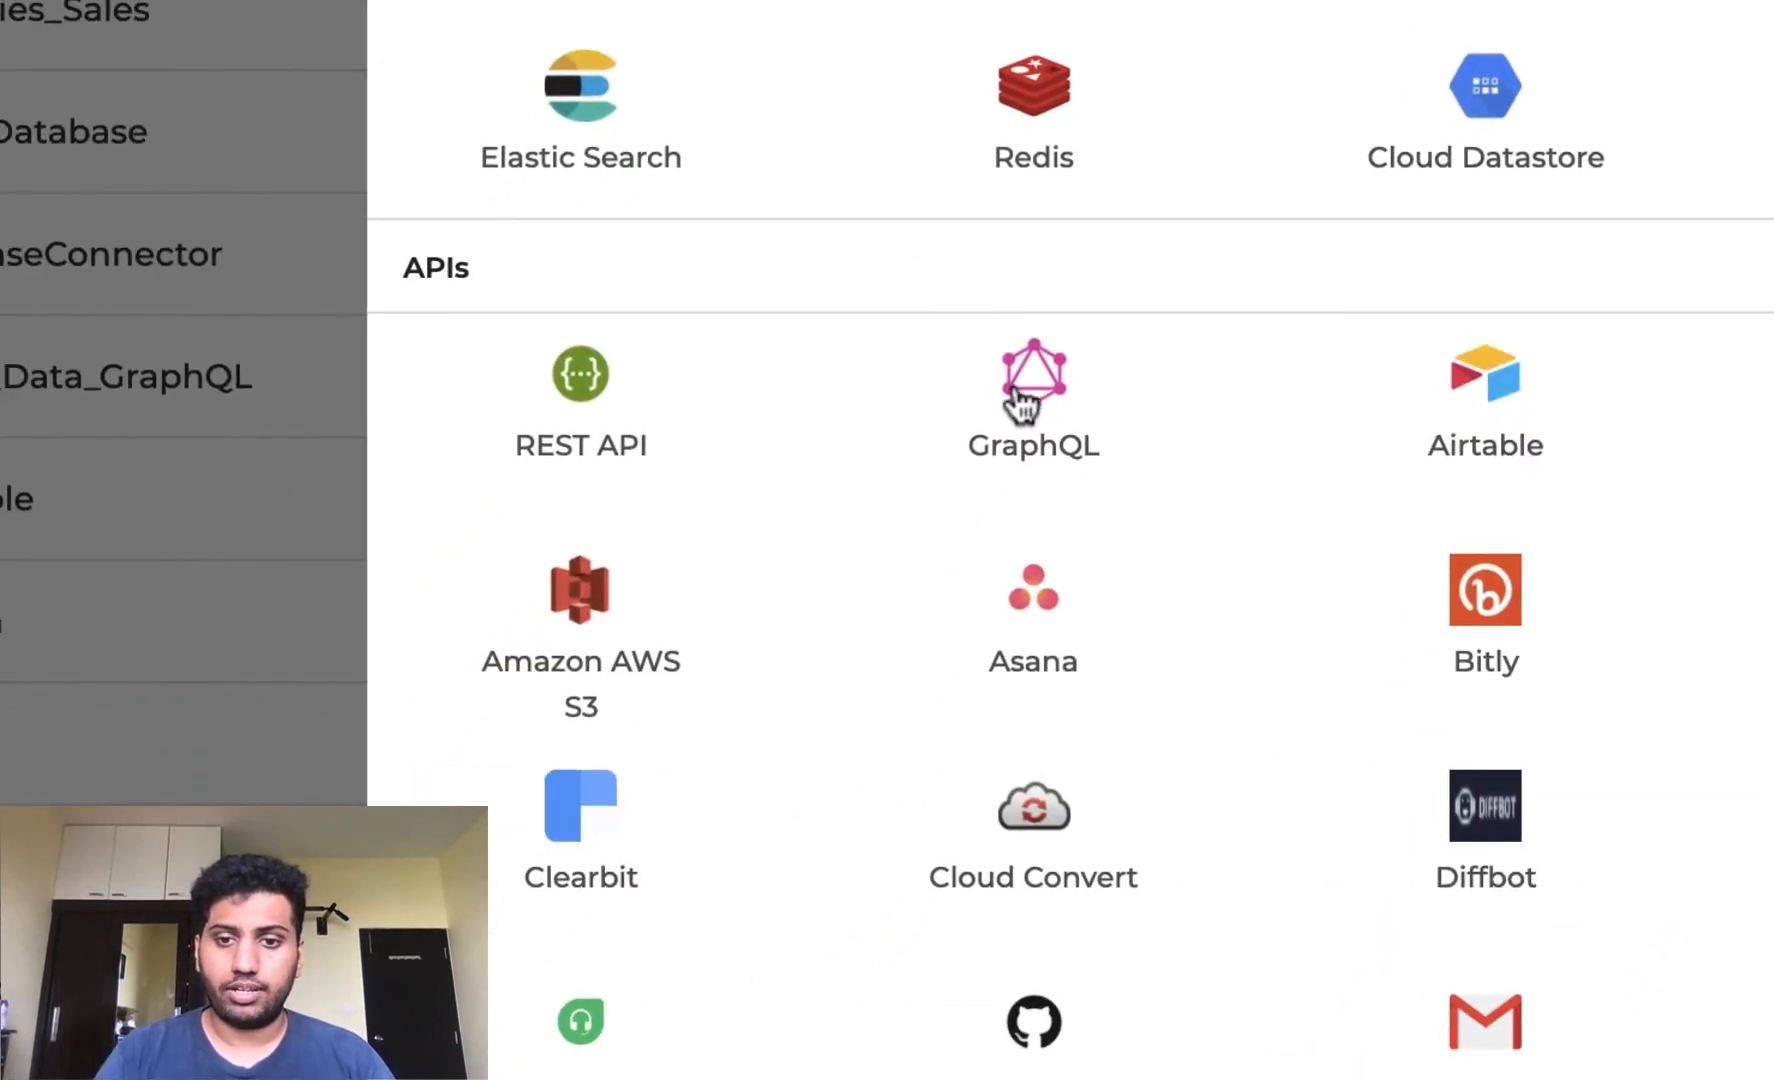
{"action": "left_click", "coordinate": [1034, 382]}
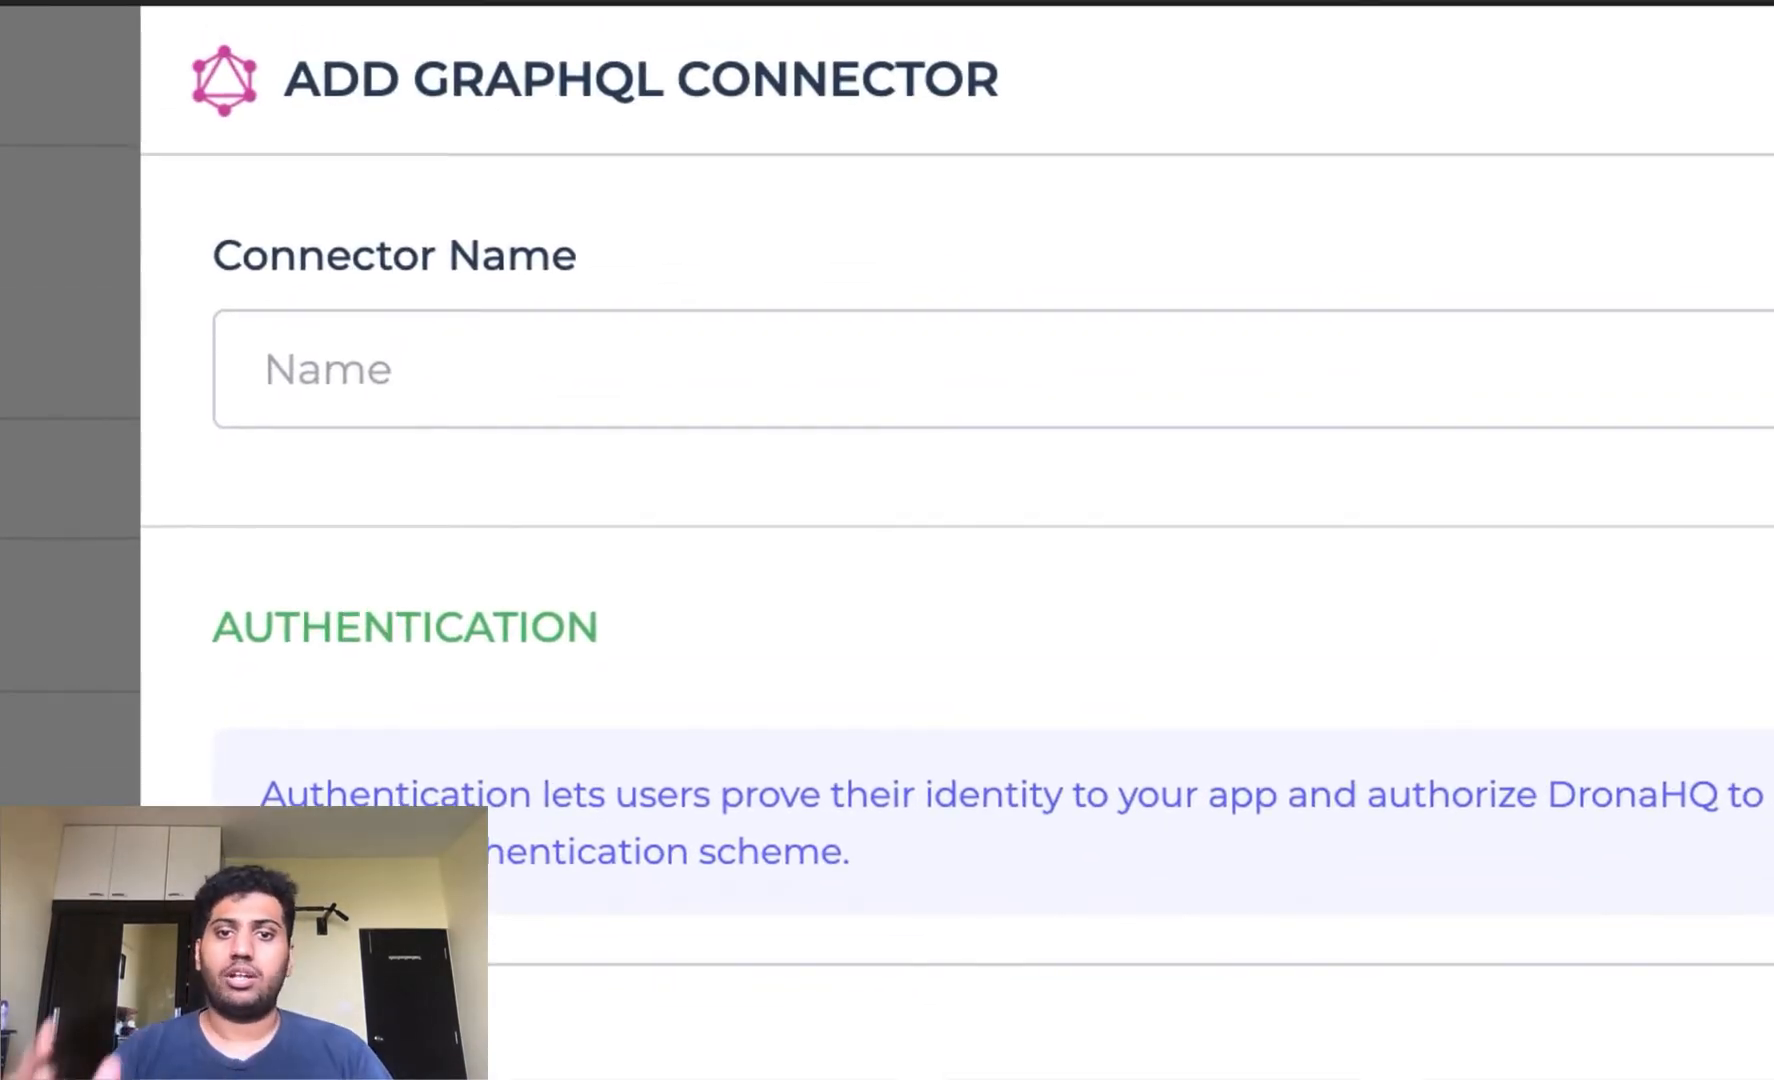
{"action": "left_click", "coordinate": [612, 398]}
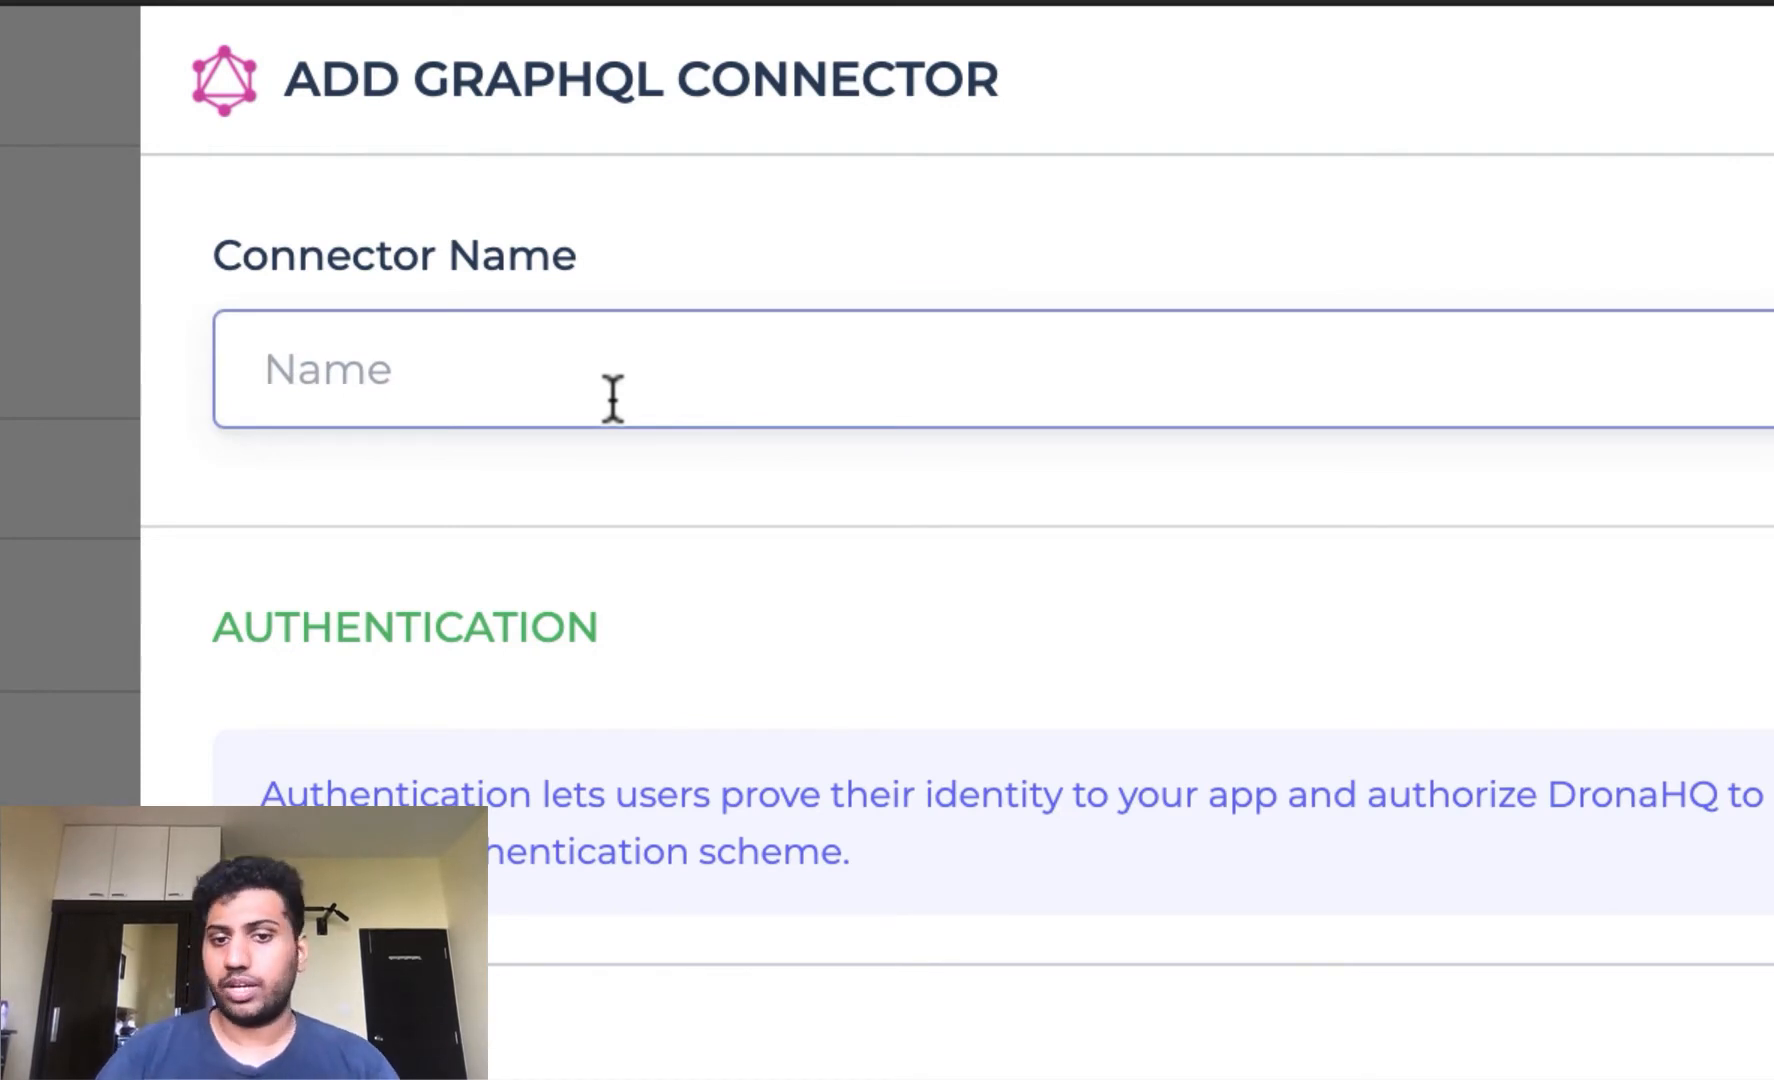
{"action": "scroll", "scroll_direction": "down", "scroll_amount": 3}
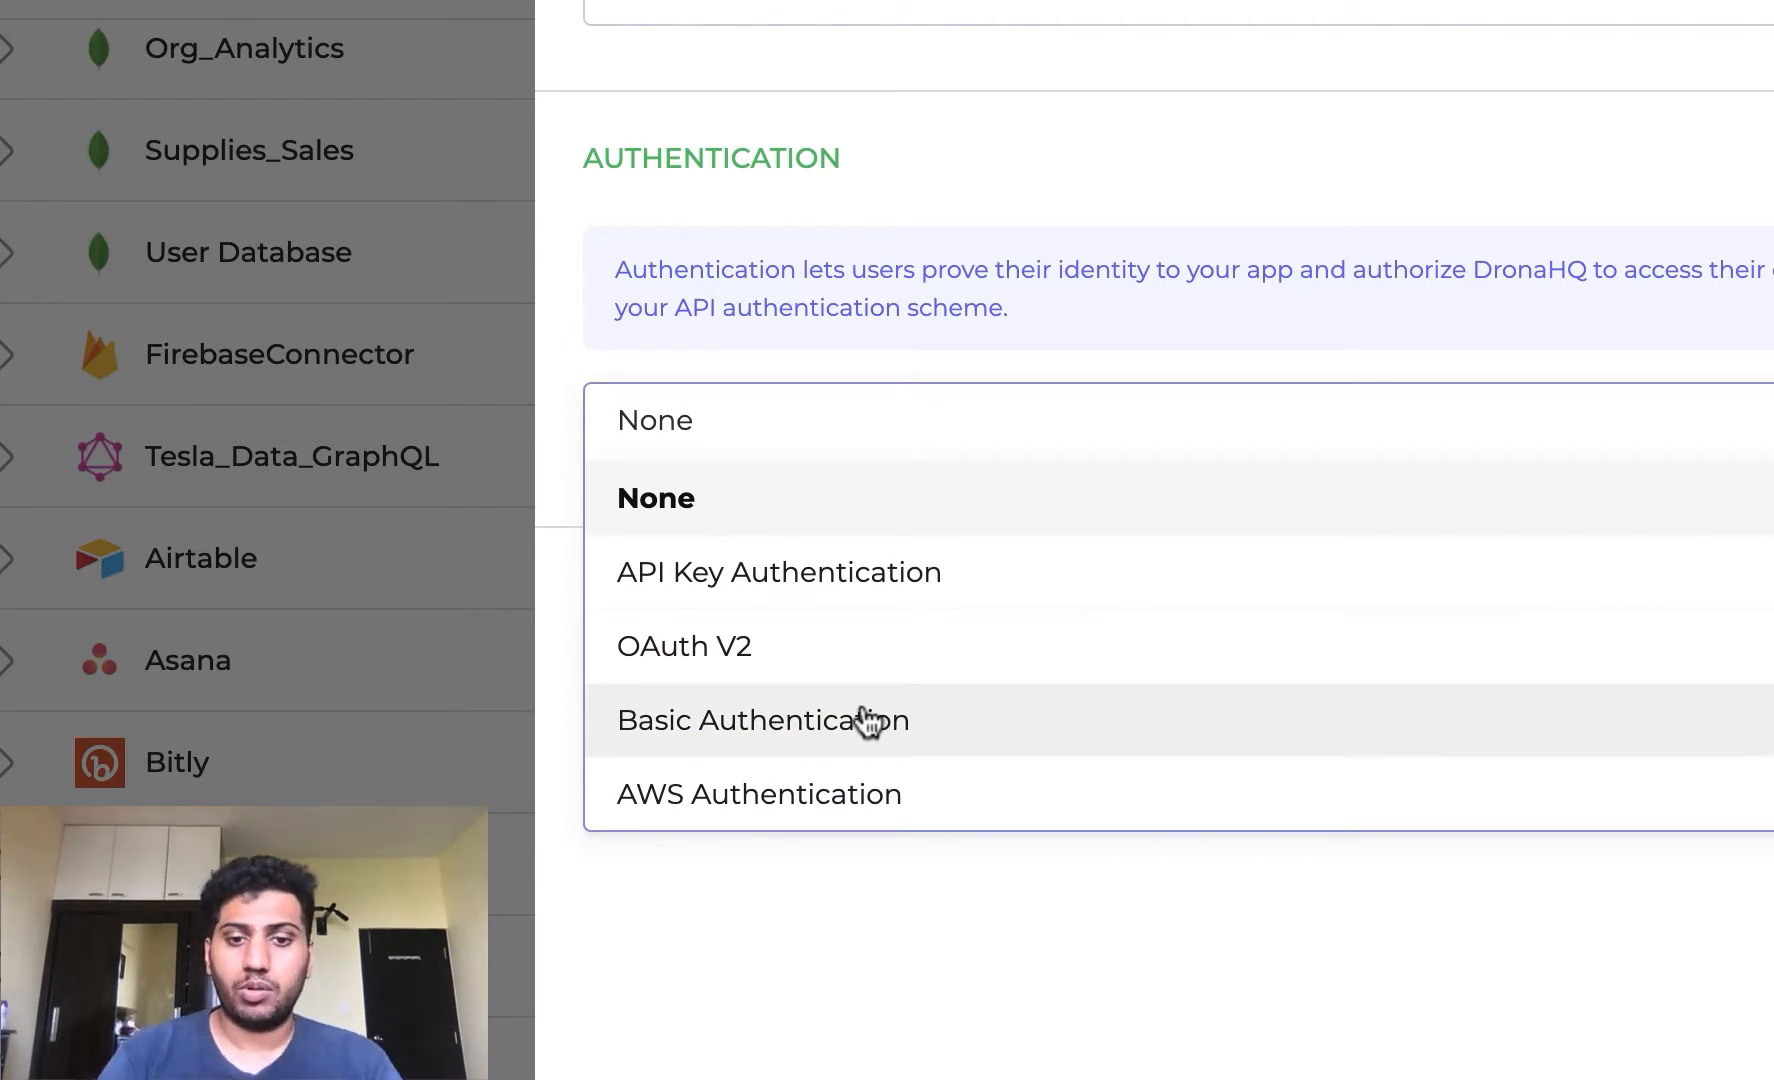
- Try Basic and OAuth V2 authentication, then leave it at None
{"action": "left_click", "coordinate": [764, 720]}
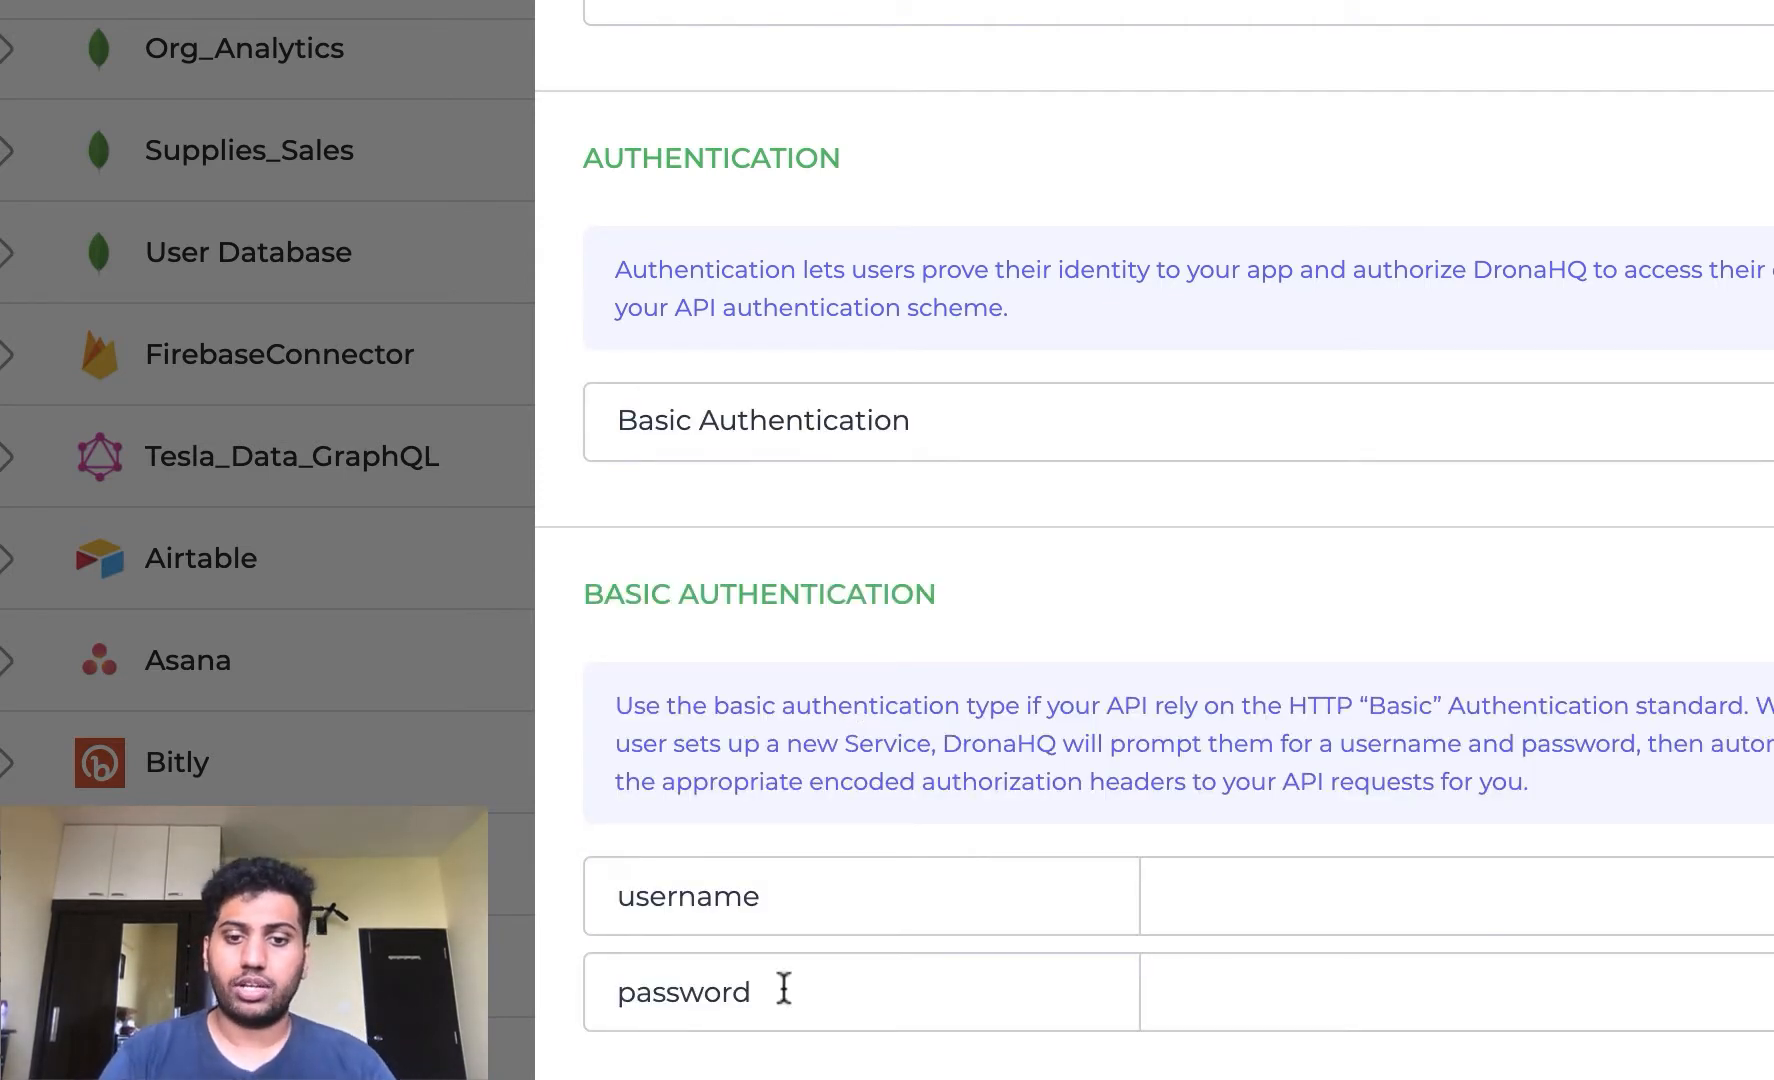
{"action": "left_click", "coordinate": [762, 420]}
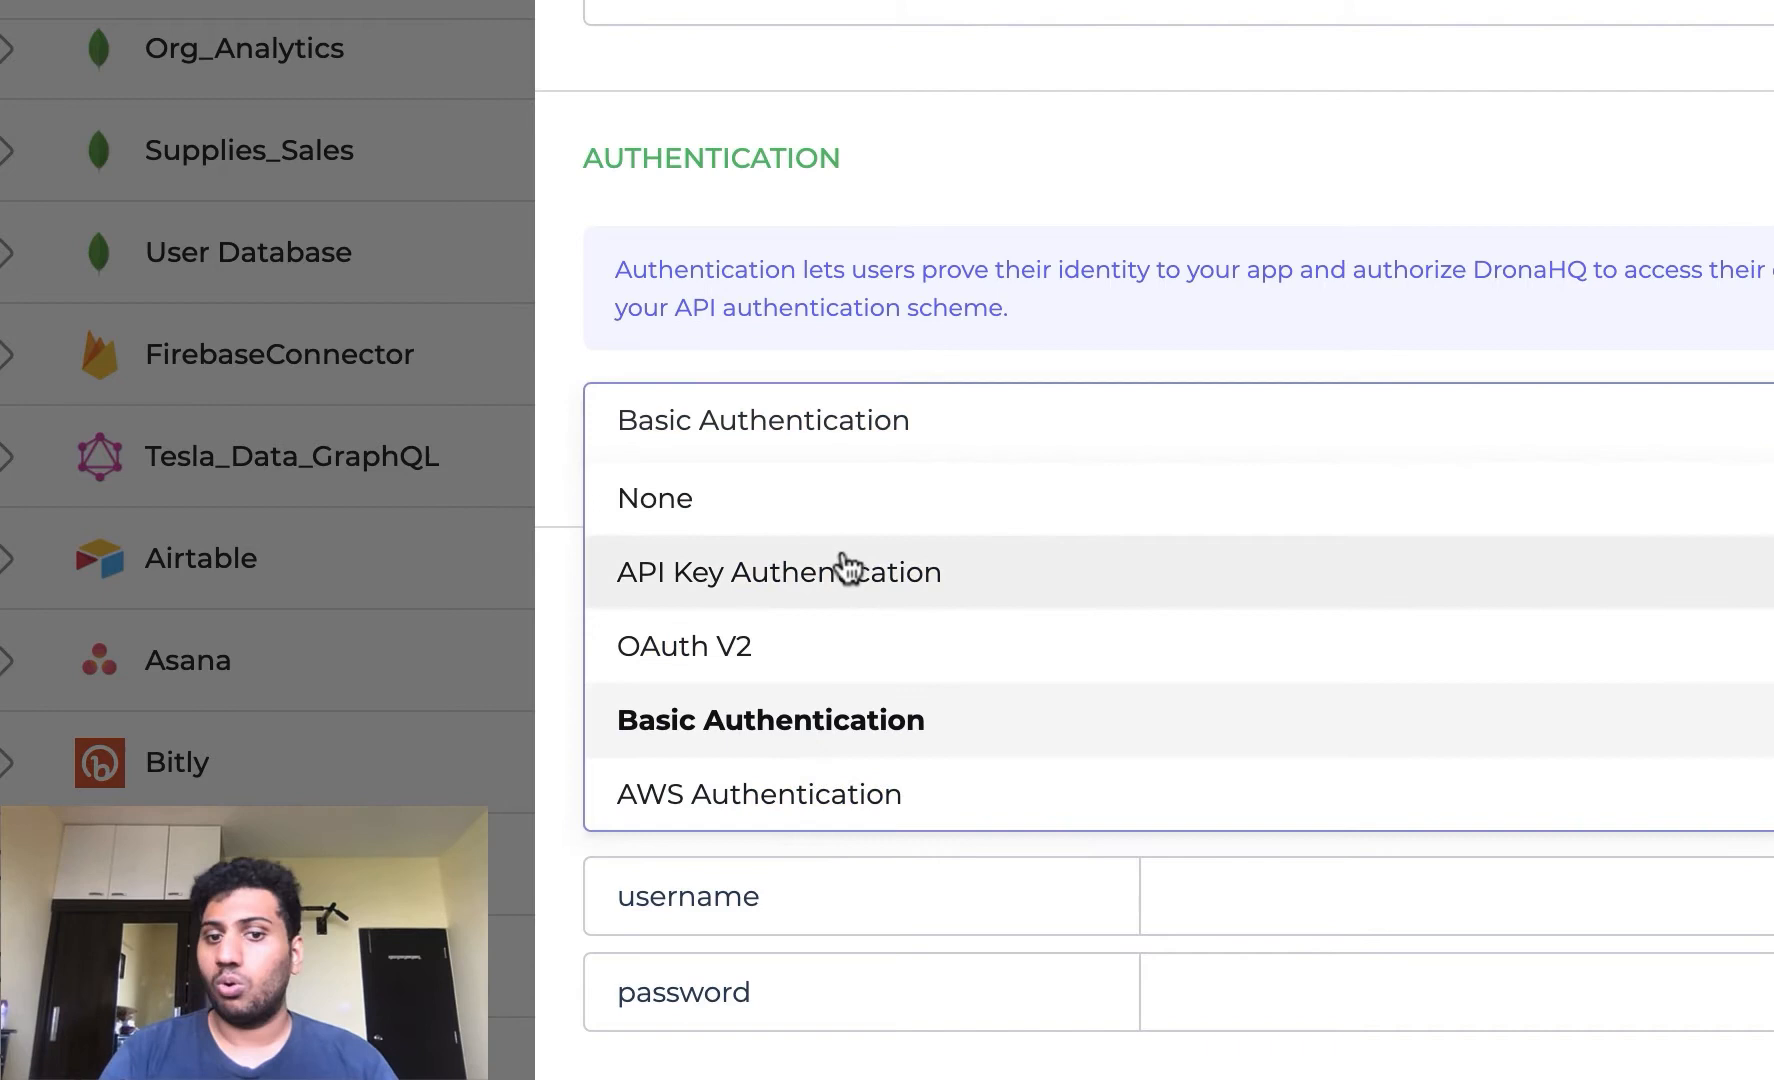
{"action": "left_click", "coordinate": [684, 646]}
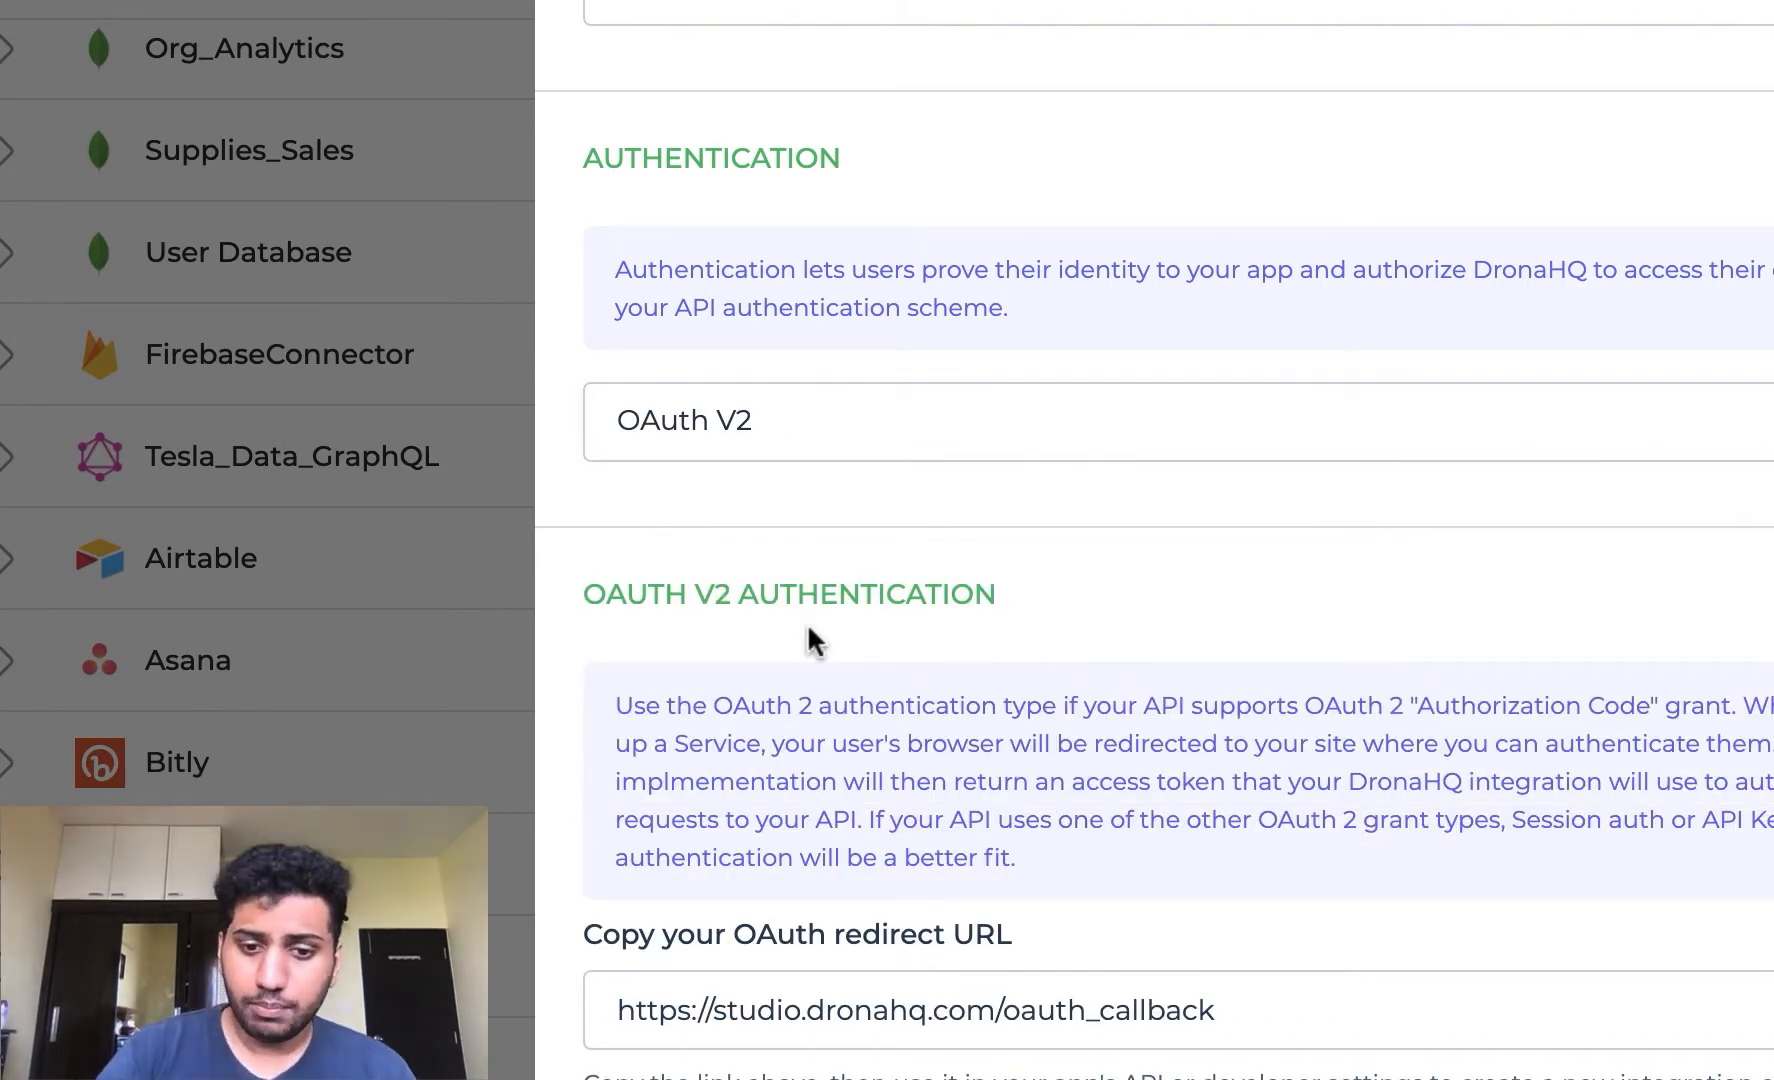
{"action": "left_click", "coordinate": [682, 418]}
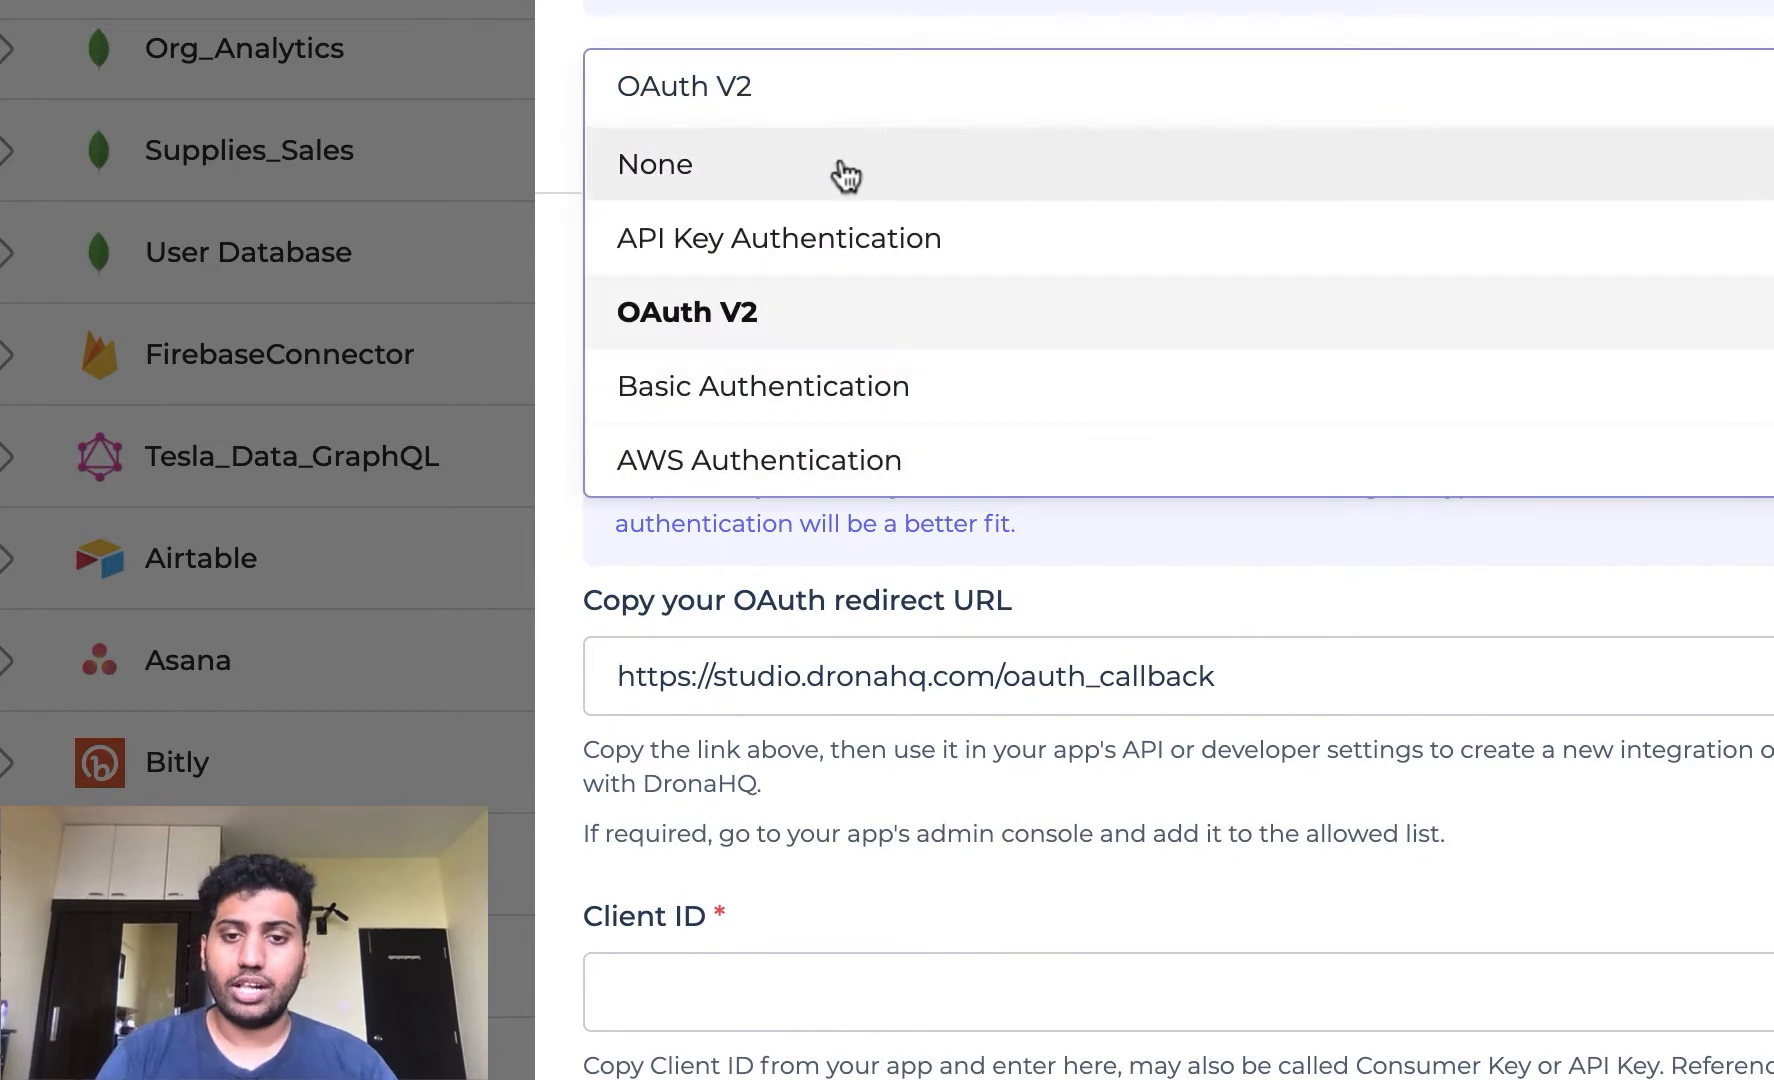
{"action": "left_click", "coordinate": [654, 164]}
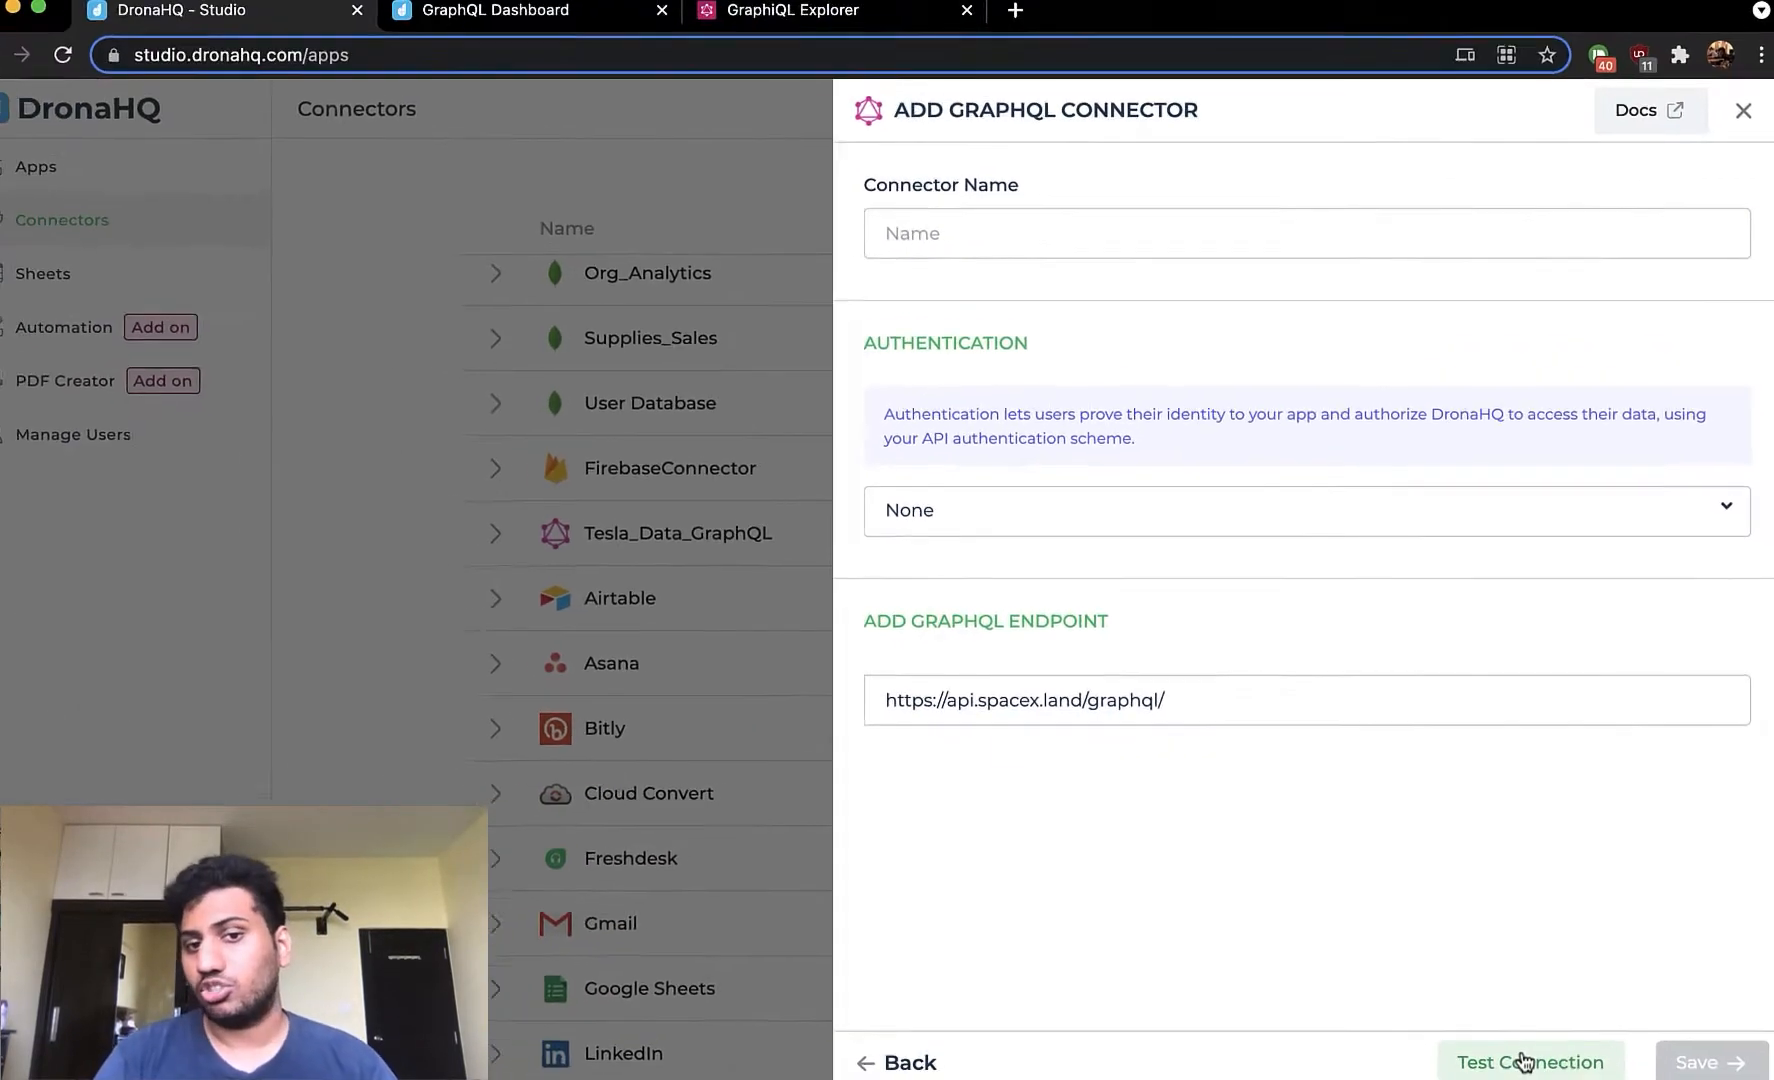
- Test the SpaceX endpoint connection, then add a new query to Tesla_Data_GraphQL
{"action": "left_click", "coordinate": [1740, 110]}
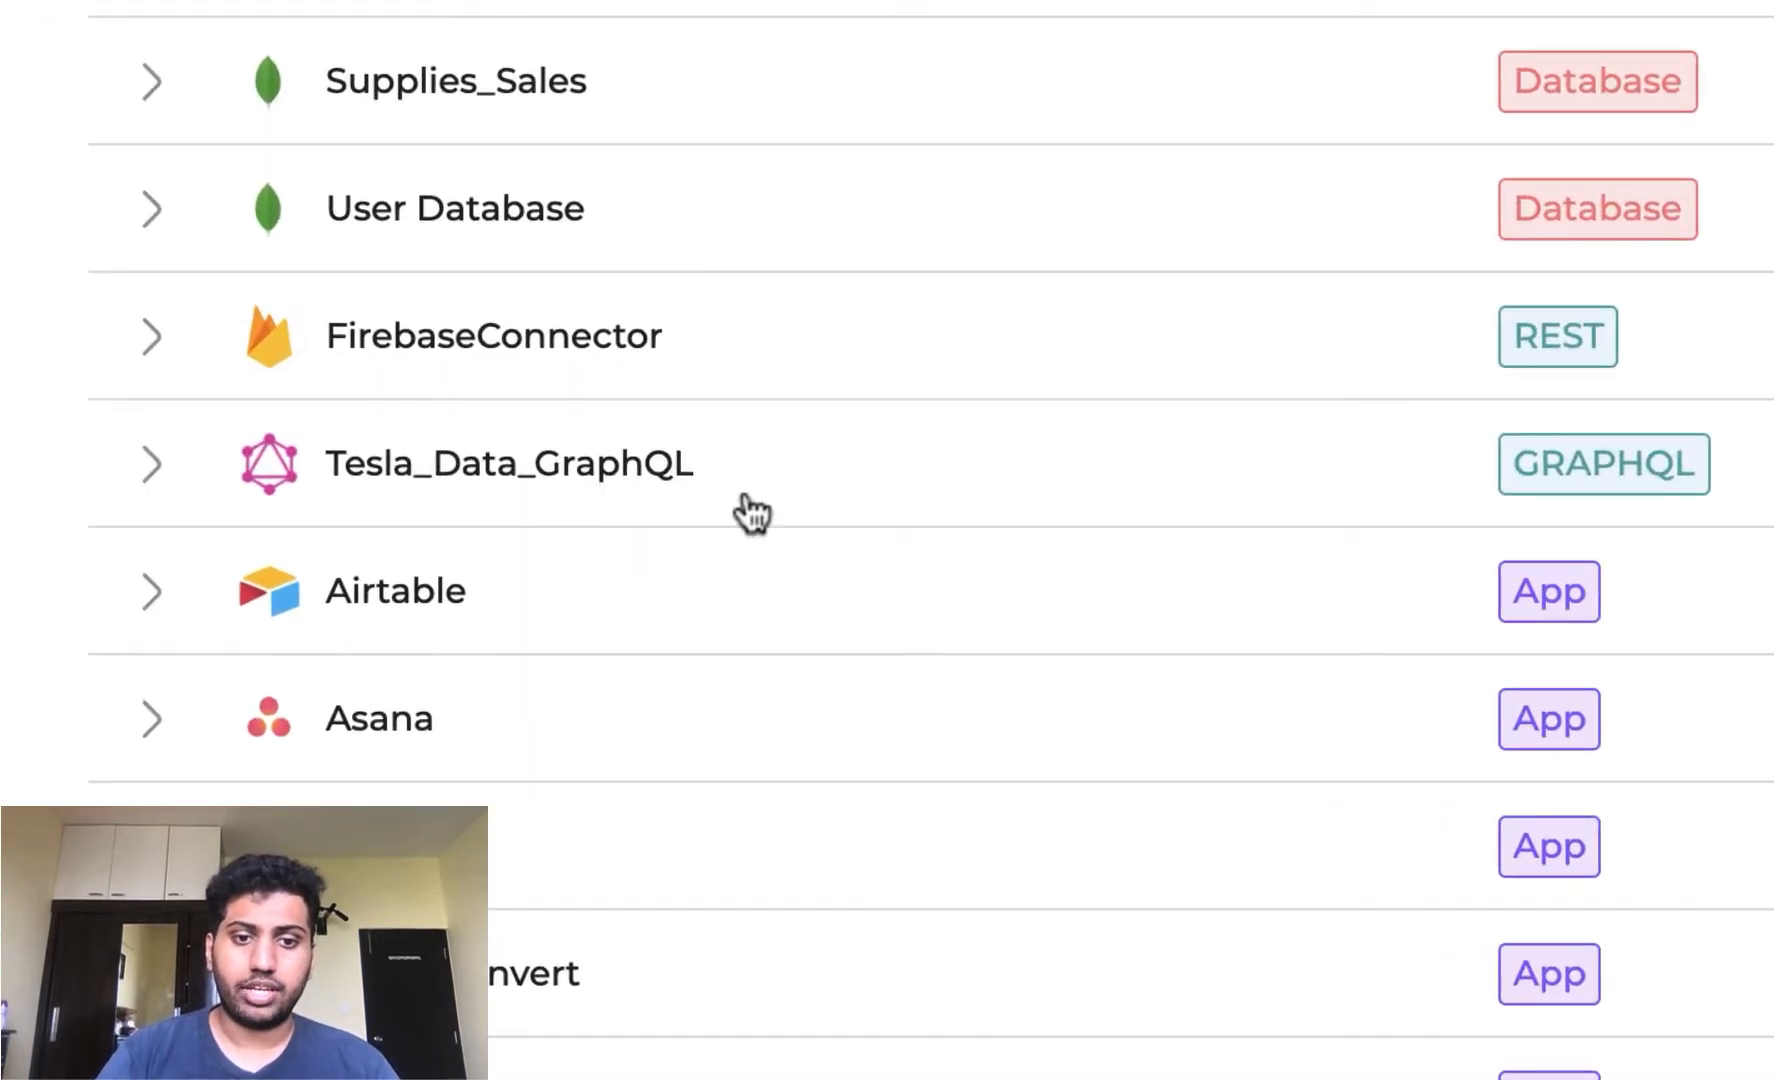
{"action": "mouse_move", "coordinate": [734, 528]}
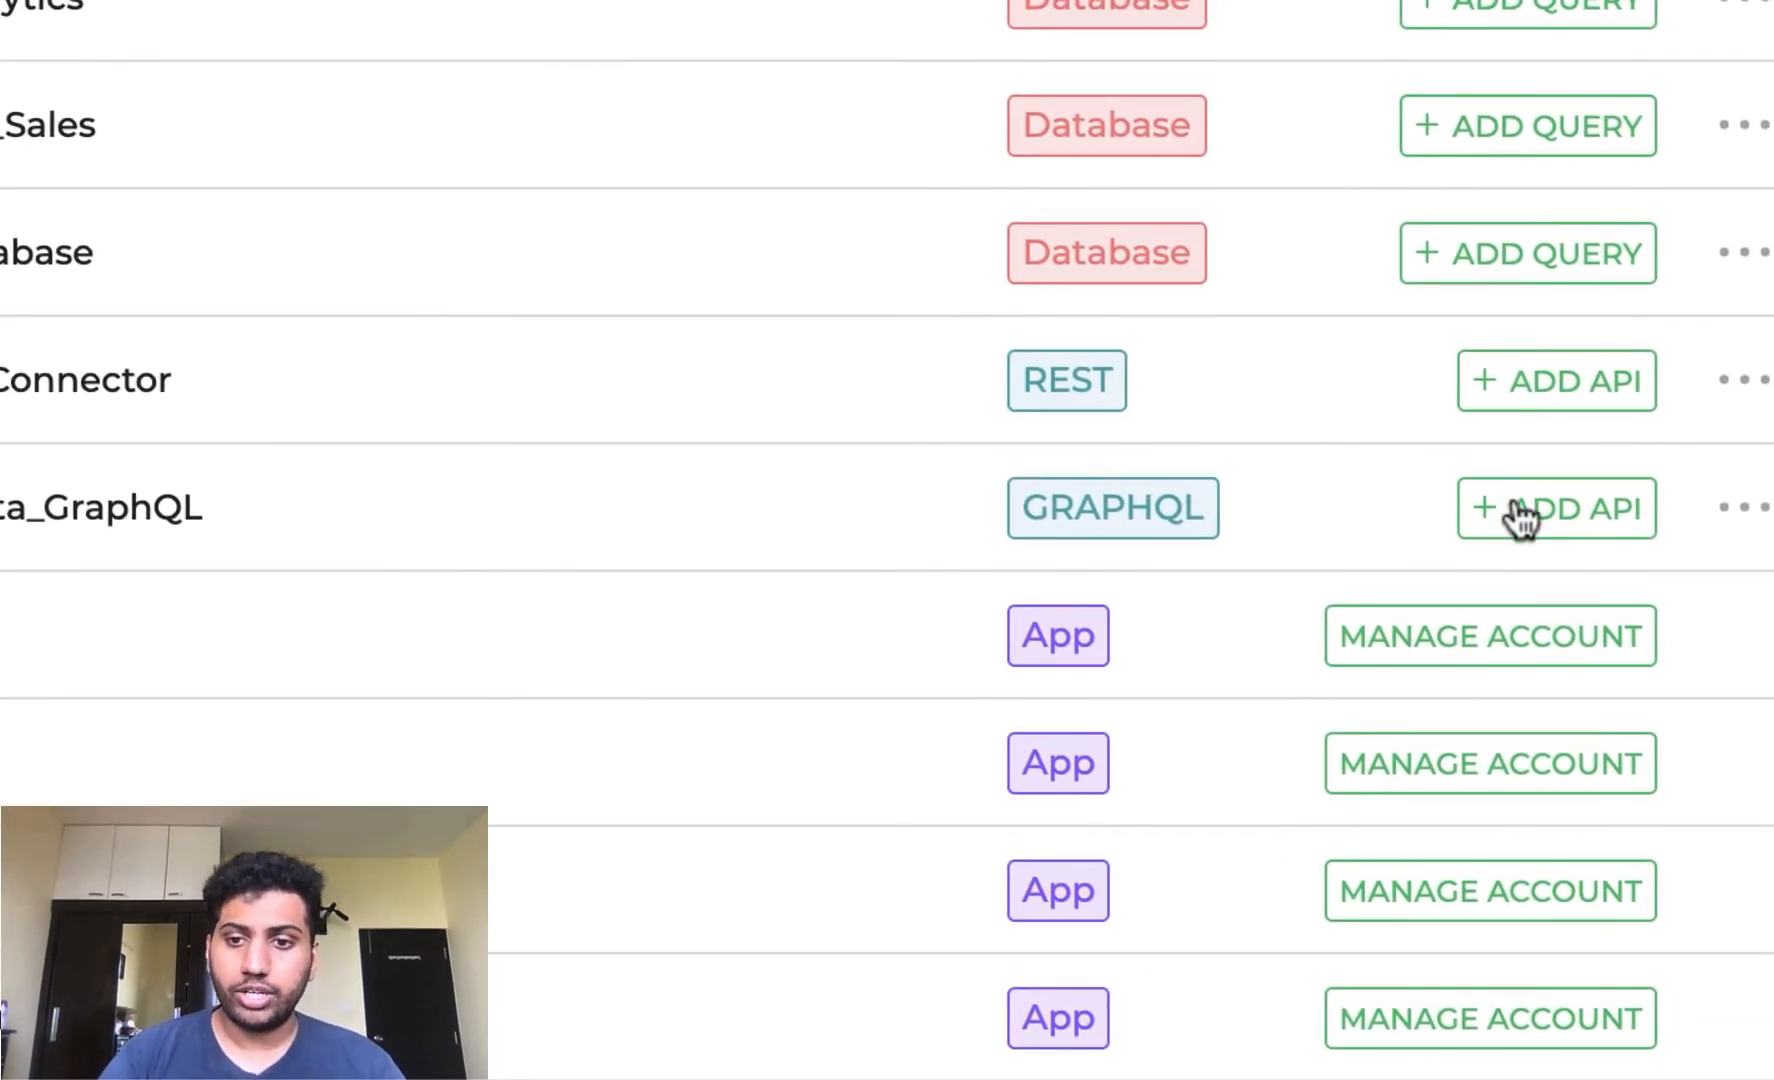
{"action": "left_click", "coordinate": [1554, 506]}
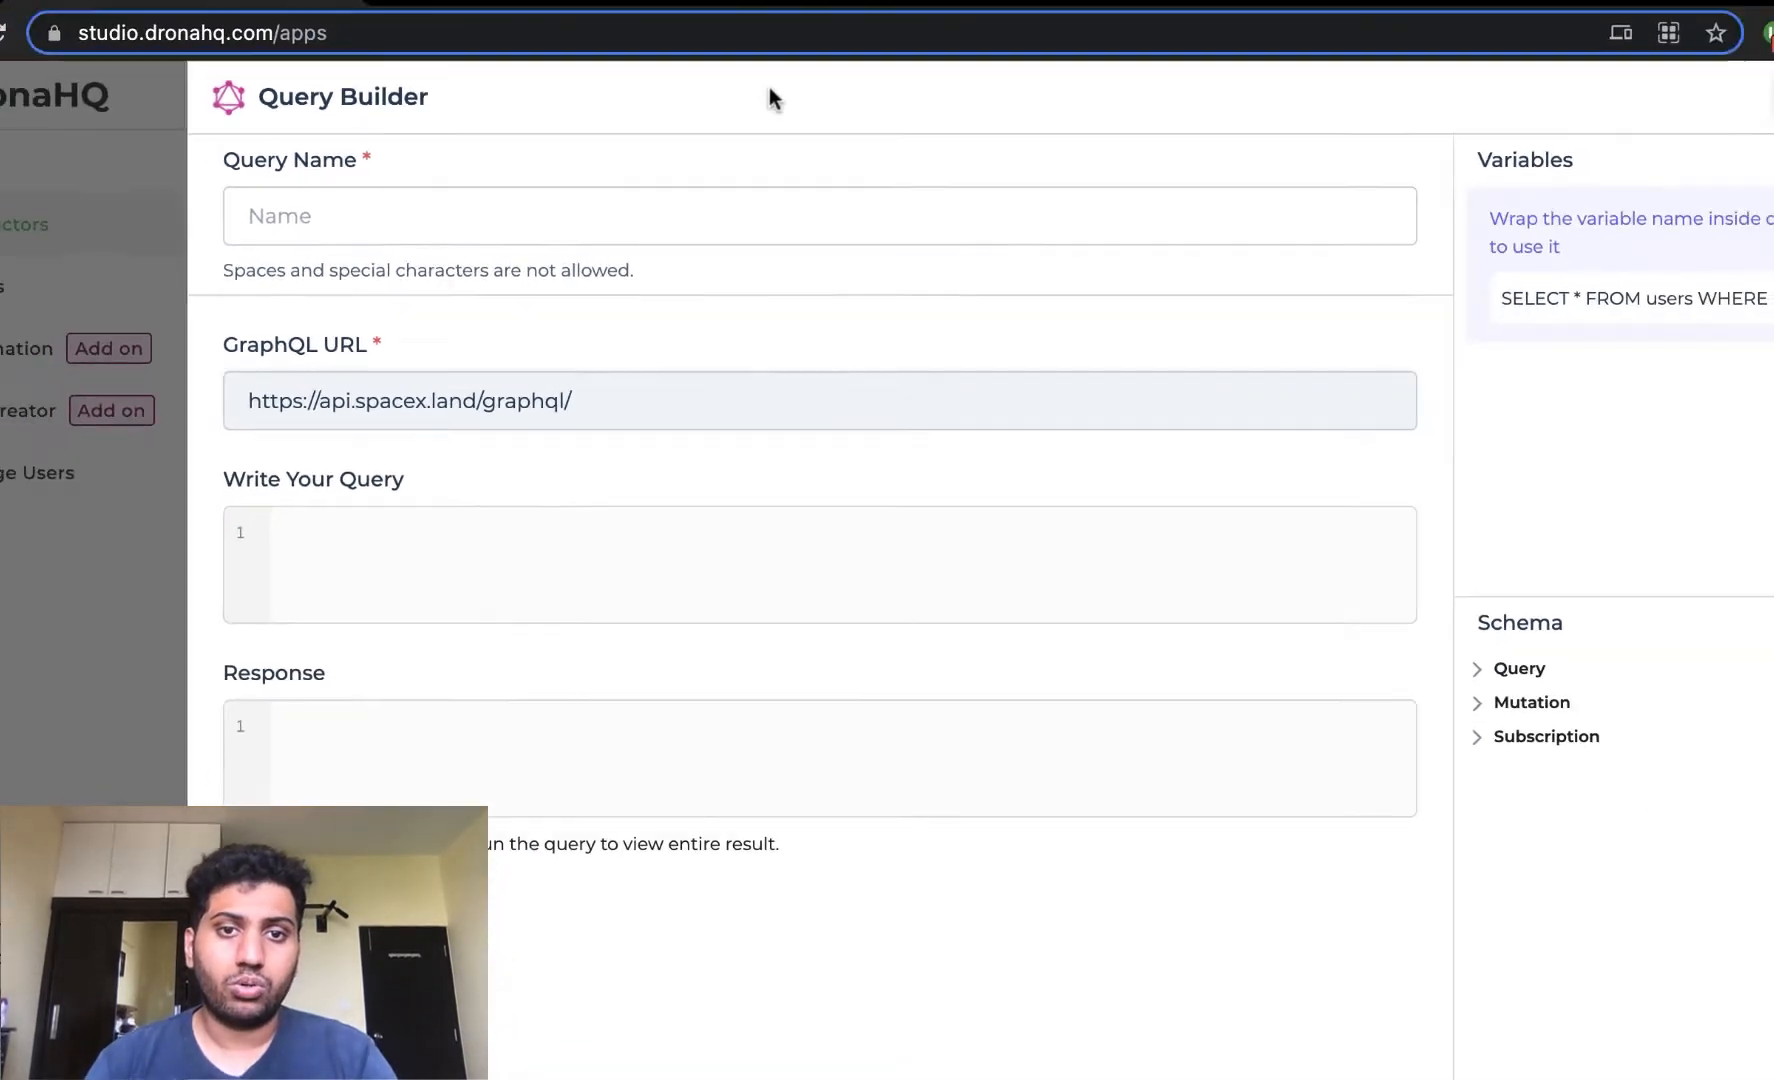
{"action": "left_click", "coordinate": [812, 32]}
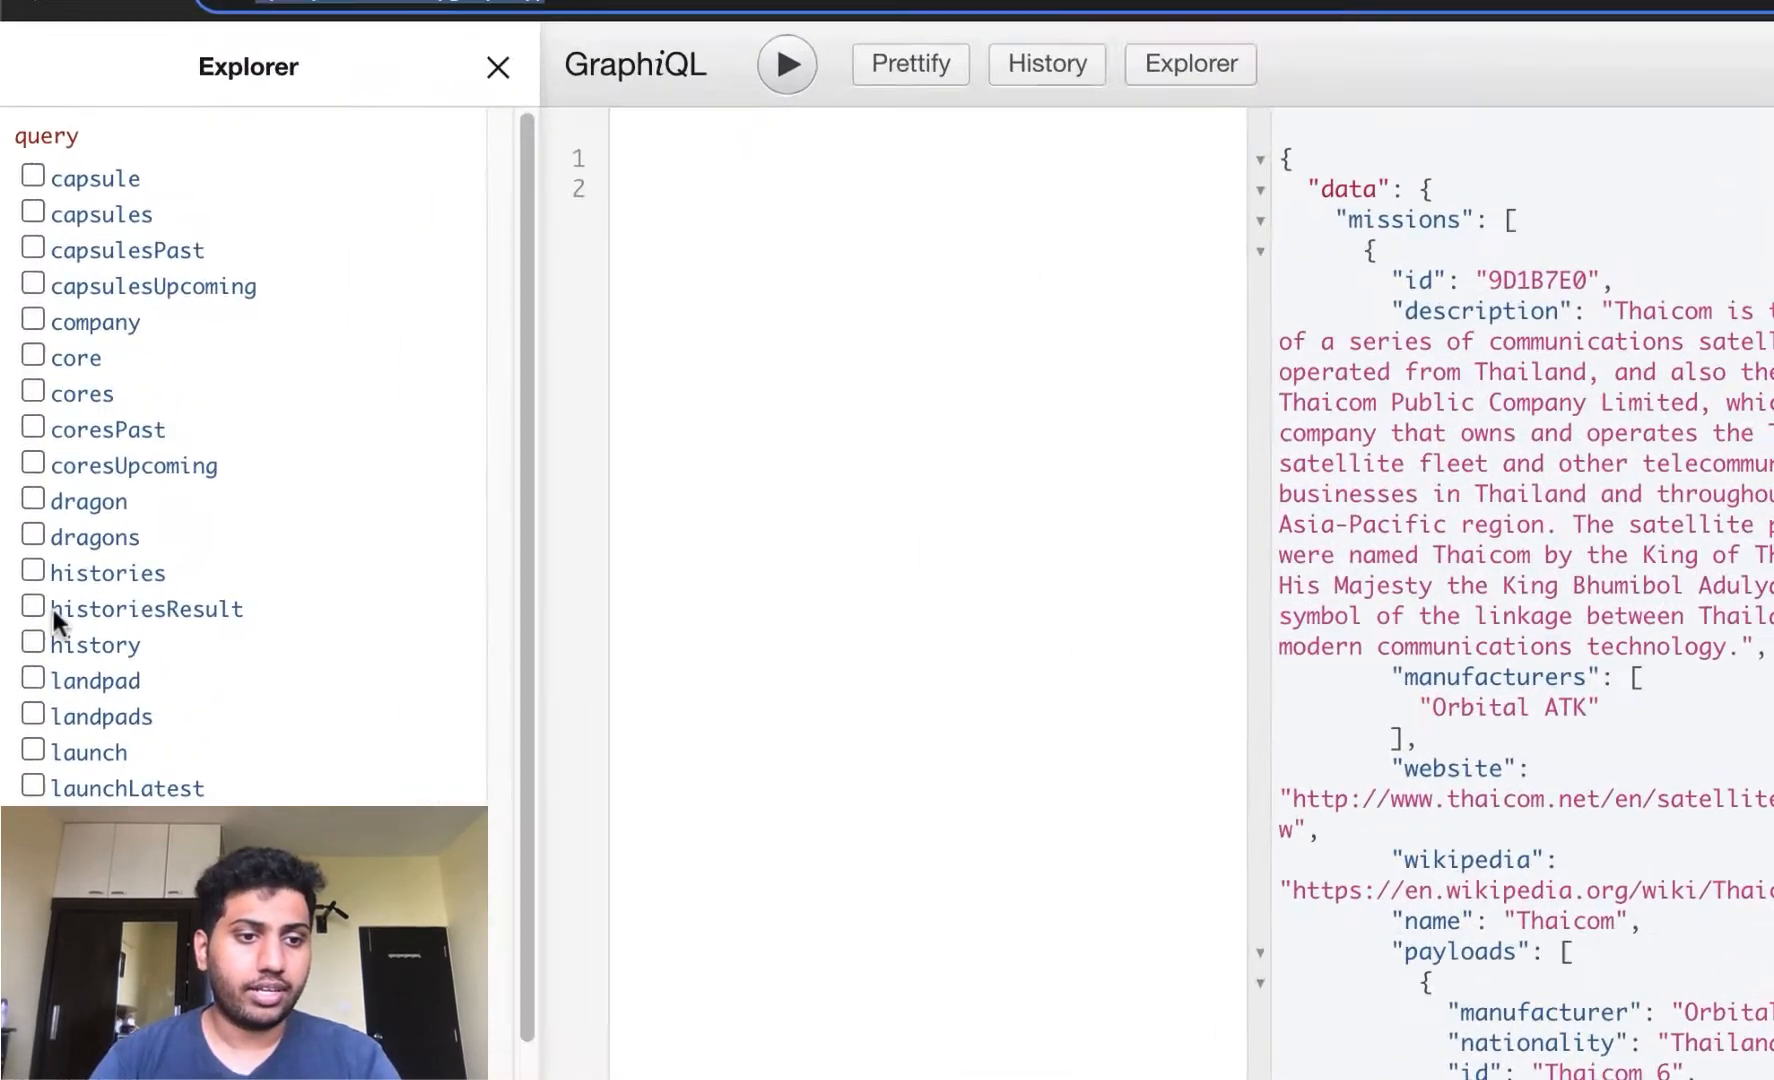
{"action": "scroll", "scroll_direction": "down", "scroll_amount": 3}
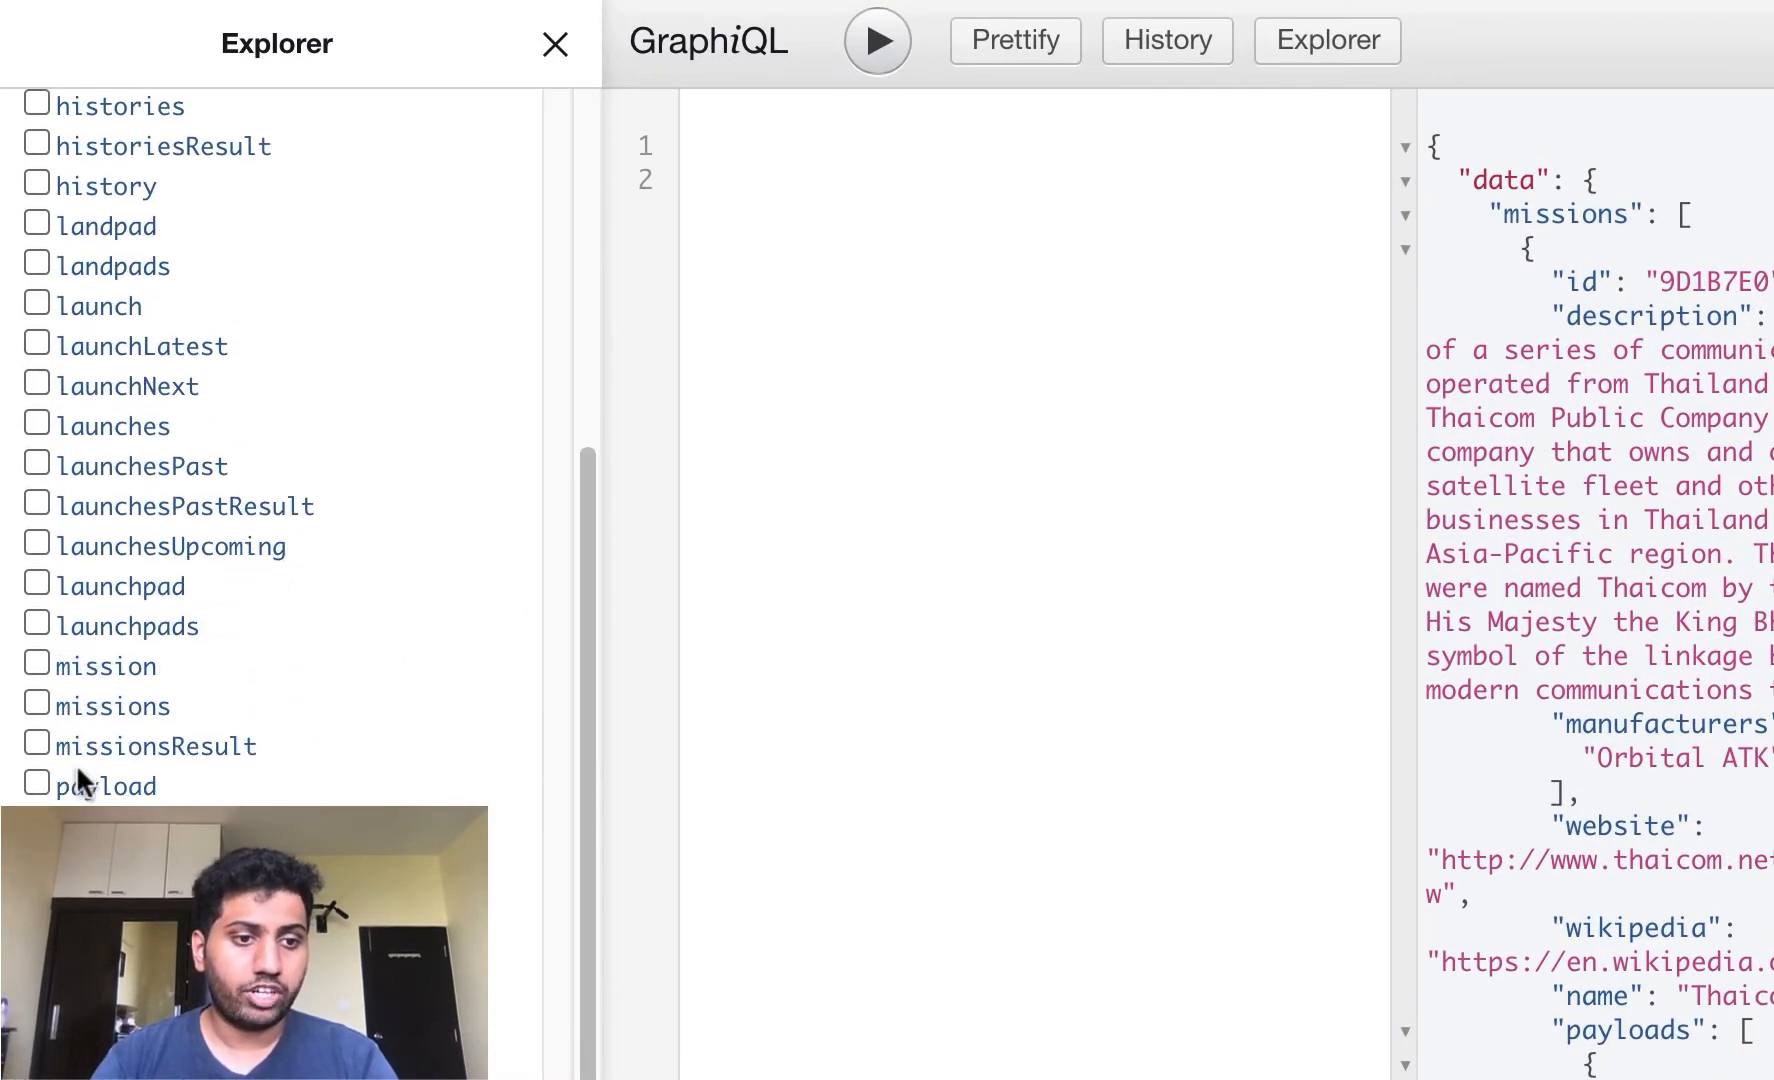
{"action": "left_click", "coordinate": [36, 704]}
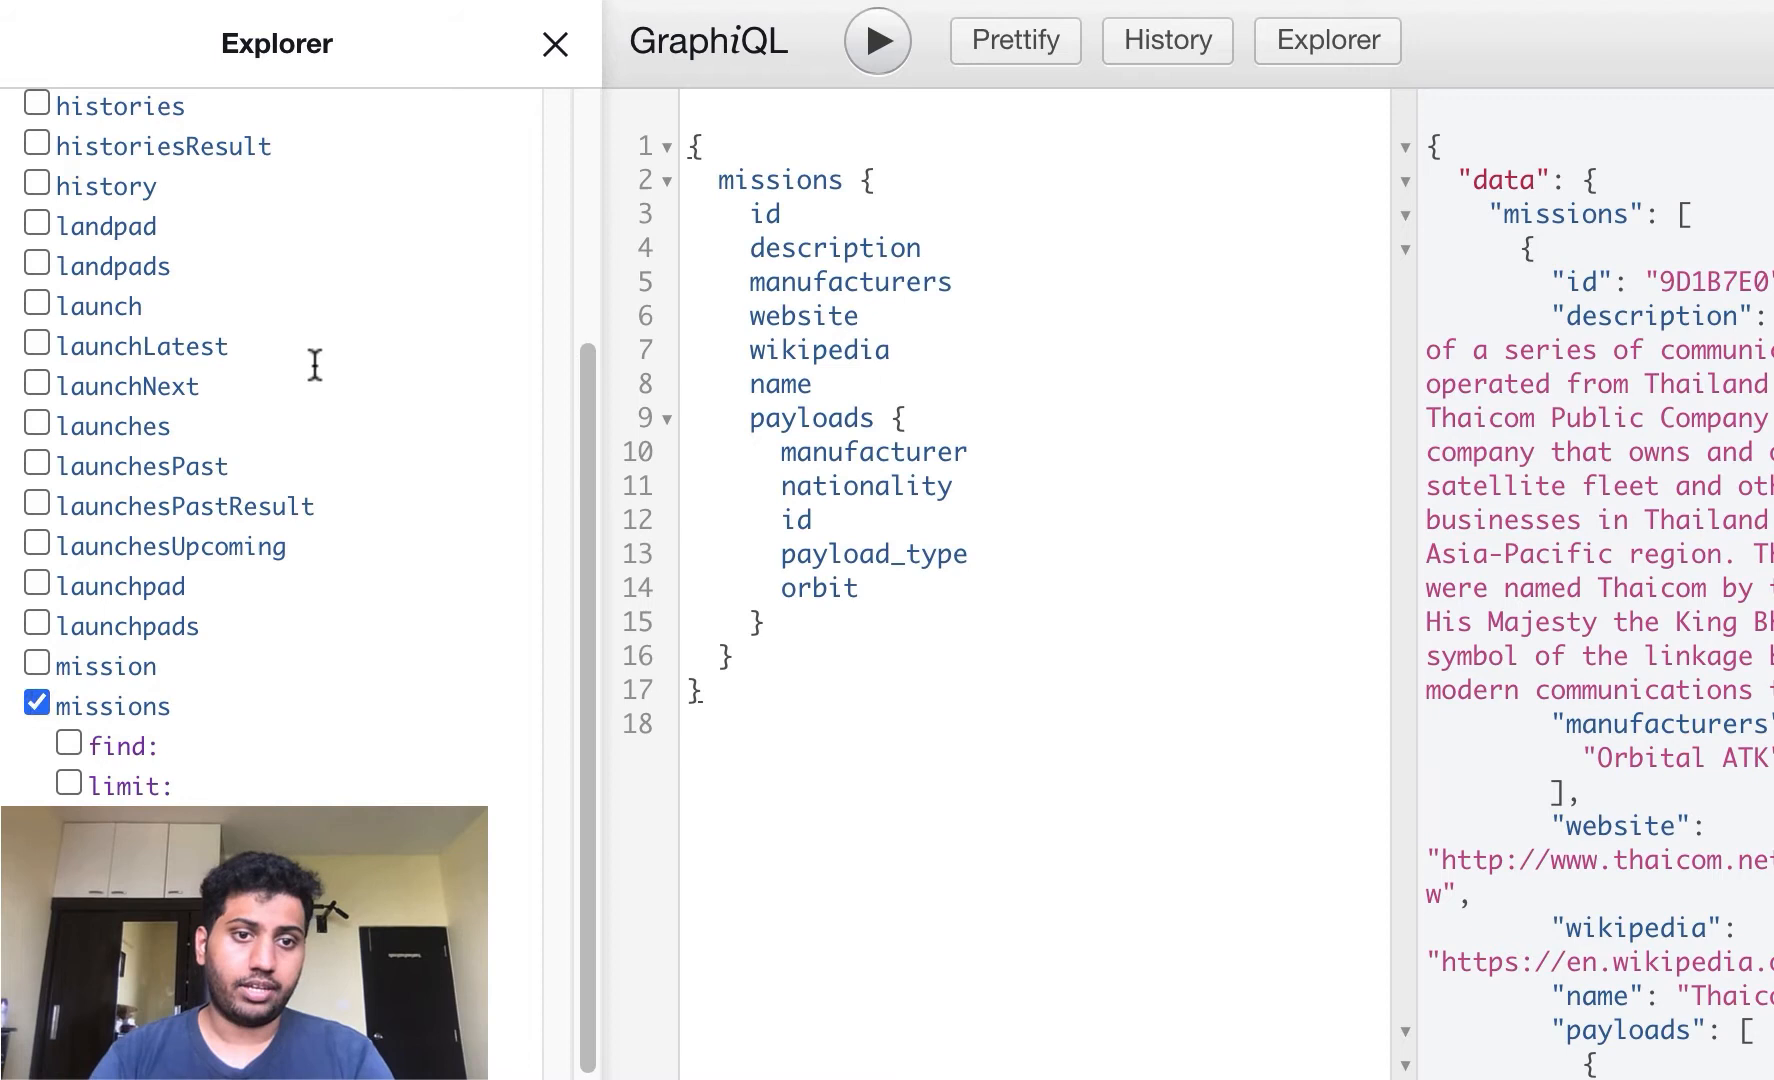
{"action": "left_click_drag", "start_coordinate": [702, 384], "coordinate": [700, 702]}
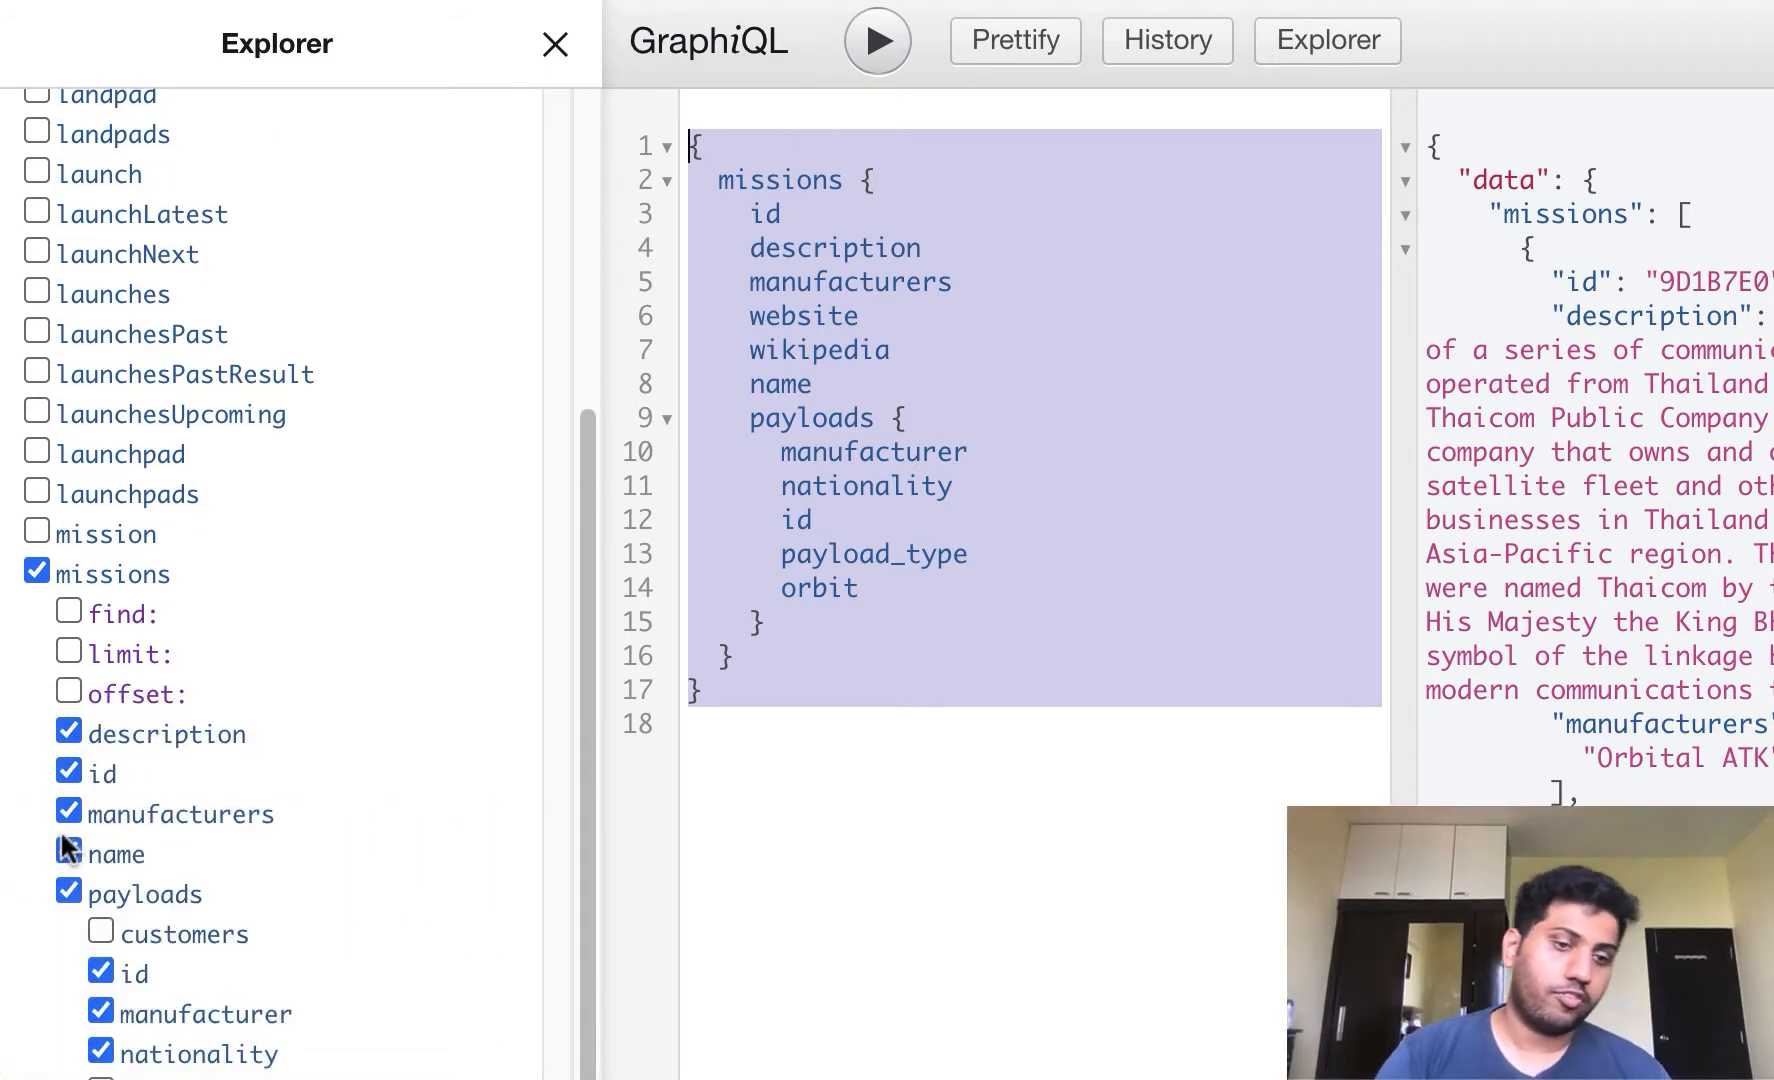
{"action": "scroll", "scroll_direction": "down", "scroll_amount": 3}
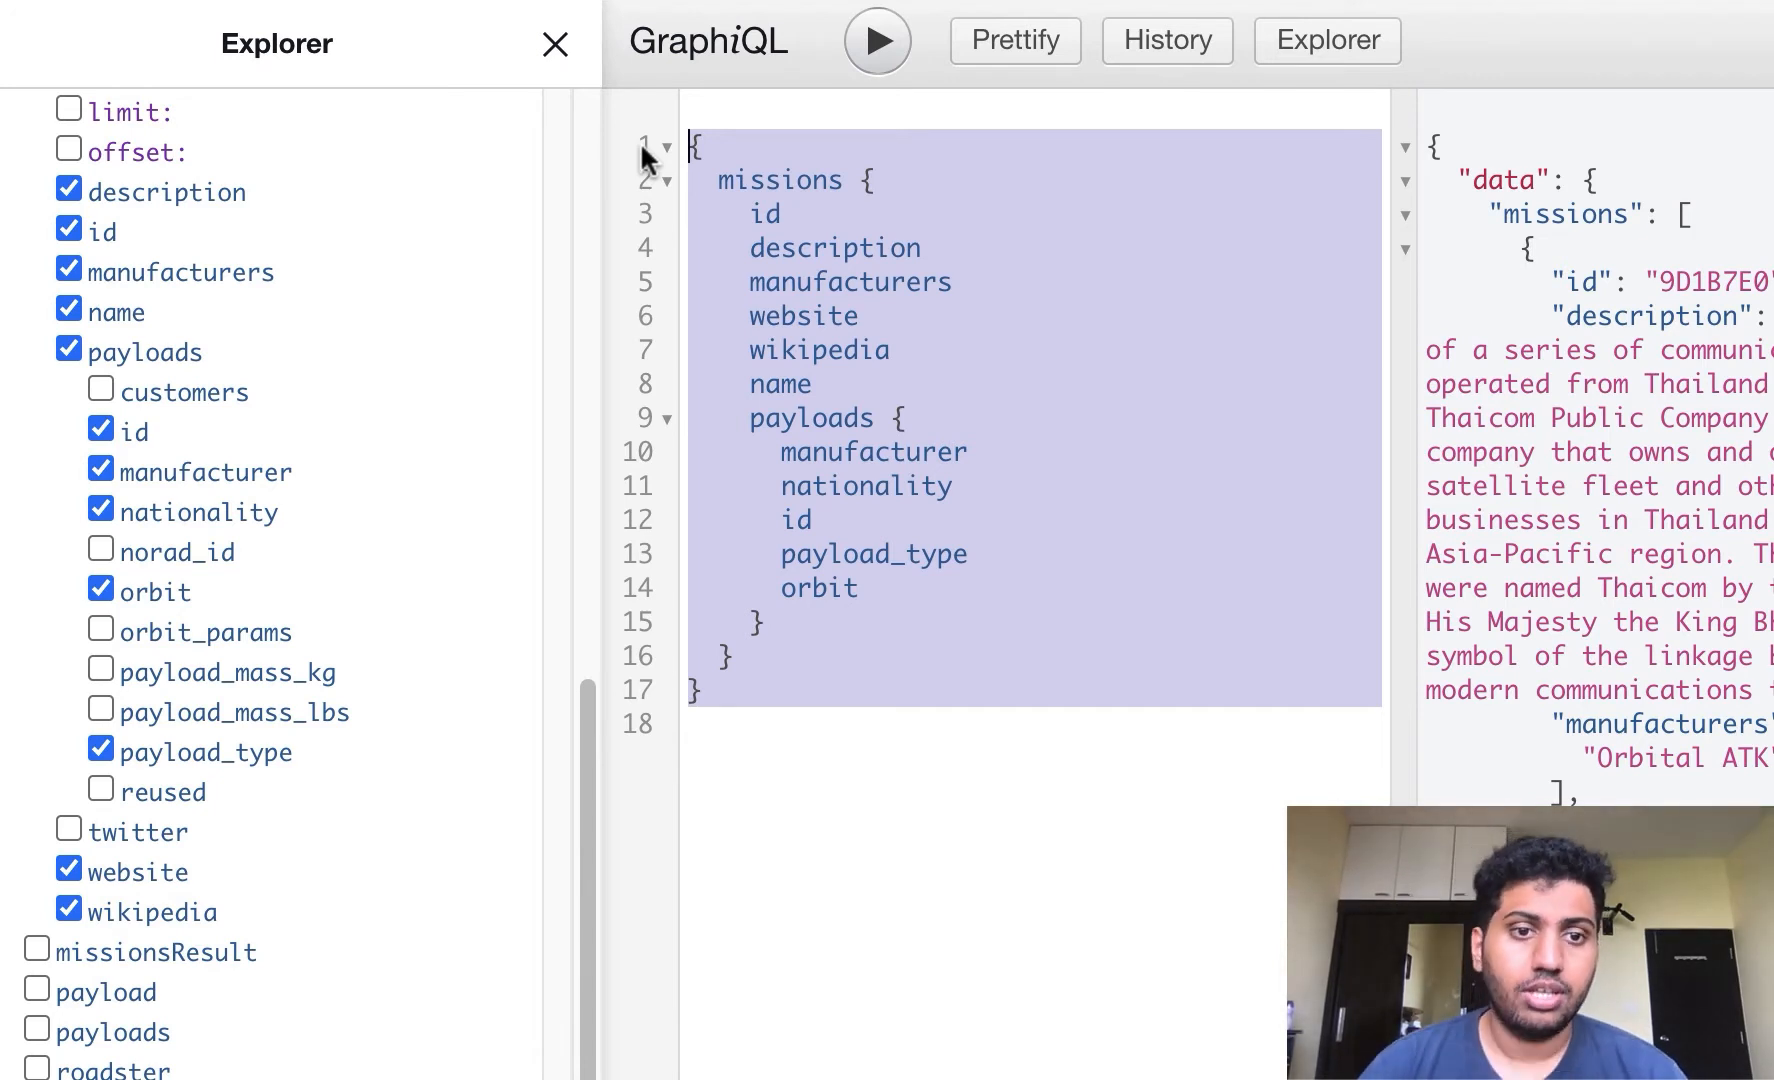
{"action": "left_click", "coordinate": [752, 214]}
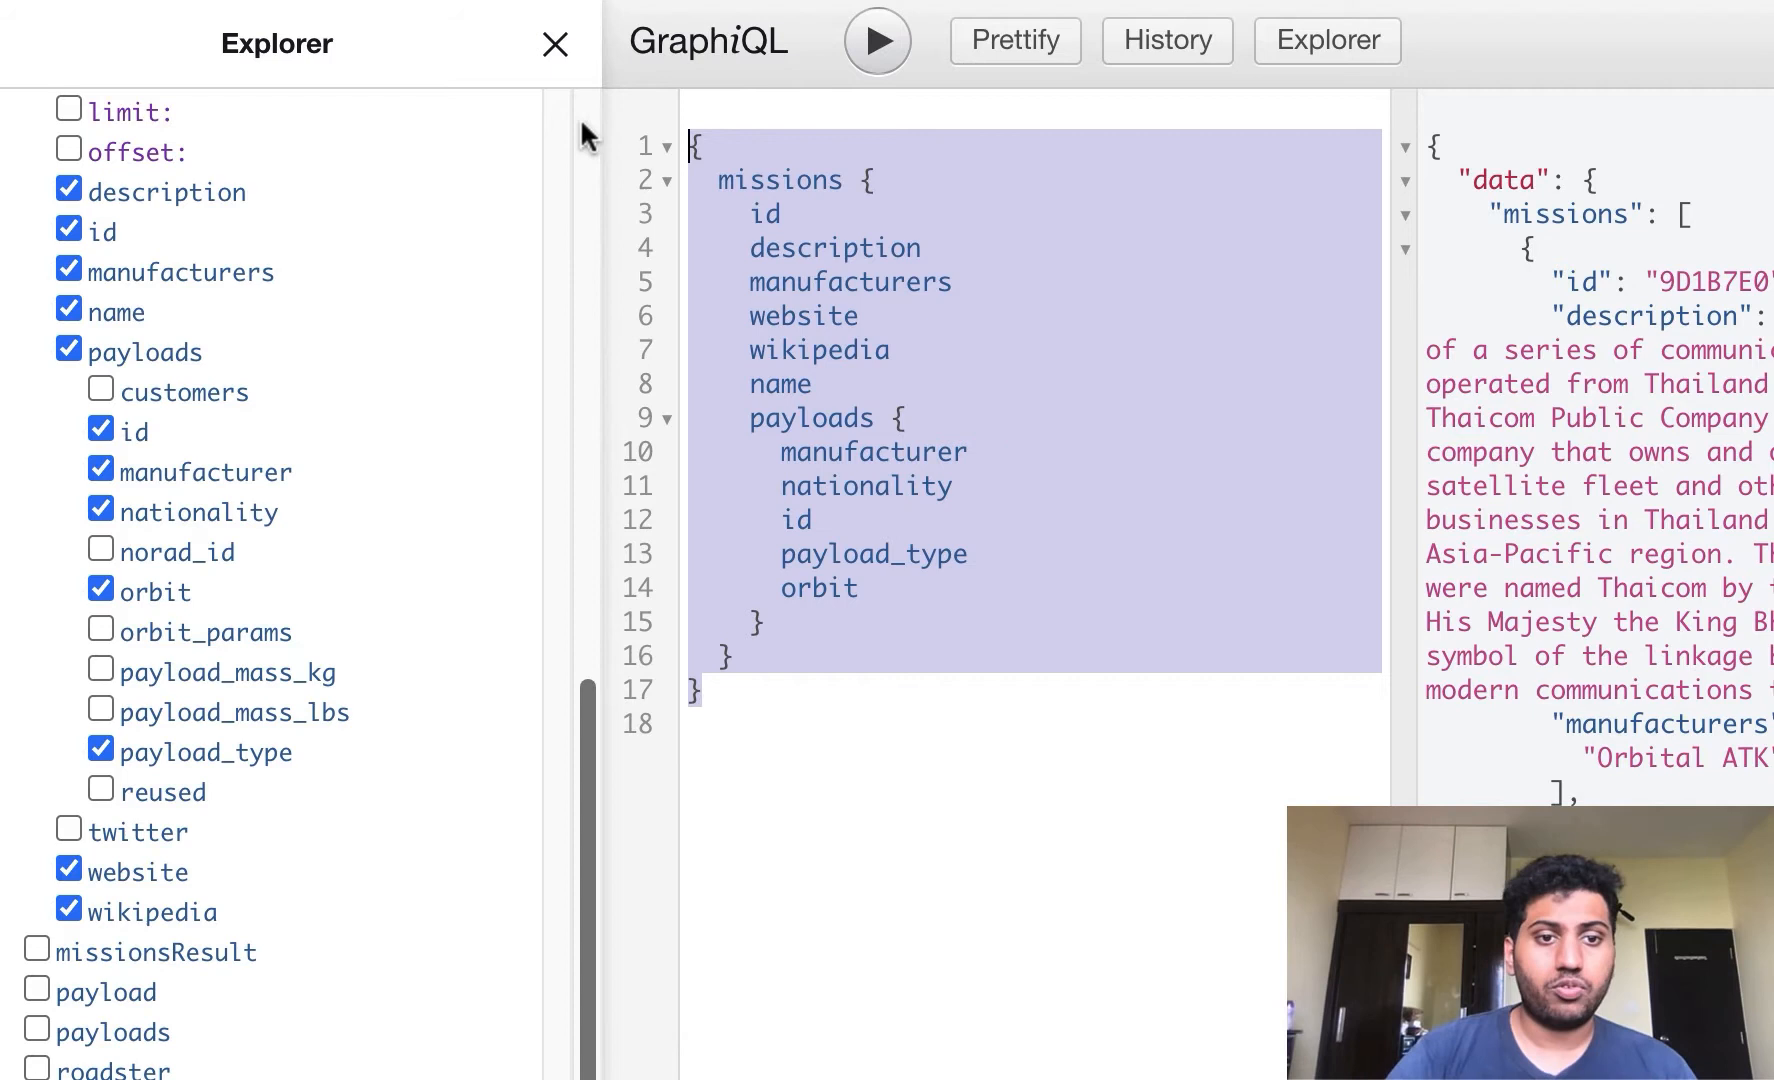
{"action": "left_click", "coordinate": [820, 634]}
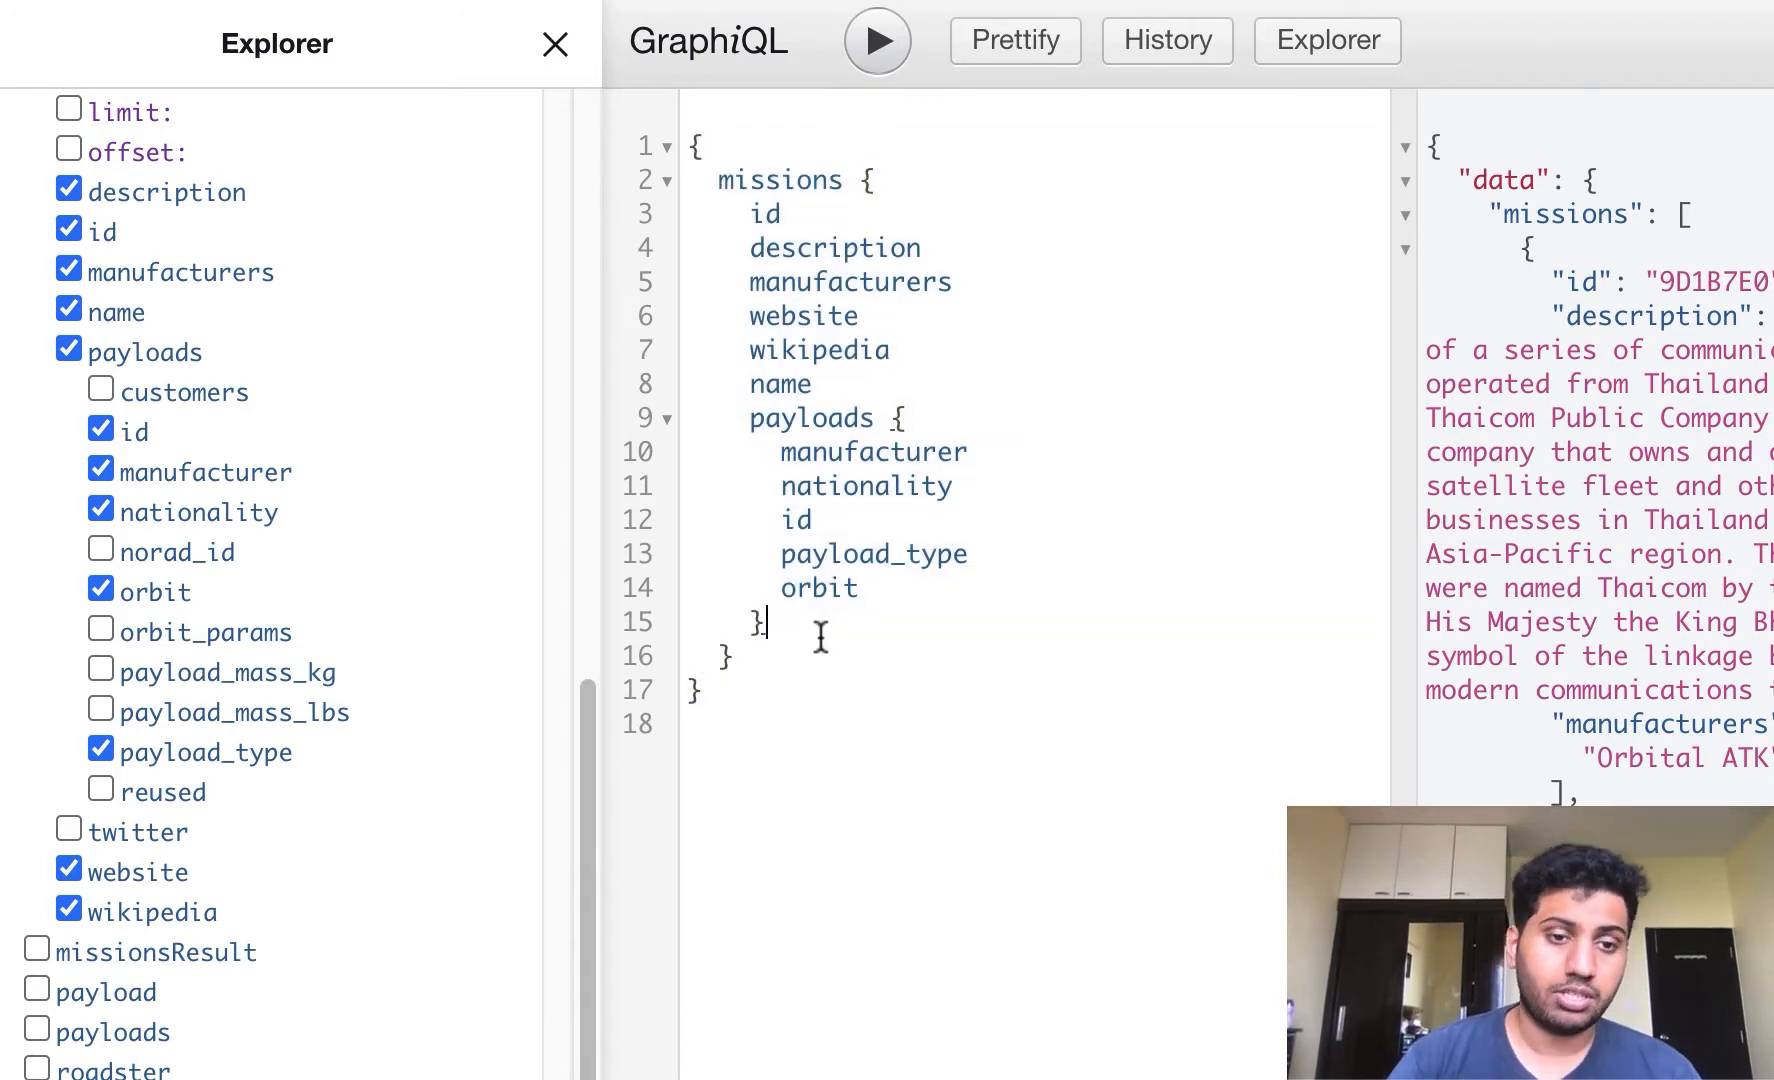
- Append top-level payloads and payload fields after the missions block
{"action": "left_click_drag", "start_coordinate": [748, 418], "coordinate": [764, 622]}
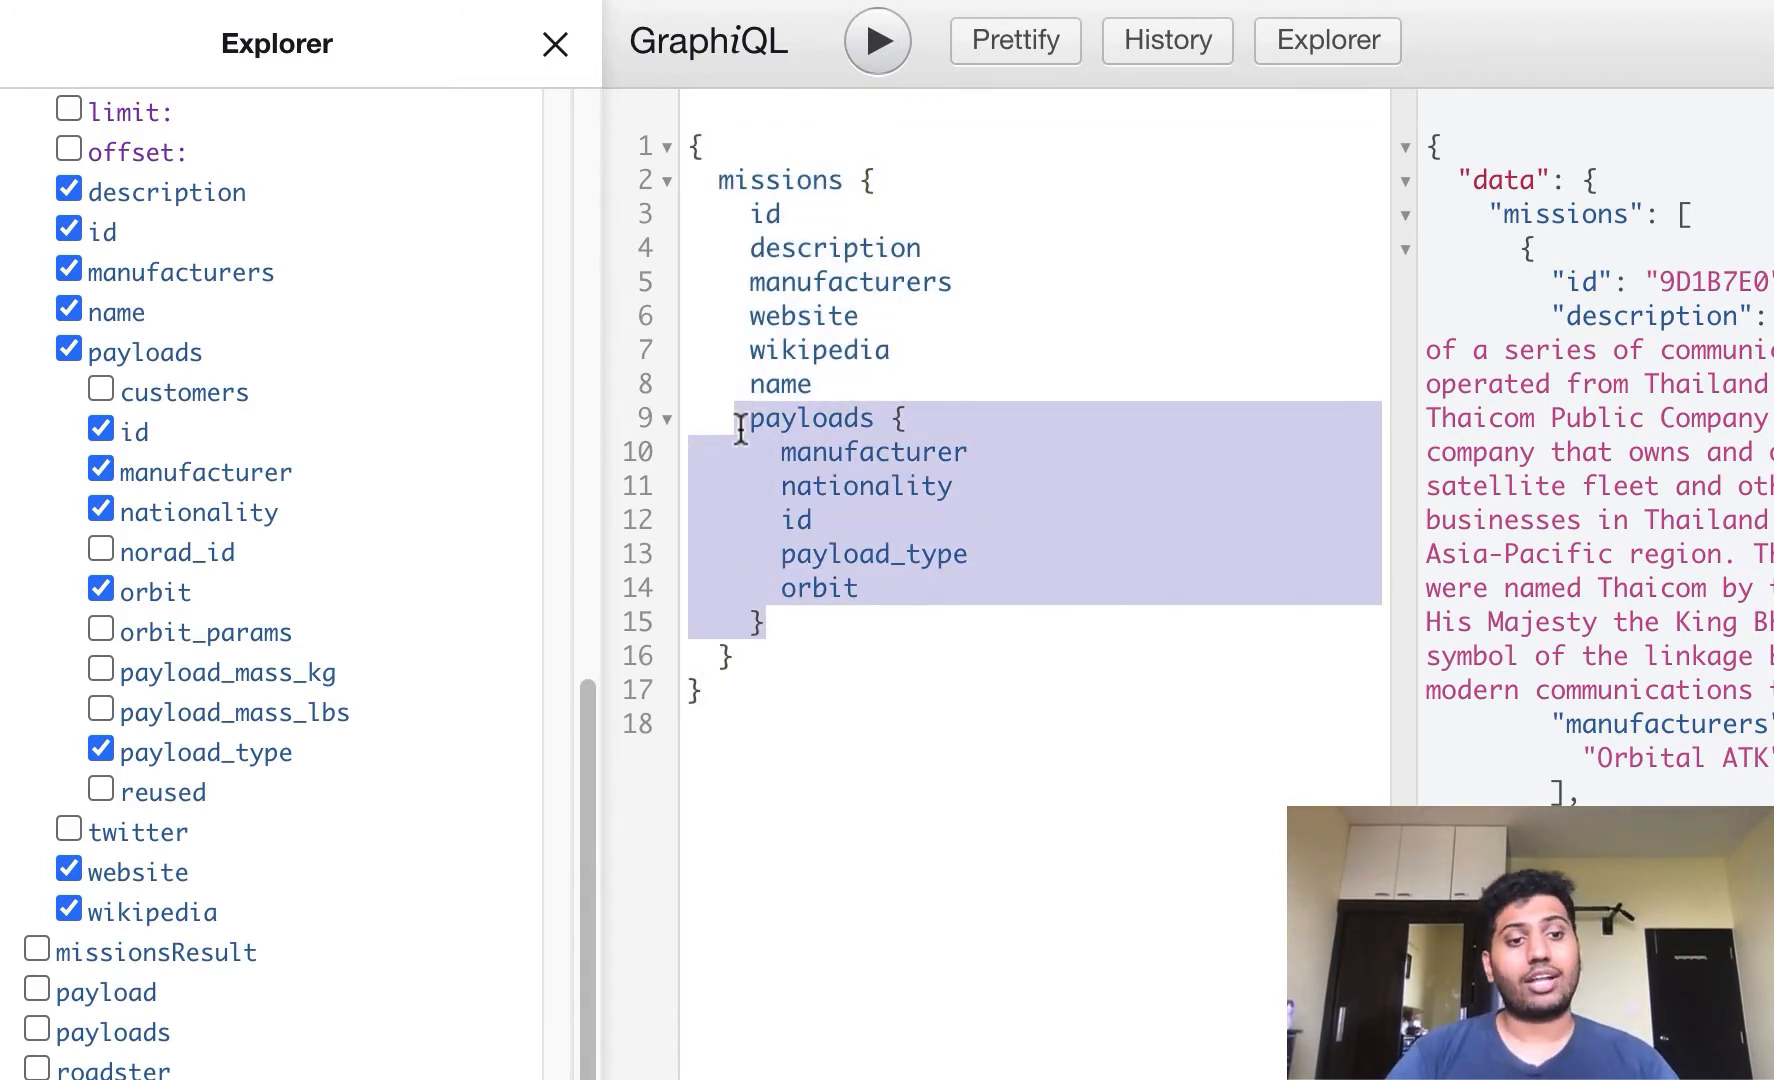
{"action": "scroll", "scroll_direction": "down", "scroll_amount": 3}
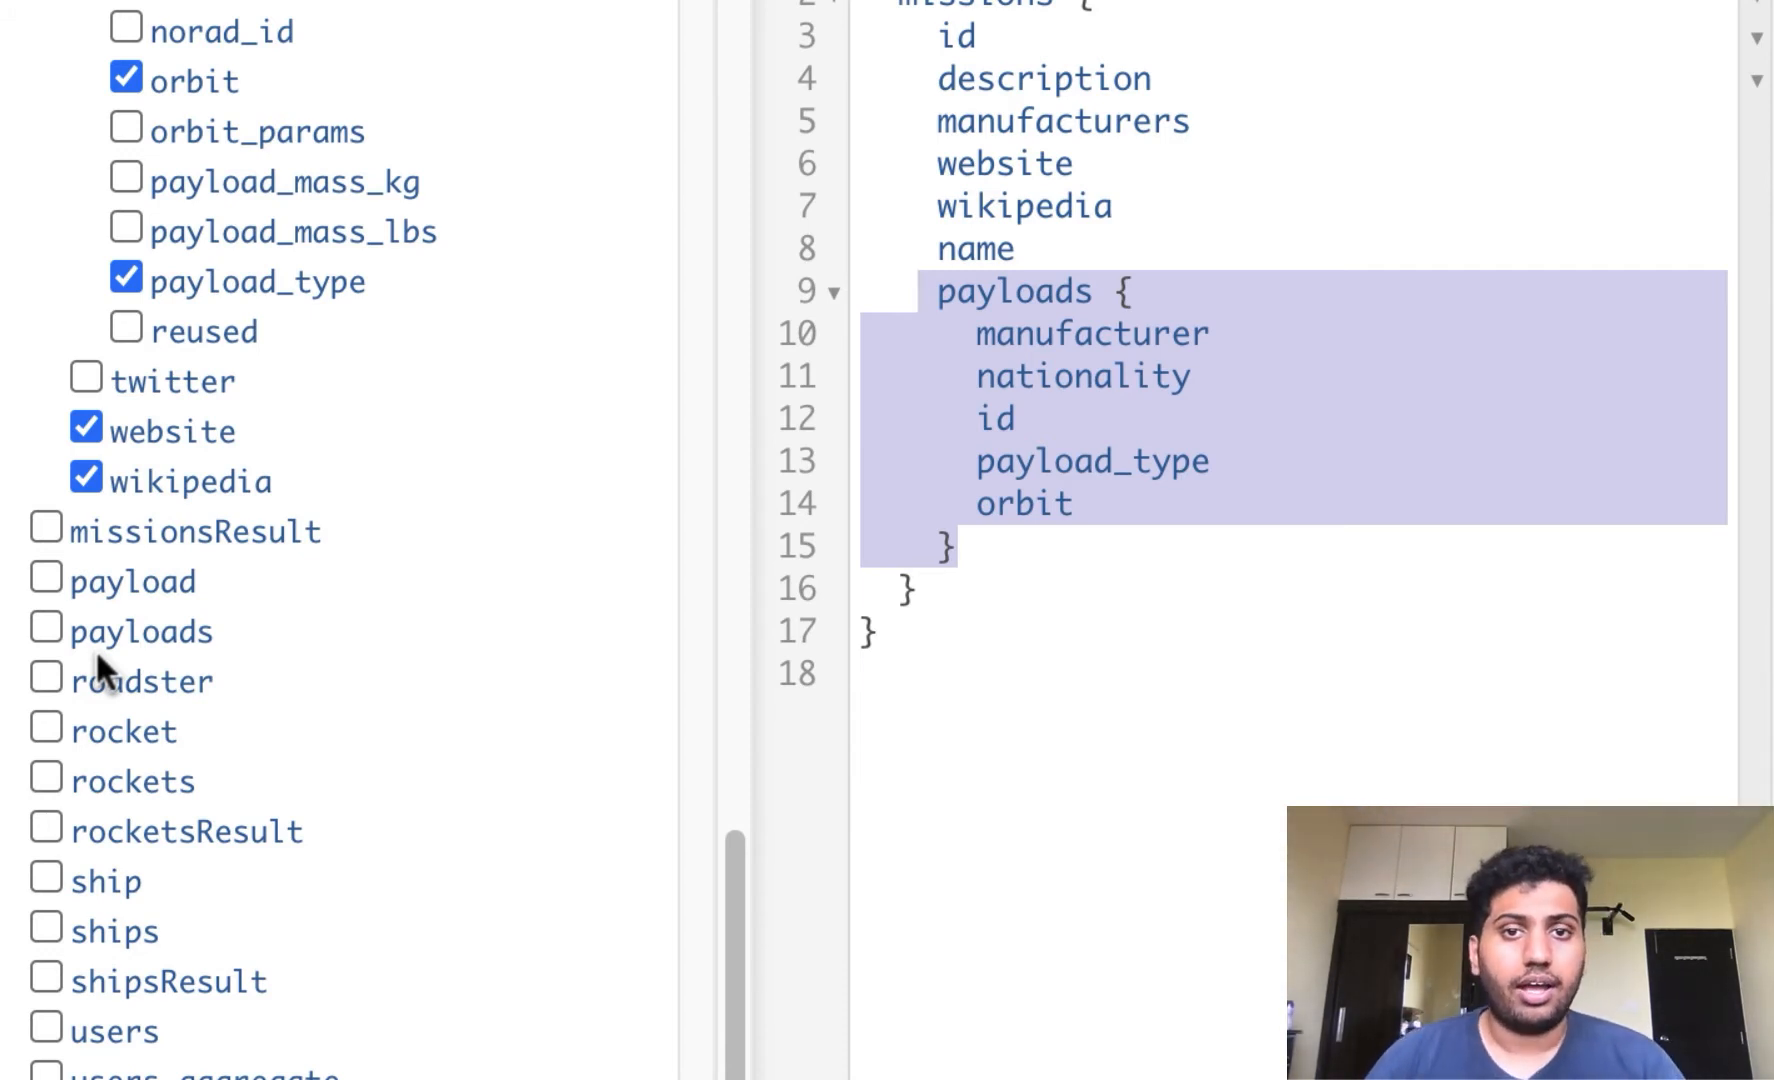
{"action": "mouse_move", "coordinate": [174, 942]}
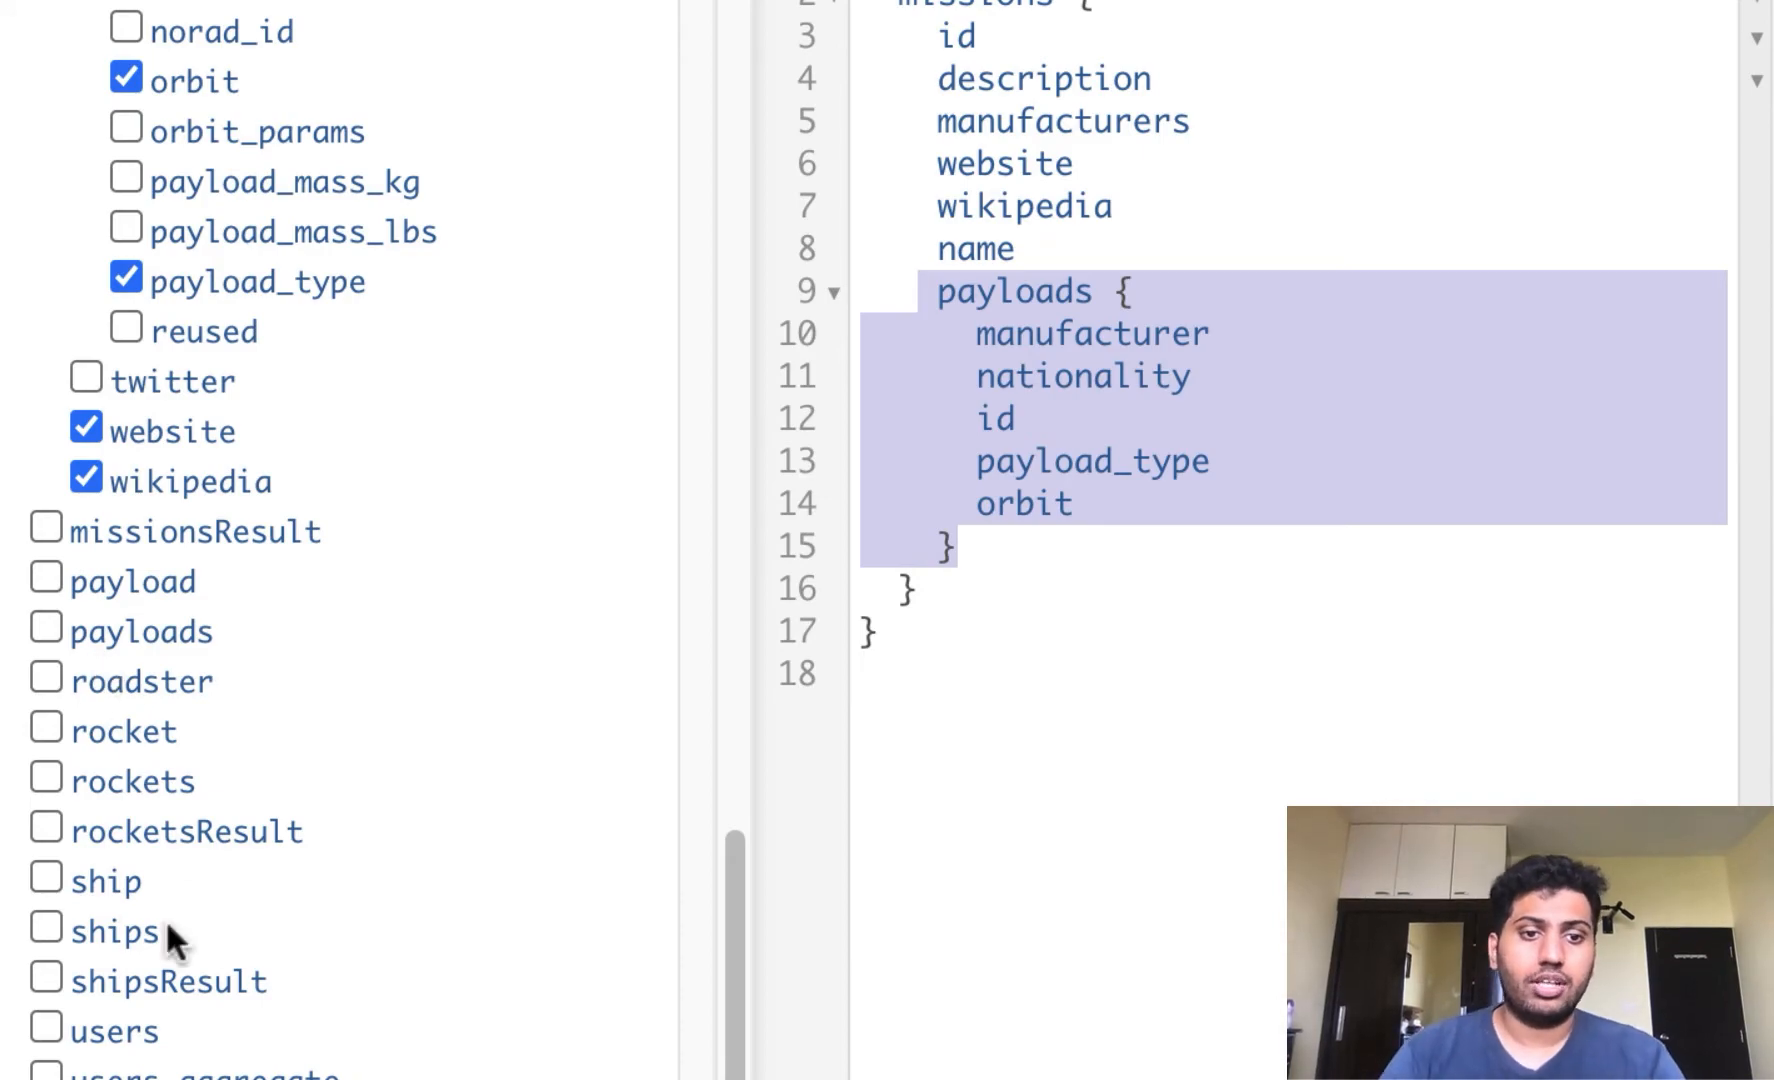
{"action": "mouse_move", "coordinate": [1180, 624]}
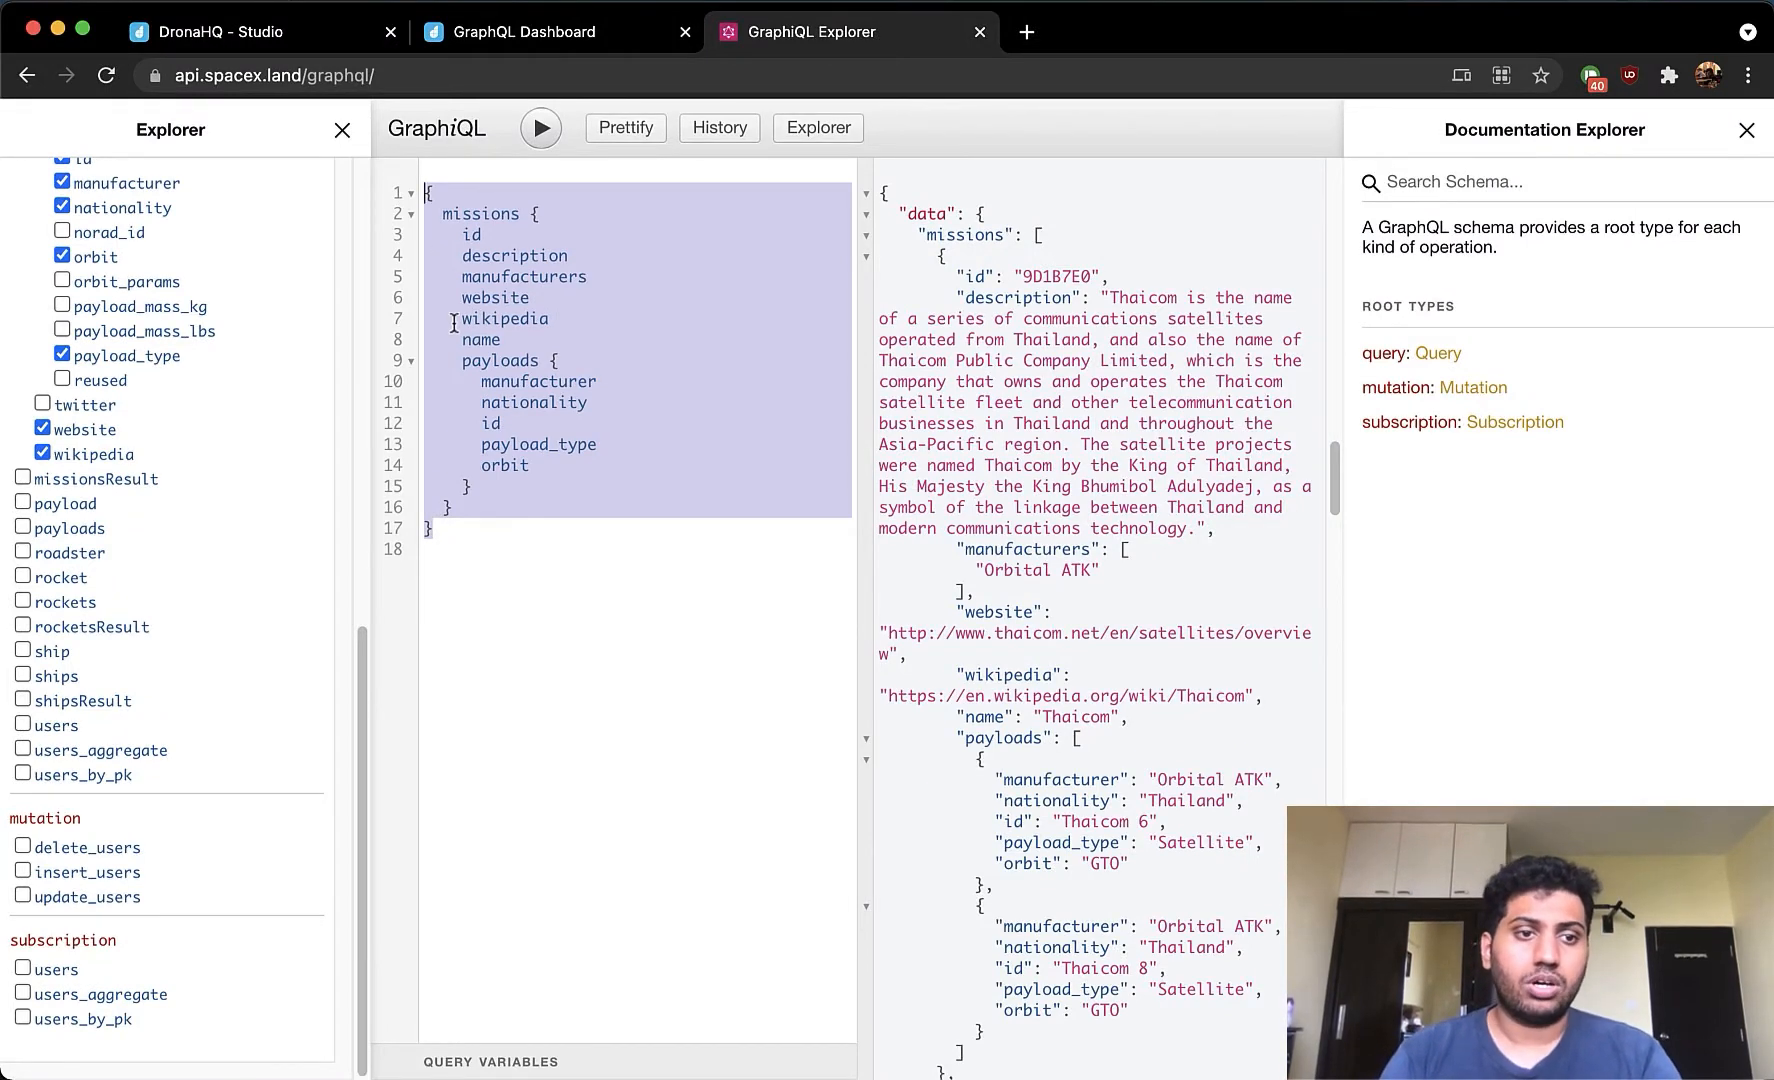
{"action": "left_click", "coordinate": [22, 526]}
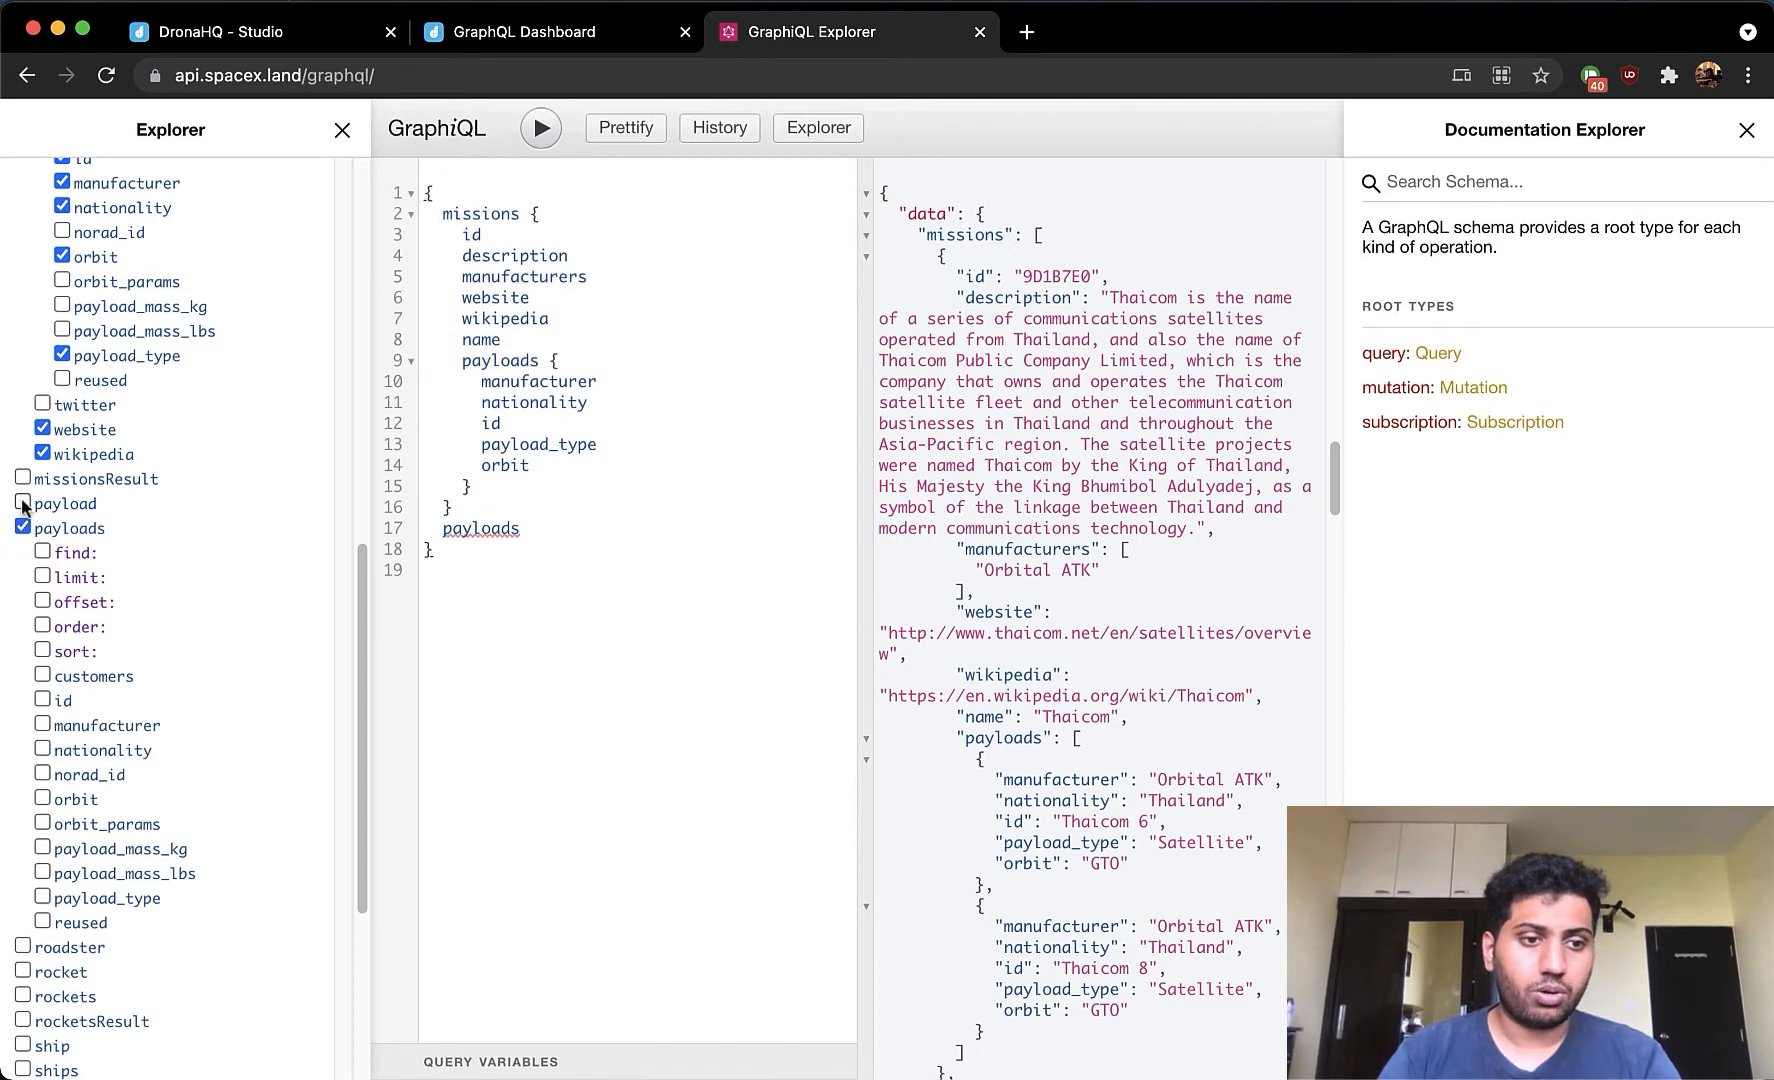
{"action": "left_click", "coordinate": [20, 502]}
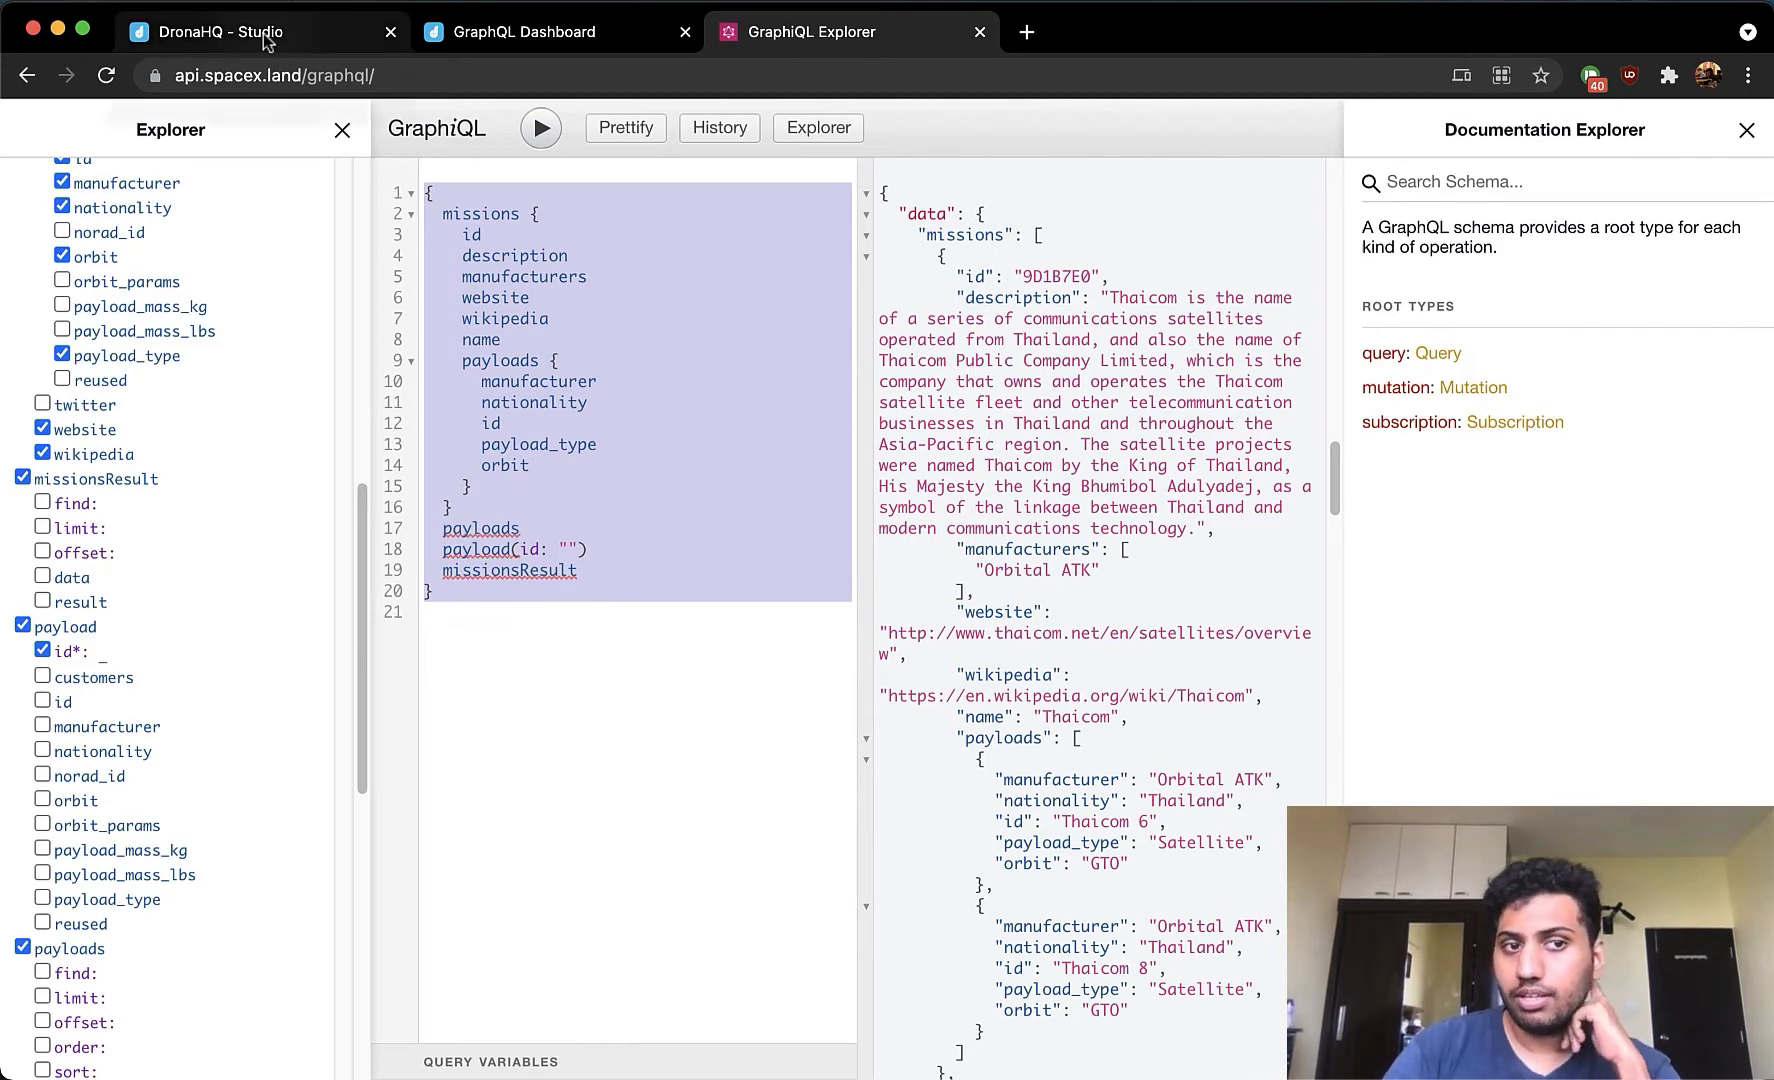
- Open the GetMissions query in DronaHQ and scroll to its successful test result
{"action": "left_click", "coordinate": [216, 30]}
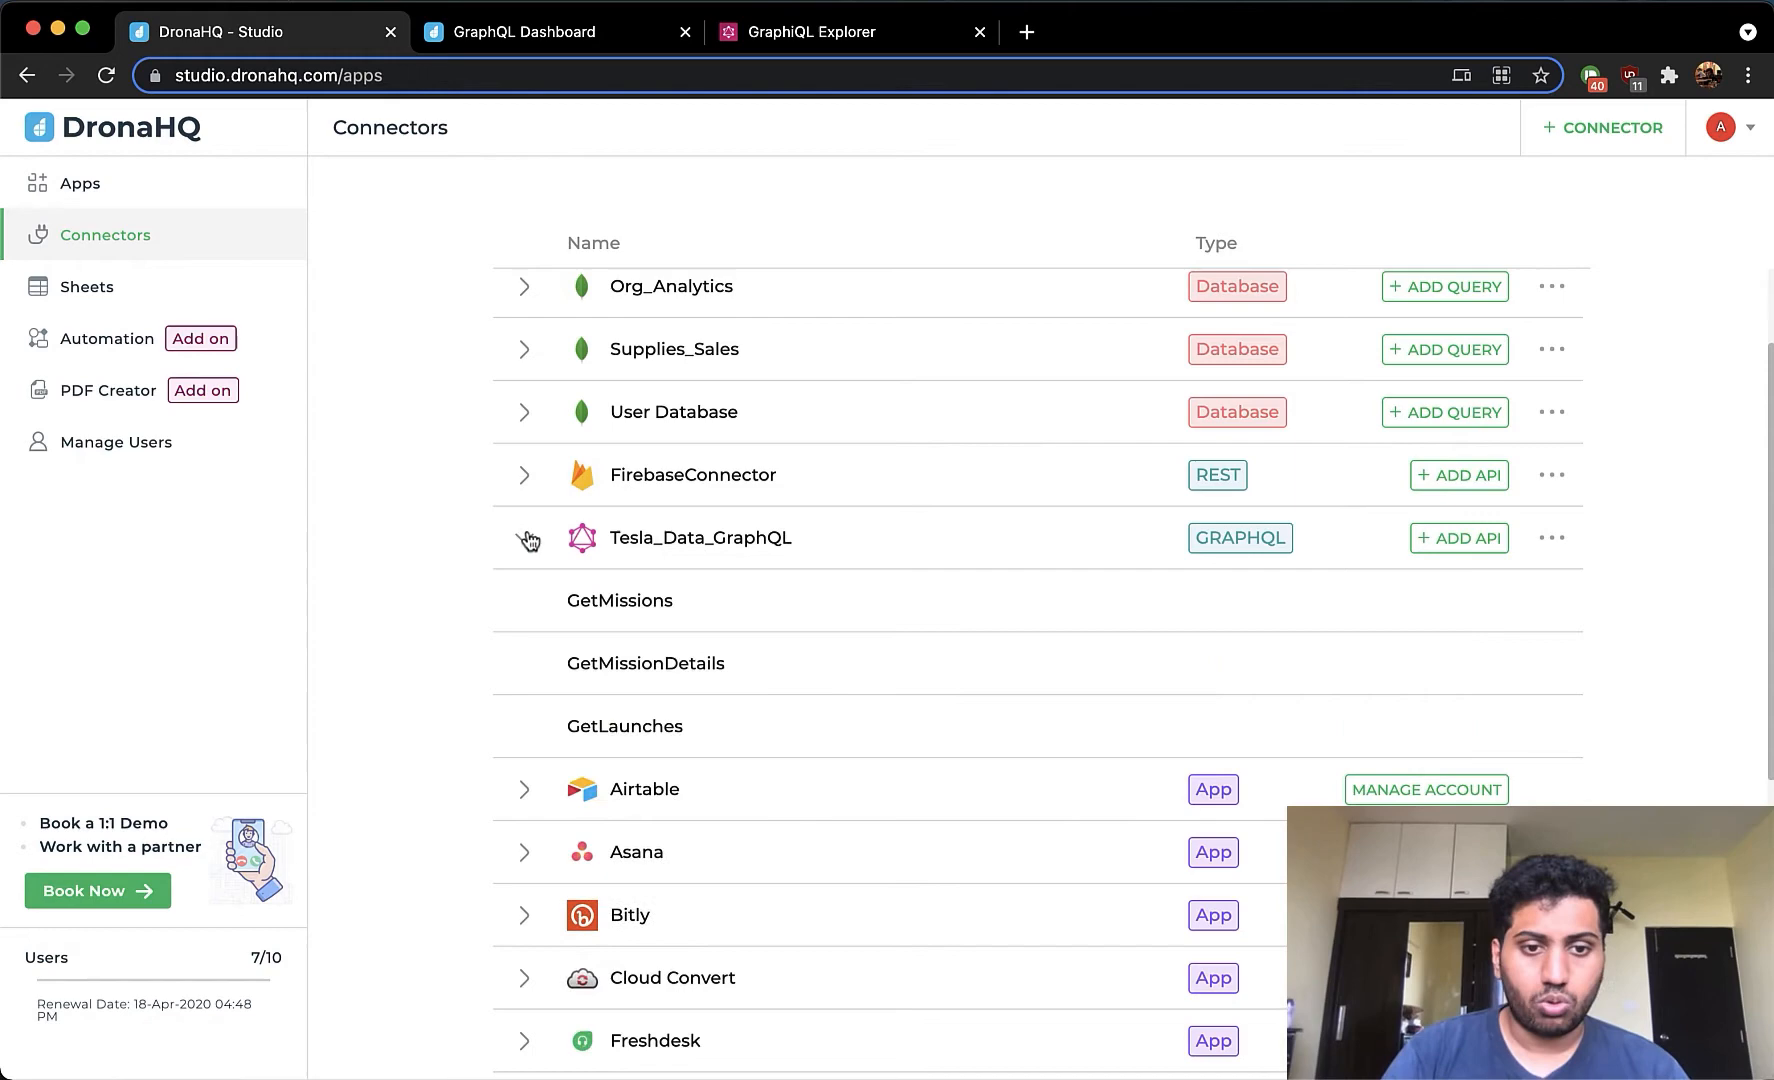
{"action": "left_click", "coordinate": [620, 600]}
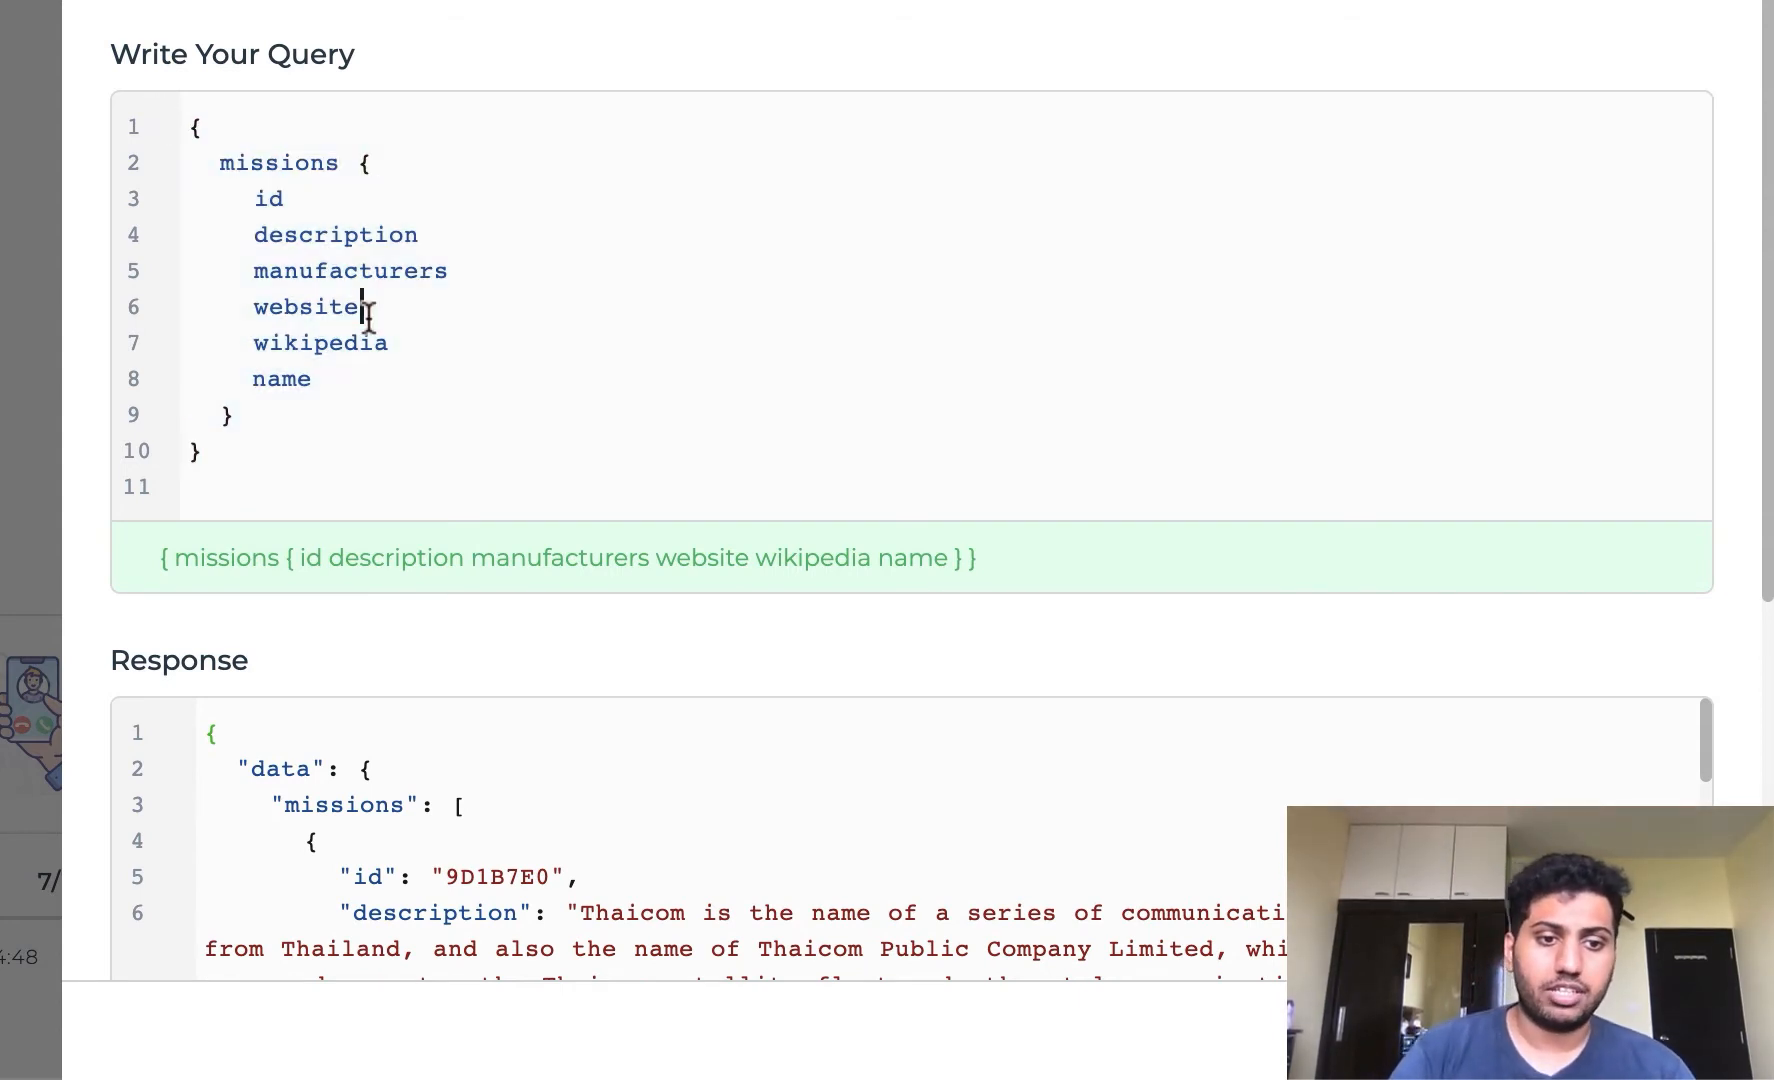
{"action": "left_click_drag", "start_coordinate": [252, 198], "coordinate": [232, 416]}
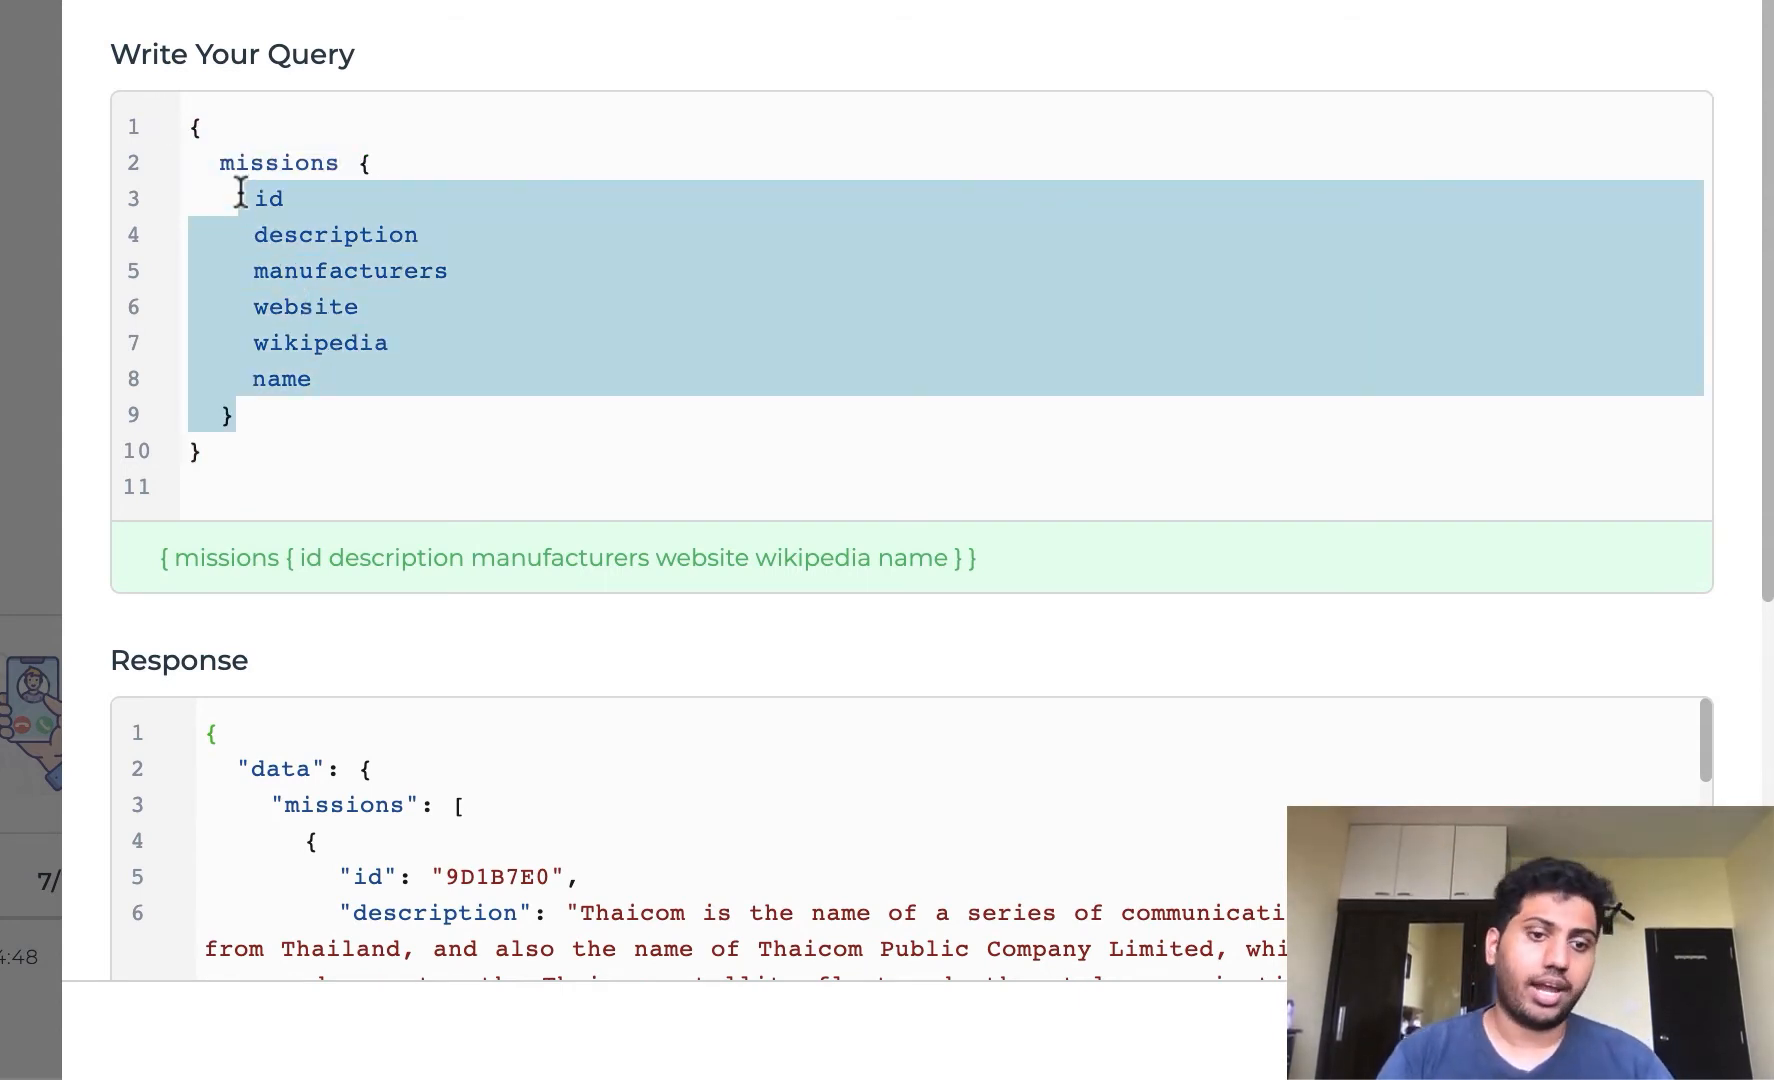
{"action": "left_click", "coordinate": [312, 270]}
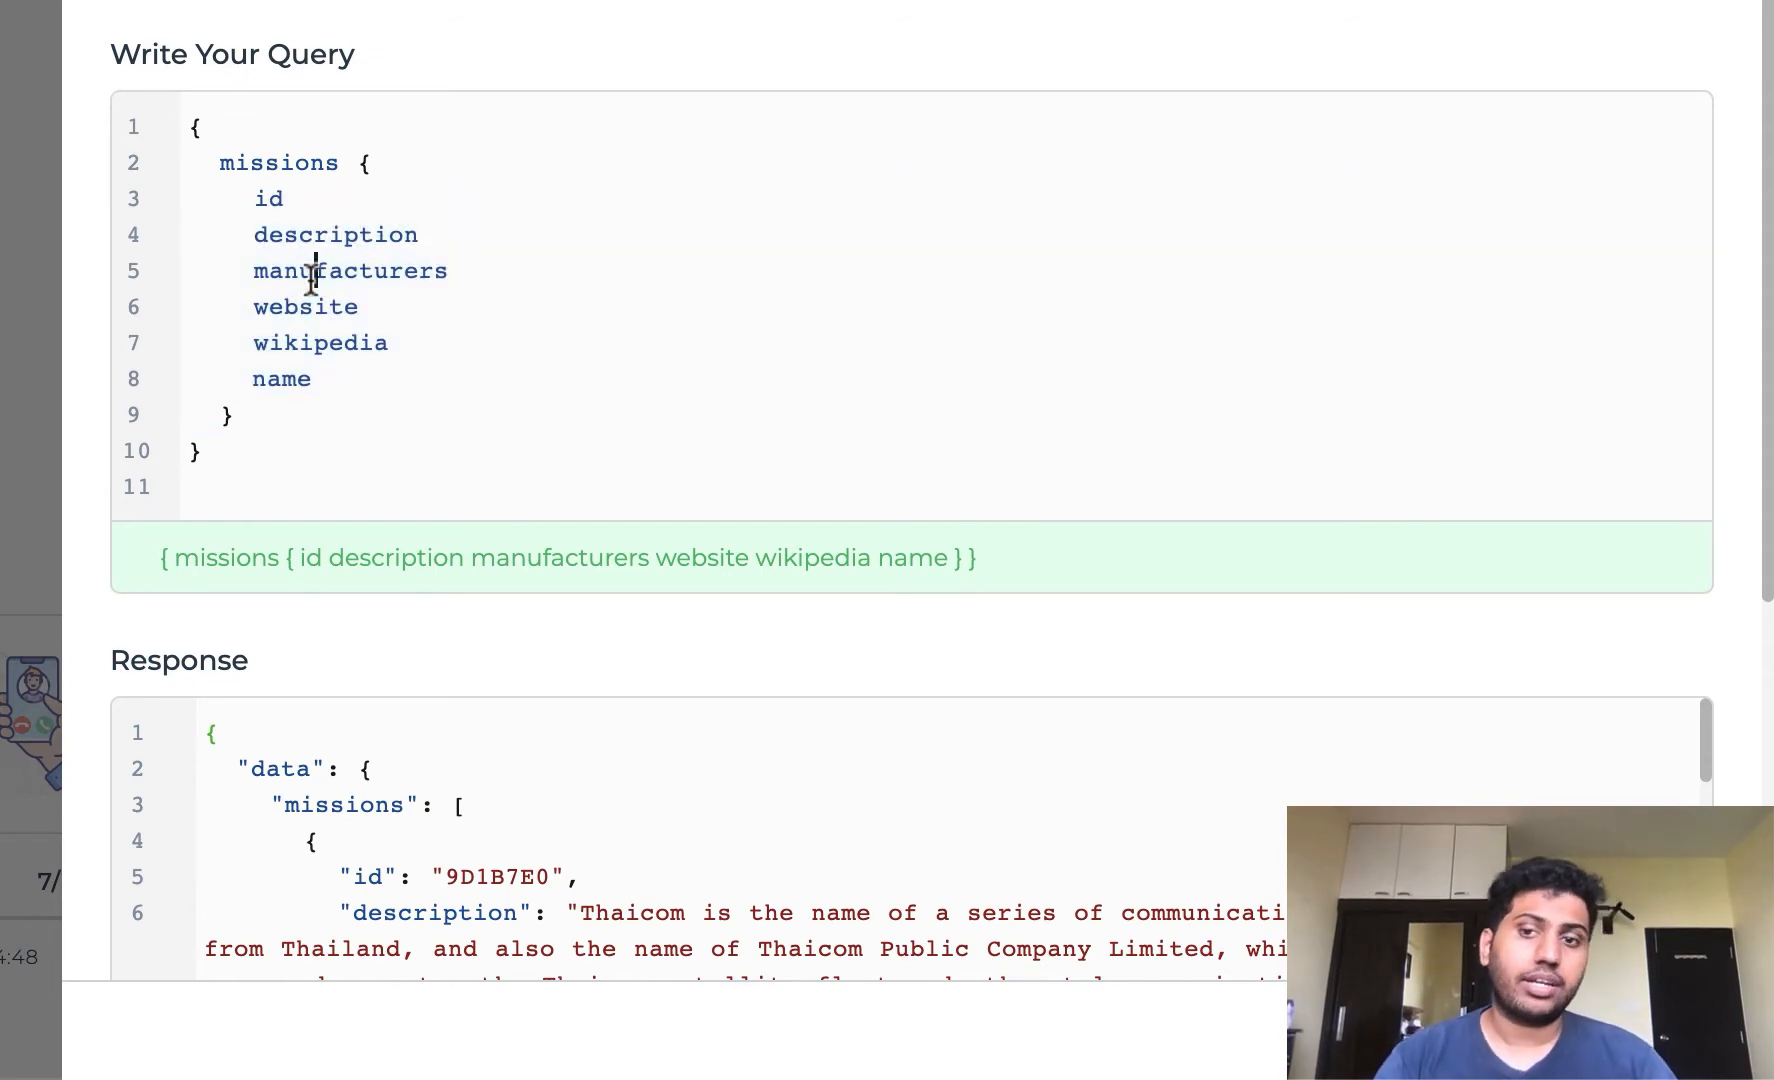
{"action": "scroll", "scroll_direction": "down", "scroll_amount": 3}
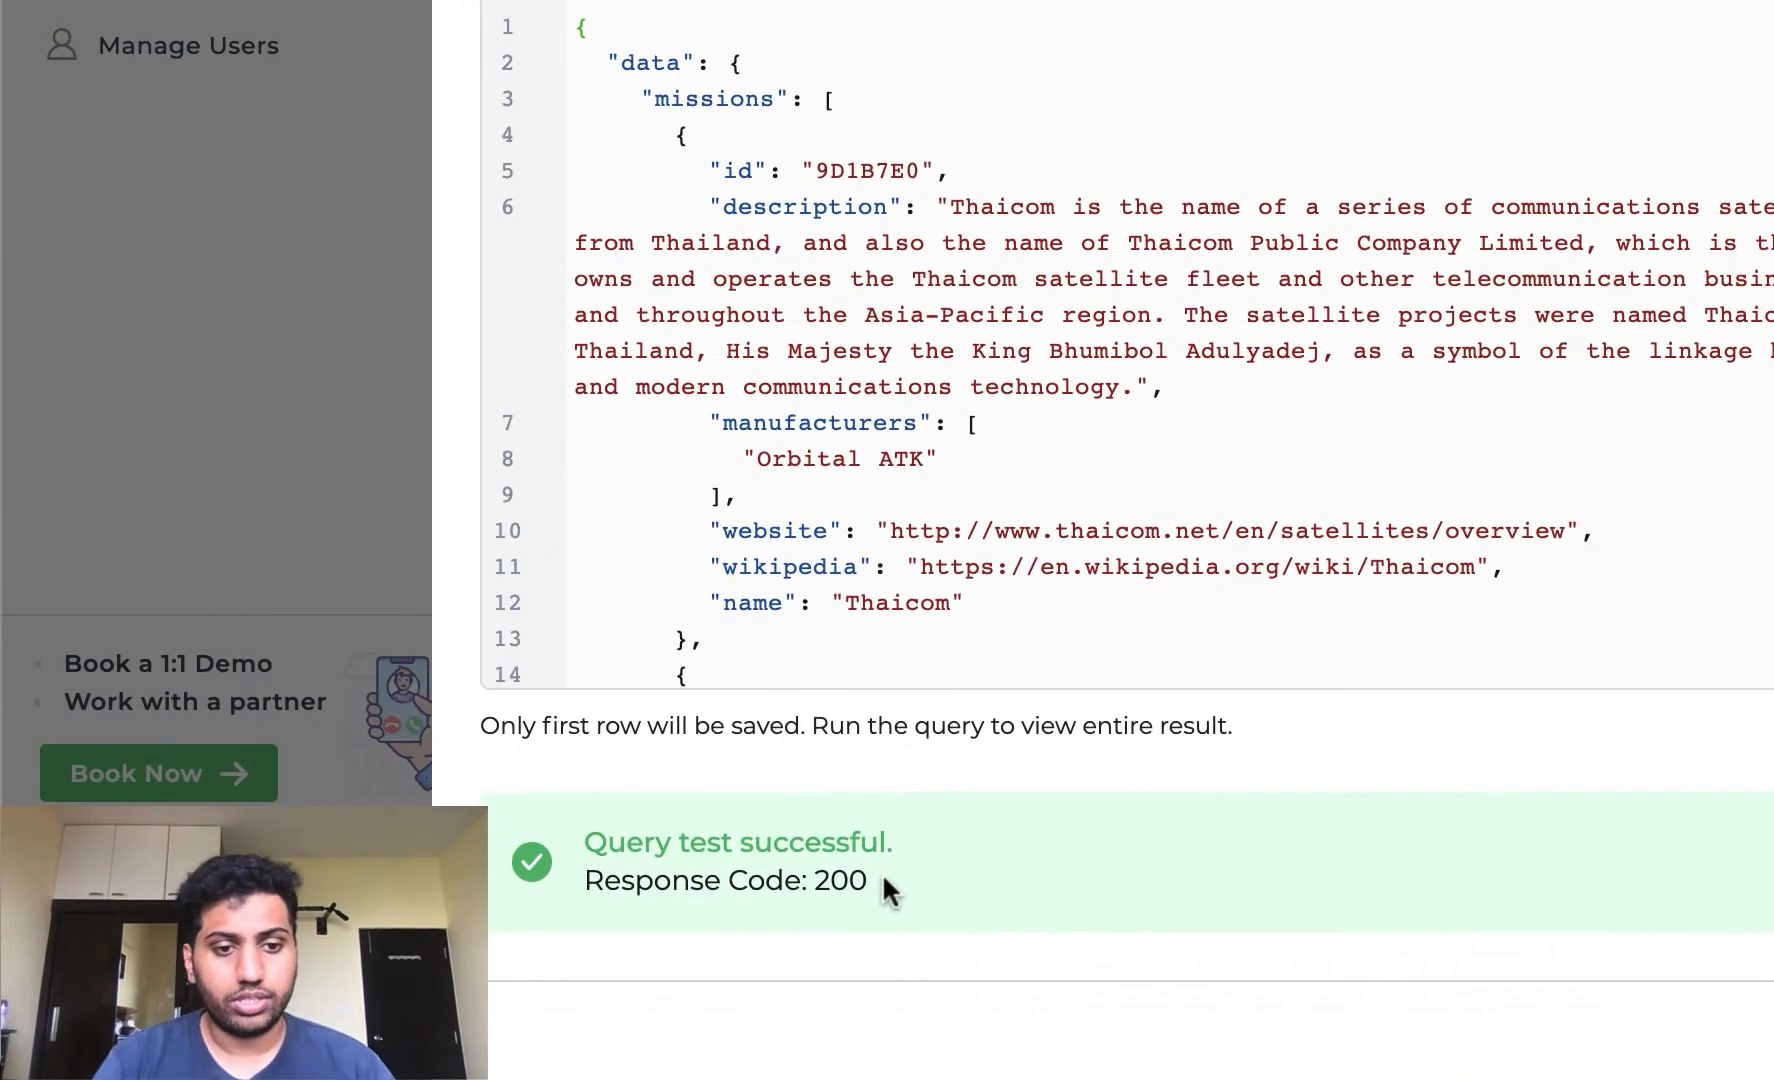
{"action": "scroll", "scroll_direction": "down", "scroll_amount": 3}
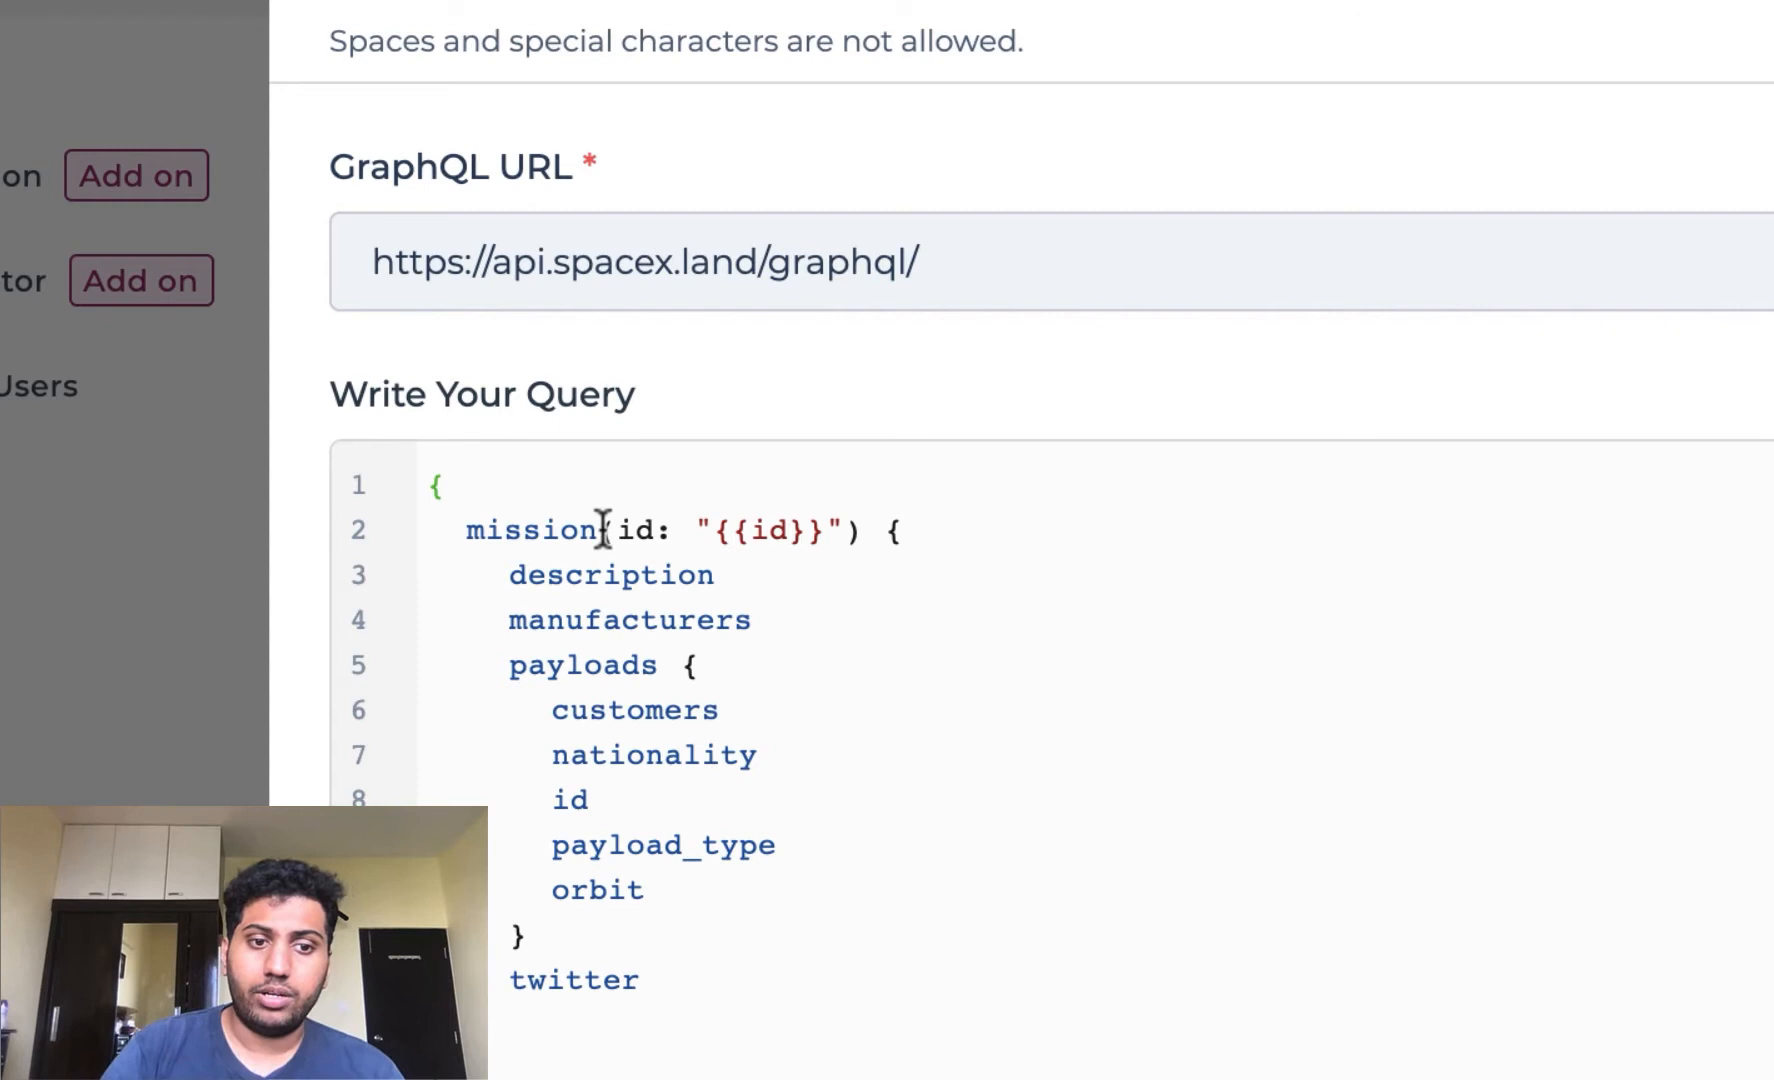
- Inspect the {{id}} placeholder in GetMissionDetails and return to connectors
{"action": "left_click_drag", "start_coordinate": [606, 530], "coordinate": [906, 530]}
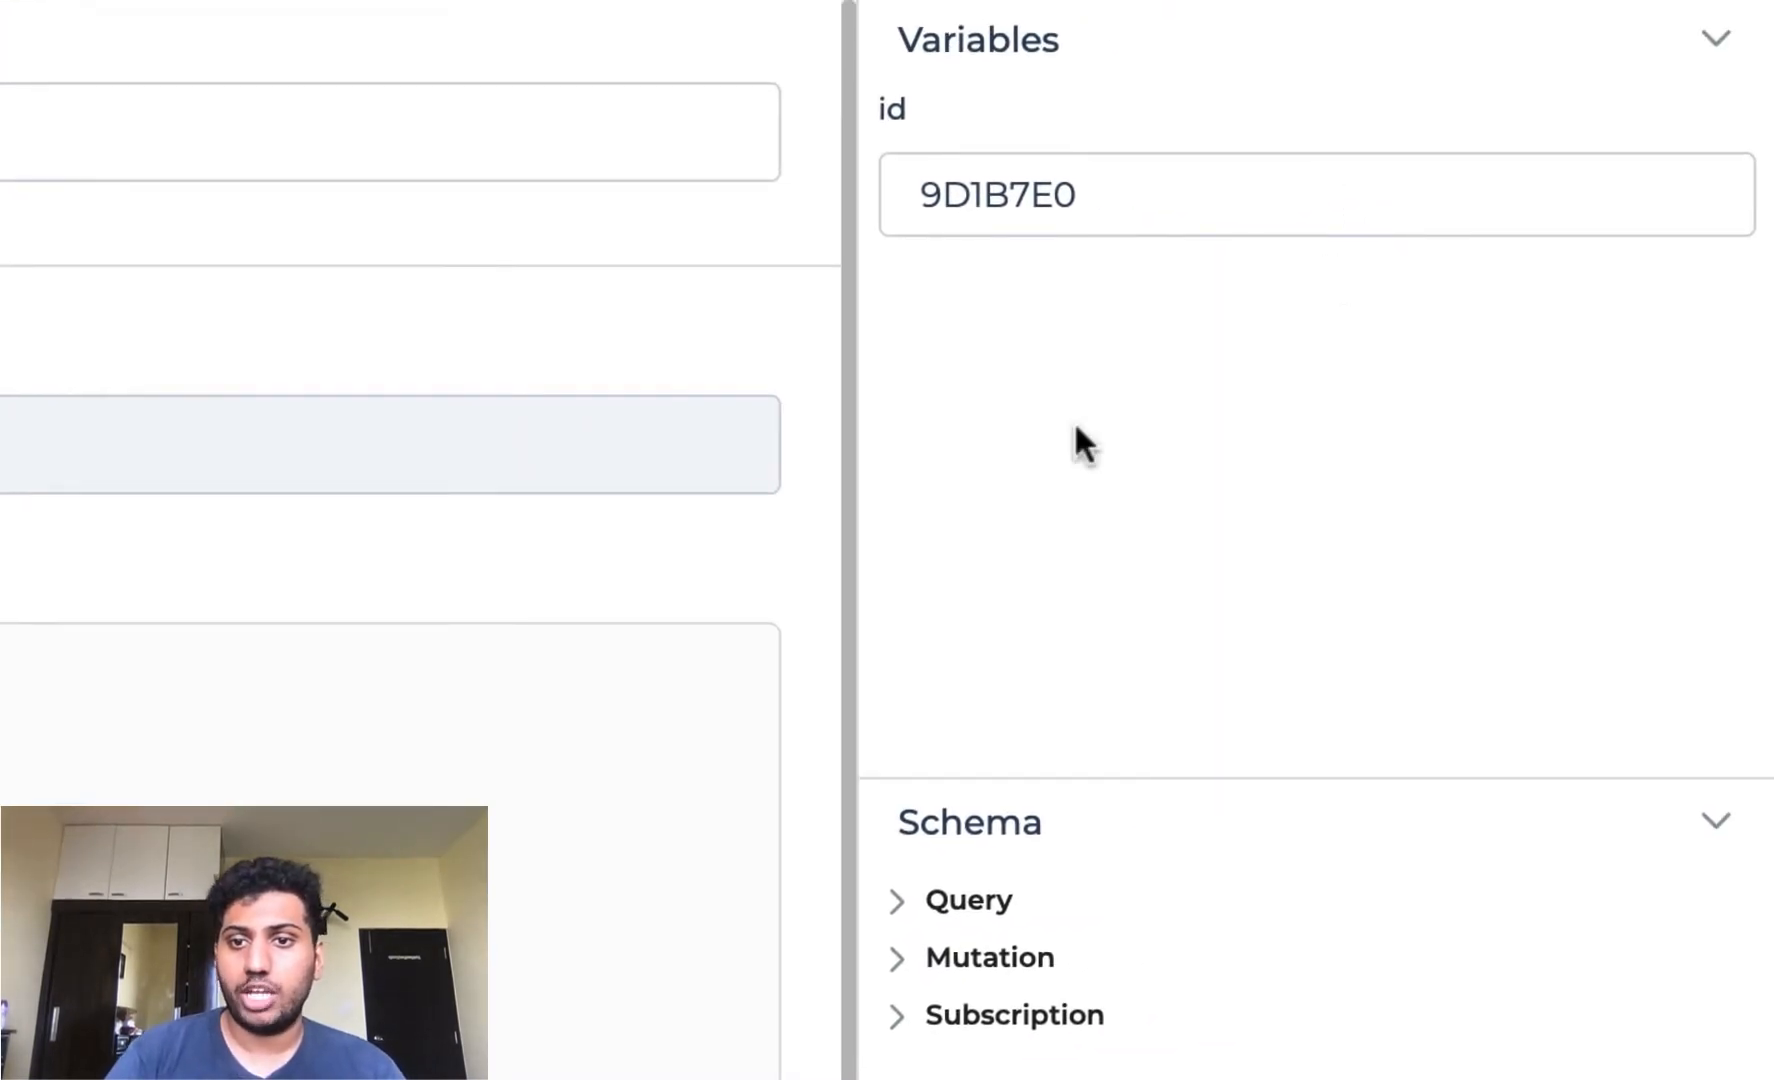
{"action": "double_click", "coordinate": [998, 194]}
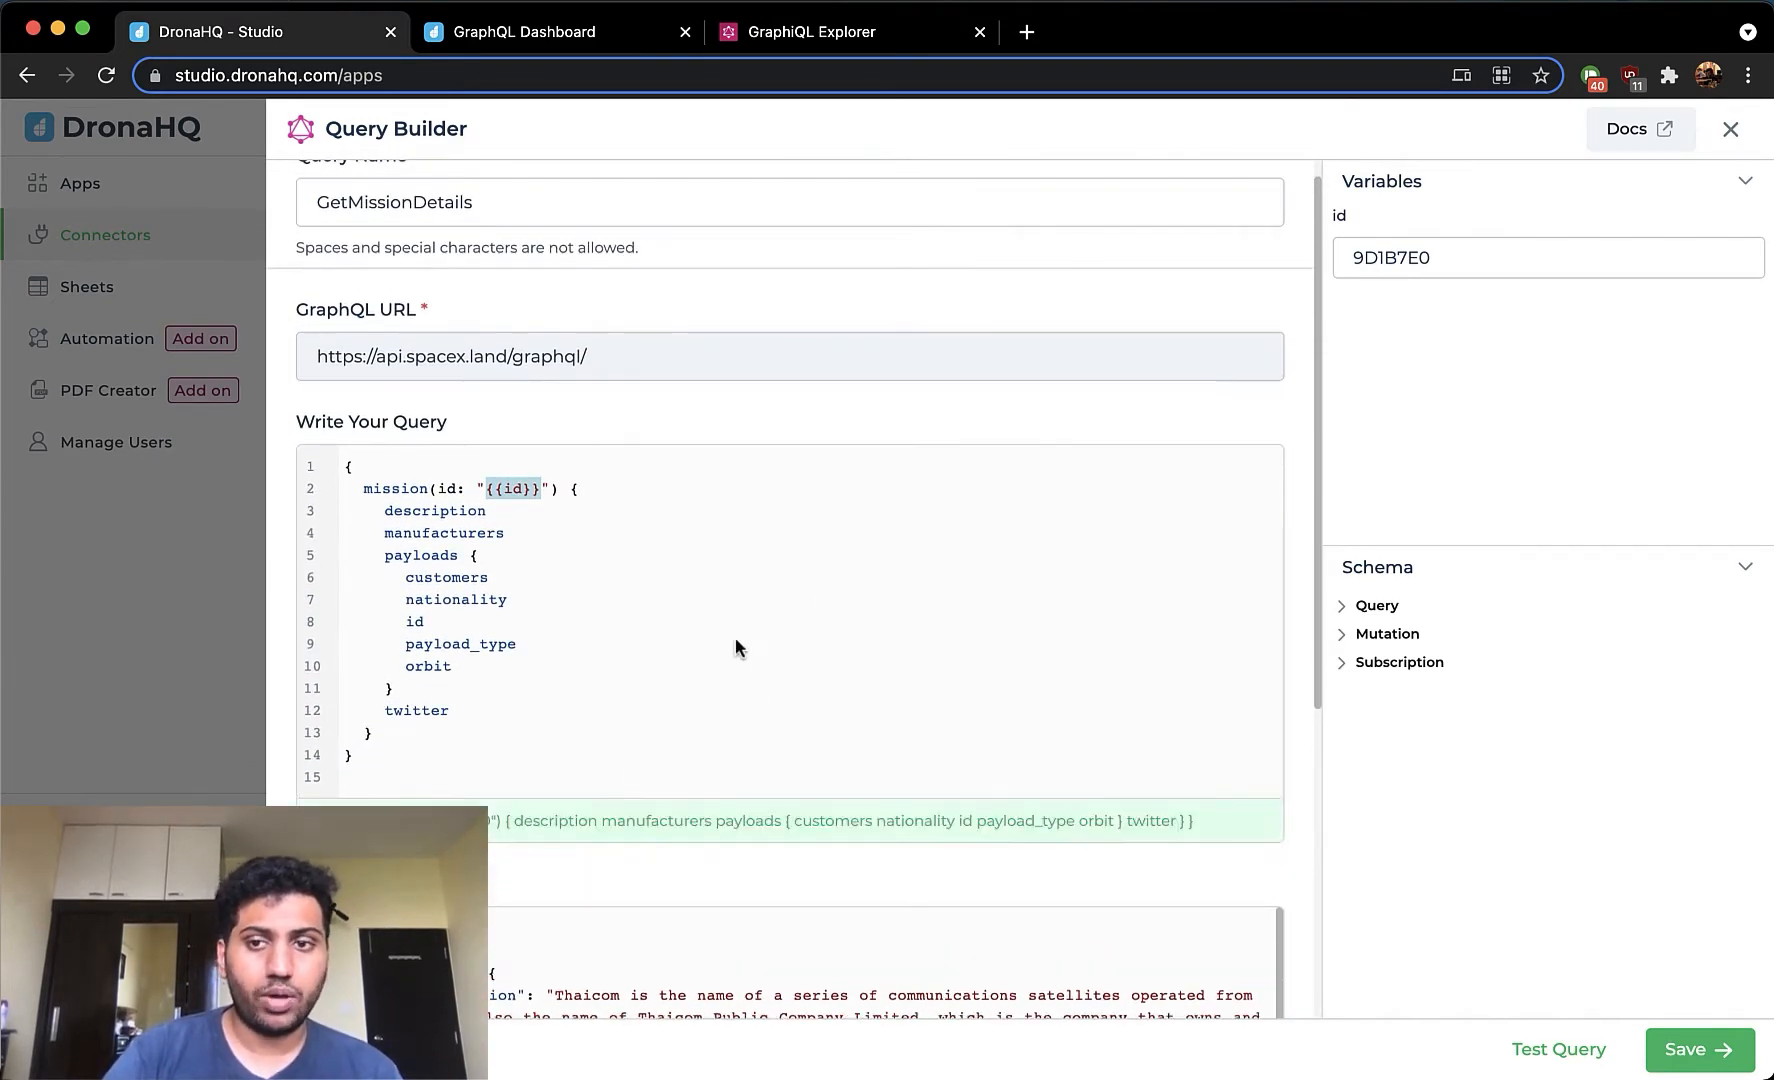
{"action": "left_click", "coordinate": [1730, 128]}
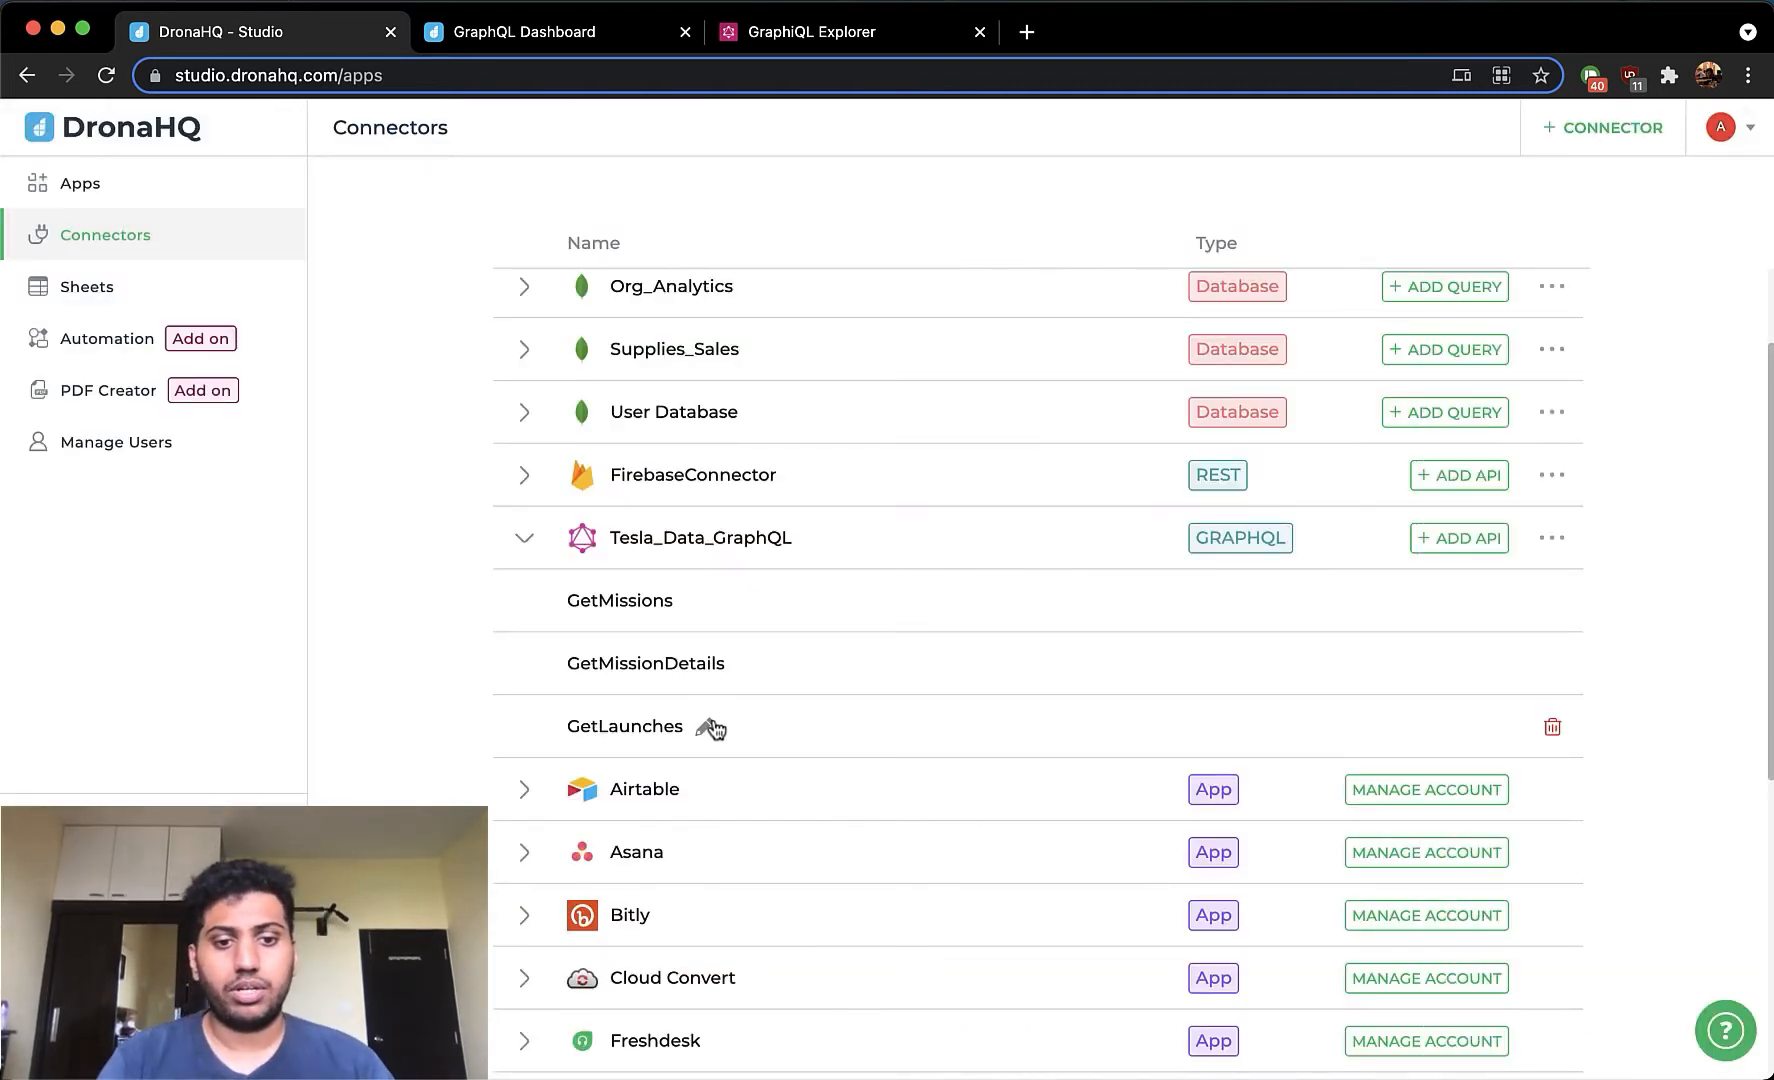
- Review the GetLaunches query response and return to connectors
{"action": "left_click", "coordinate": [624, 726]}
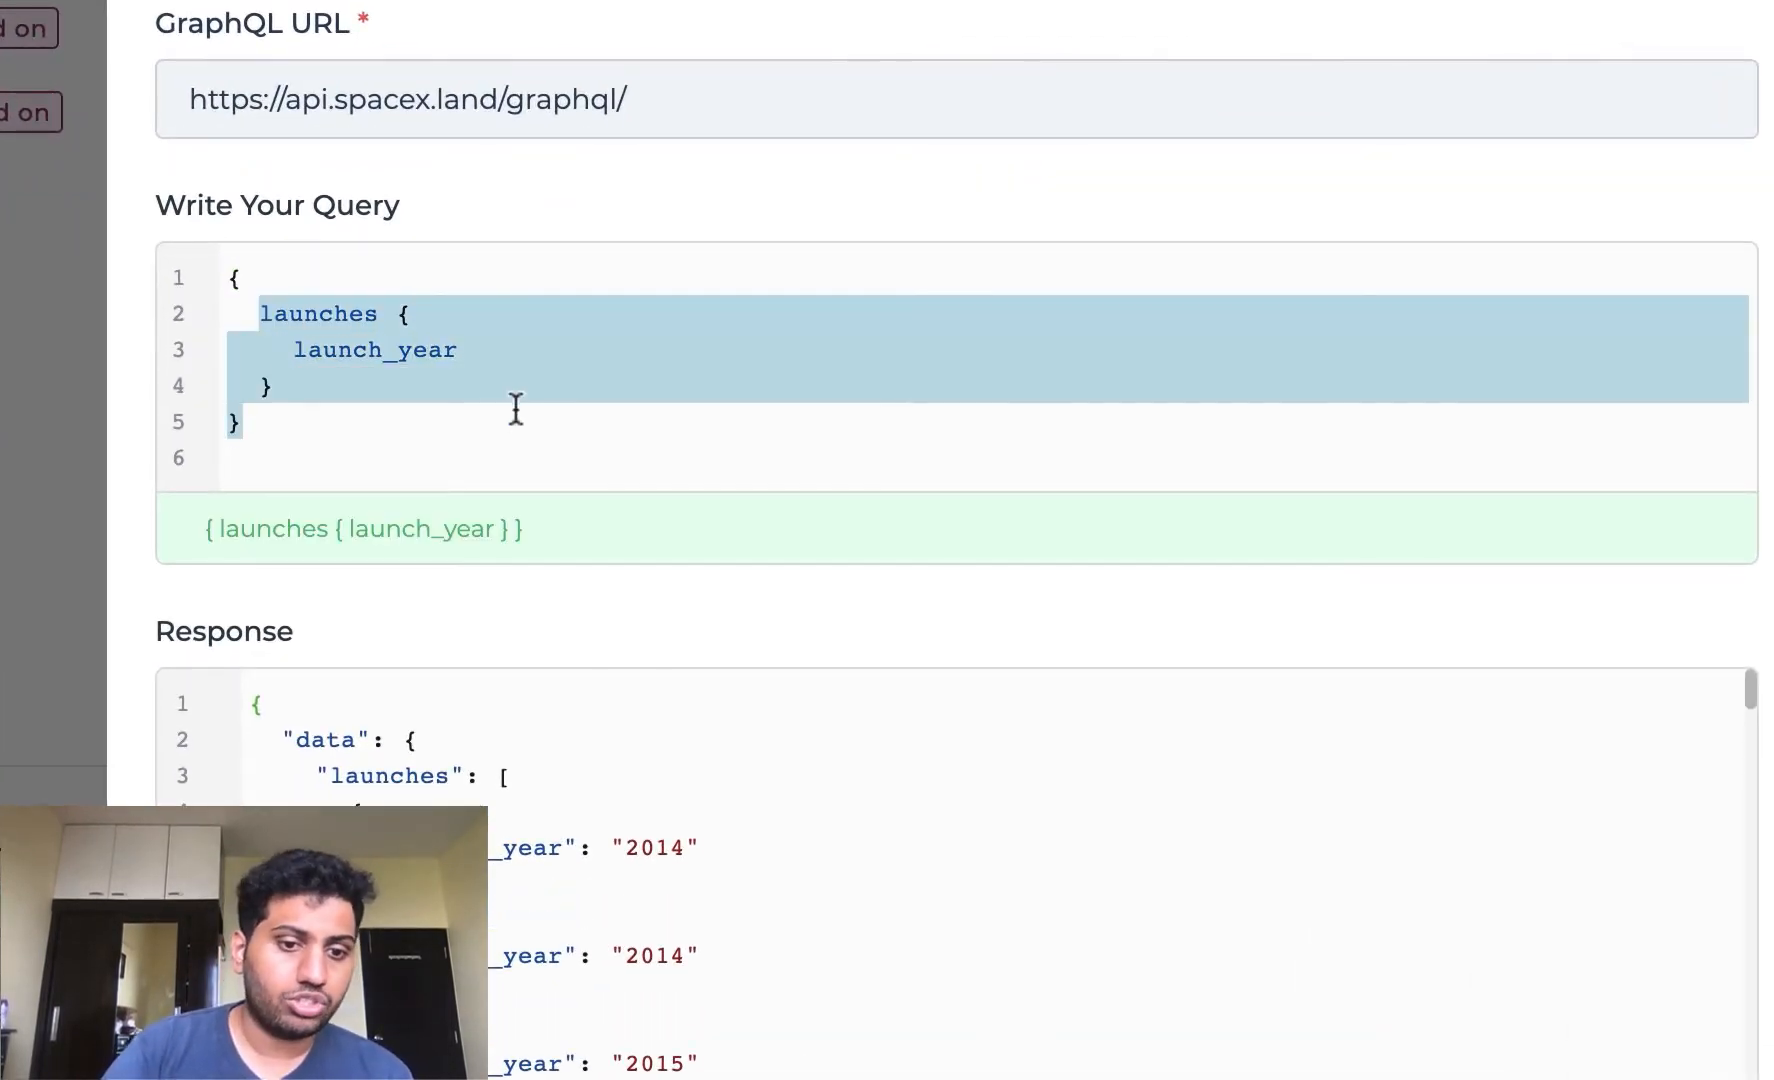
{"action": "scroll", "scroll_direction": "down", "scroll_amount": 3}
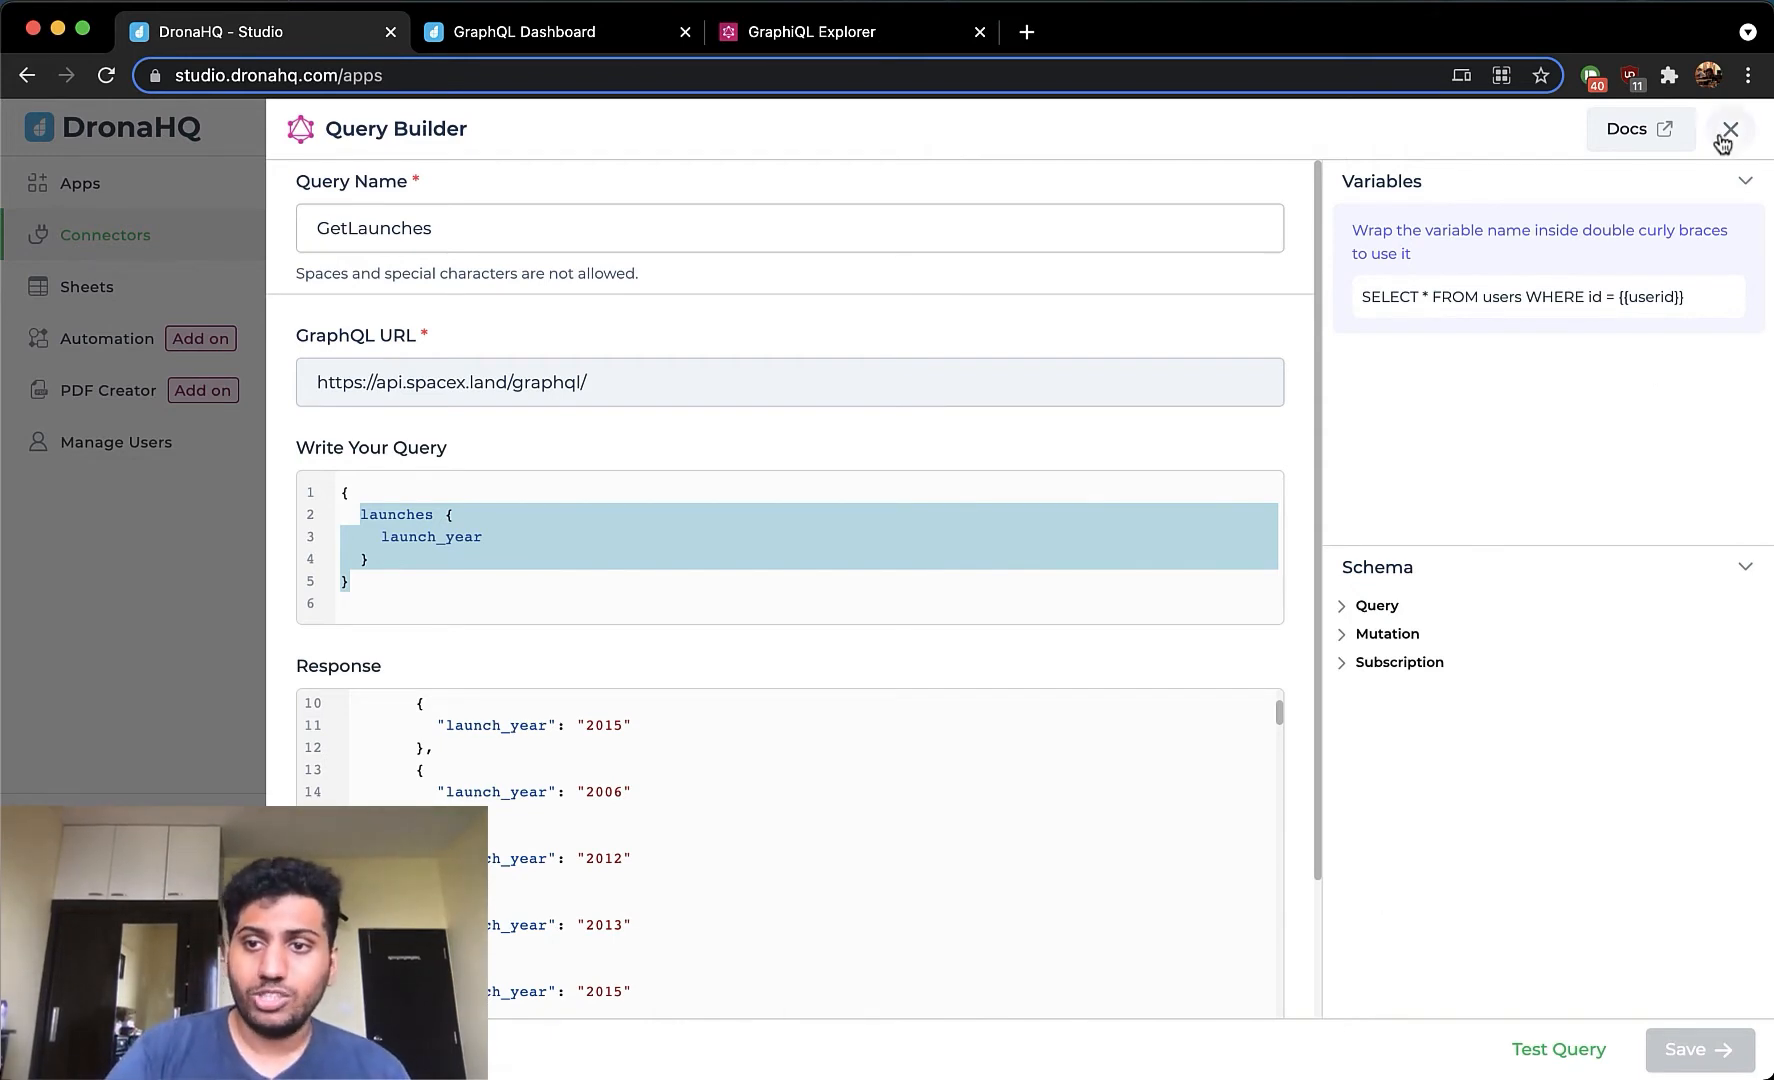
{"action": "left_click", "coordinate": [1708, 128]}
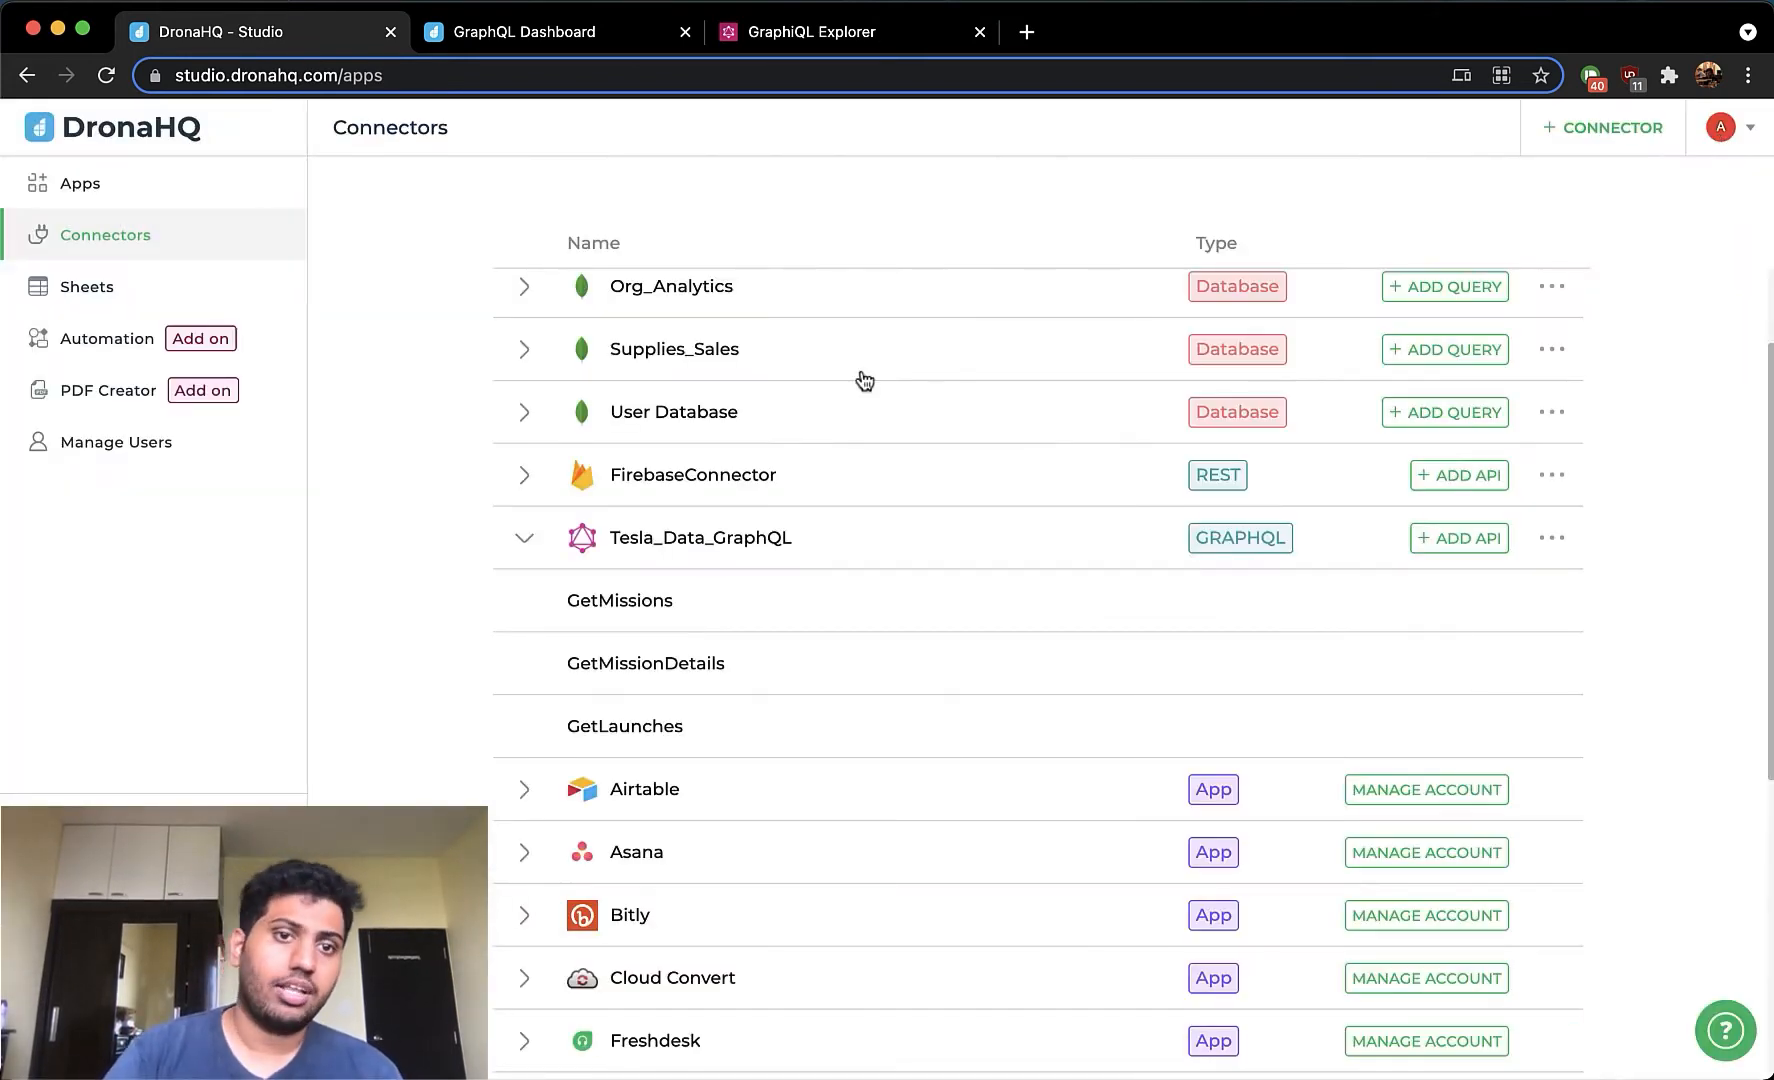
- Add a chart control labelled Launches By Year to the dashboard screen
{"action": "left_click", "coordinate": [524, 32]}
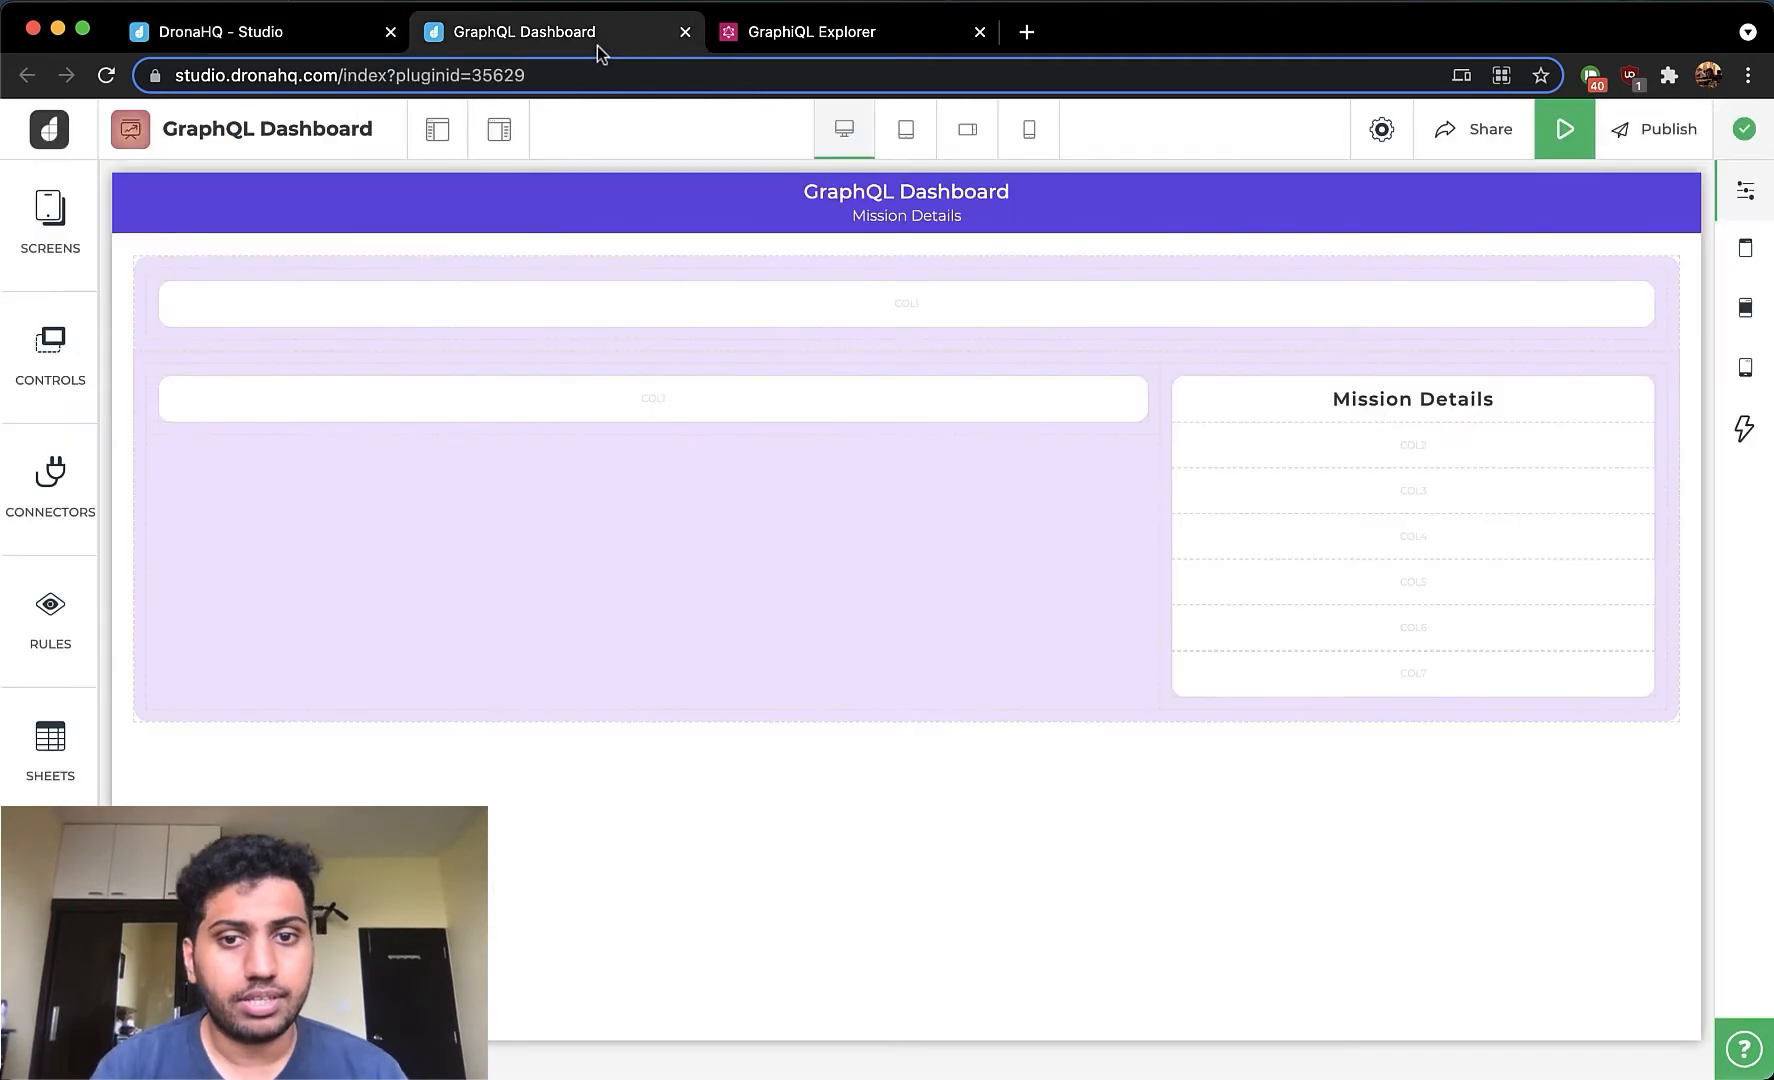
{"action": "mouse_move", "coordinate": [812, 674]}
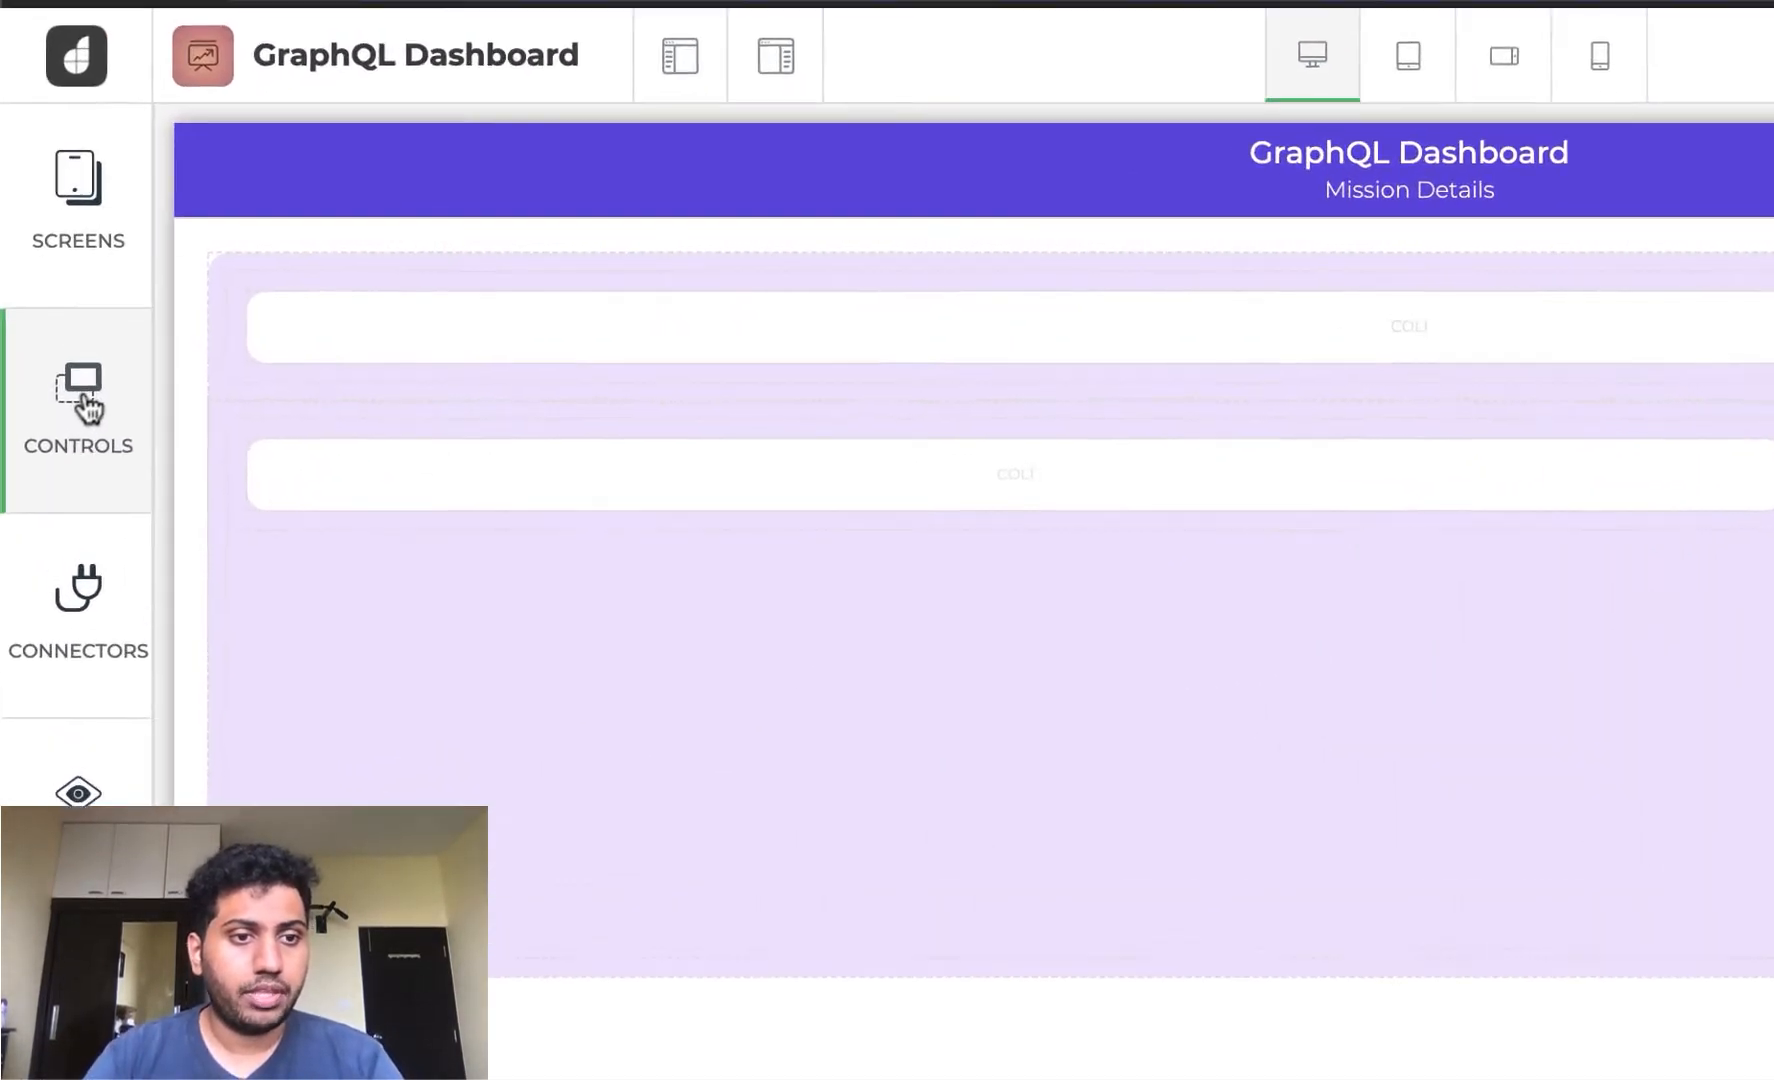
{"action": "left_click", "coordinate": [80, 392]}
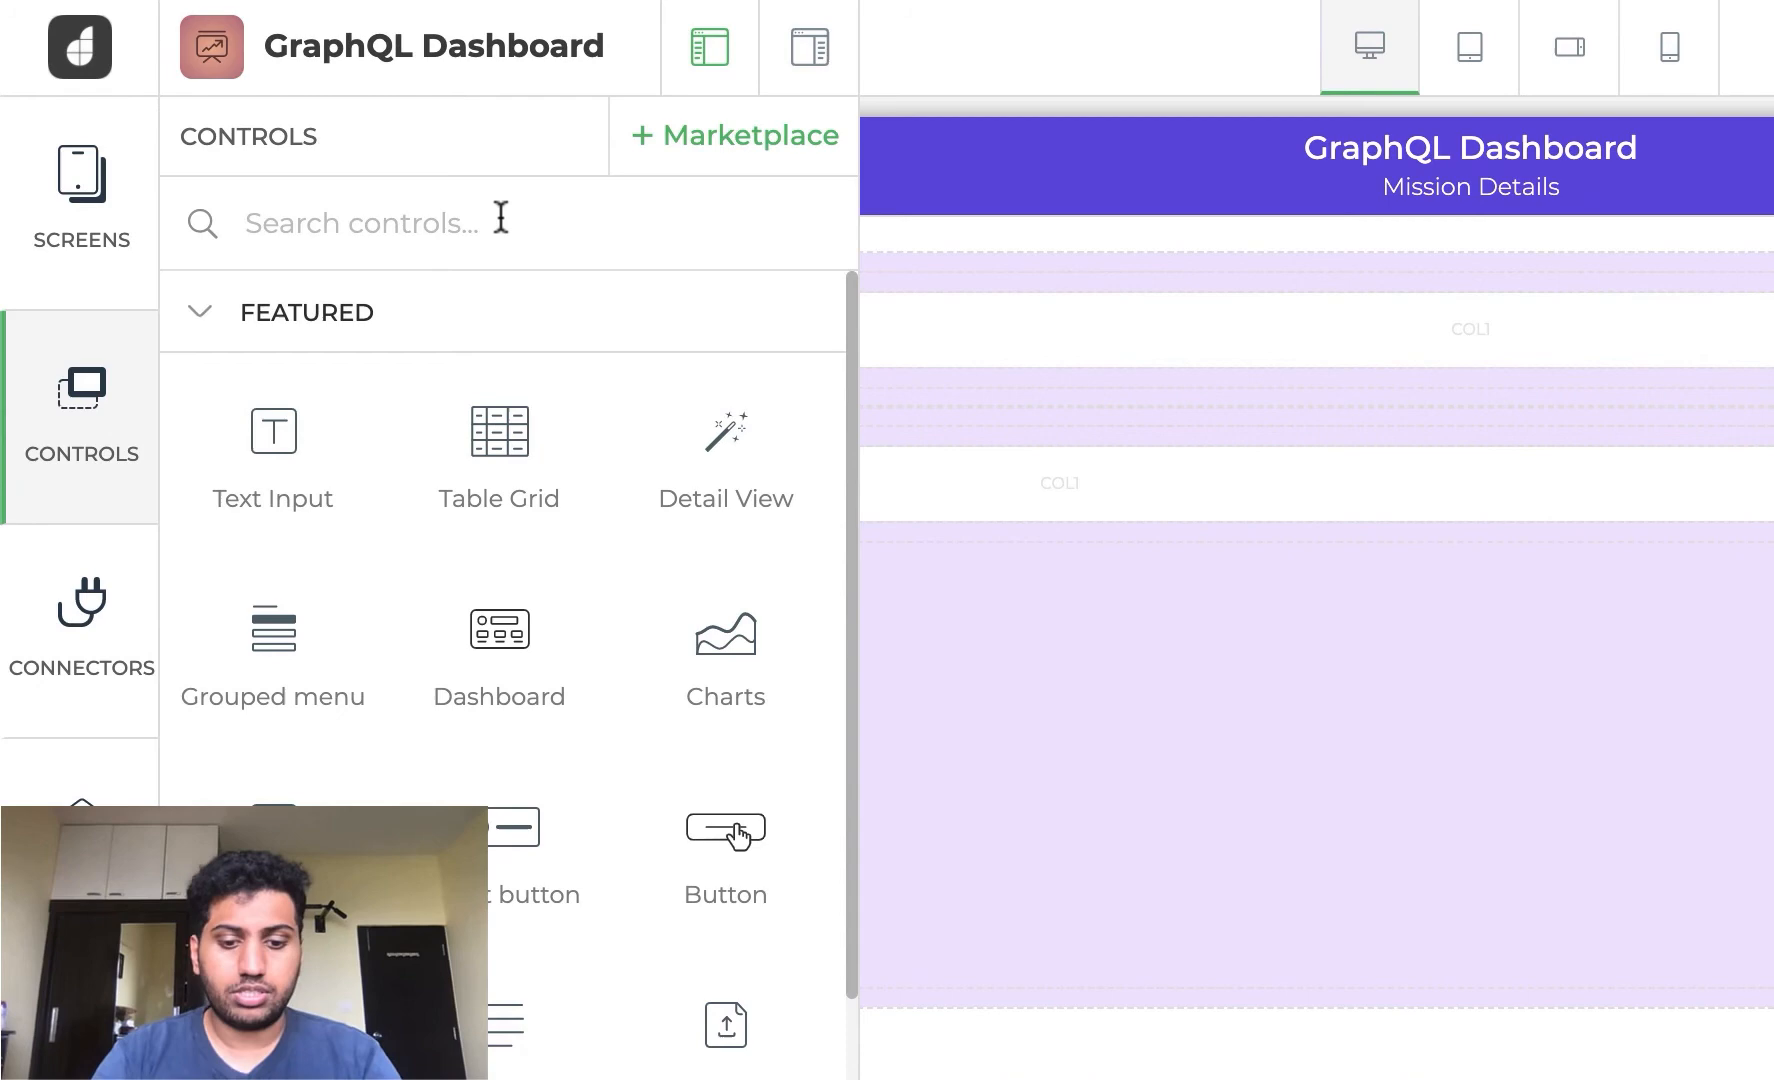
{"action": "type", "text": "ch"}
{"action": "type", "text": "L"}
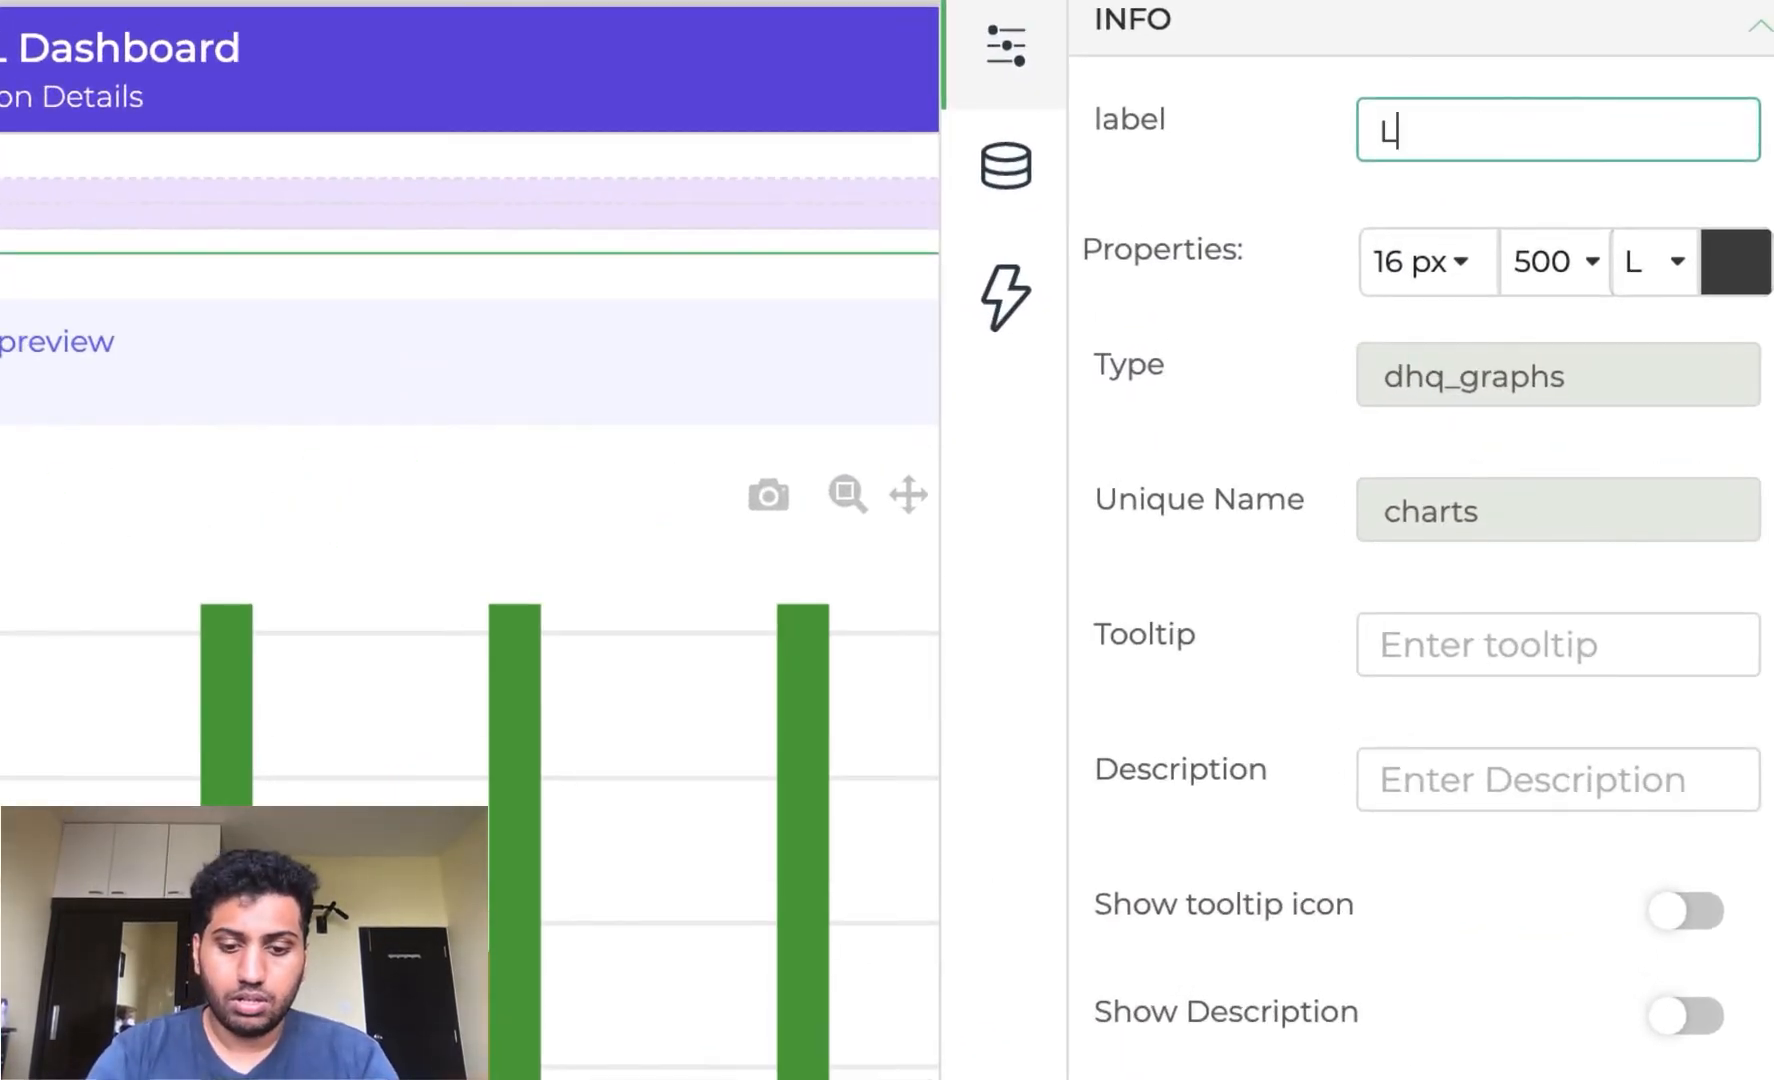
{"action": "type", "text": "aunches By Year"}
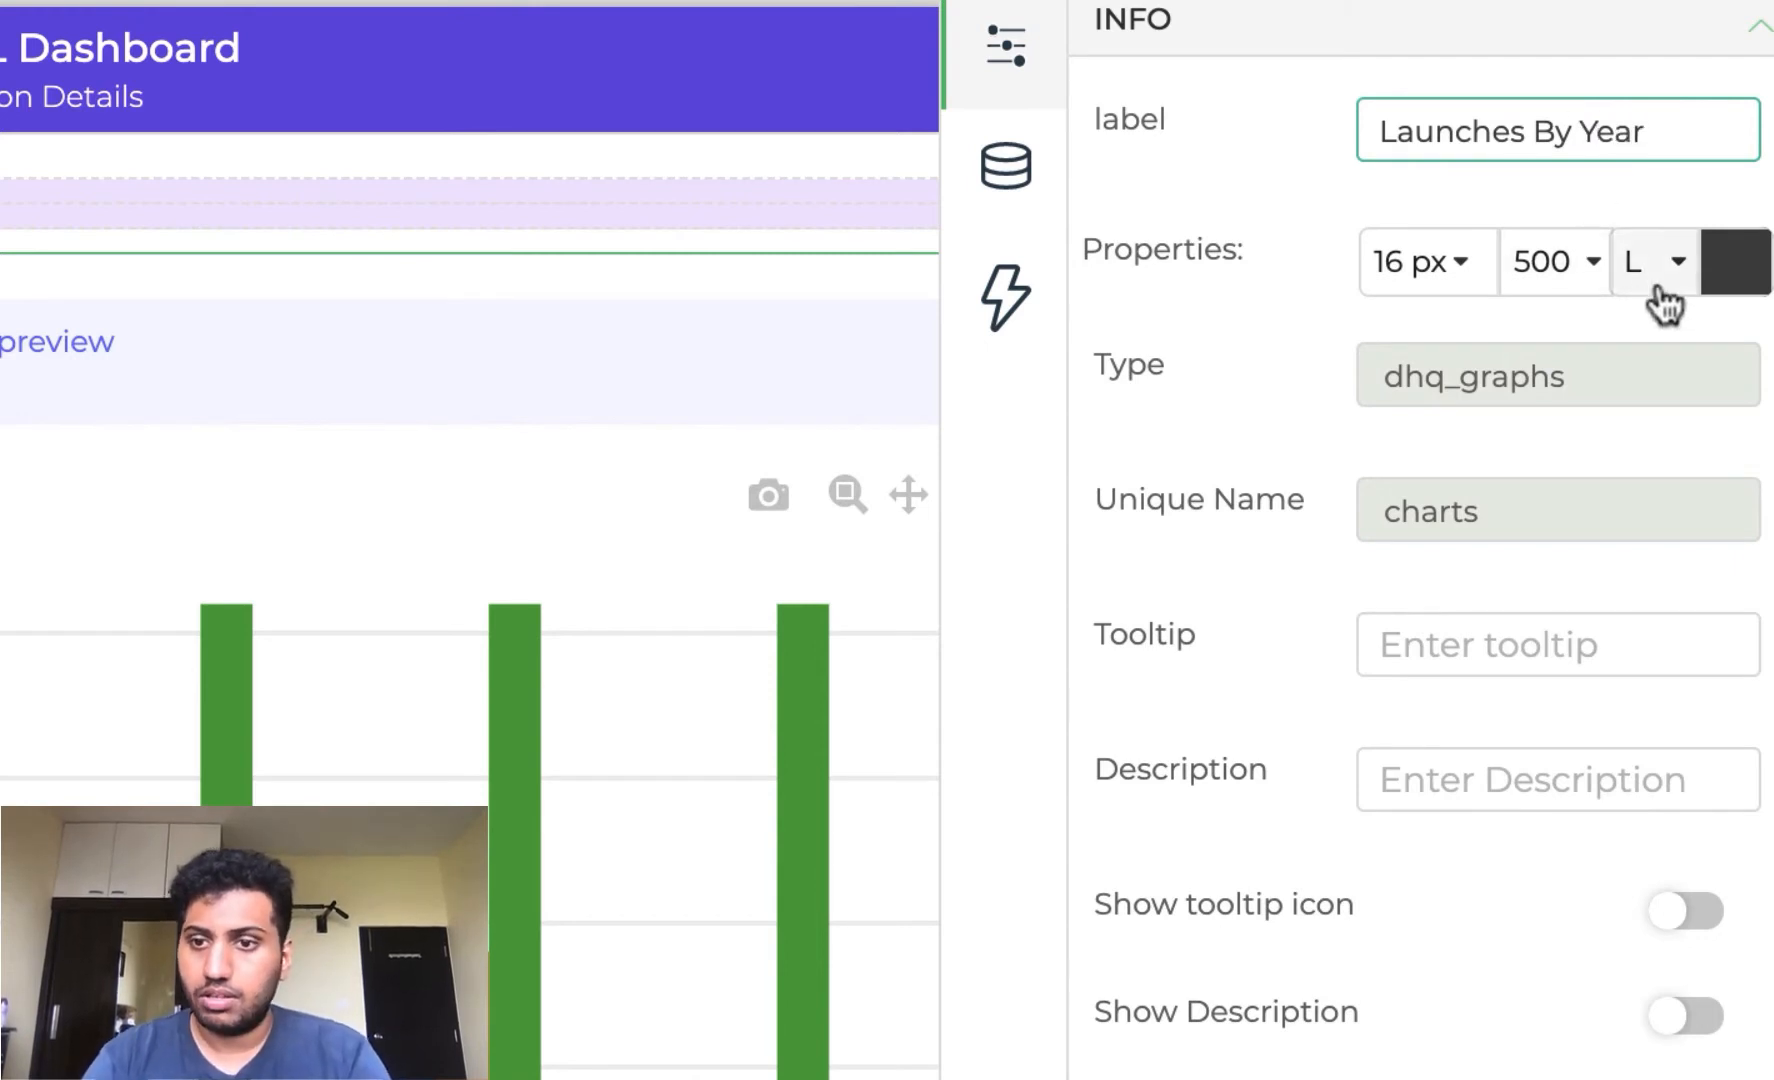
- Centre the chart title and toggle the Hide Label setting
{"action": "left_click", "coordinate": [1552, 262]}
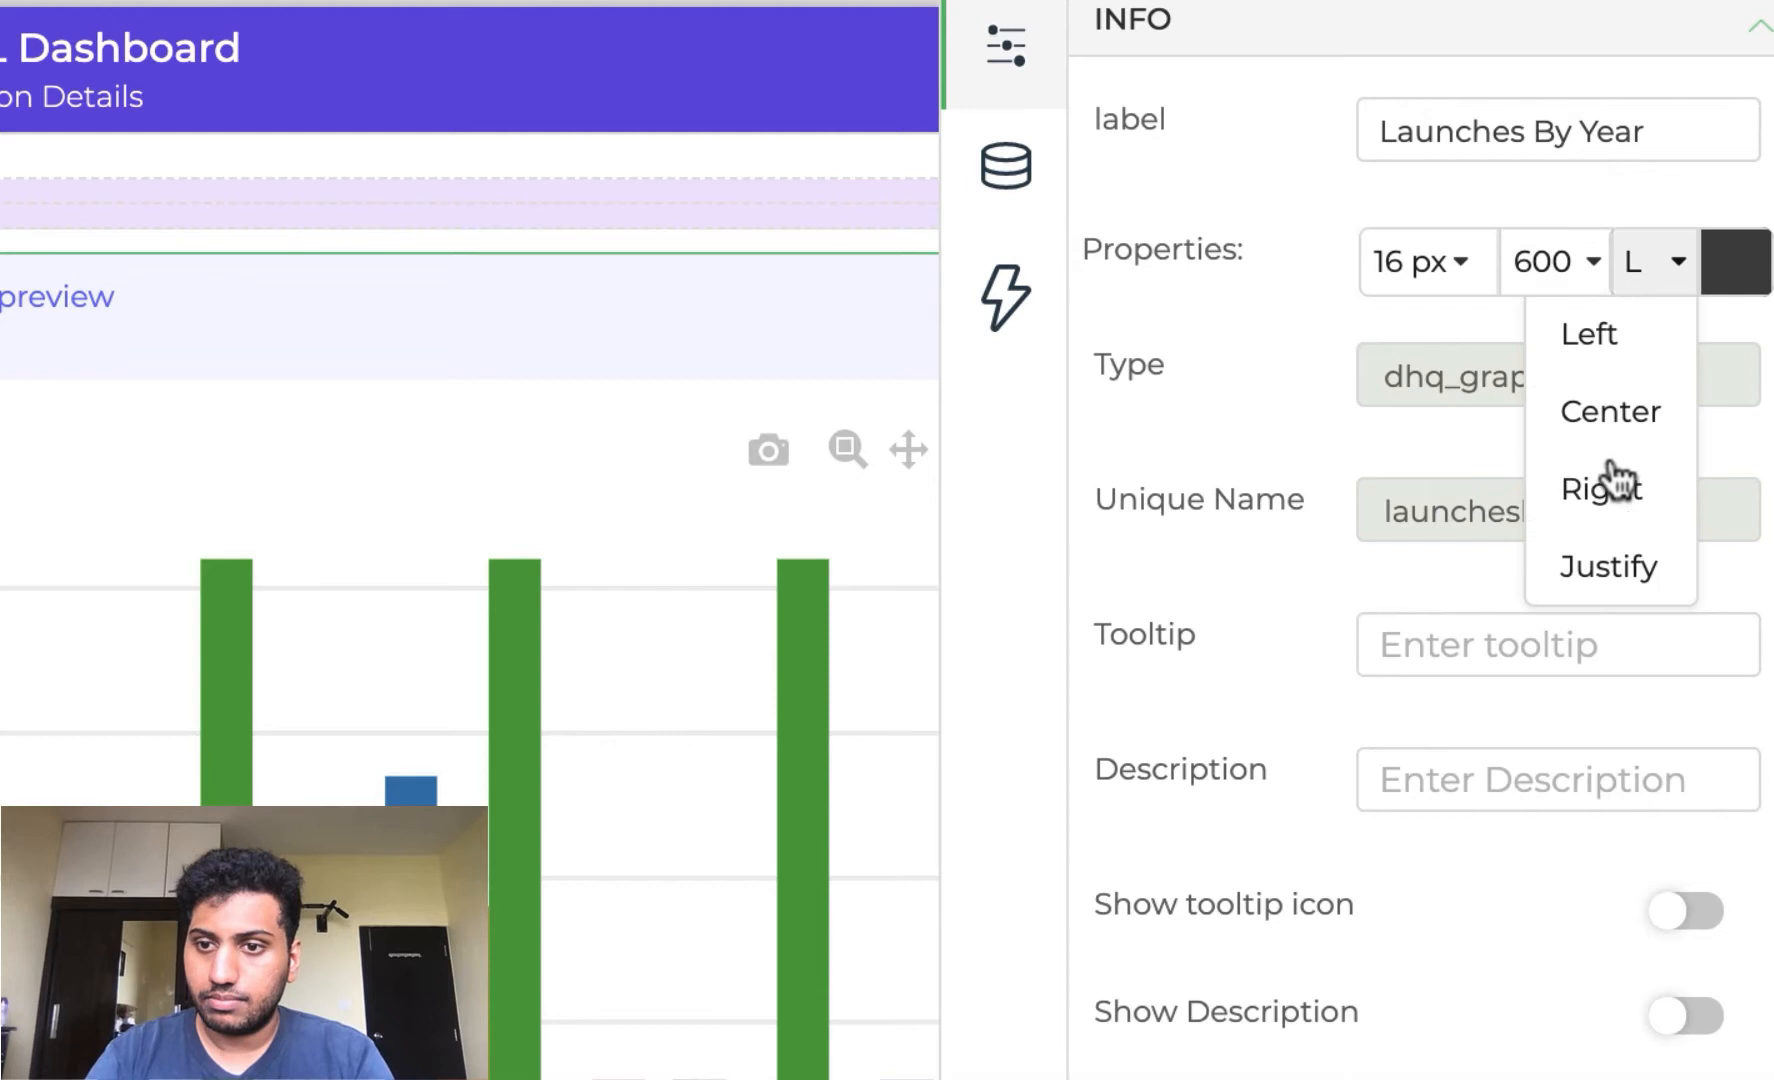
{"action": "left_click", "coordinate": [1608, 410]}
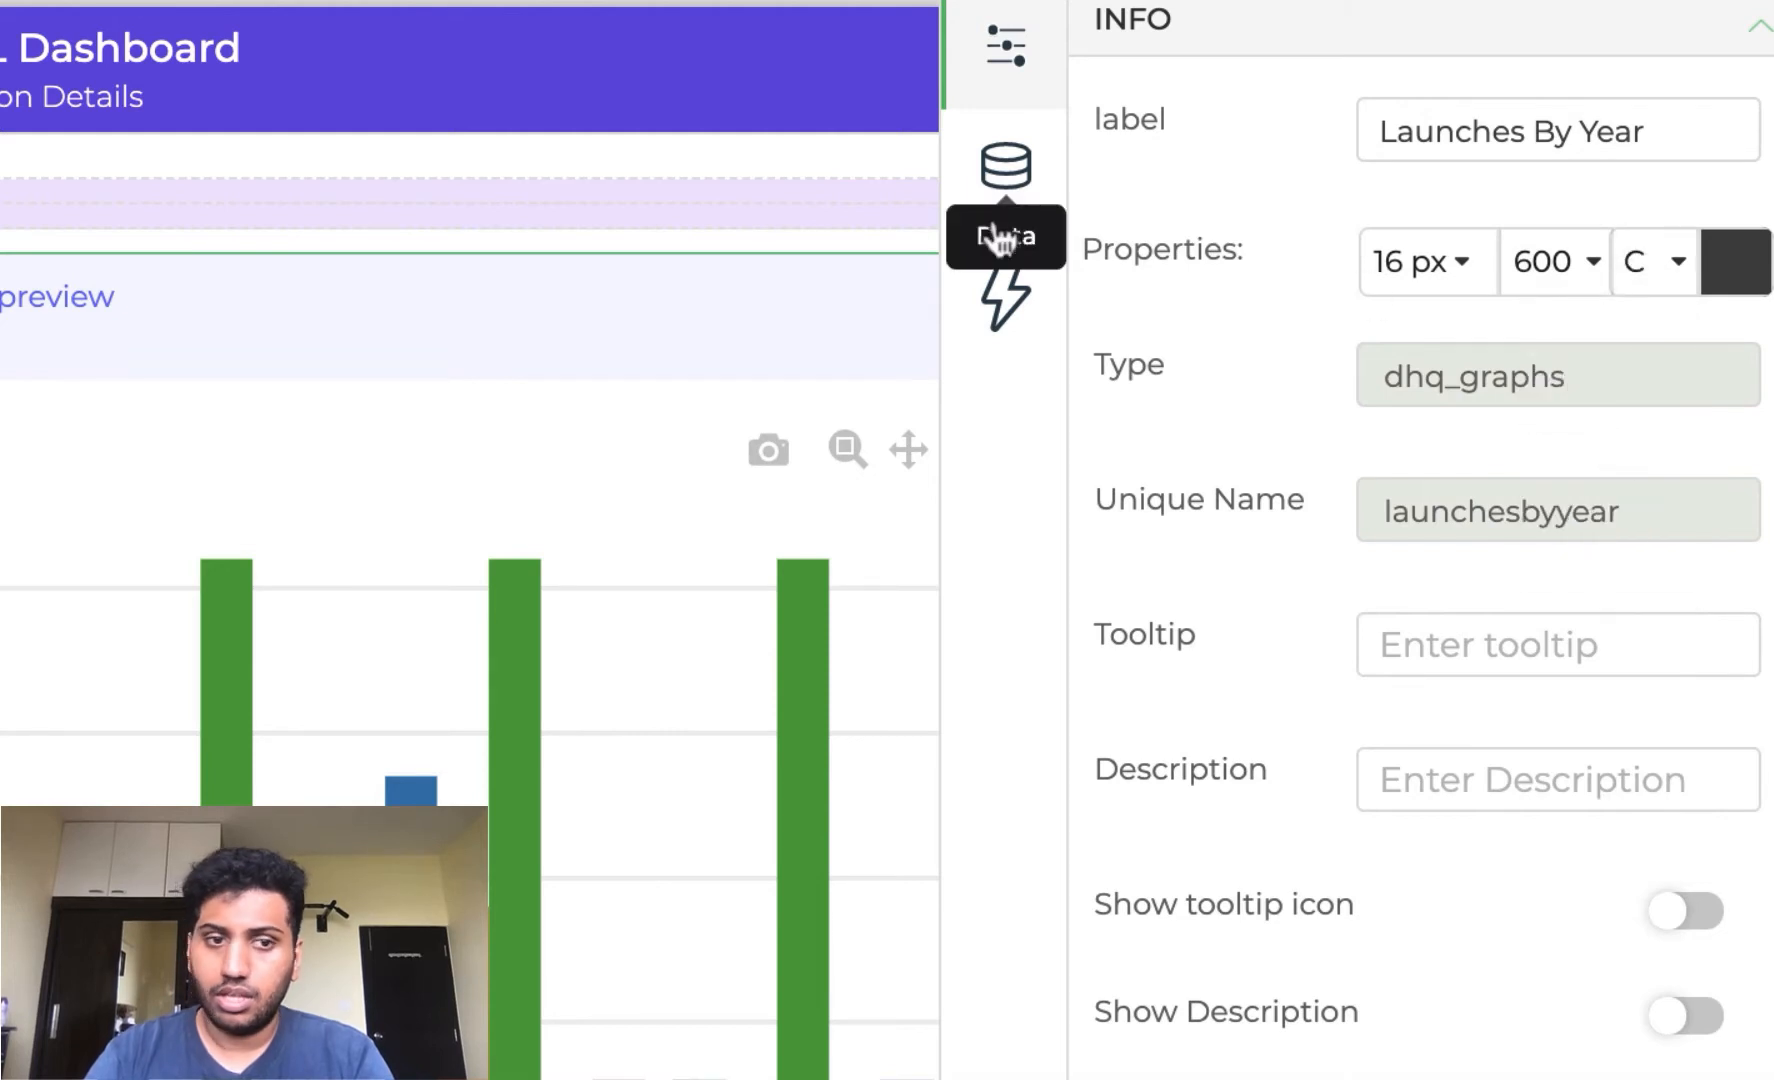
{"action": "left_click", "coordinate": [1682, 854]}
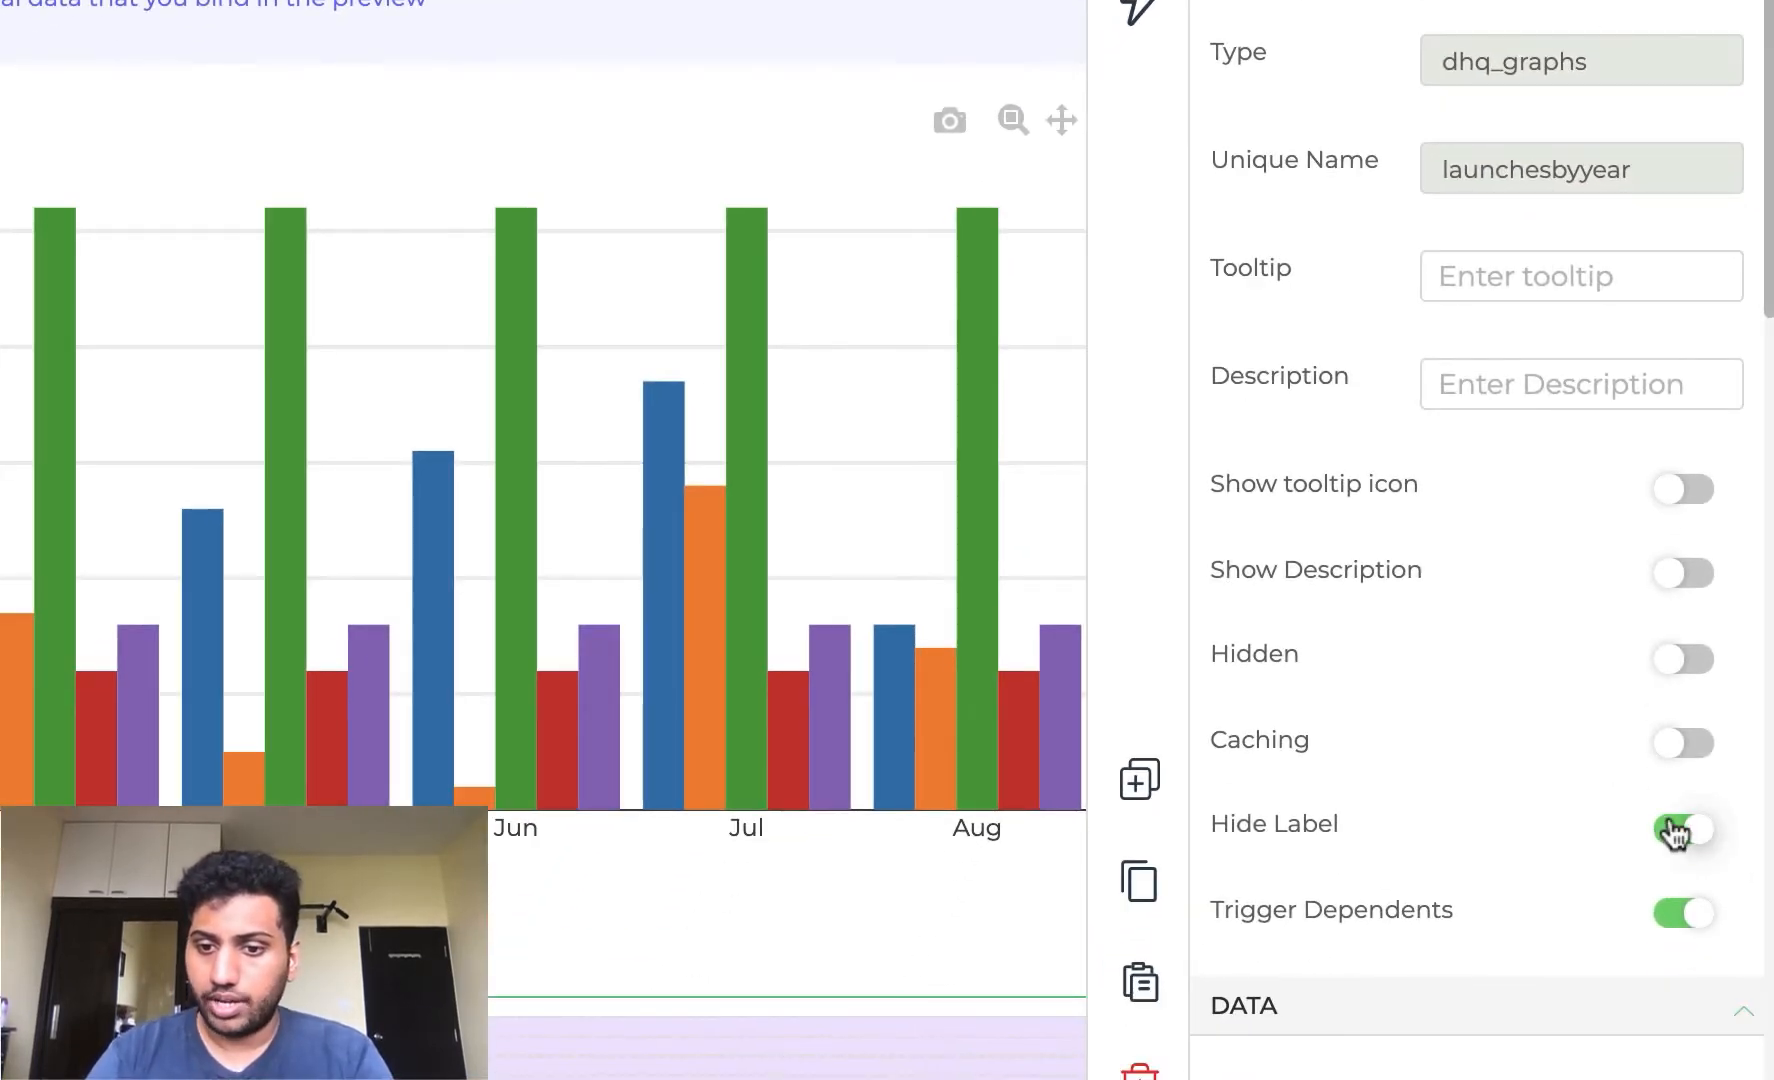
{"action": "left_click", "coordinate": [1680, 830]}
{"action": "type", "text": "ch"}
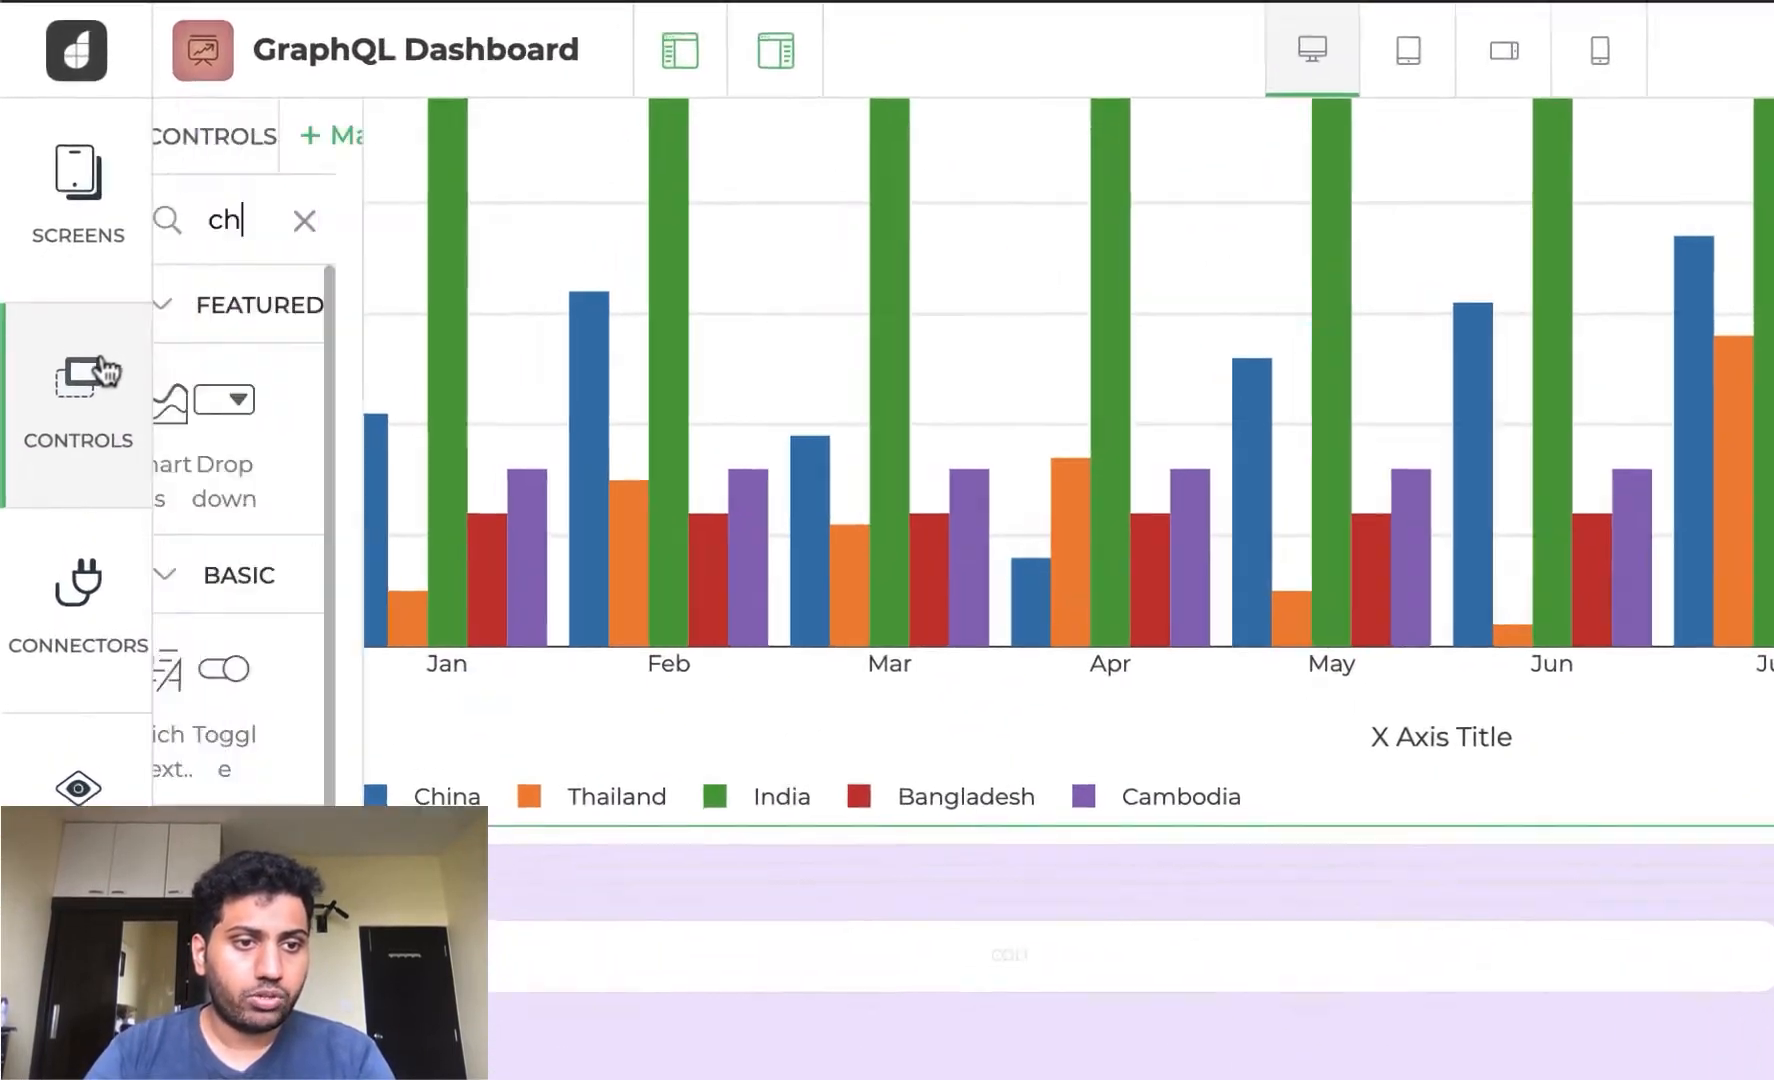
- Add a table grid labelled List Of Missions below the chart
{"action": "left_click", "coordinate": [304, 220]}
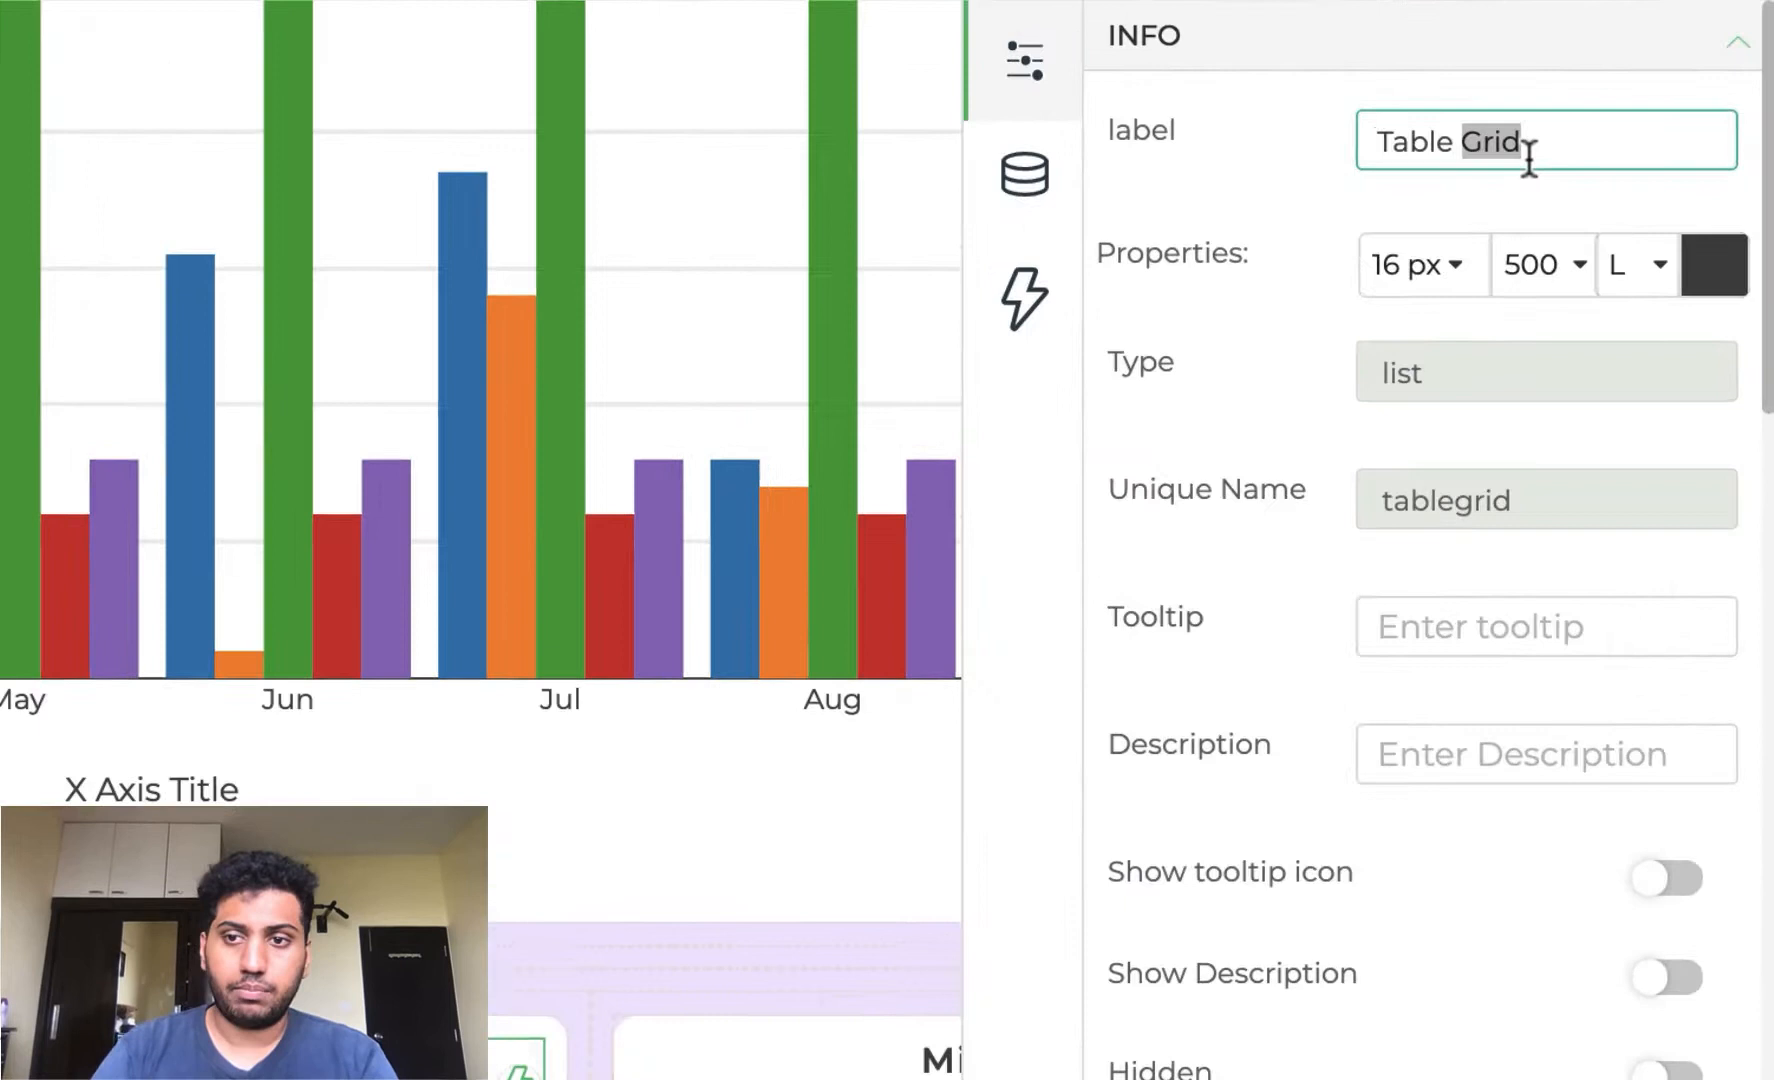
{"action": "type", "text": "List Of Missions"}
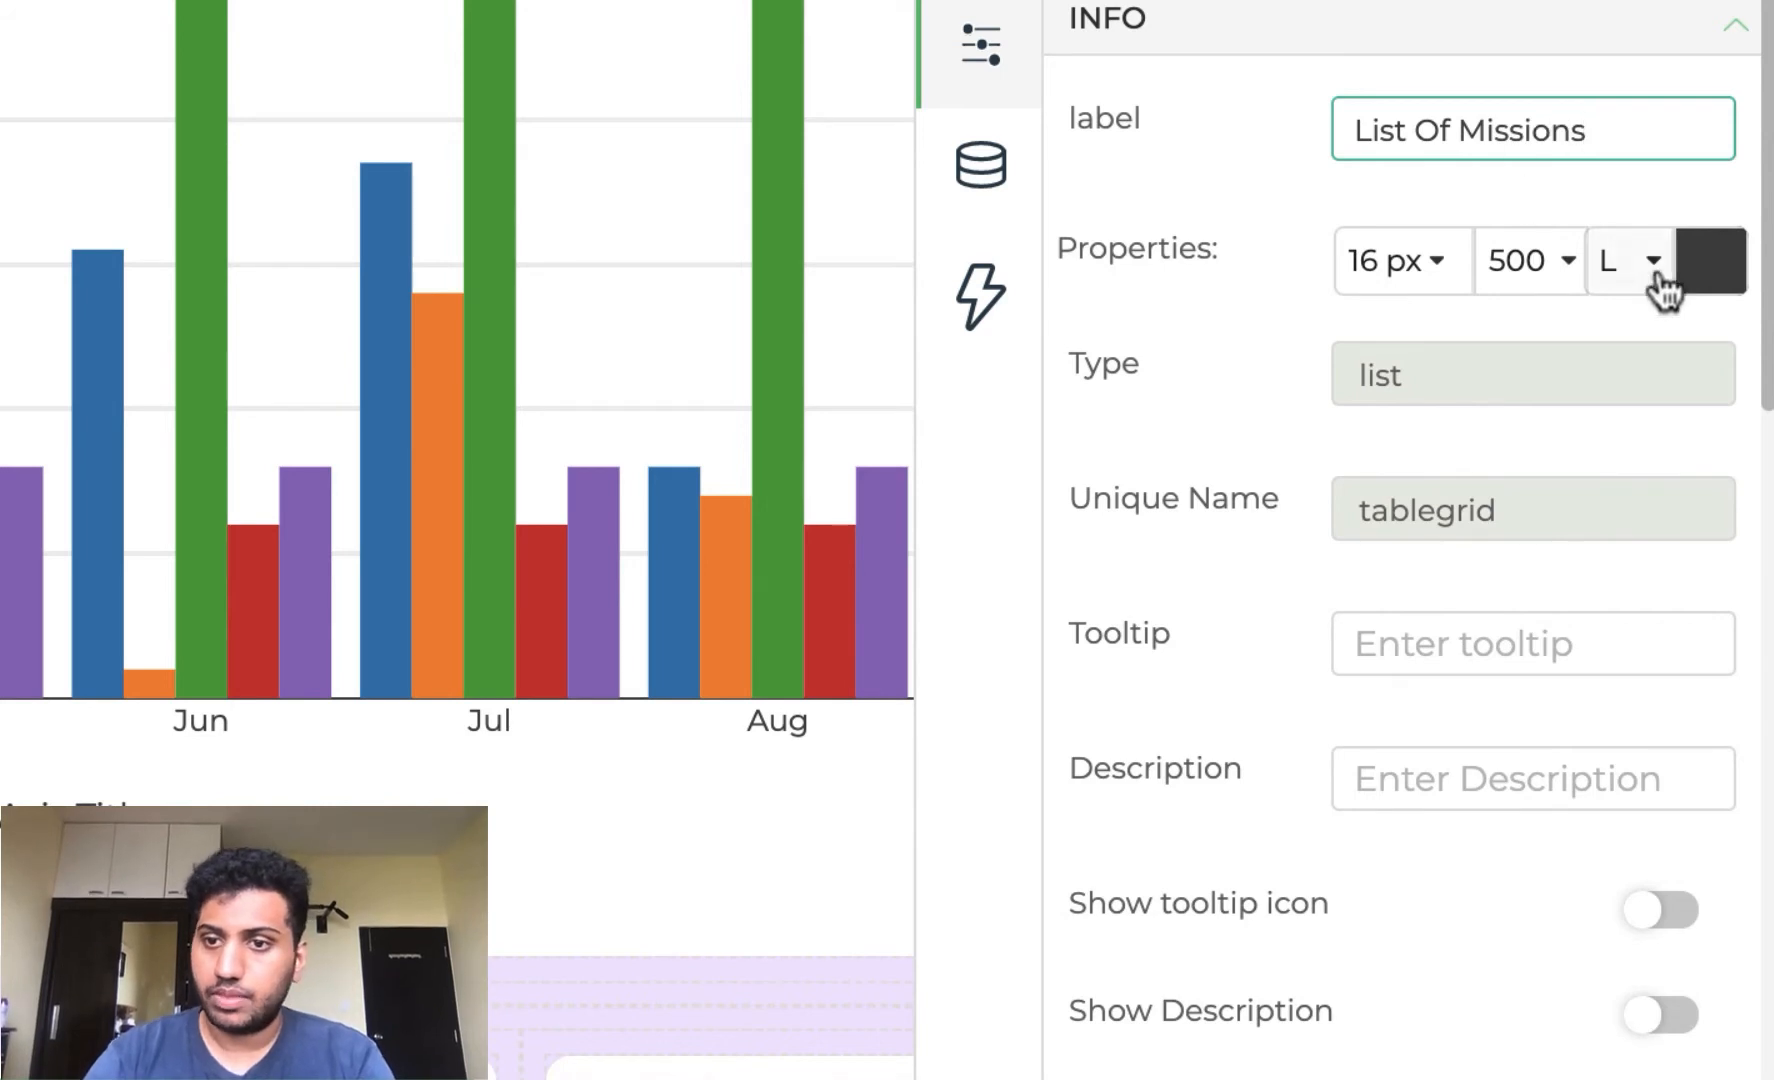
{"action": "left_click", "coordinate": [1528, 262]}
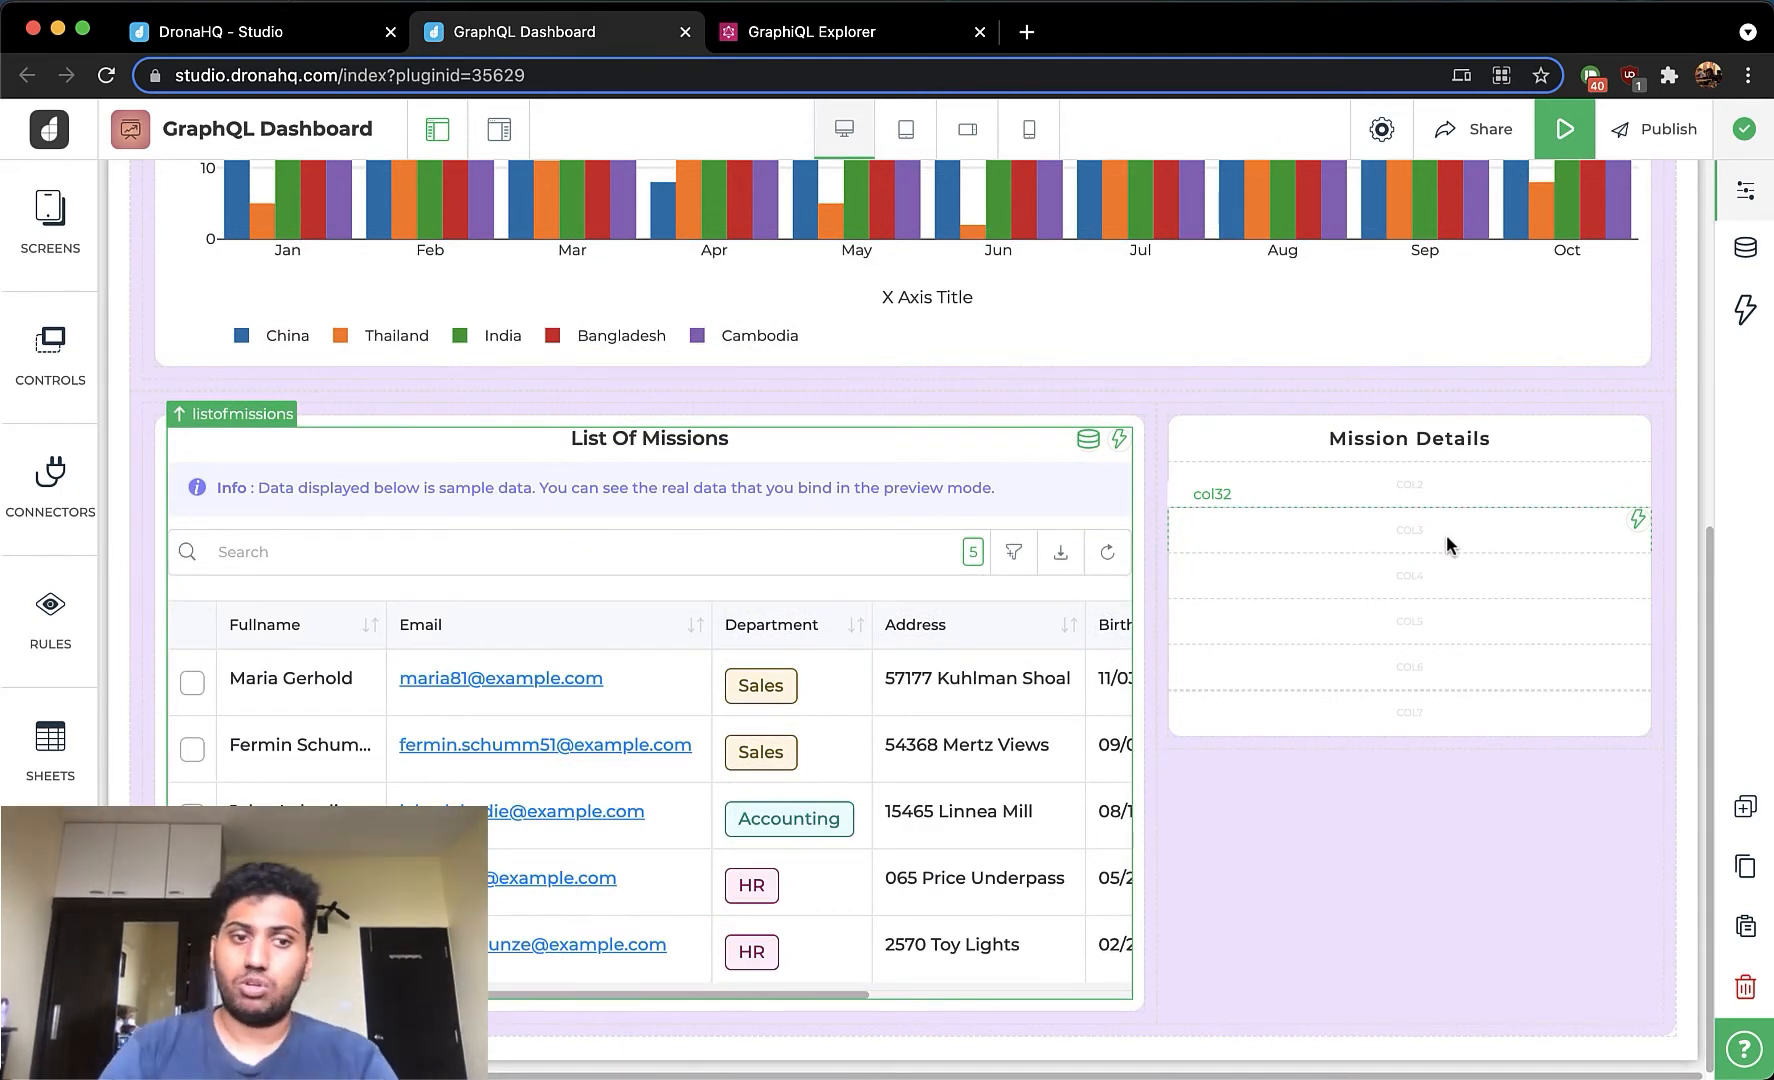
- Add ID and Mission Name inputs, a description text block and a payloads table to Mission Details
{"action": "left_click", "coordinate": [50, 344]}
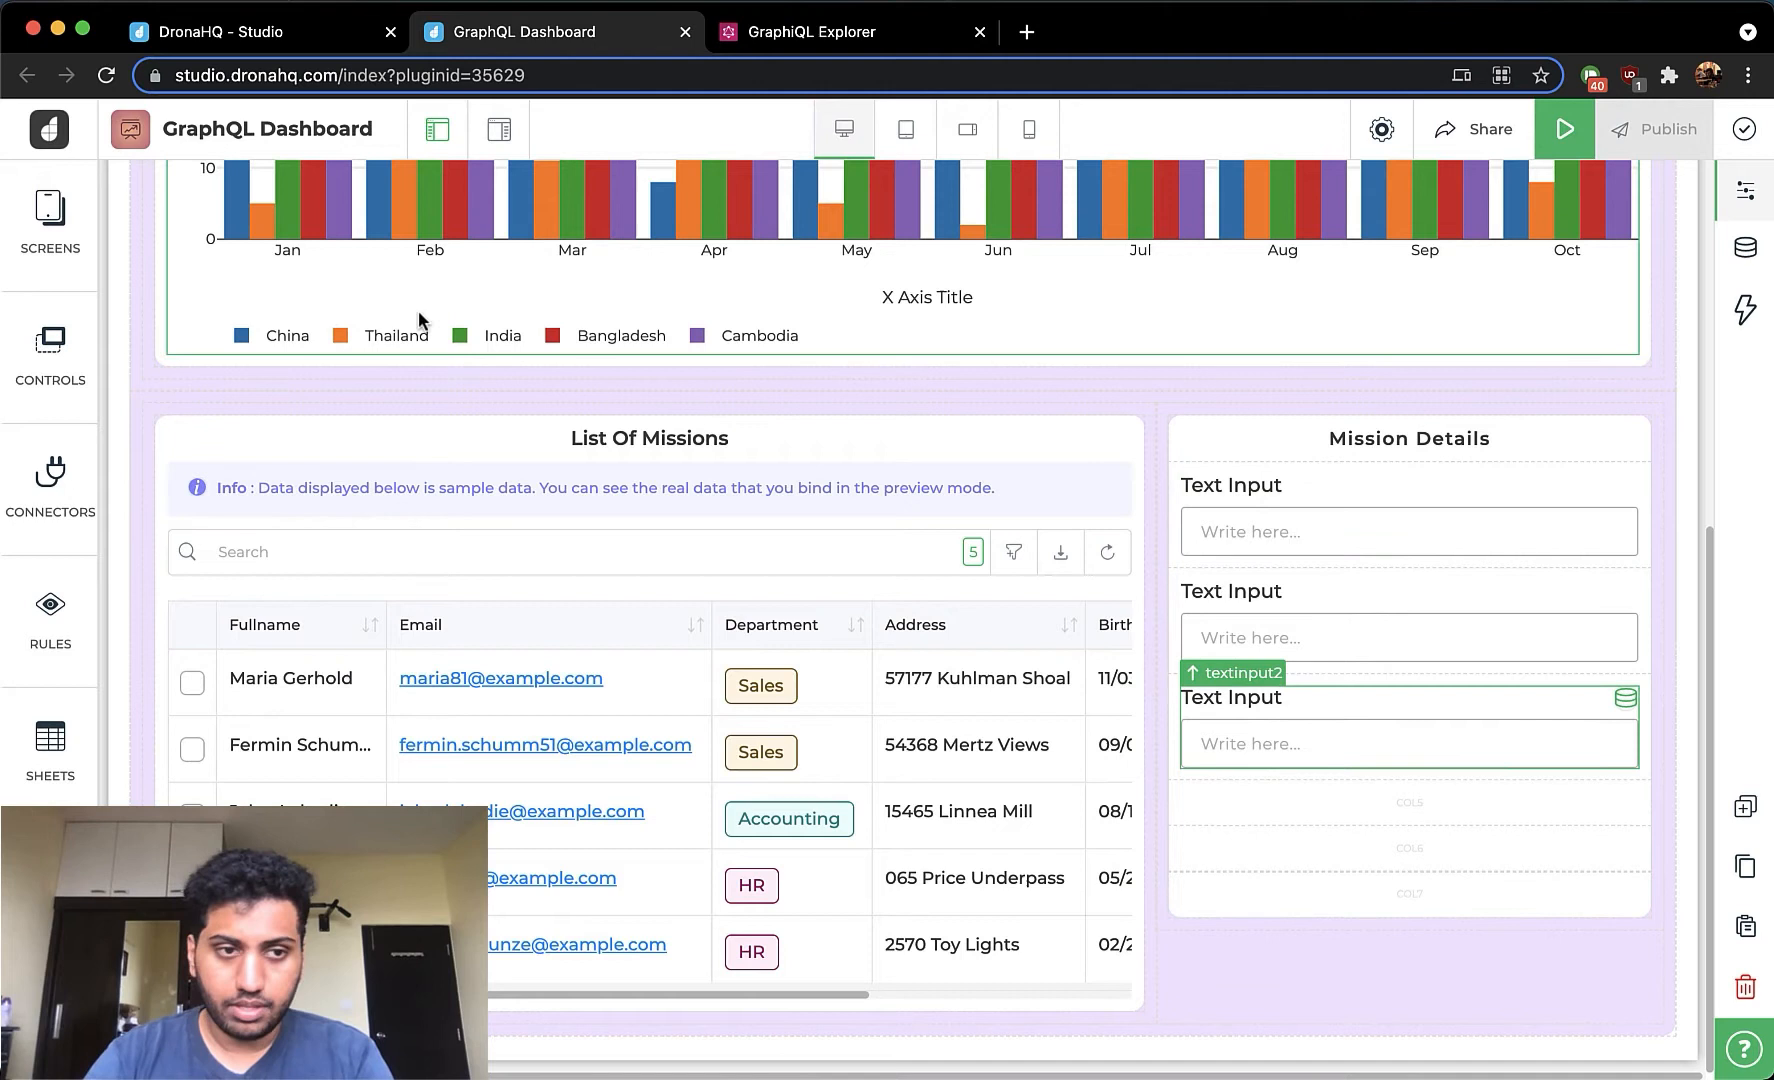
{"action": "left_click", "coordinate": [48, 344]}
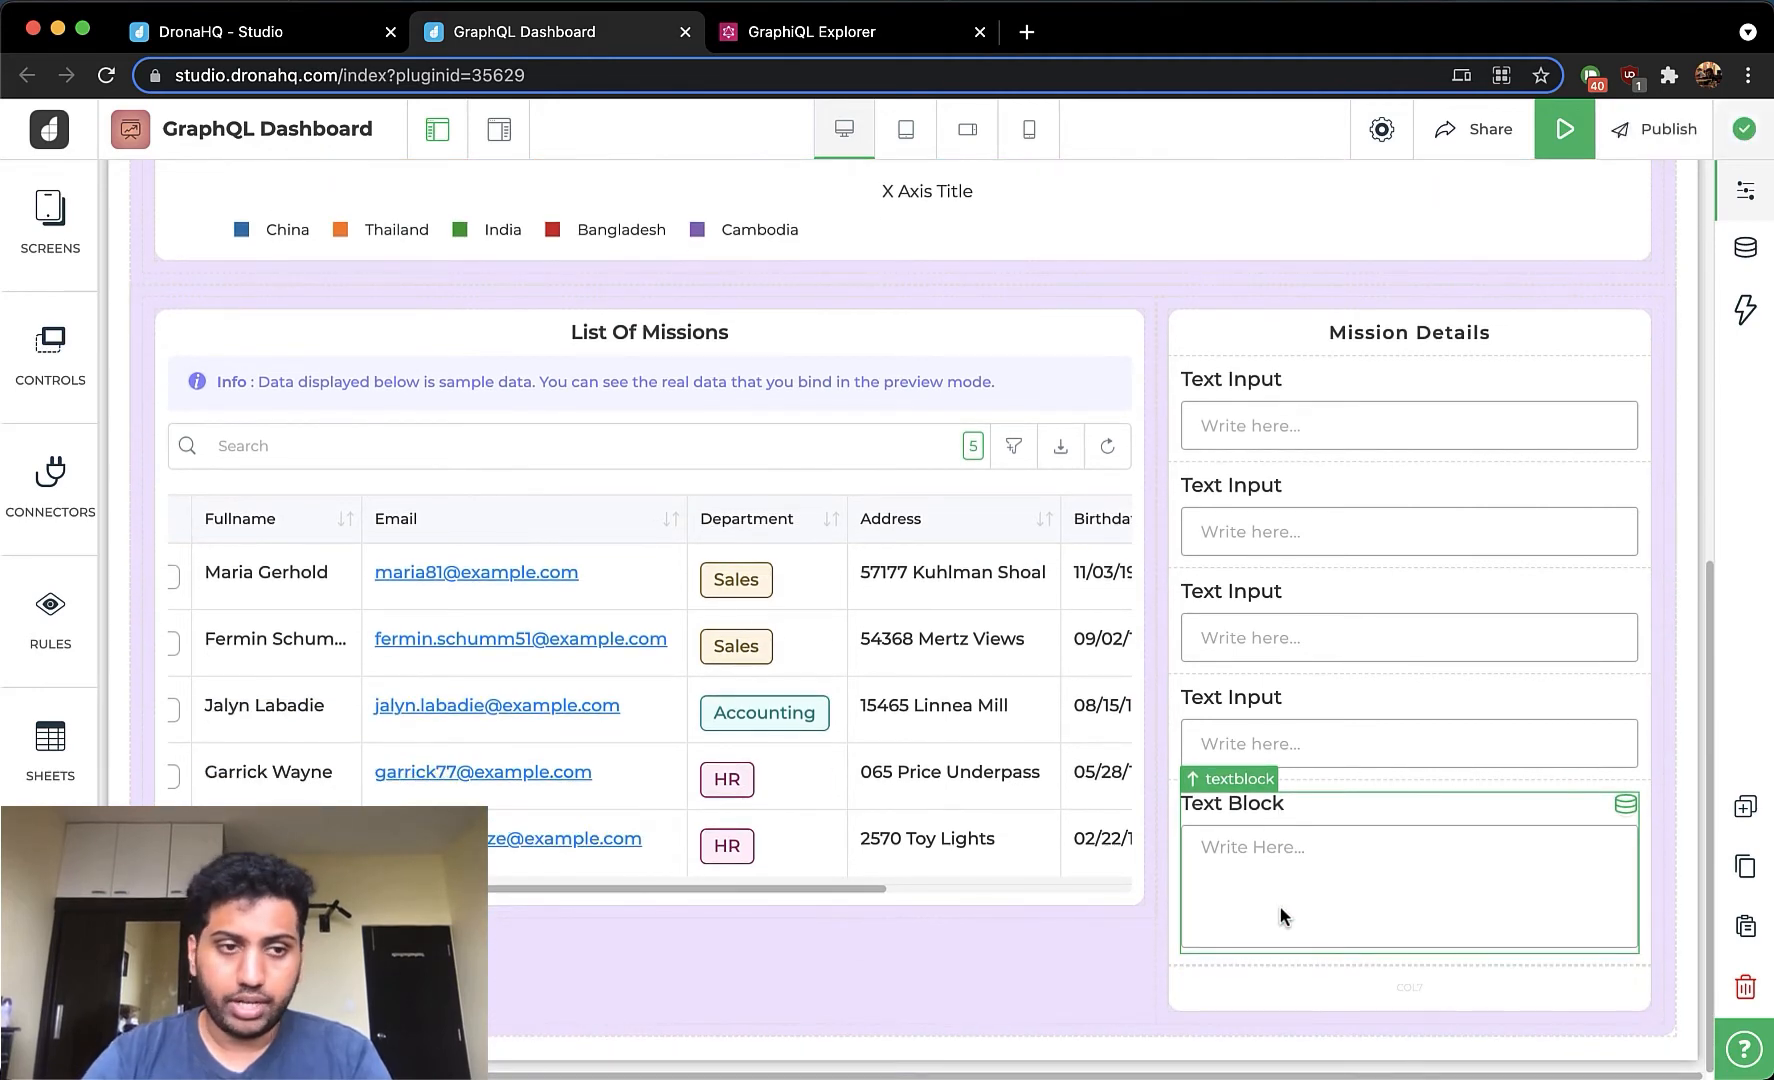
{"action": "left_click", "coordinate": [48, 346]}
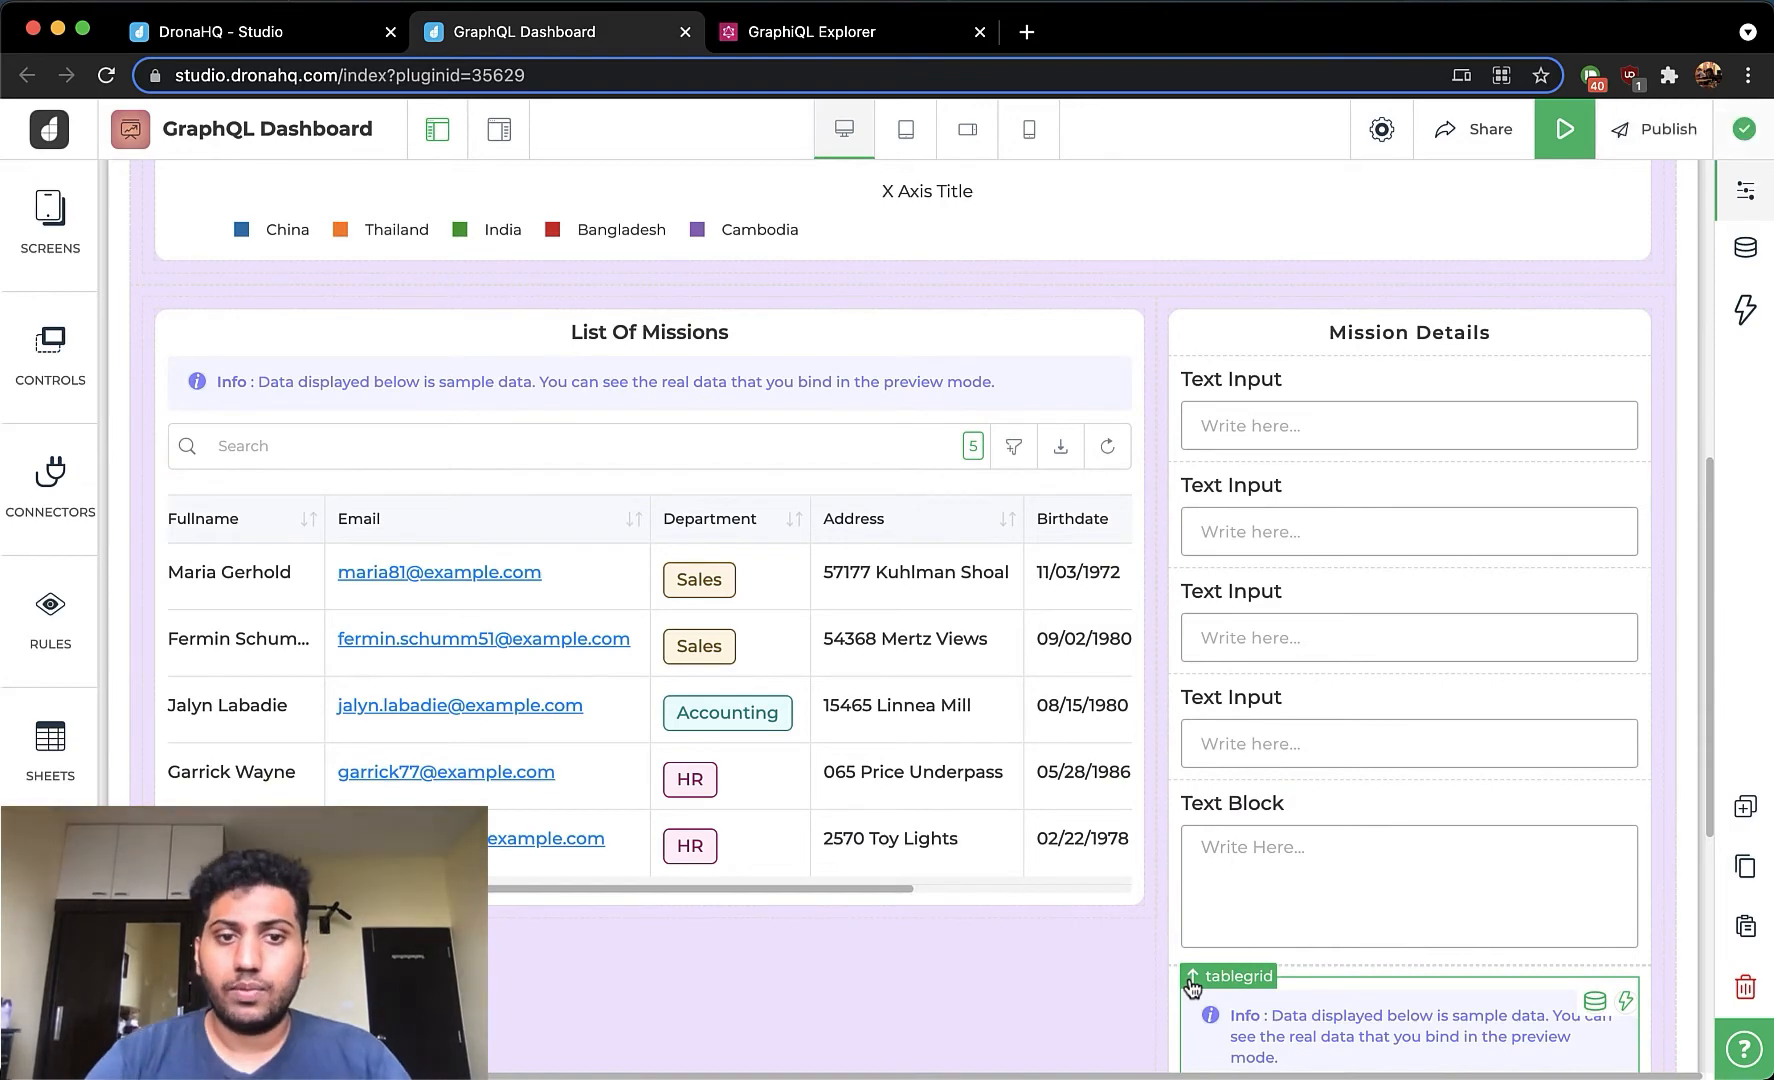
{"action": "left_click", "coordinate": [1408, 424]}
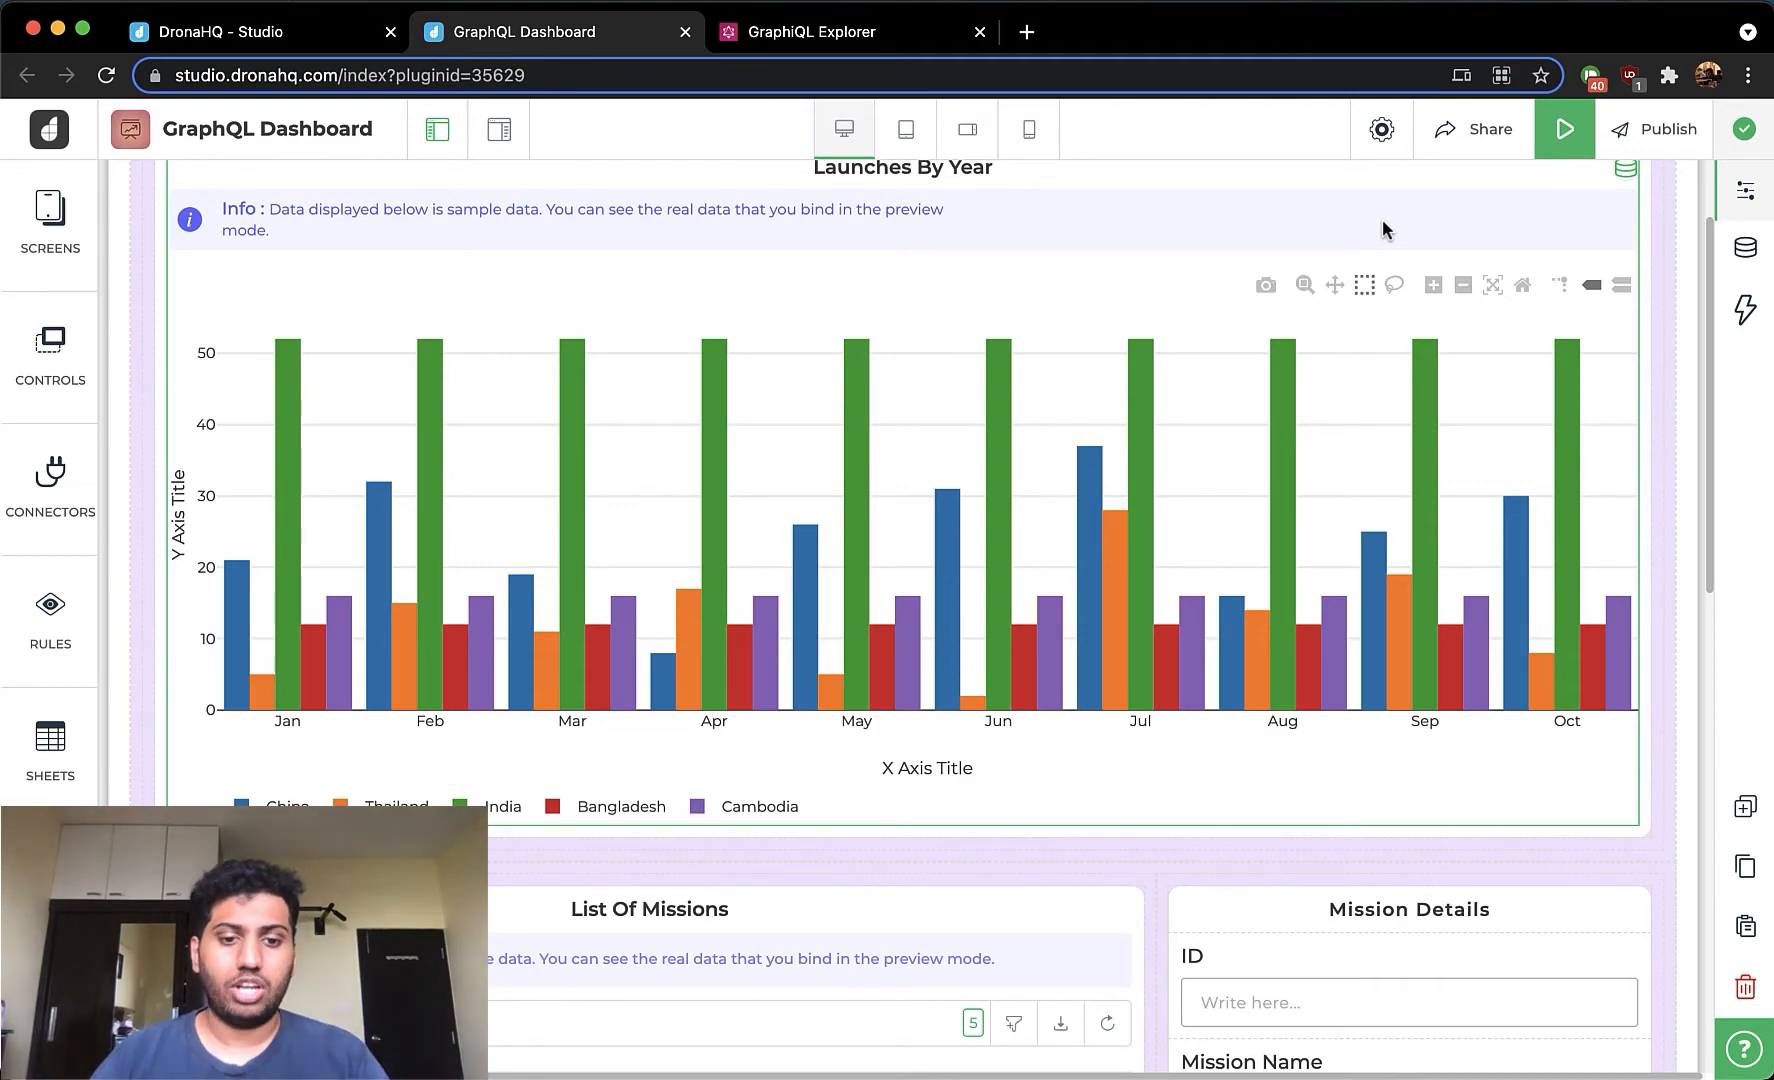
- Create a RetrieveMissionsList connector on Tesla_Data_GraphQL for the List Of Missions table
{"action": "scroll", "scroll_direction": "down", "scroll_amount": 3}
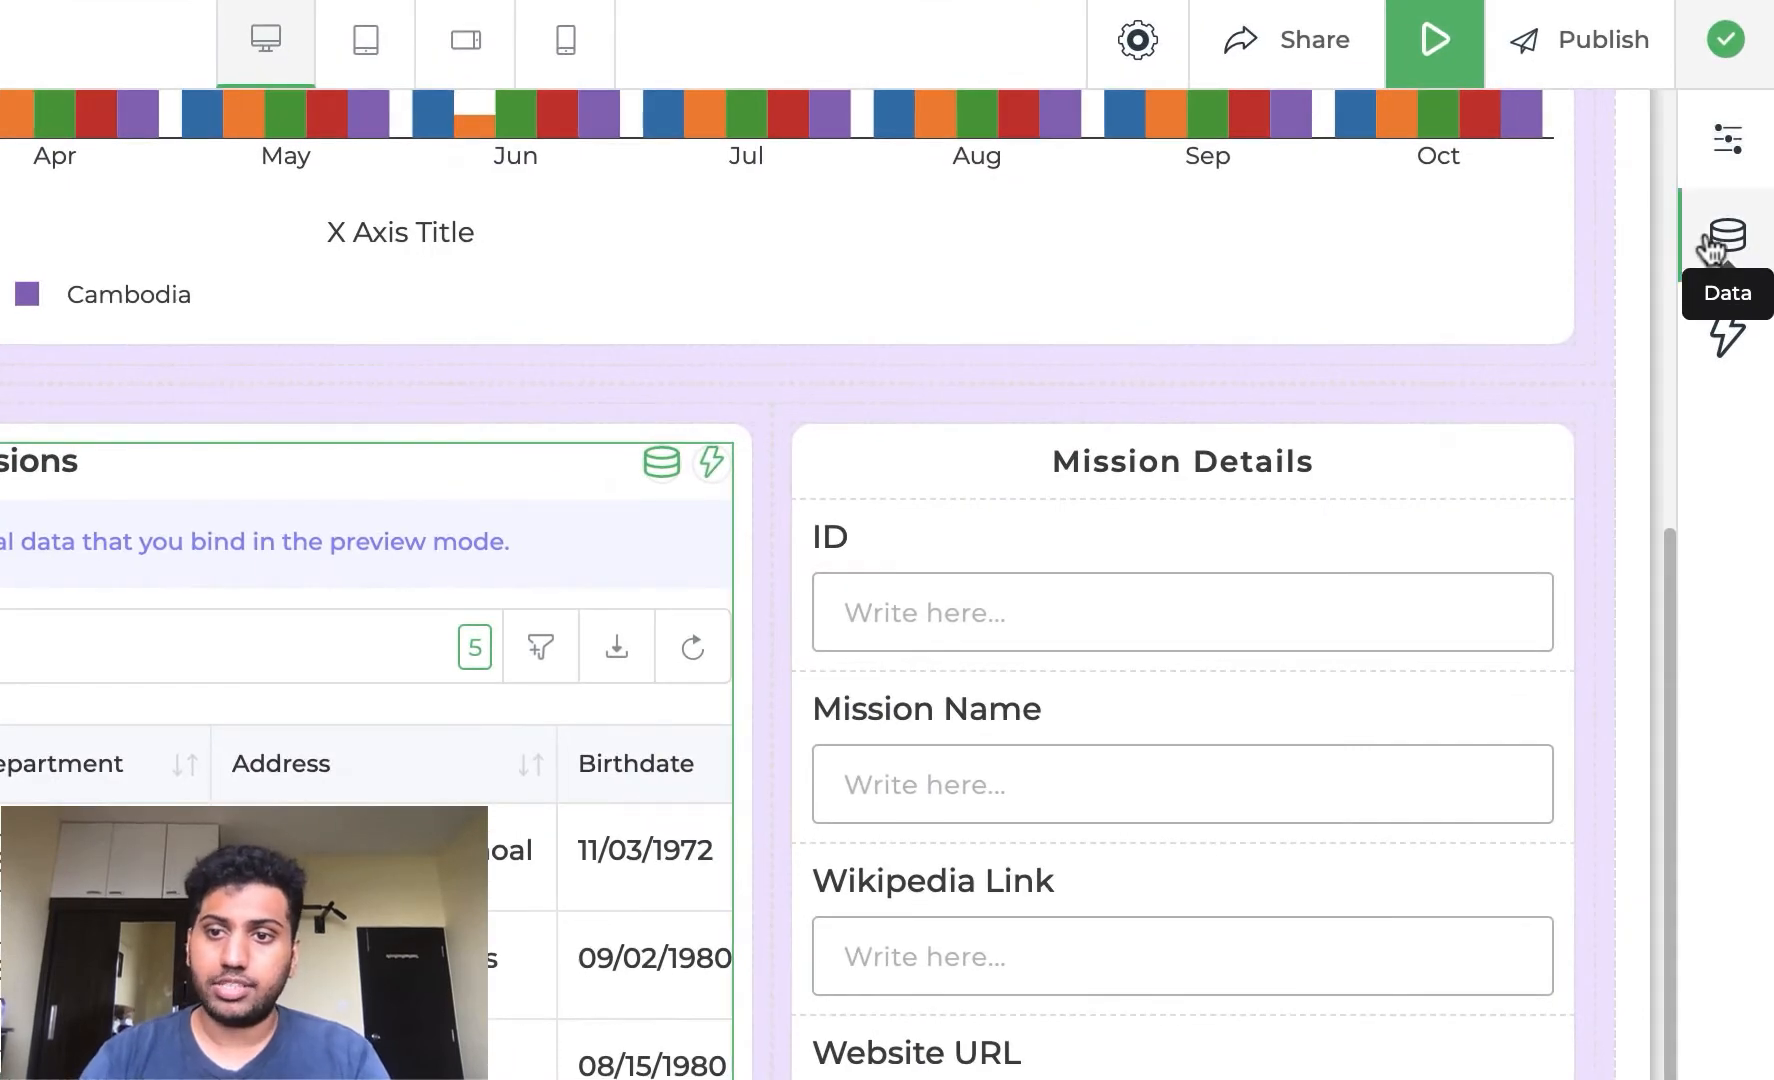
{"action": "left_click", "coordinate": [1728, 226]}
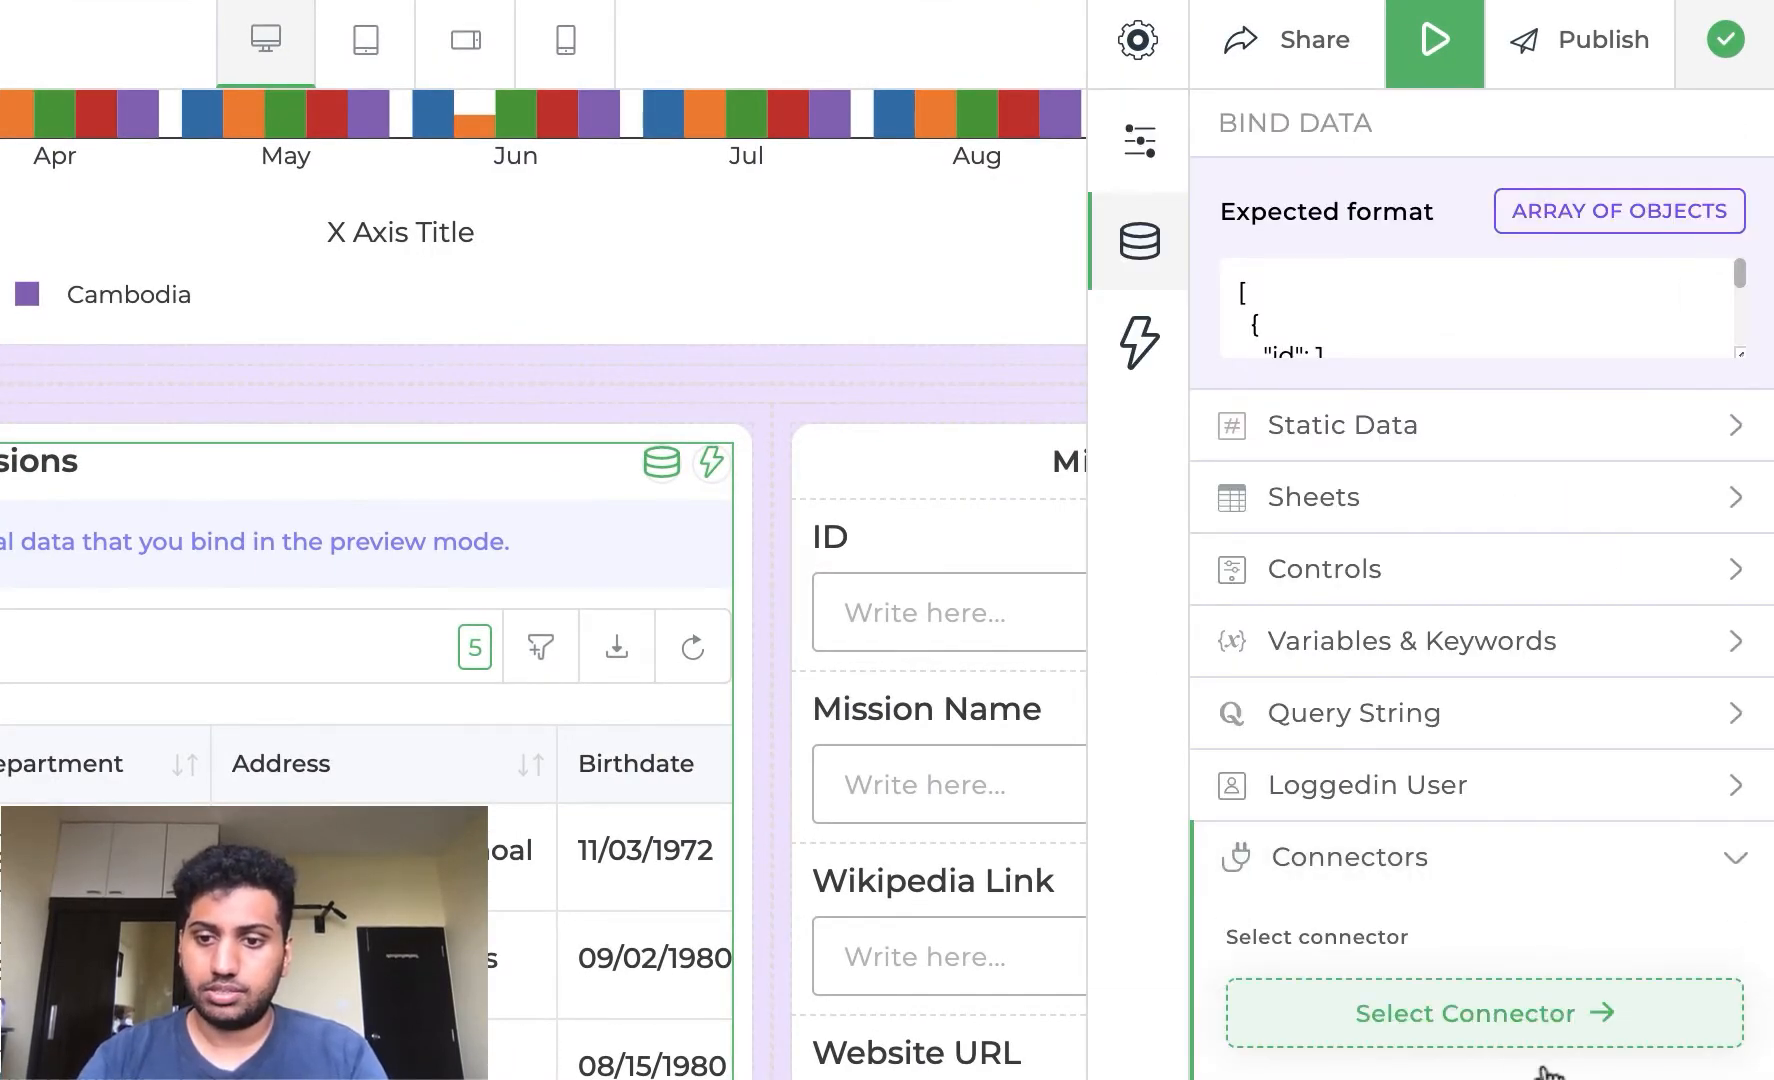
{"action": "left_click", "coordinate": [1482, 1012]}
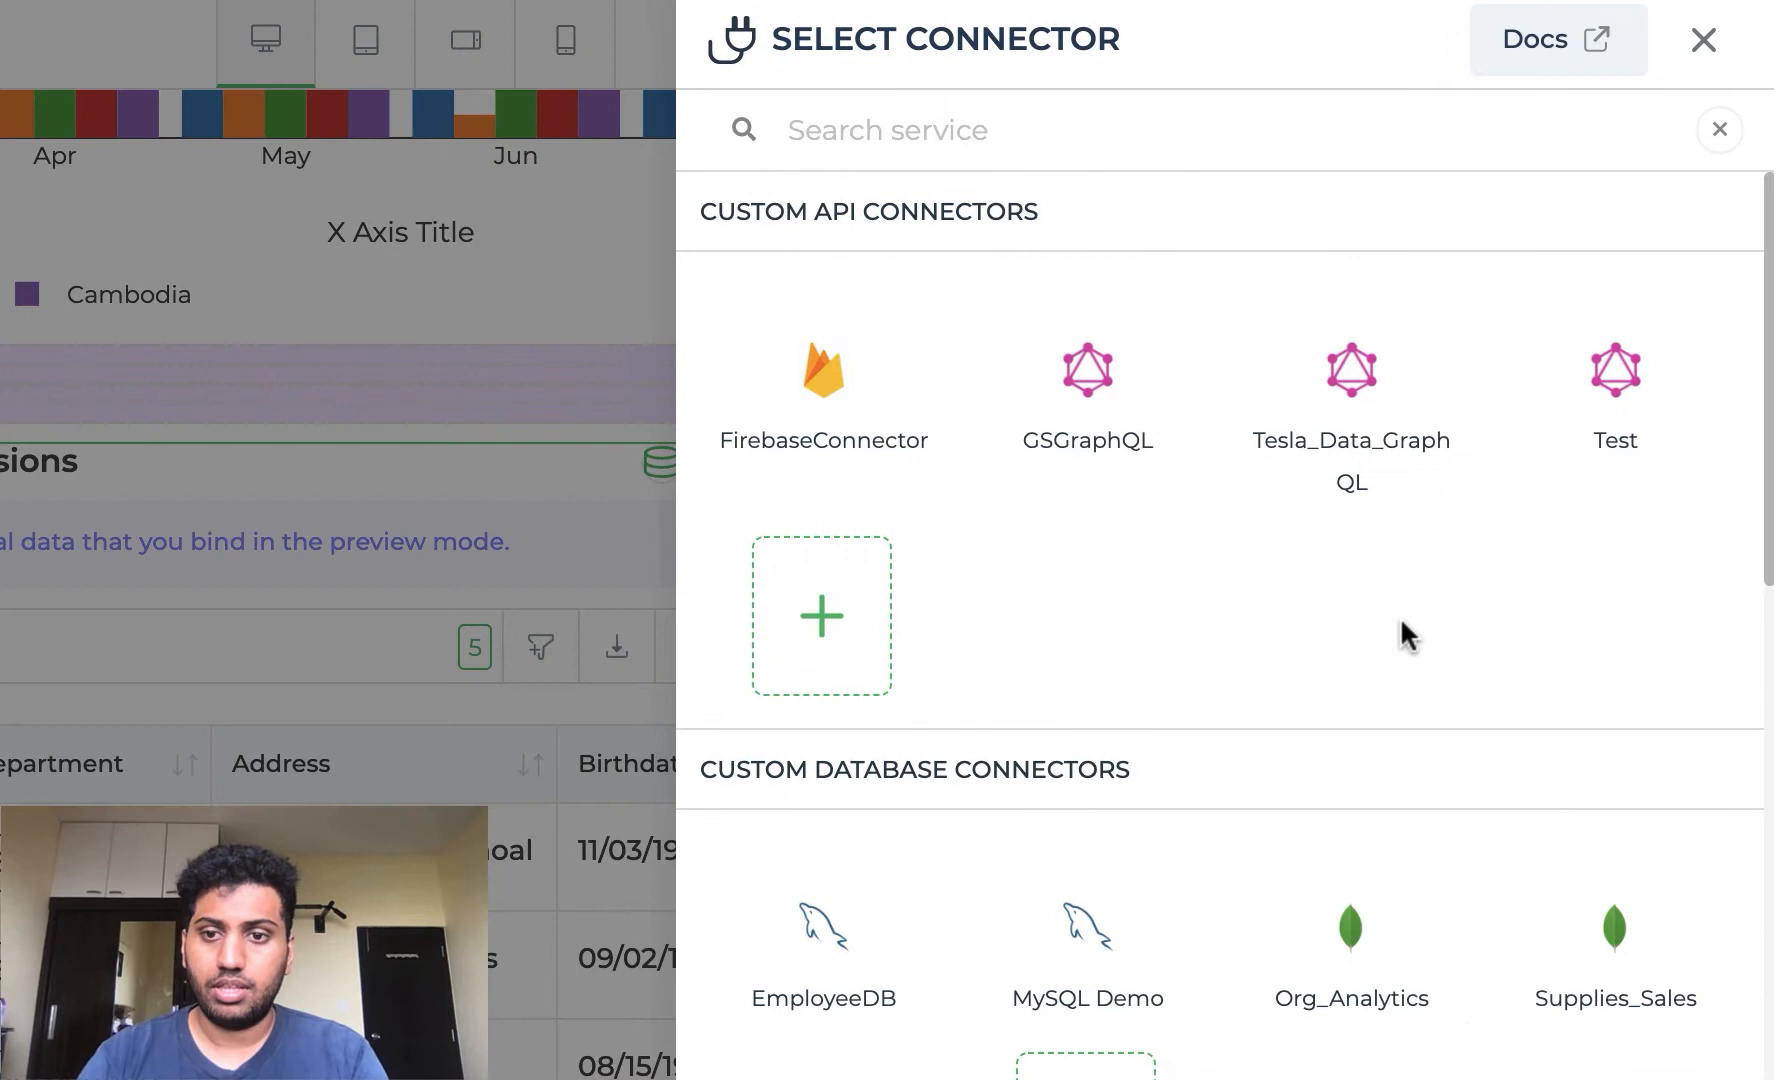
{"action": "left_click", "coordinate": [1350, 370]}
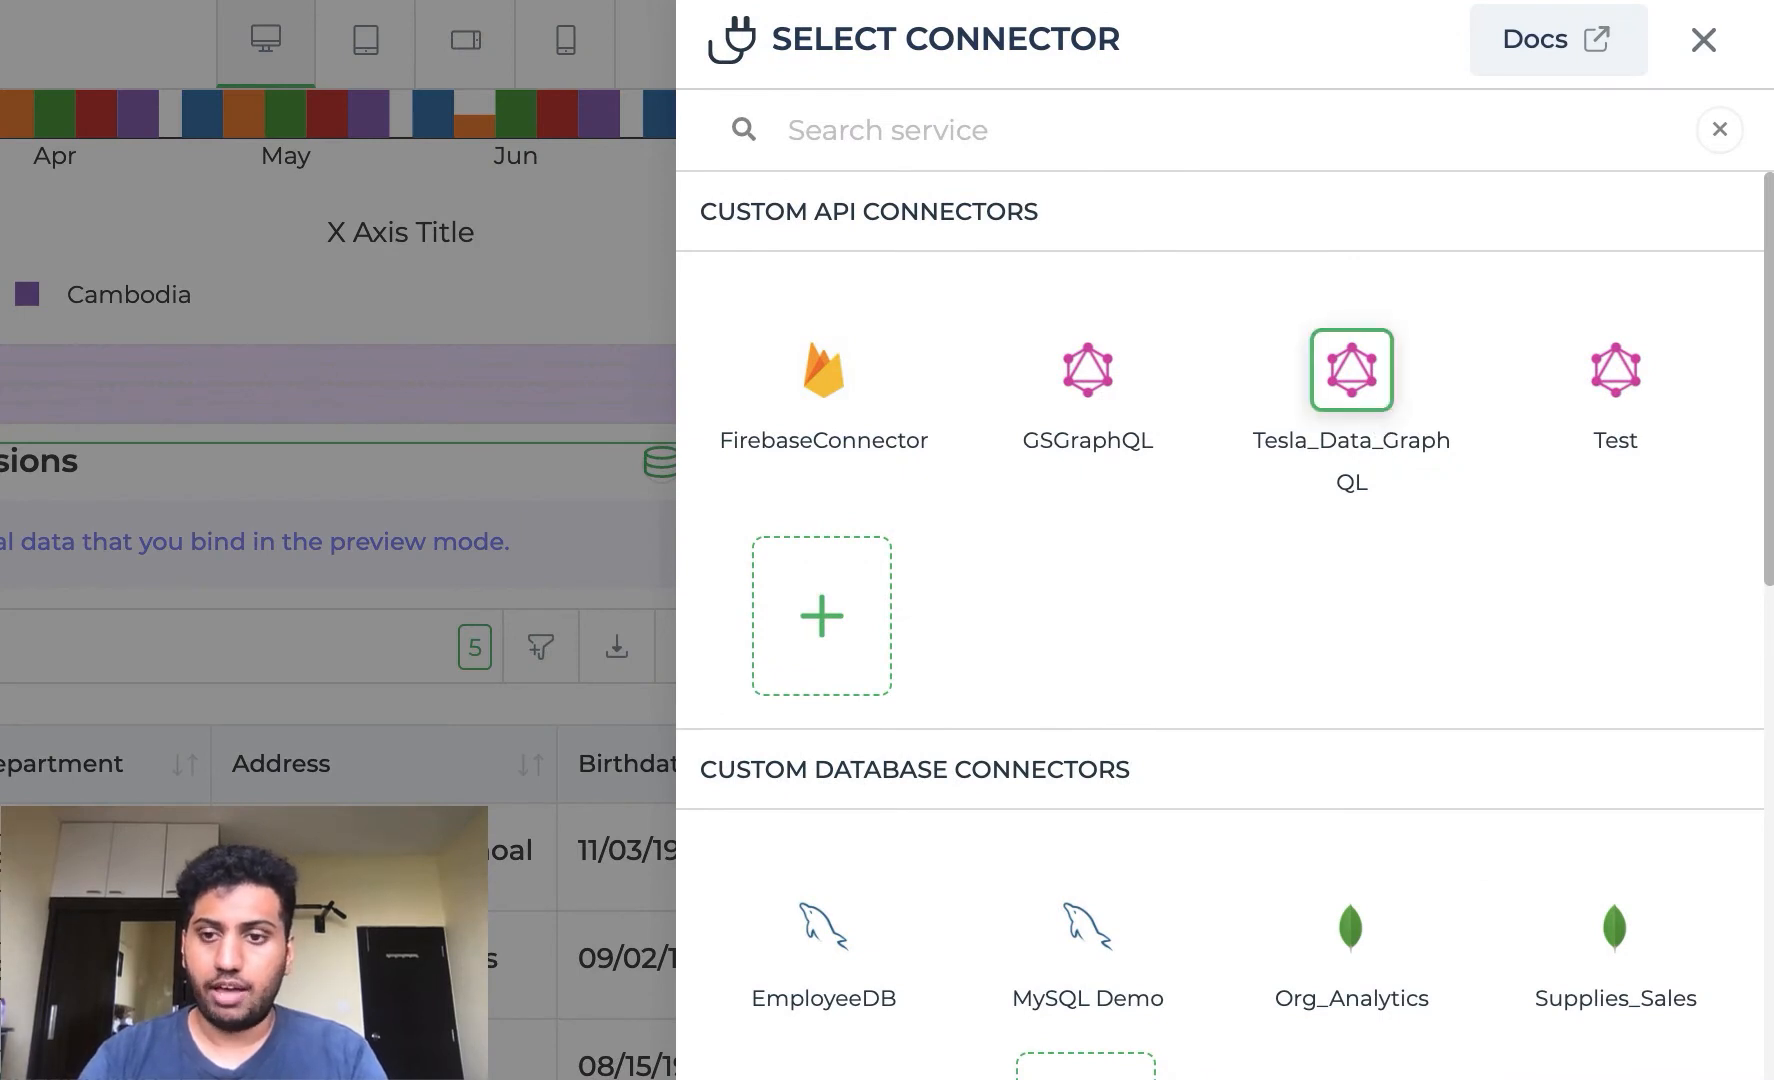
{"action": "left_click", "coordinate": [1350, 370]}
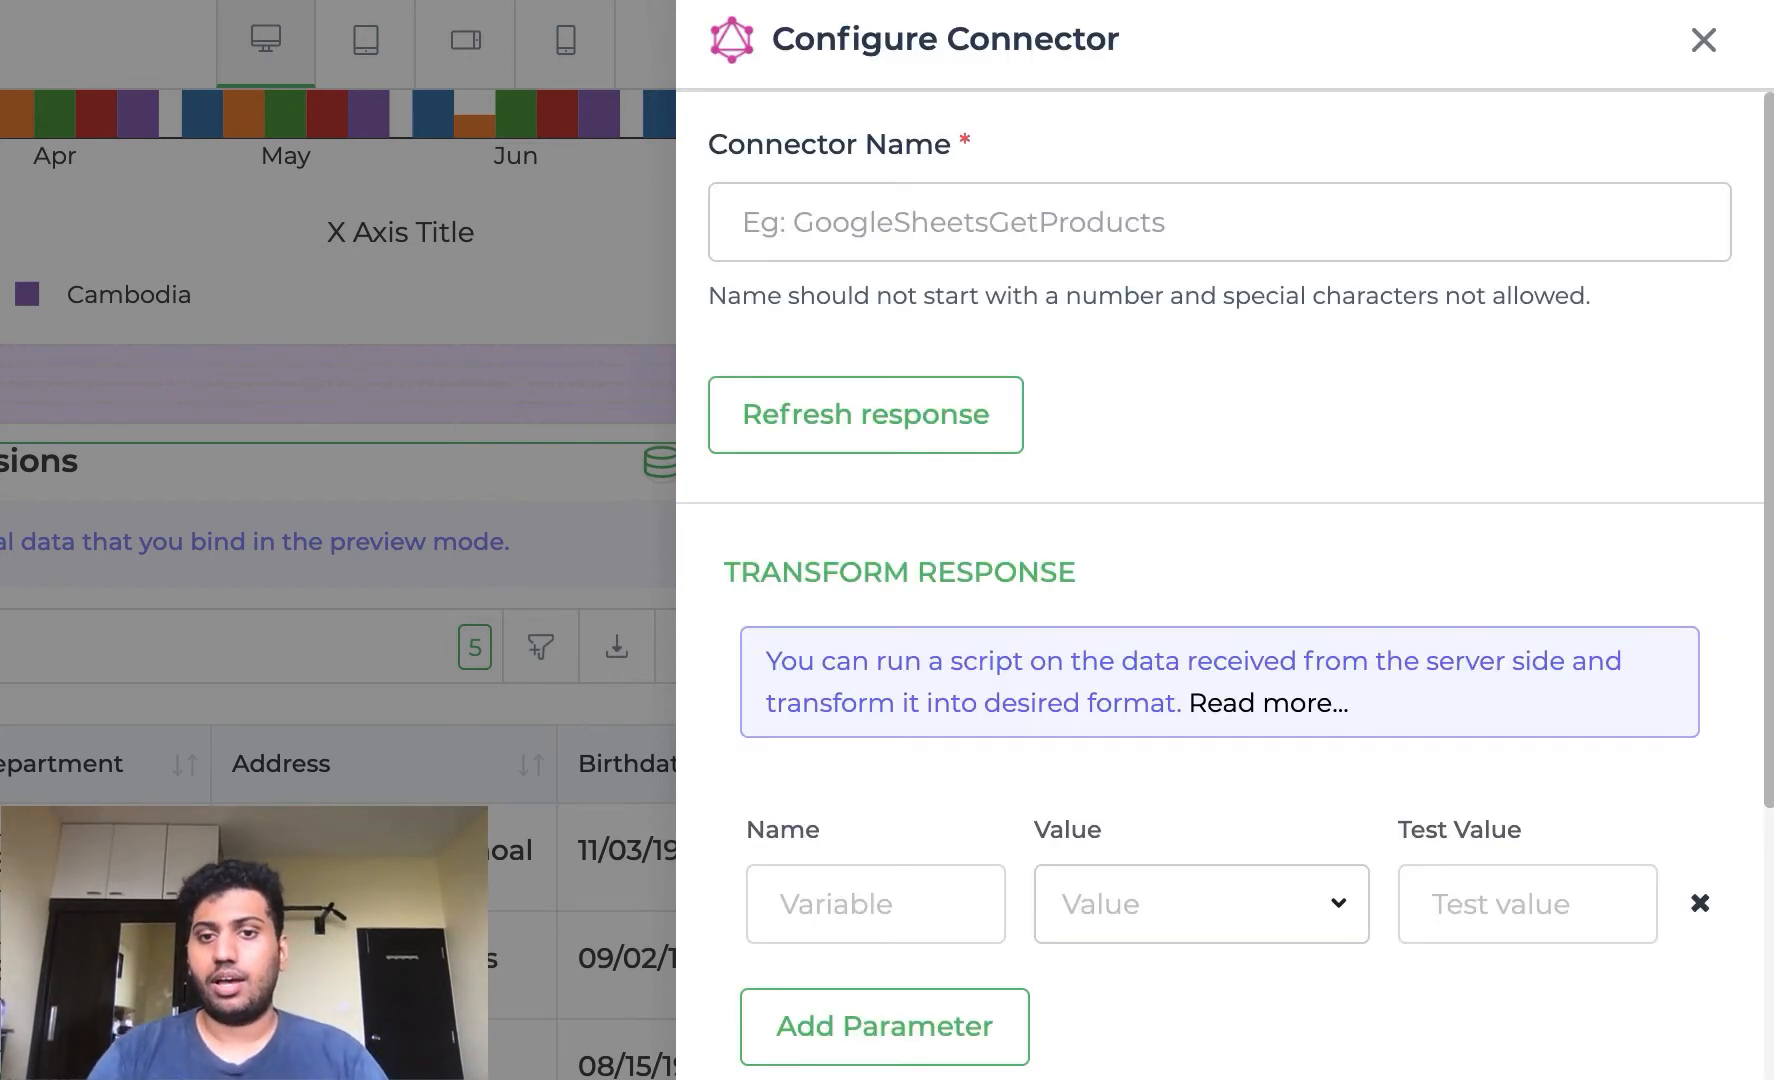
{"action": "type", "text": "Ret"}
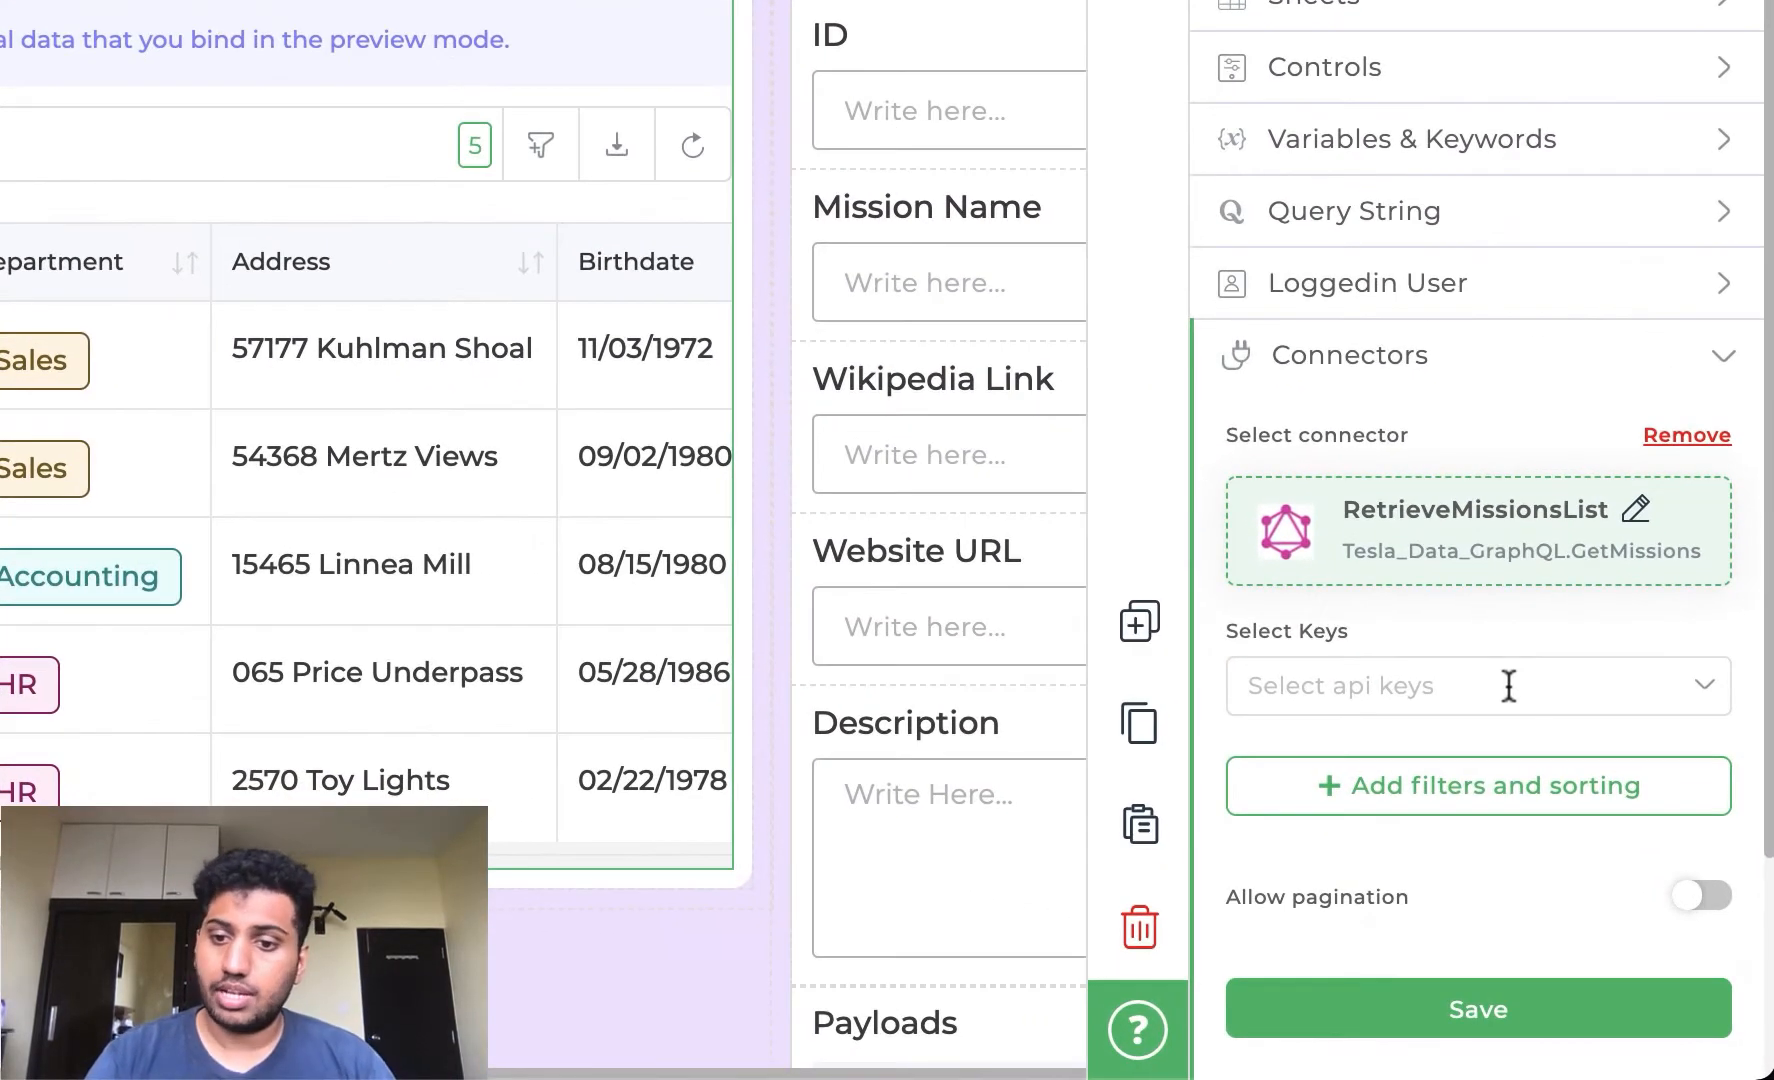
- Select the mission id, name, manufacturers, wikipedia and website keys and save the binding
{"action": "left_click", "coordinate": [1478, 686]}
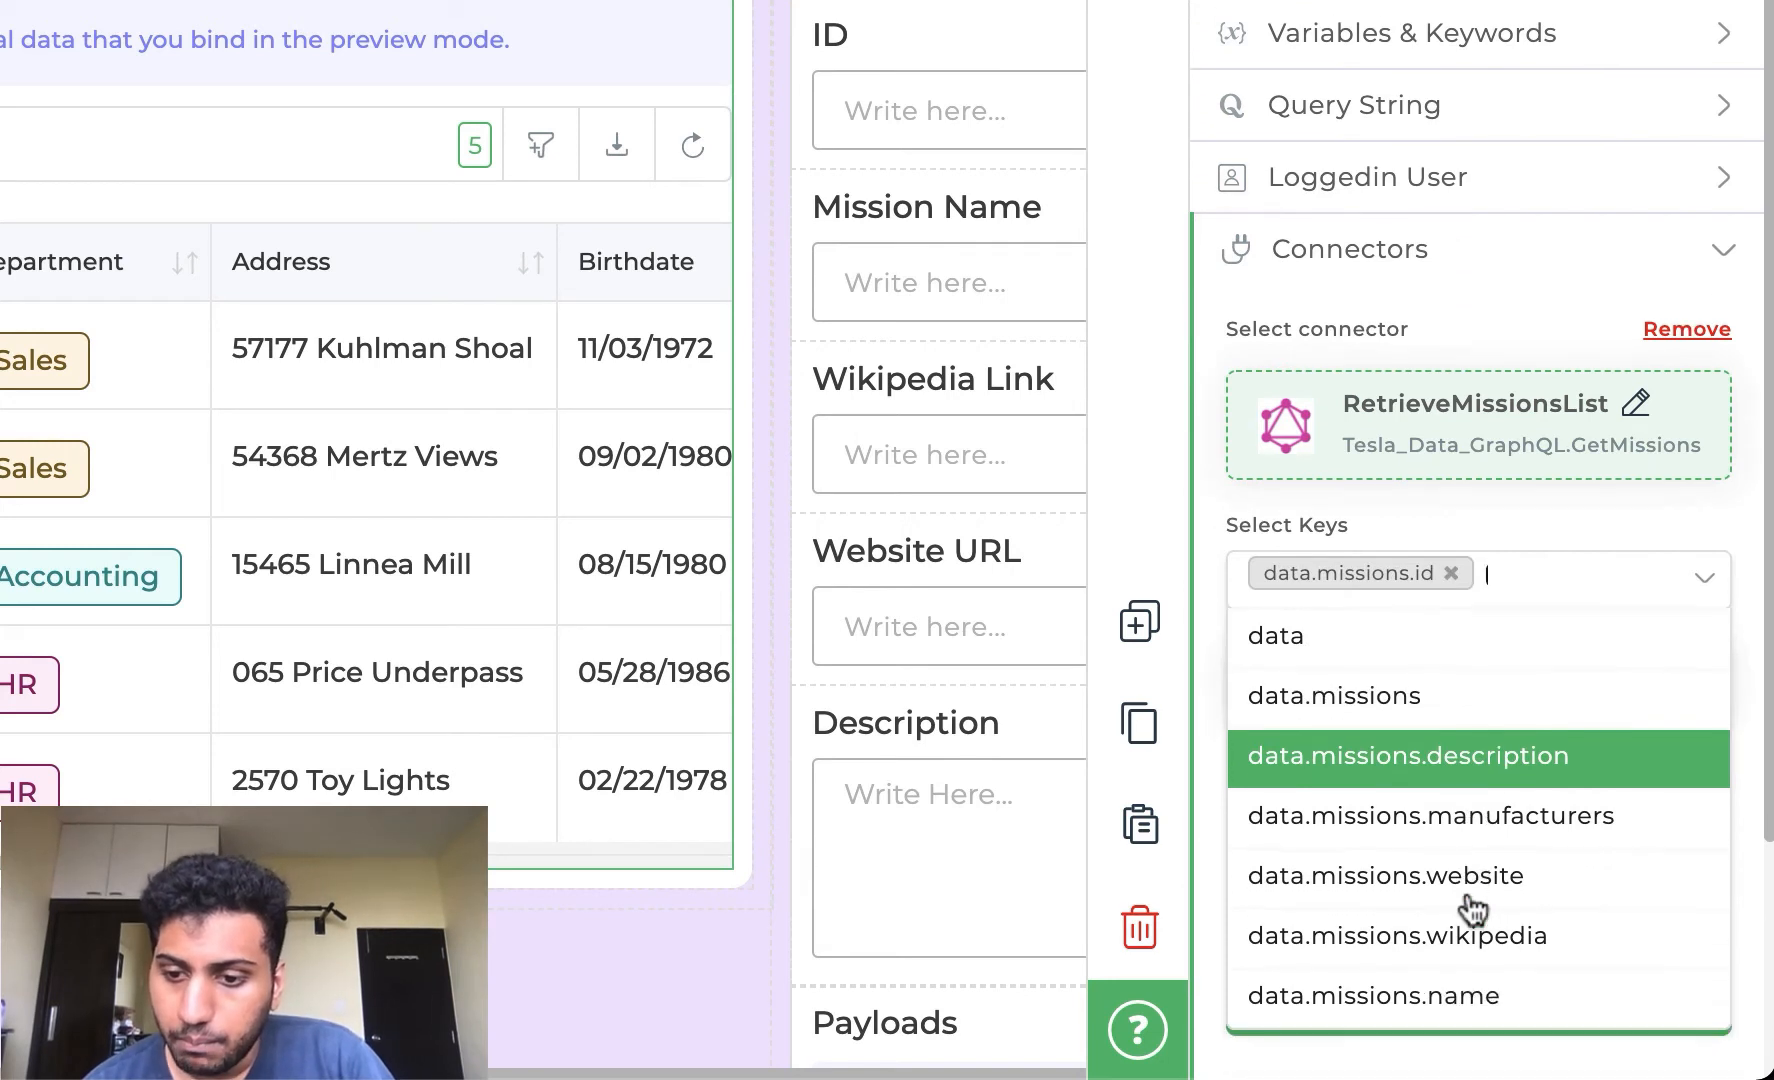
{"action": "left_click", "coordinate": [1372, 994]}
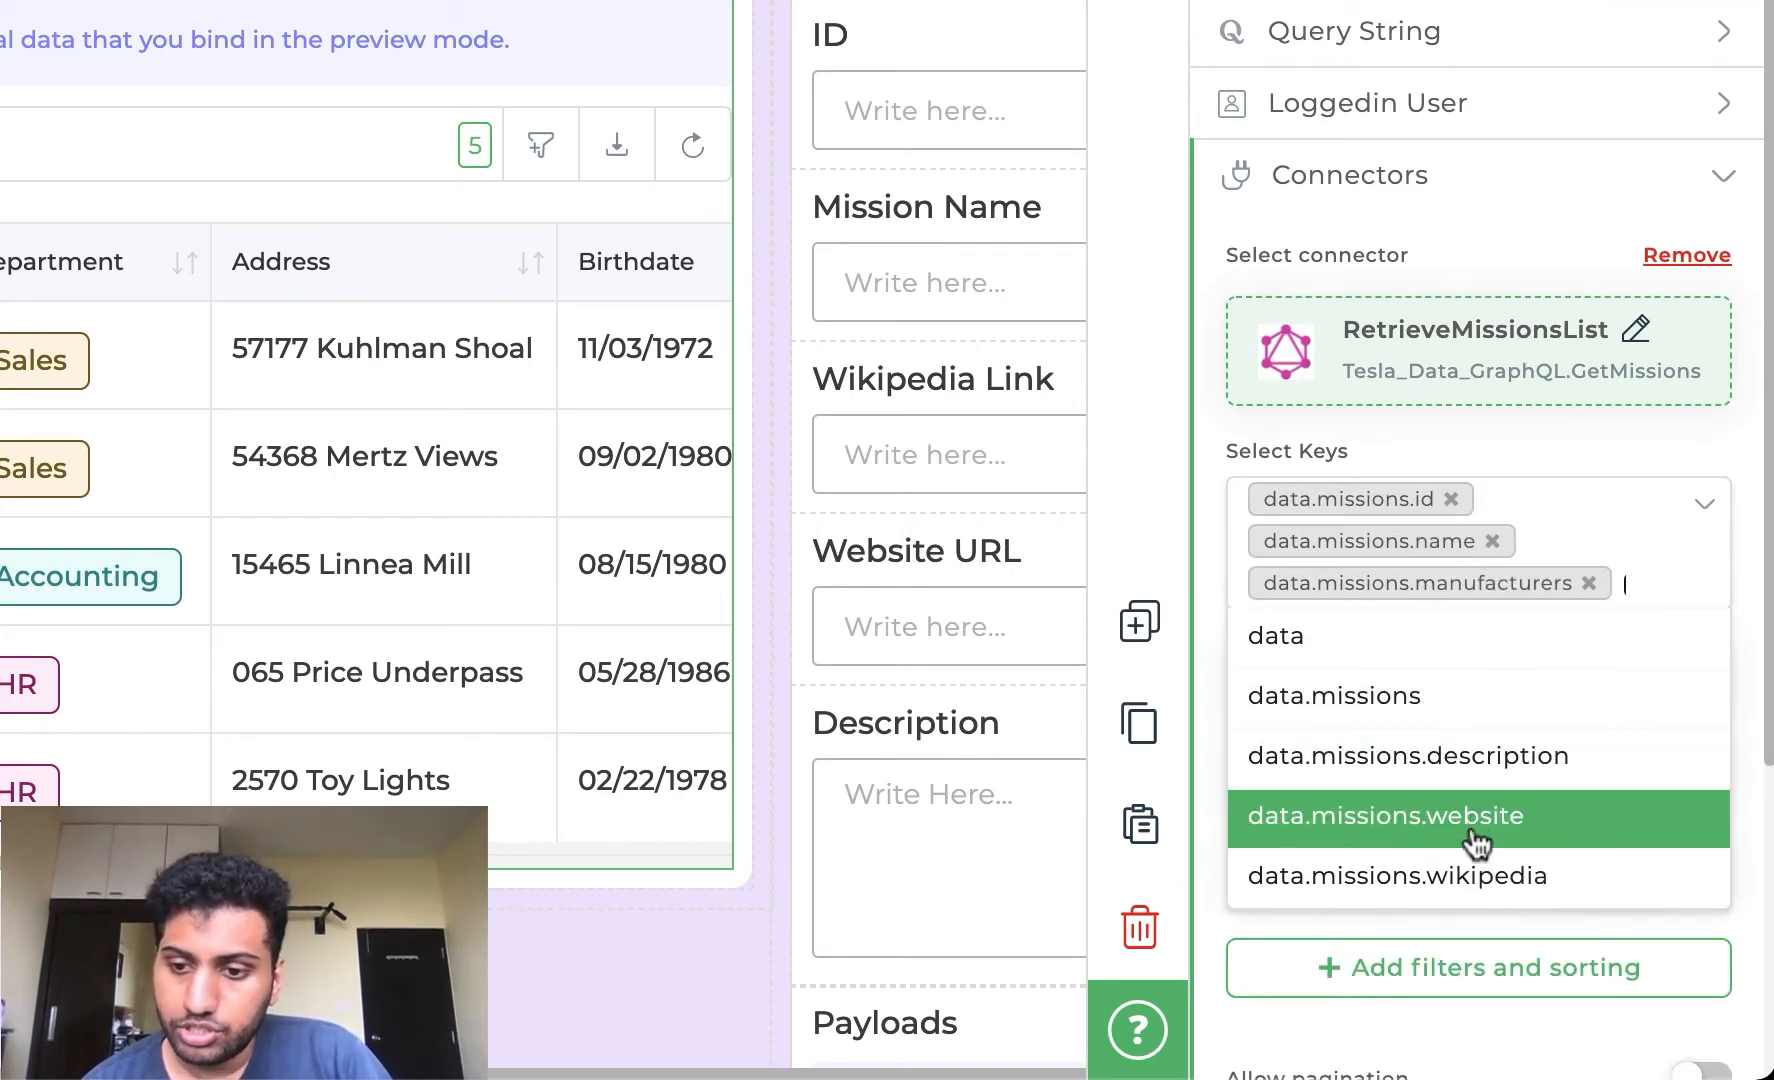
{"action": "mouse_move", "coordinate": [1458, 844]}
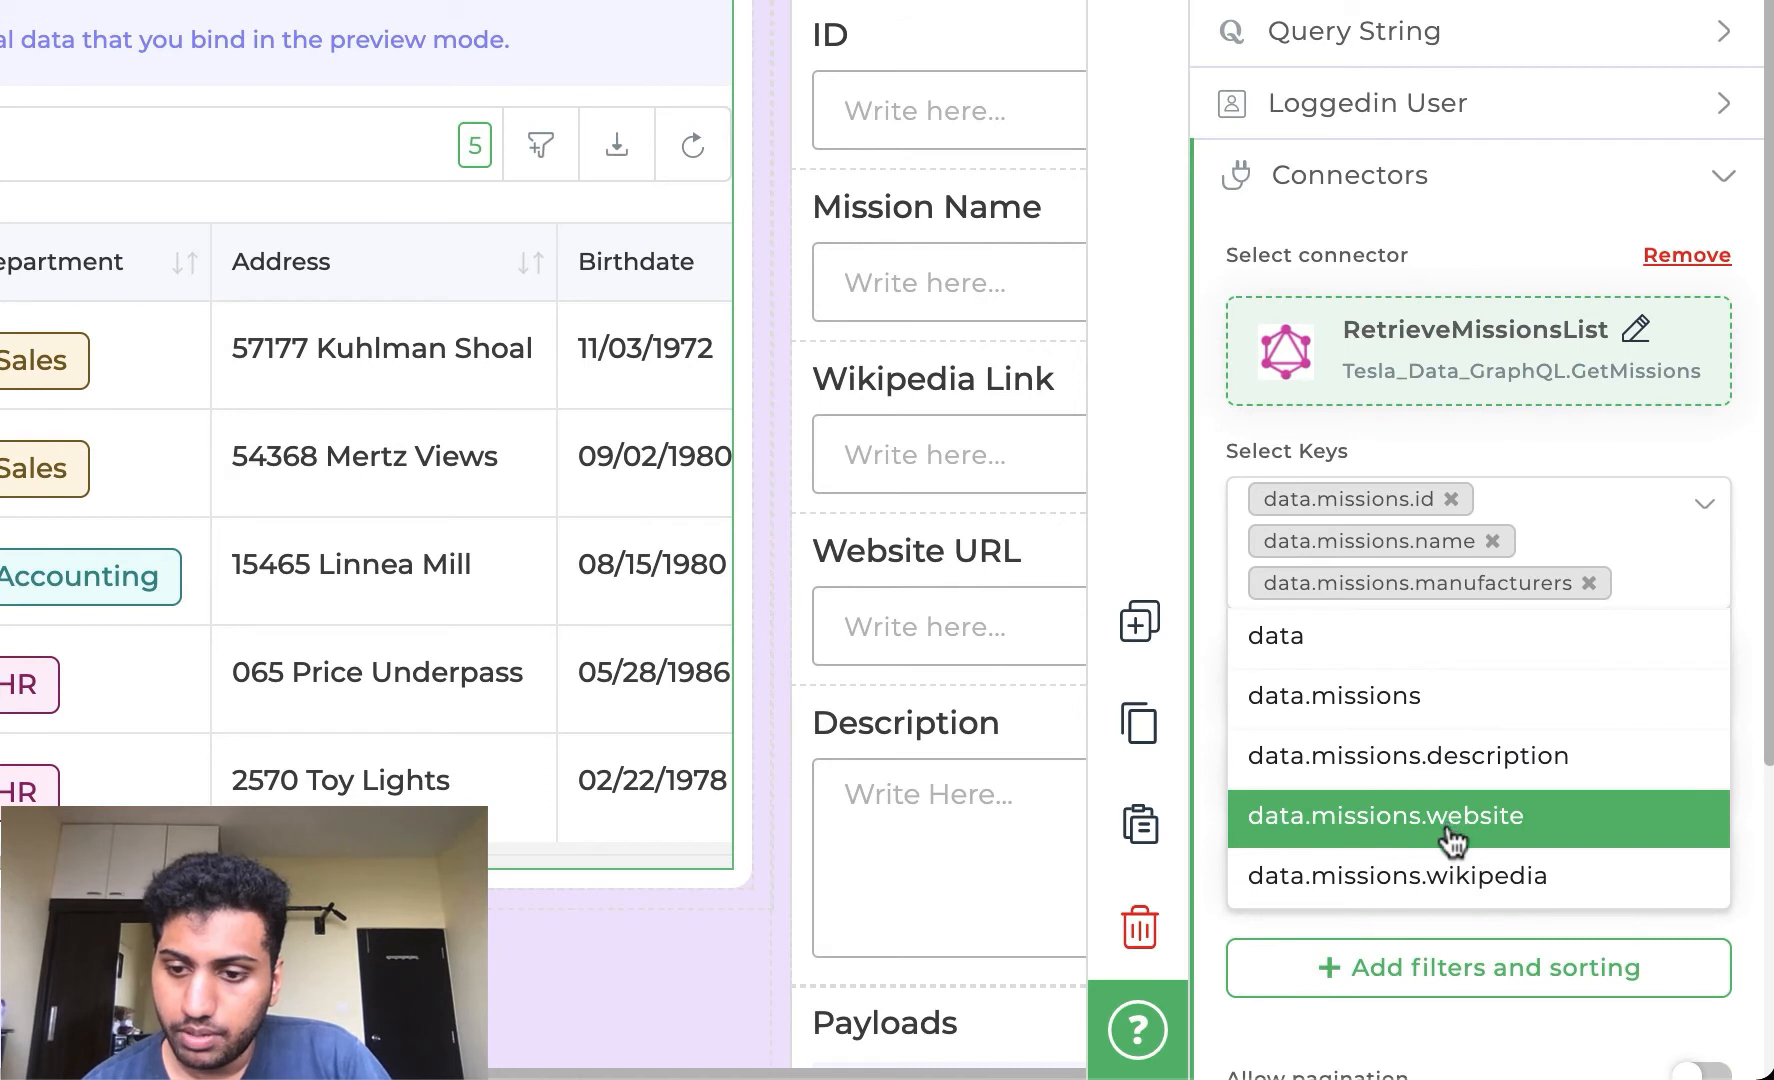
{"action": "left_click", "coordinate": [1384, 816]}
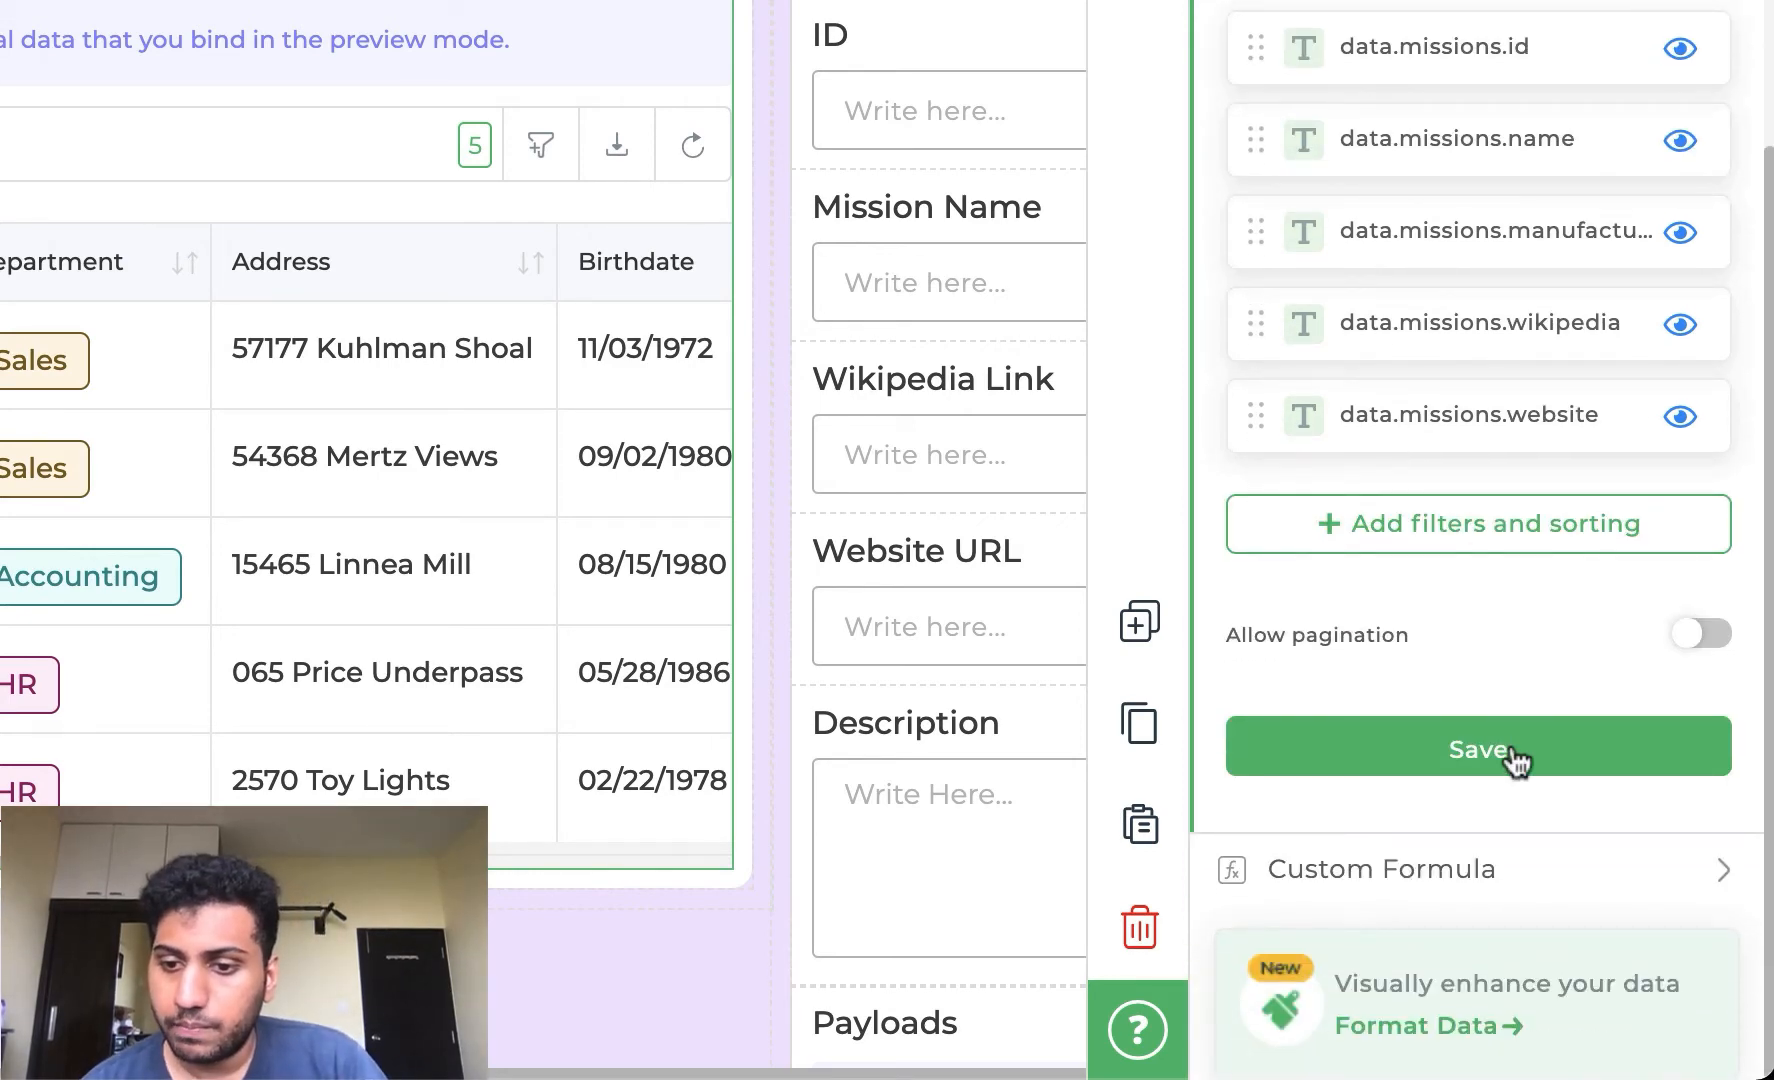
{"action": "left_click", "coordinate": [1480, 746]}
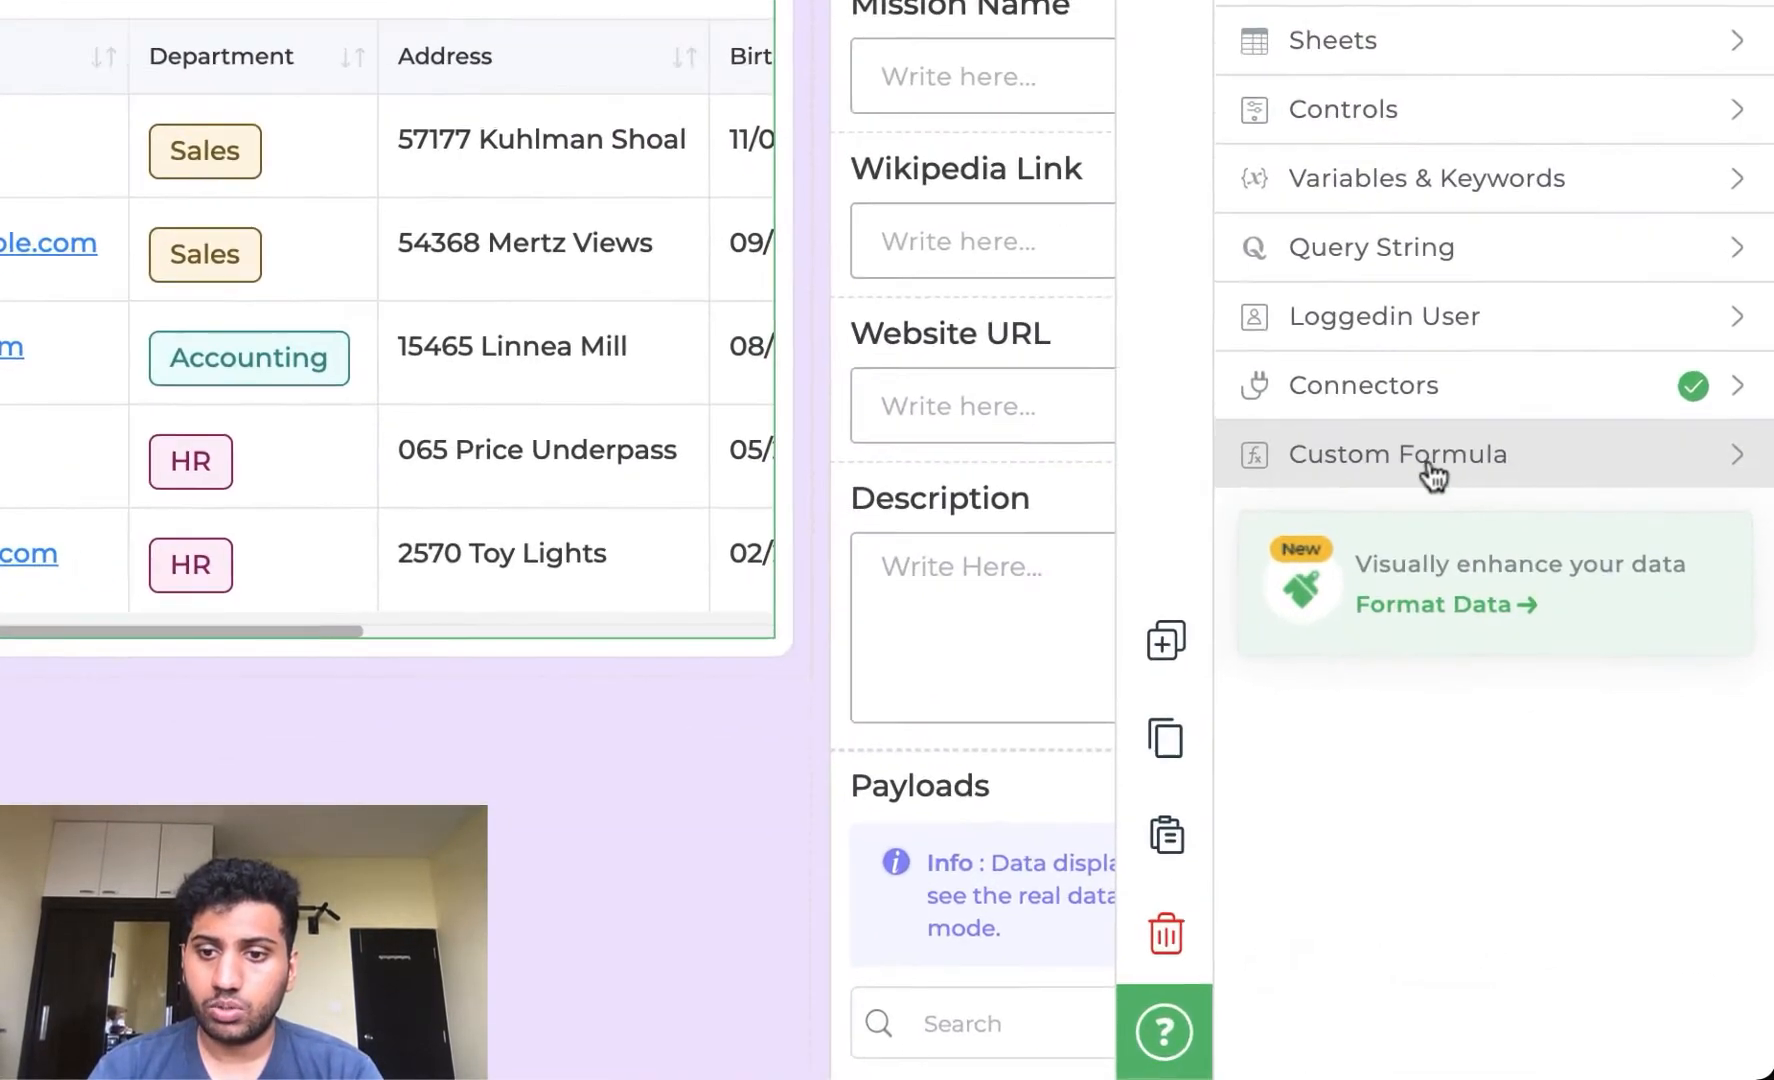
- Change the Id header label to ID in the custom formula and validate it, returning rows like Thaicom and Telstar
{"action": "left_click", "coordinate": [1398, 454]}
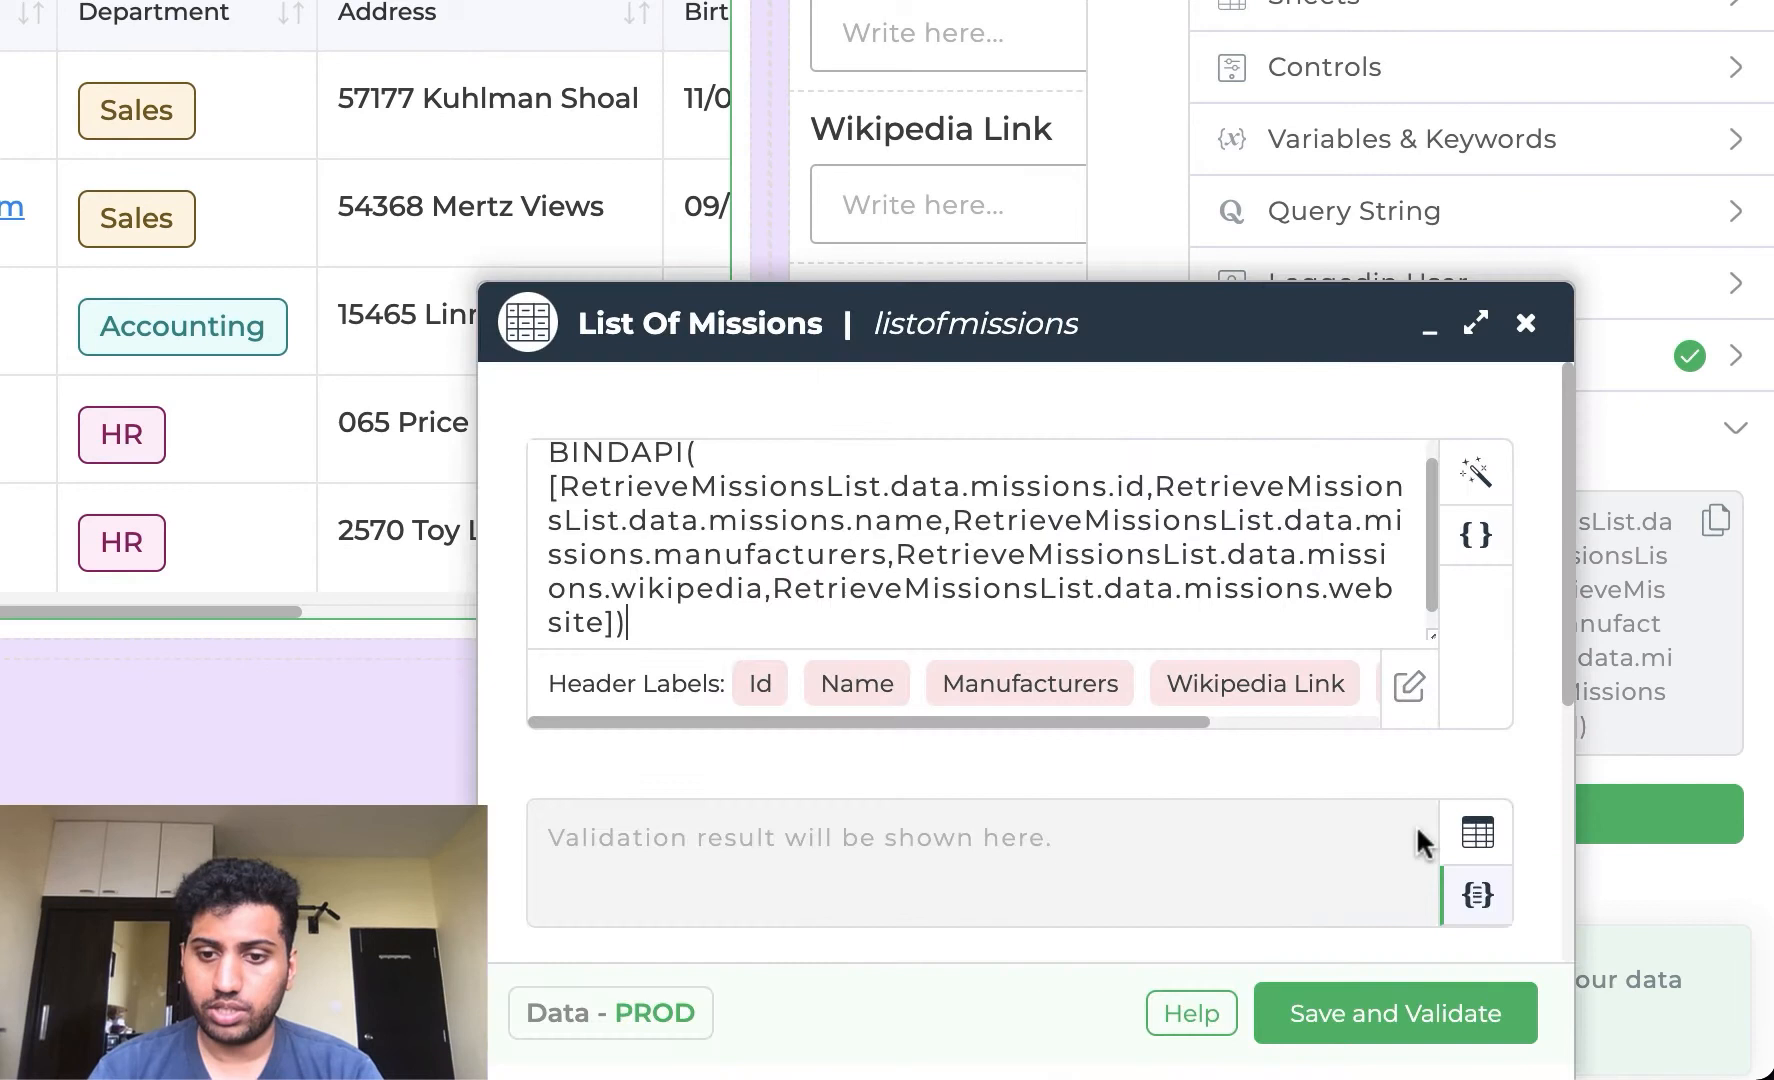
{"action": "left_click", "coordinate": [1408, 686]}
{"action": "type", "text": "D"}
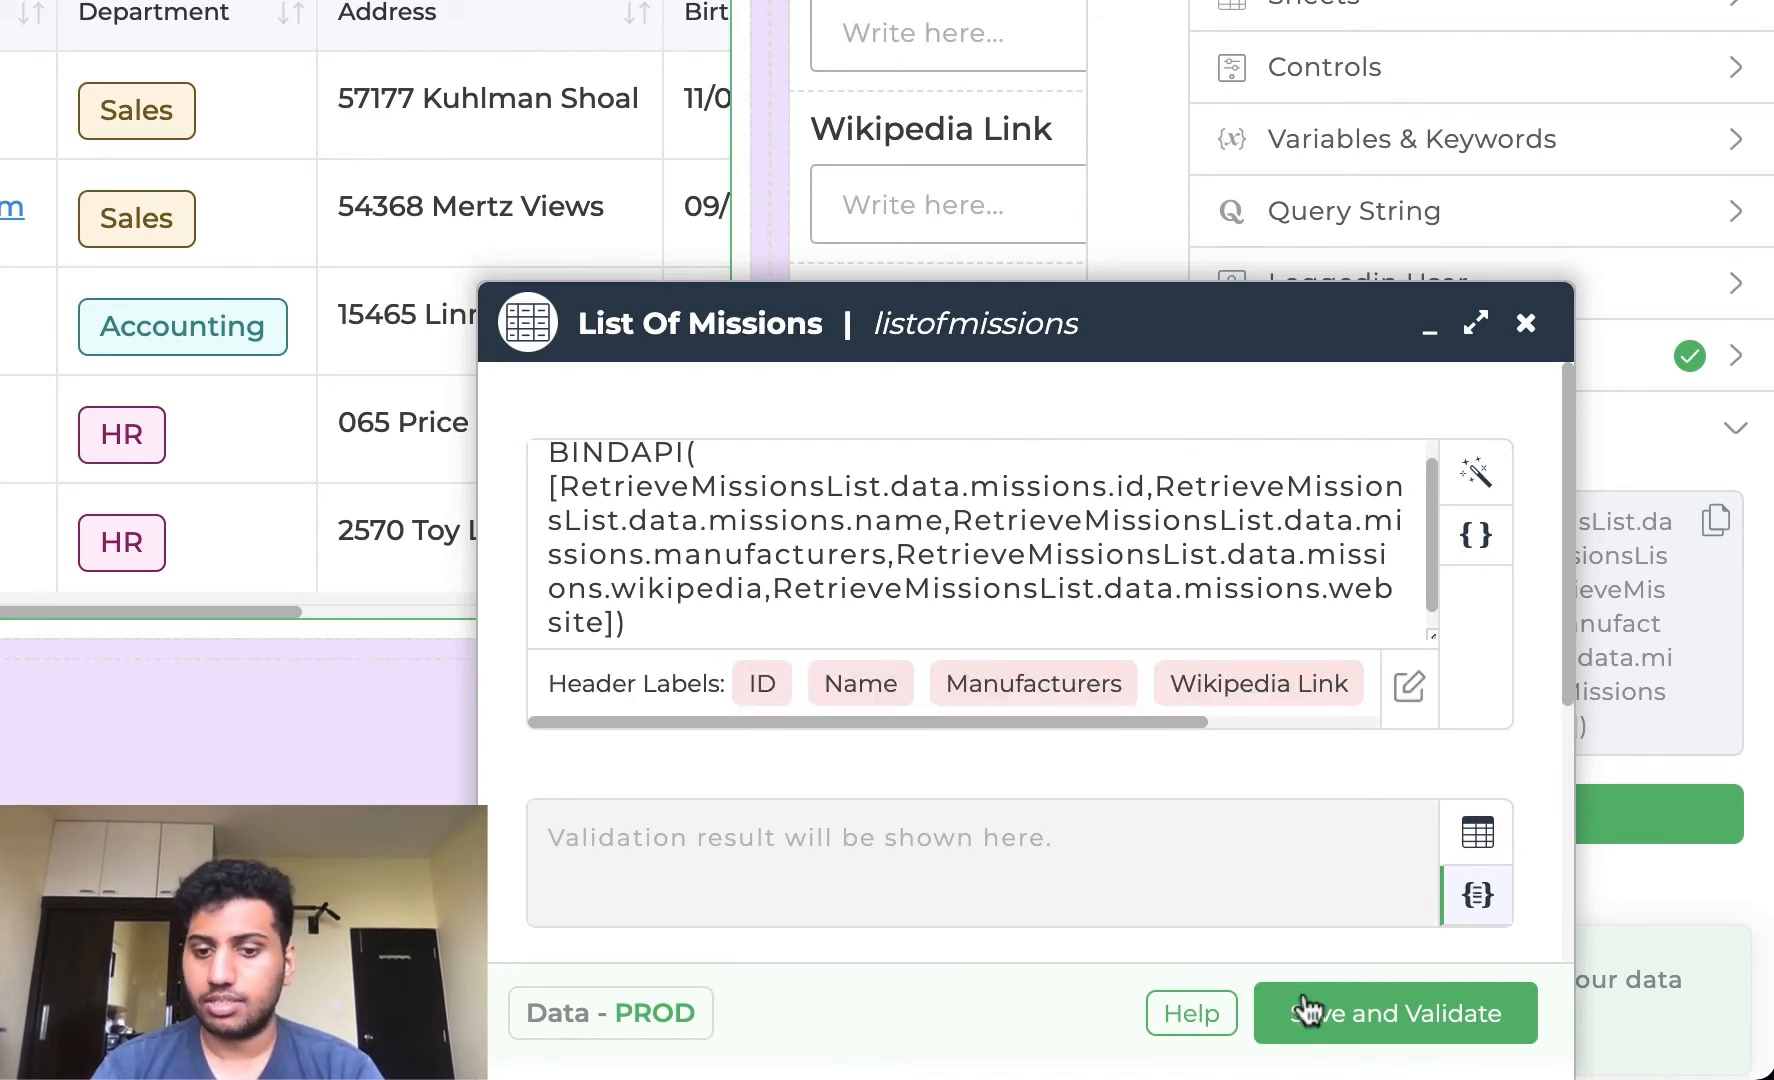
{"action": "left_click", "coordinate": [1396, 1012]}
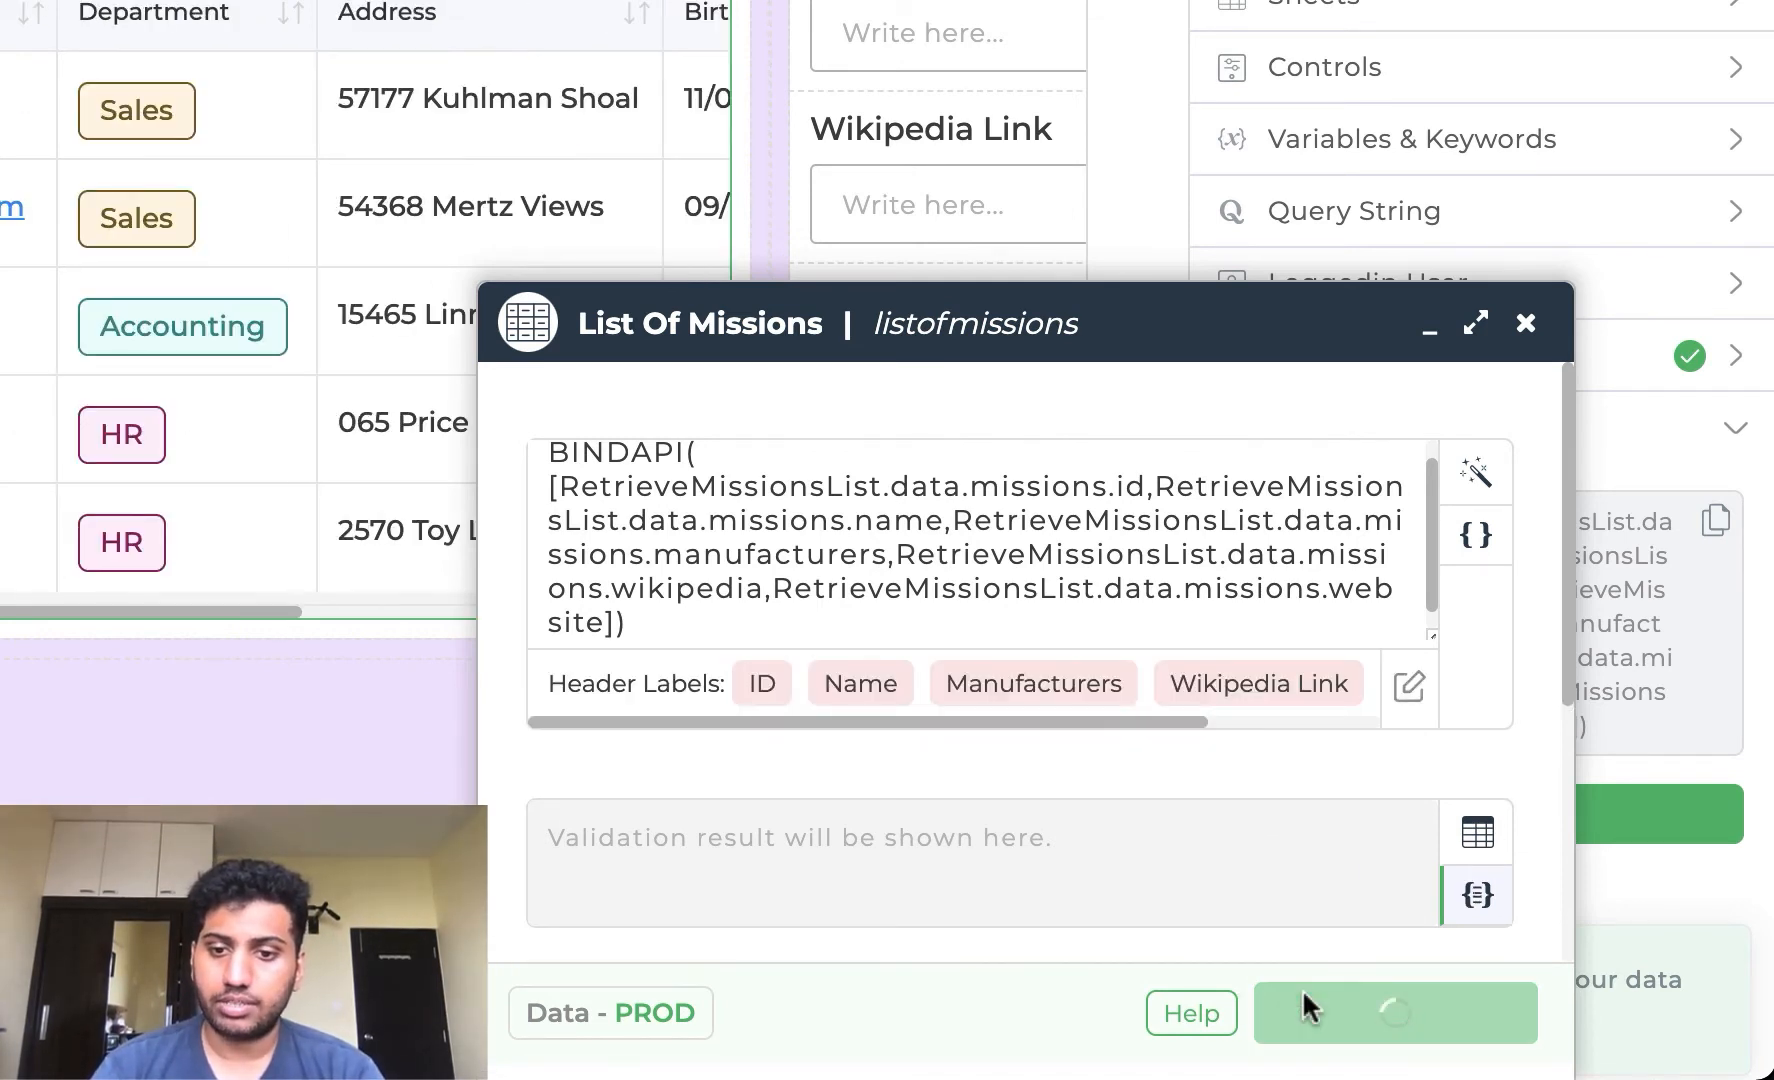
{"action": "left_click", "coordinate": [1396, 1012]}
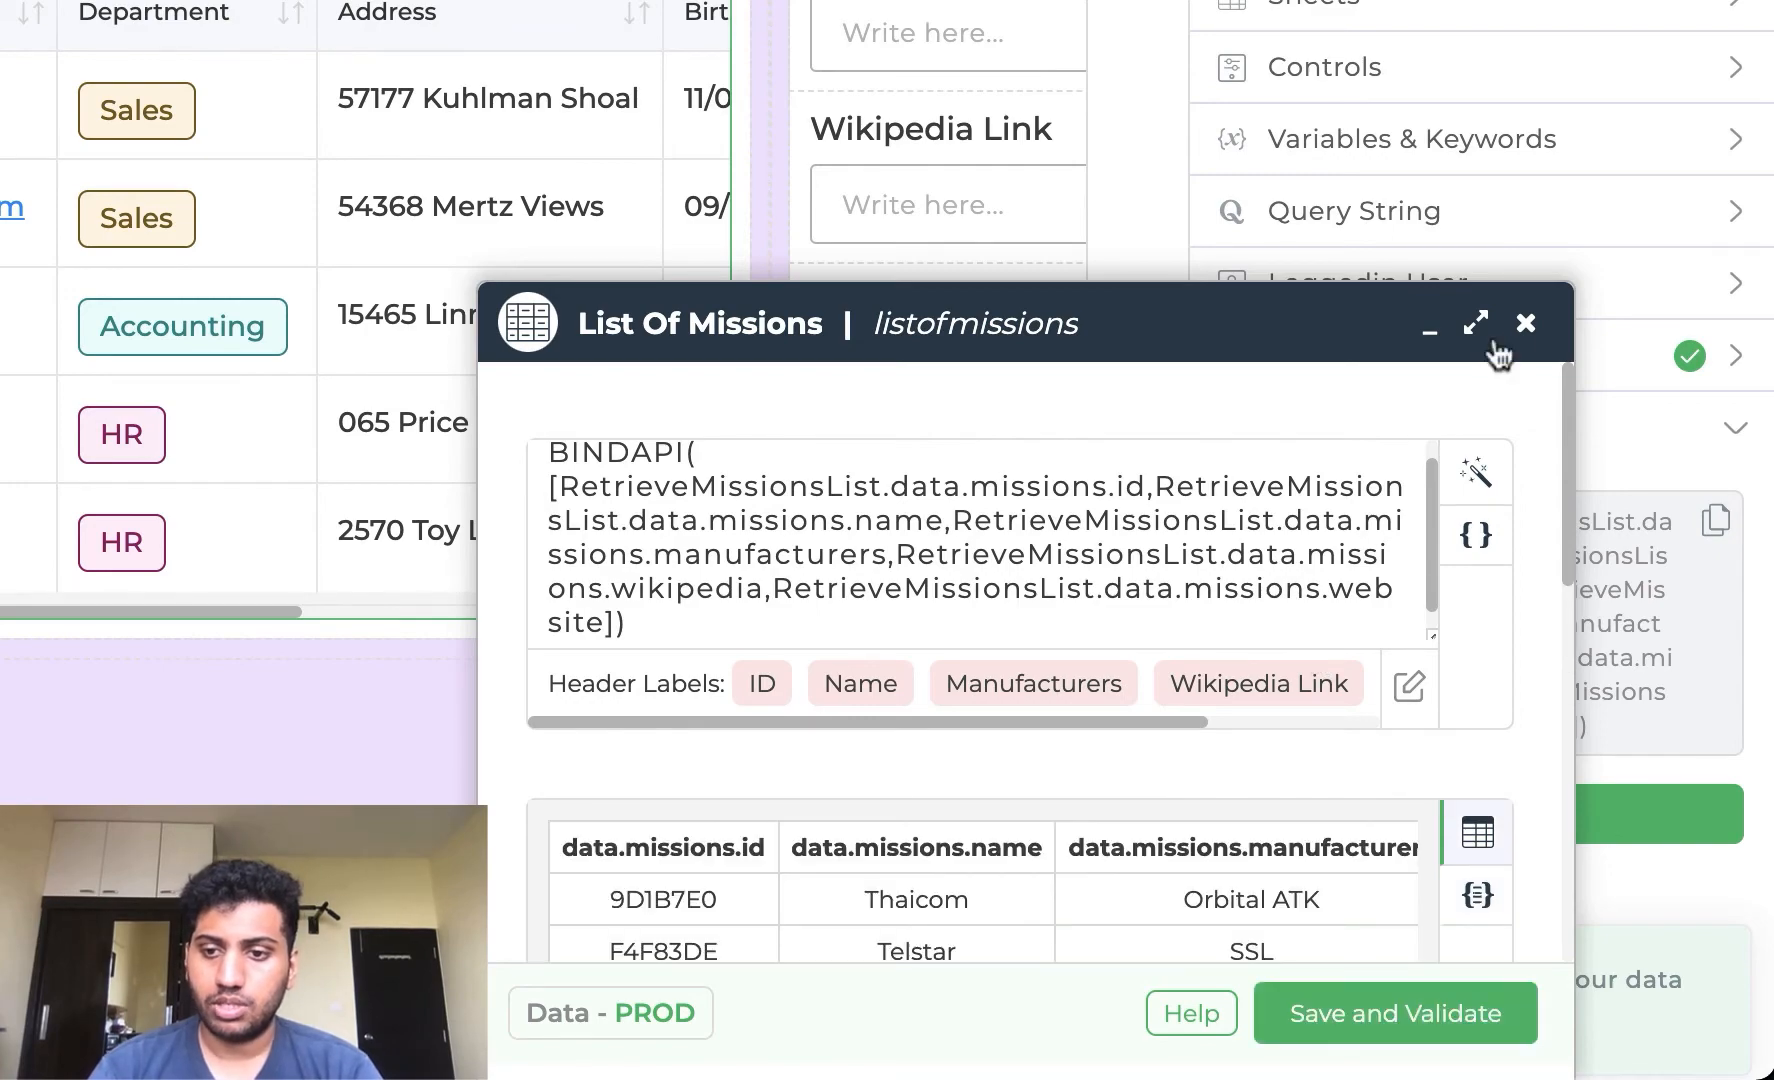
{"action": "left_click", "coordinate": [1524, 322]}
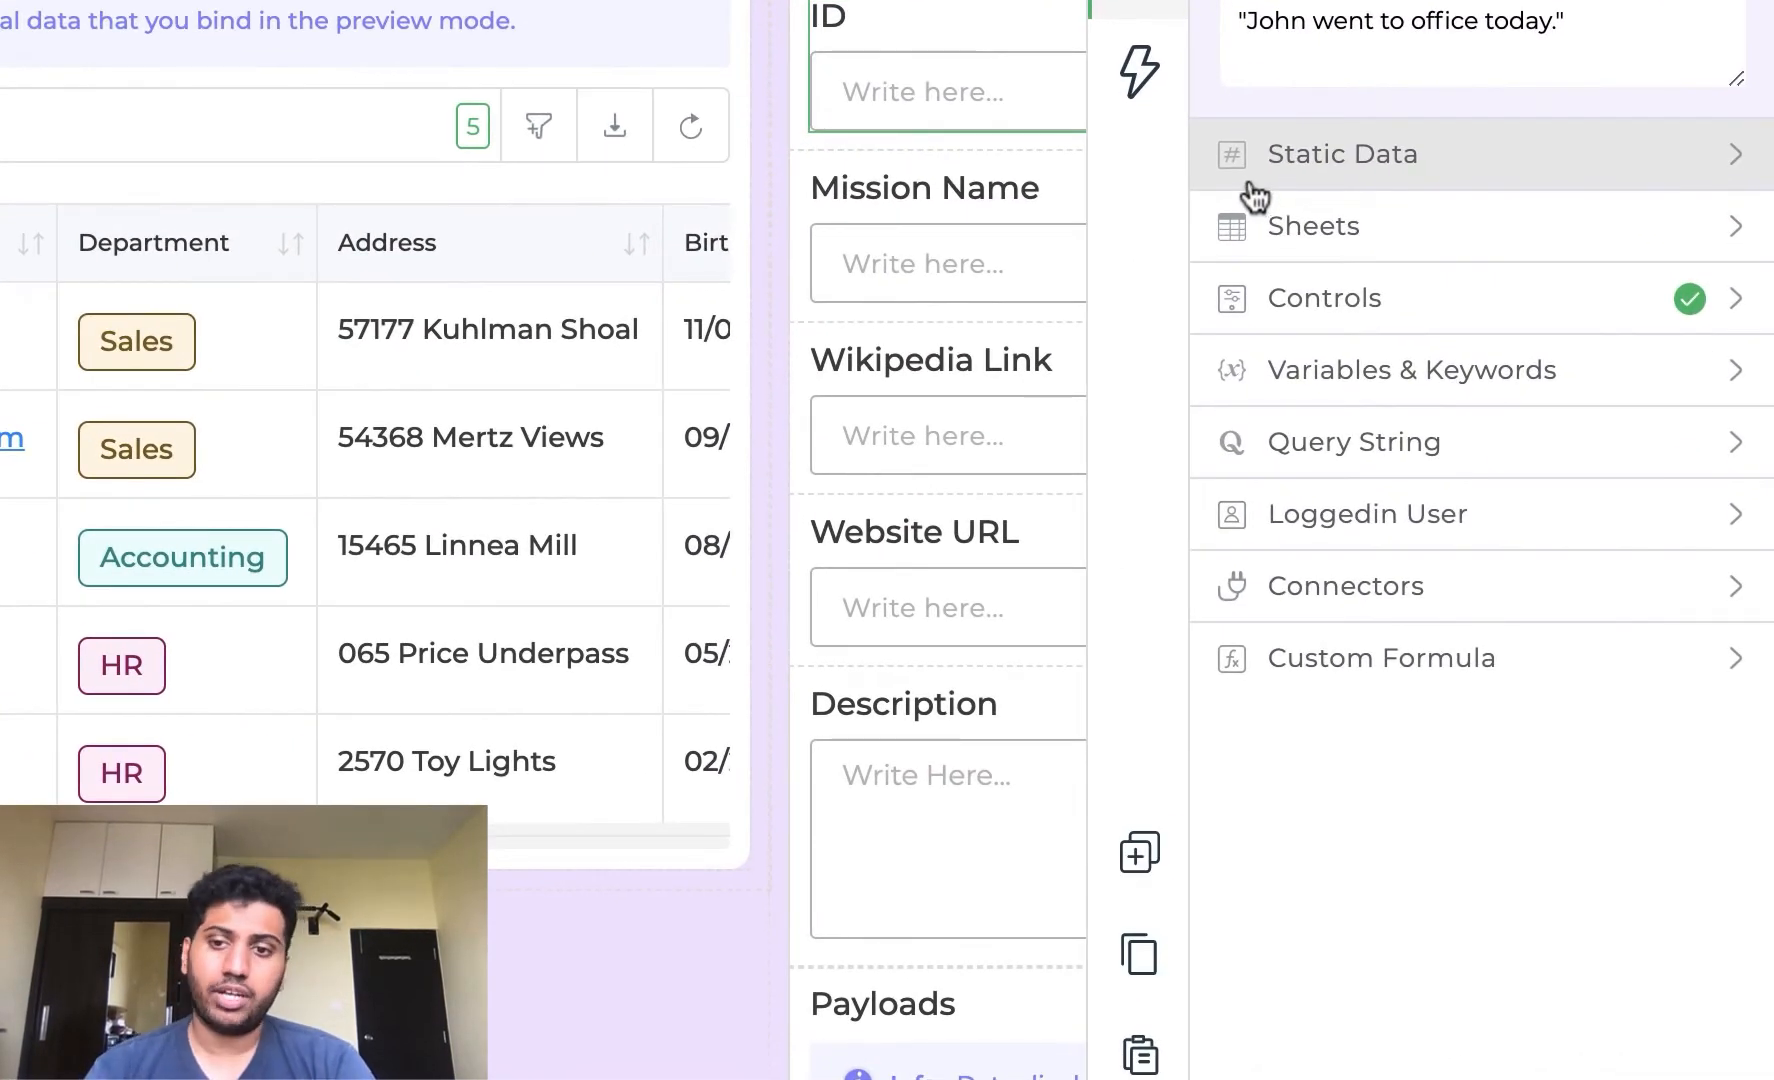
{"action": "mouse_move", "coordinate": [1308, 310]}
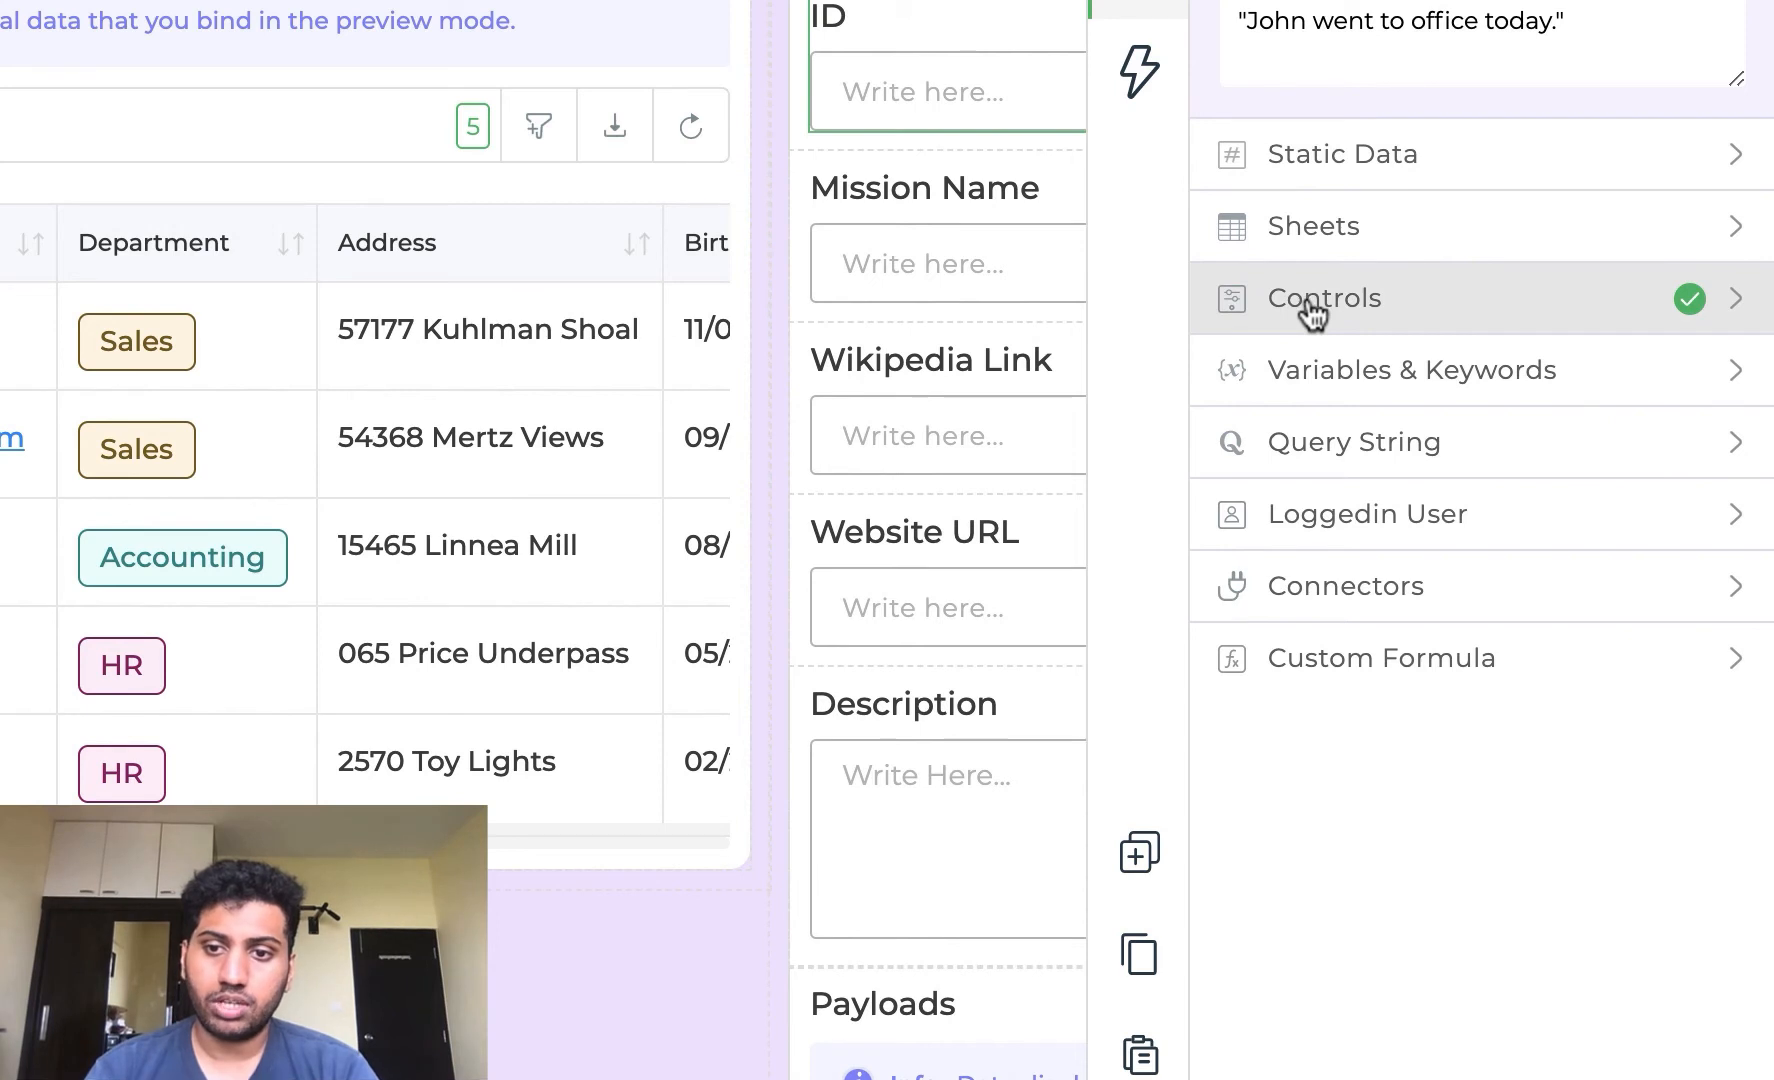
- Bind the ID field to listofmissions data.missions.id on the Dashboard screen and save
{"action": "left_click", "coordinate": [1324, 298]}
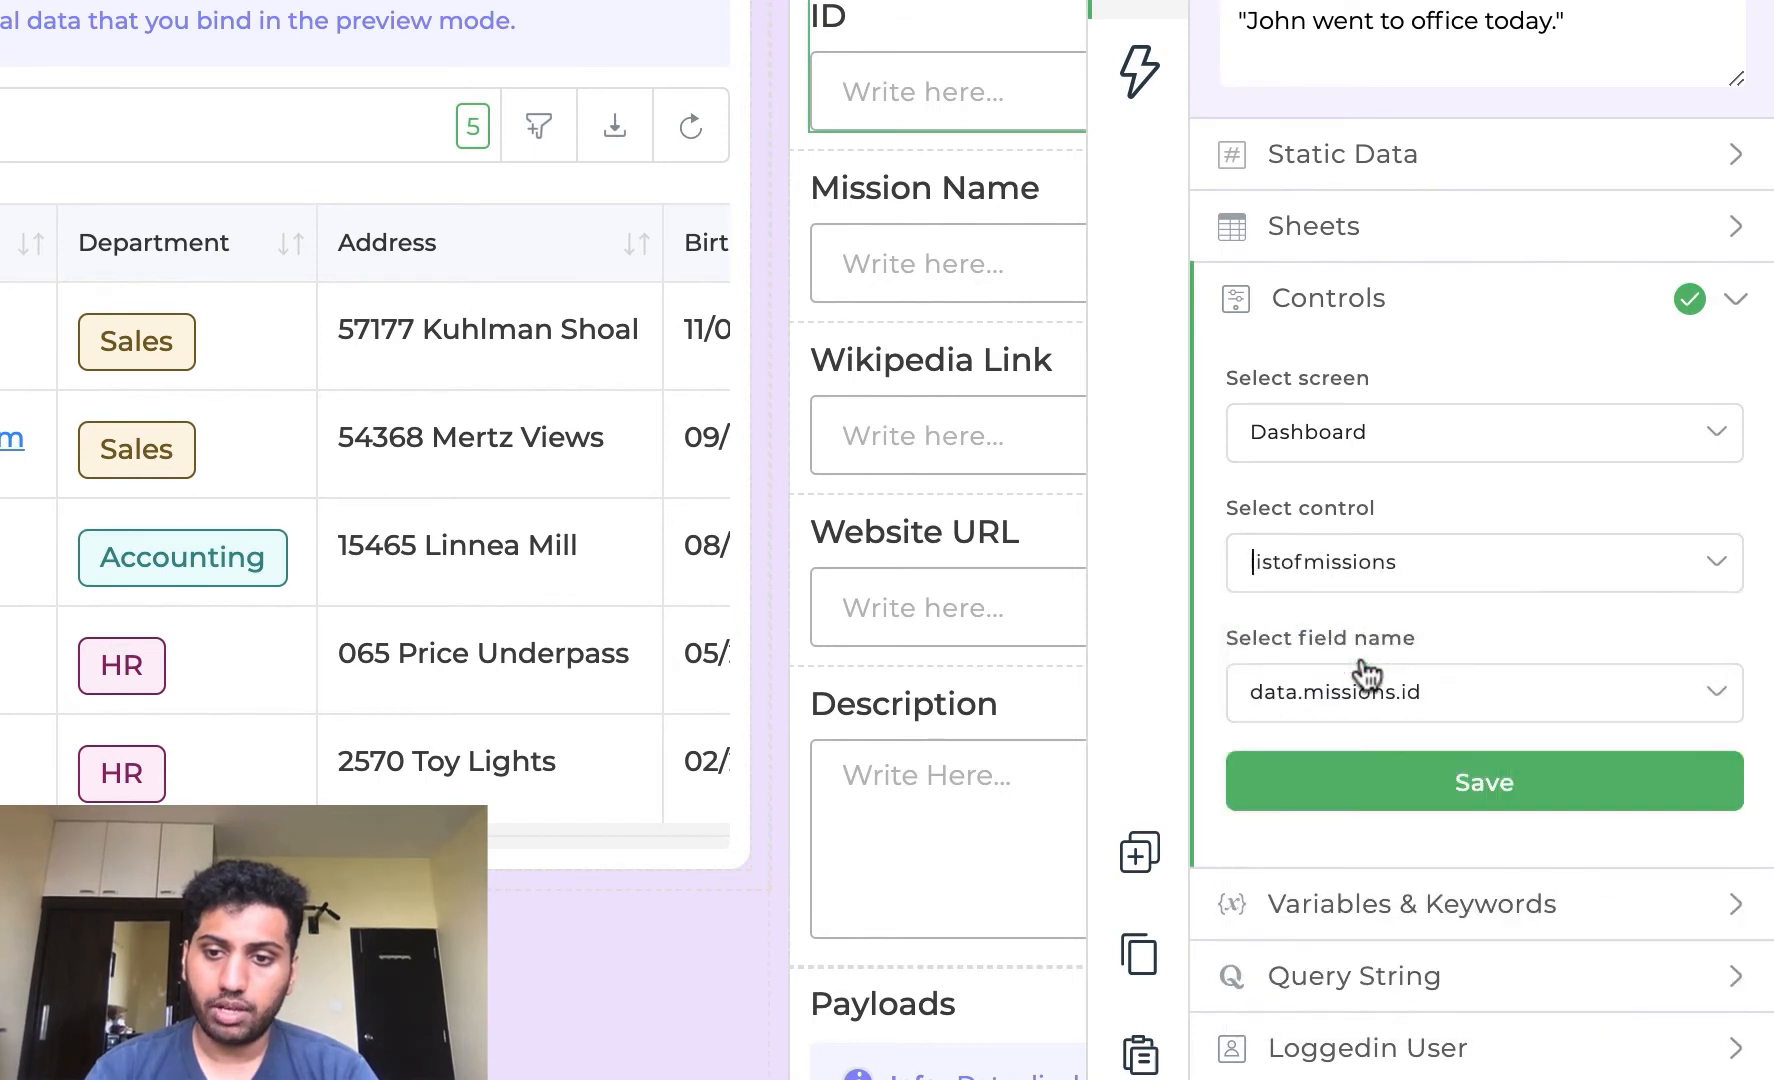
{"action": "mouse_move", "coordinate": [1334, 674]}
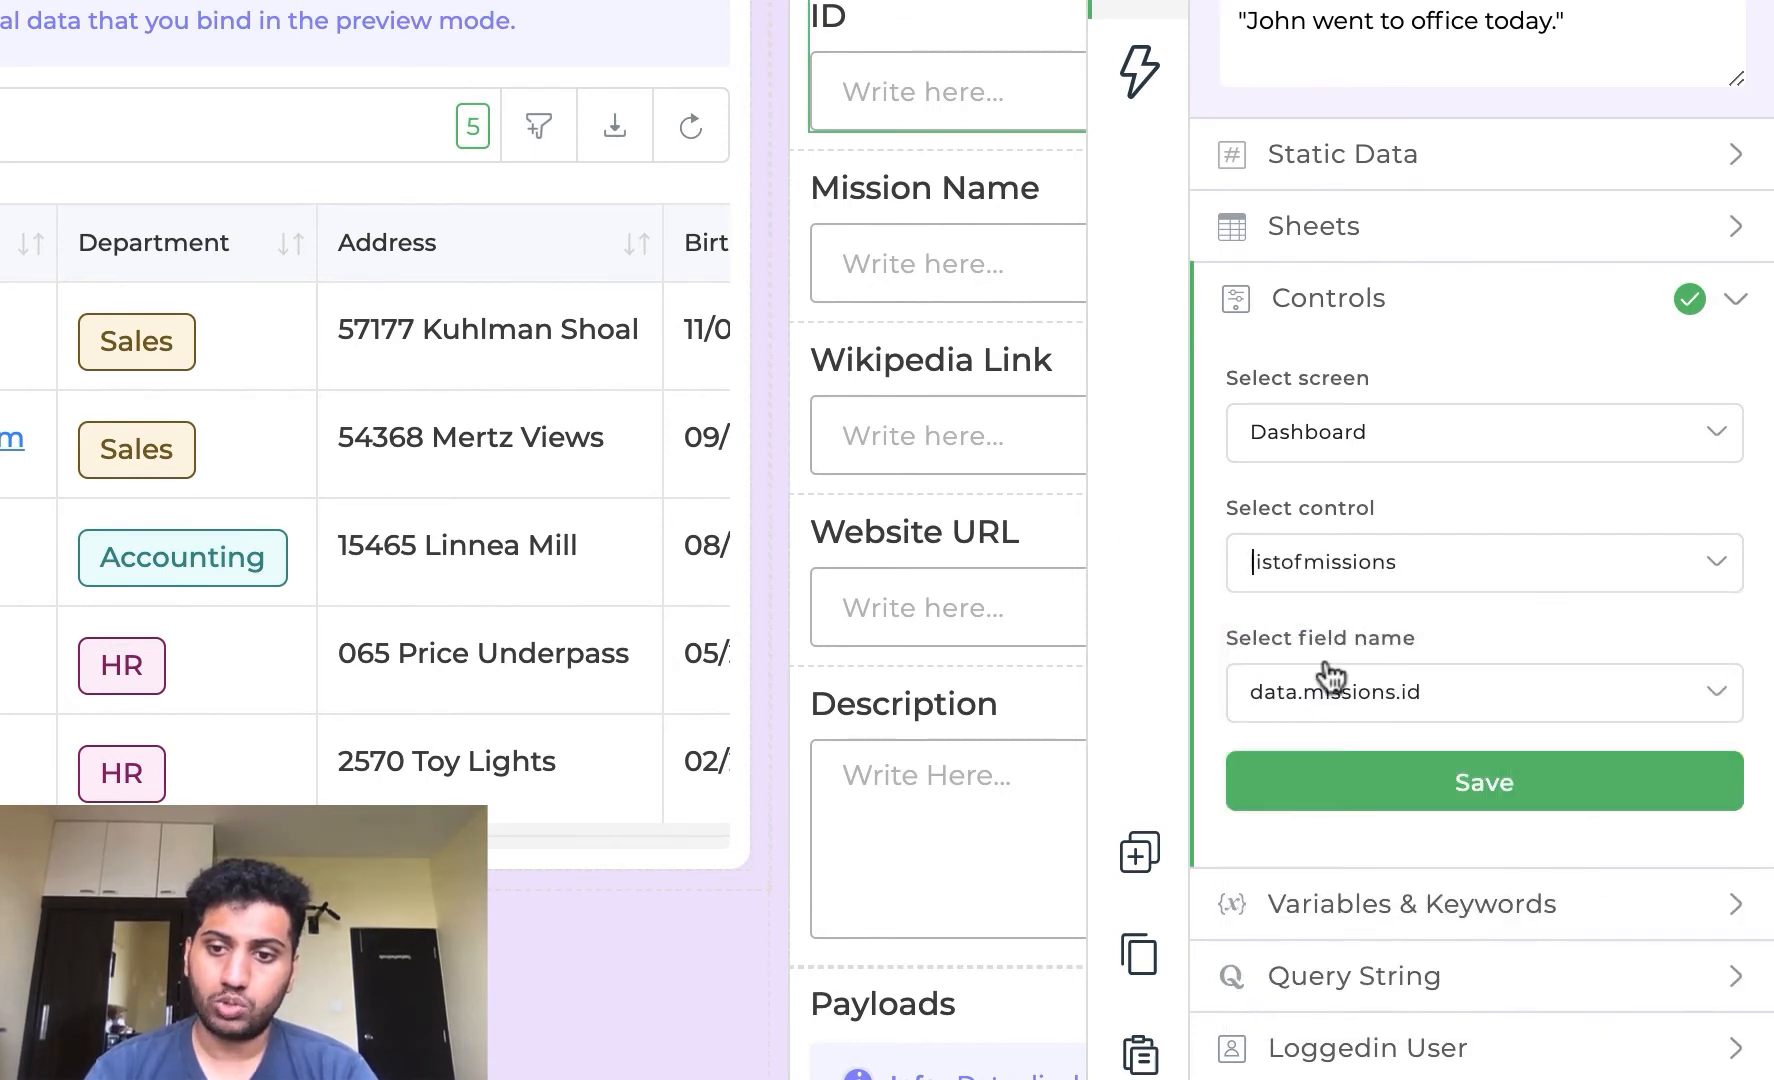
{"action": "left_click", "coordinate": [1484, 692]}
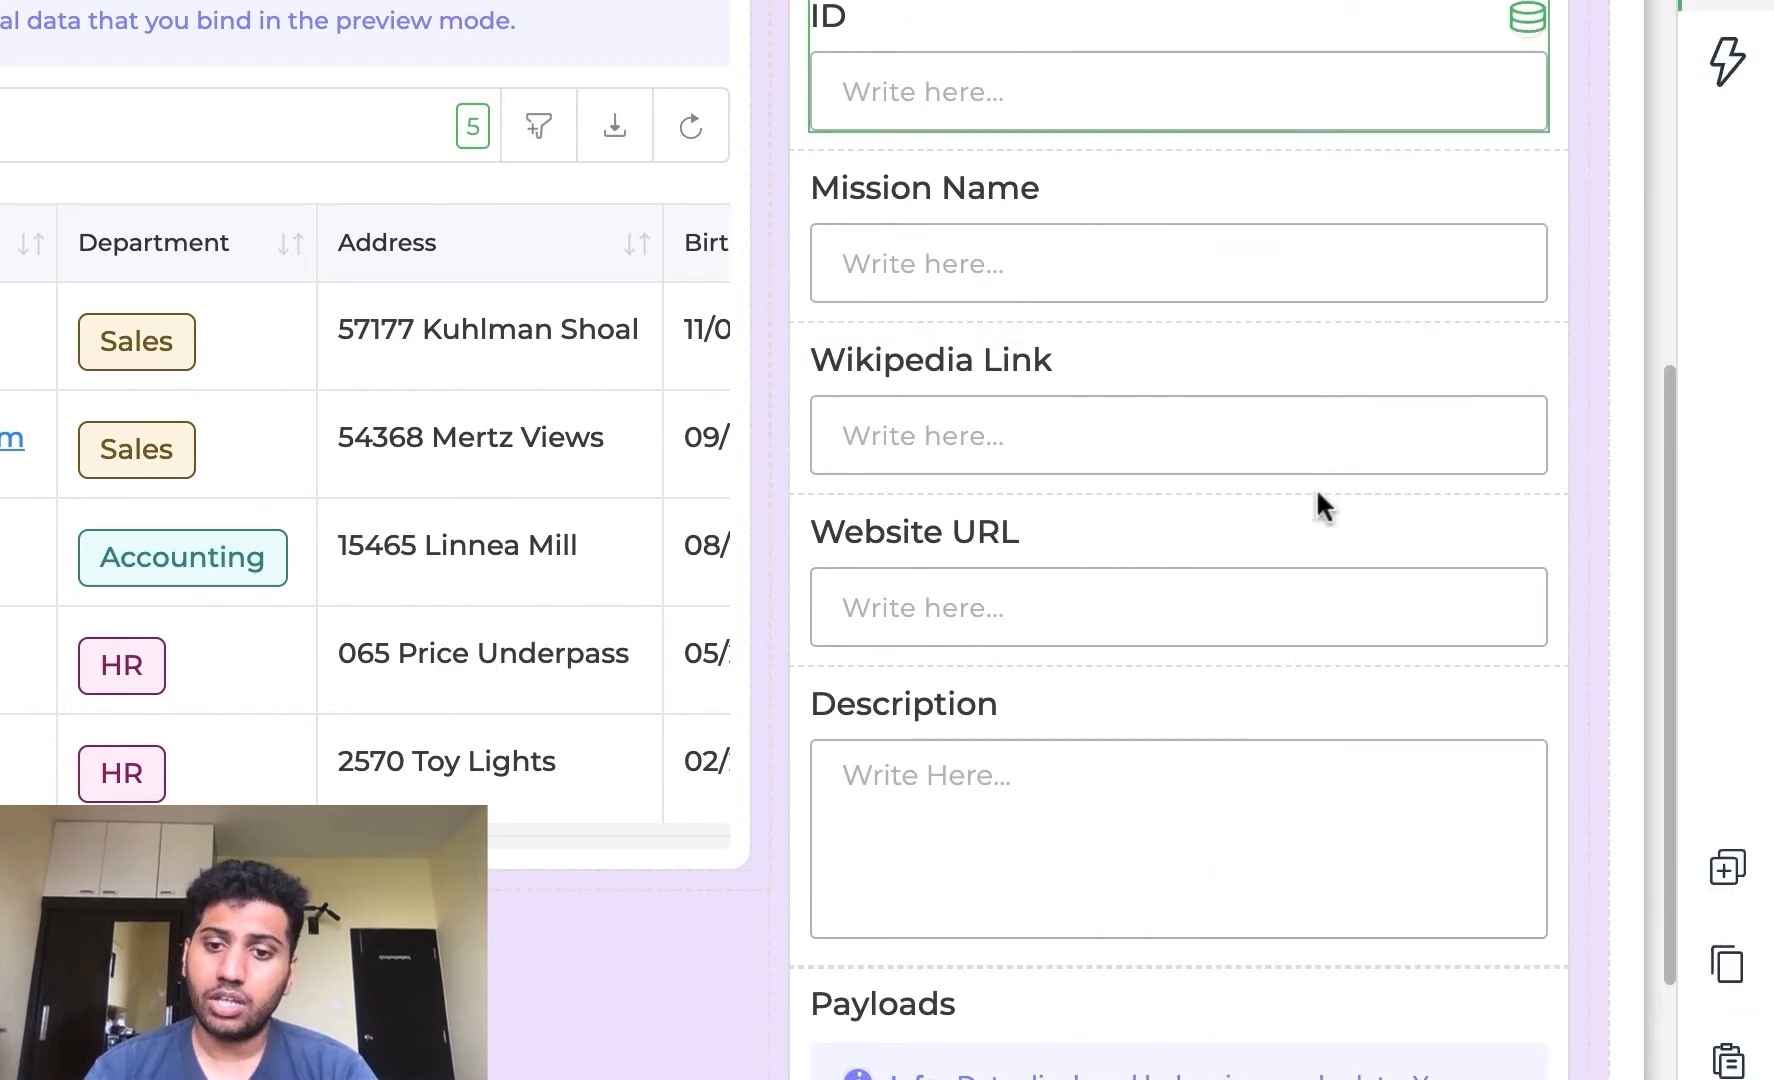
{"action": "scroll", "scroll_direction": "down", "scroll_amount": 3}
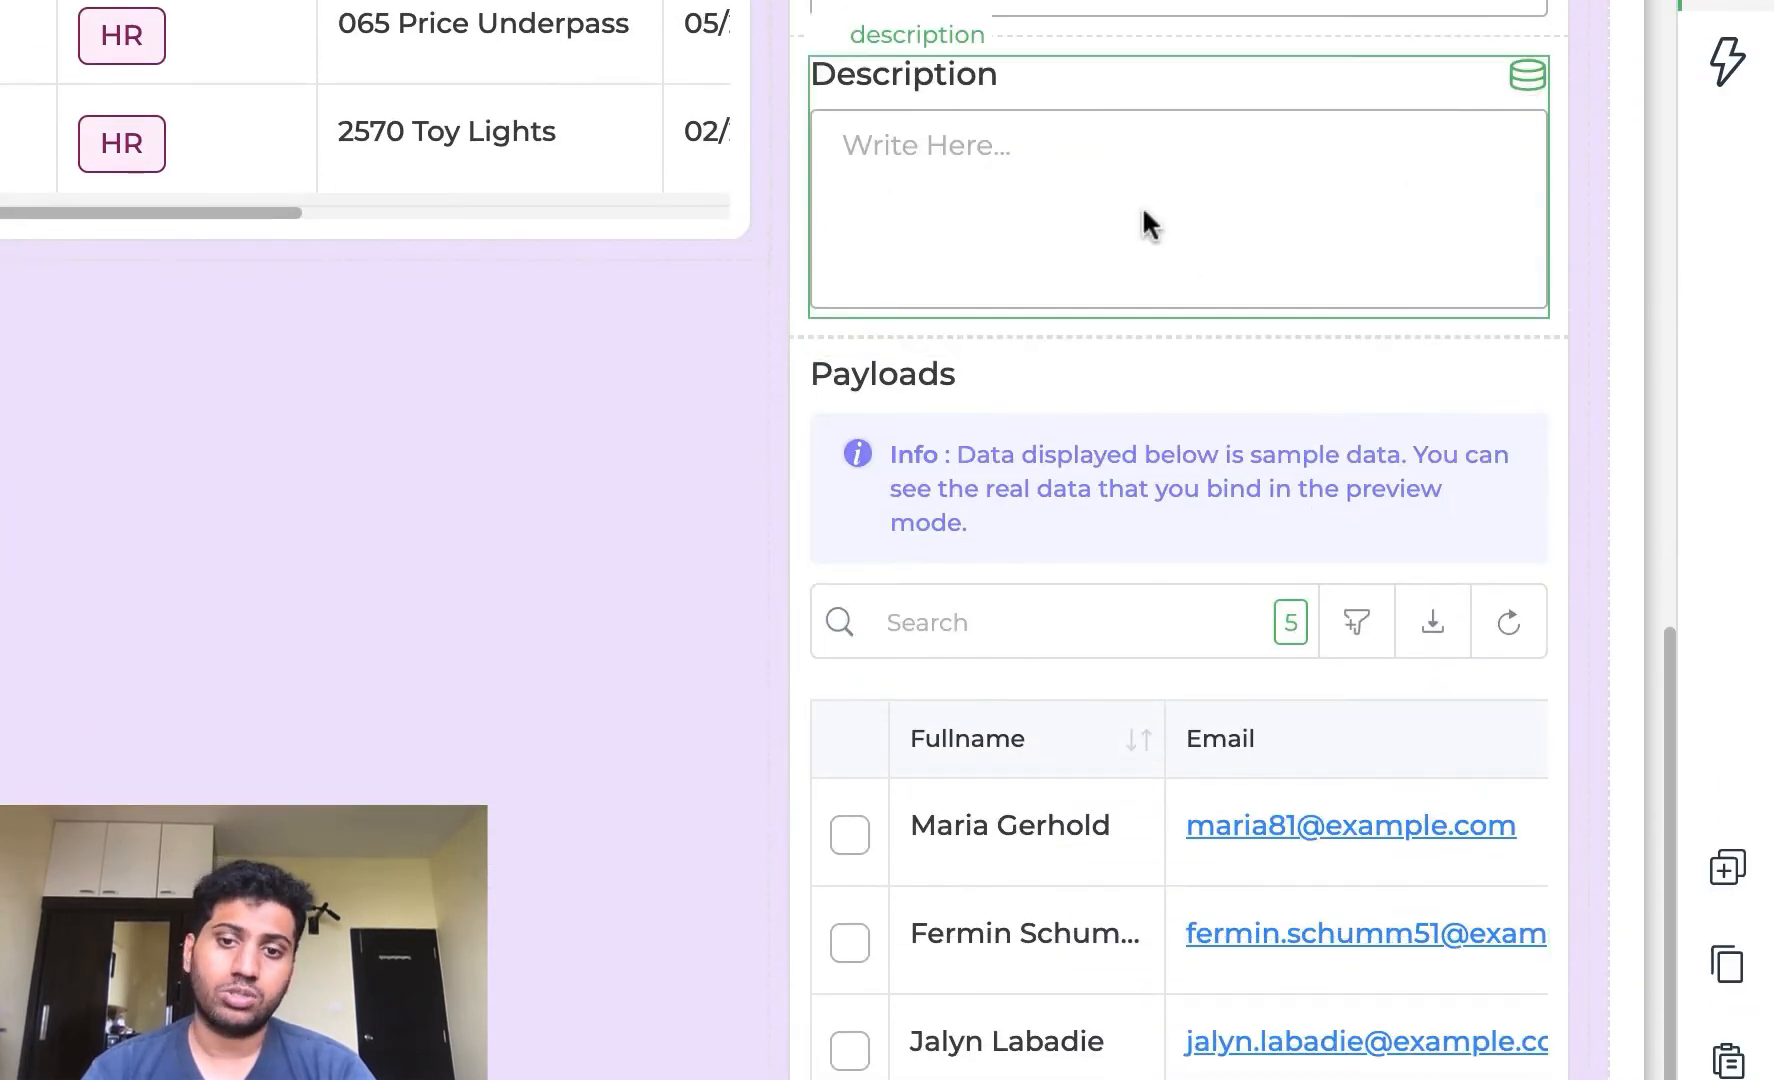
- Create a GetDescription connector on Tesla_Data_GraphQL using the GetMissionDetails query for Description
{"action": "left_click", "coordinate": [1524, 72]}
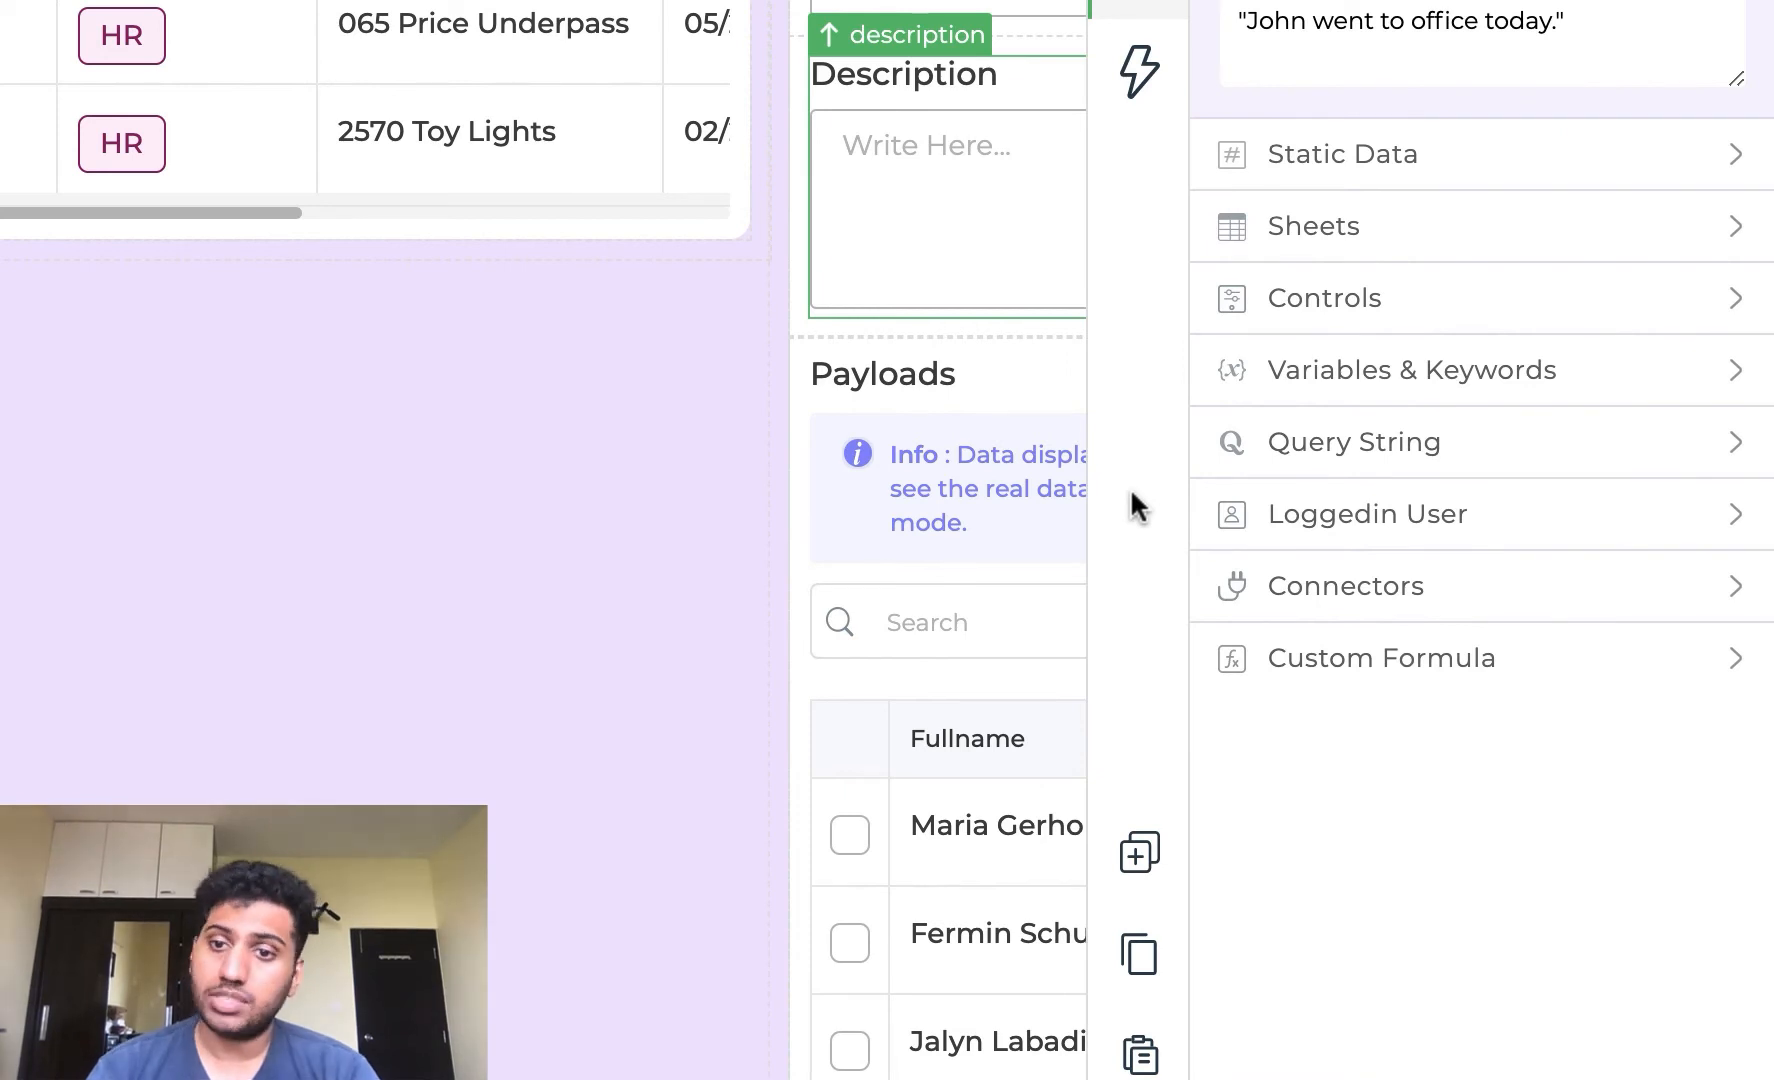
{"action": "mouse_move", "coordinate": [1324, 582]}
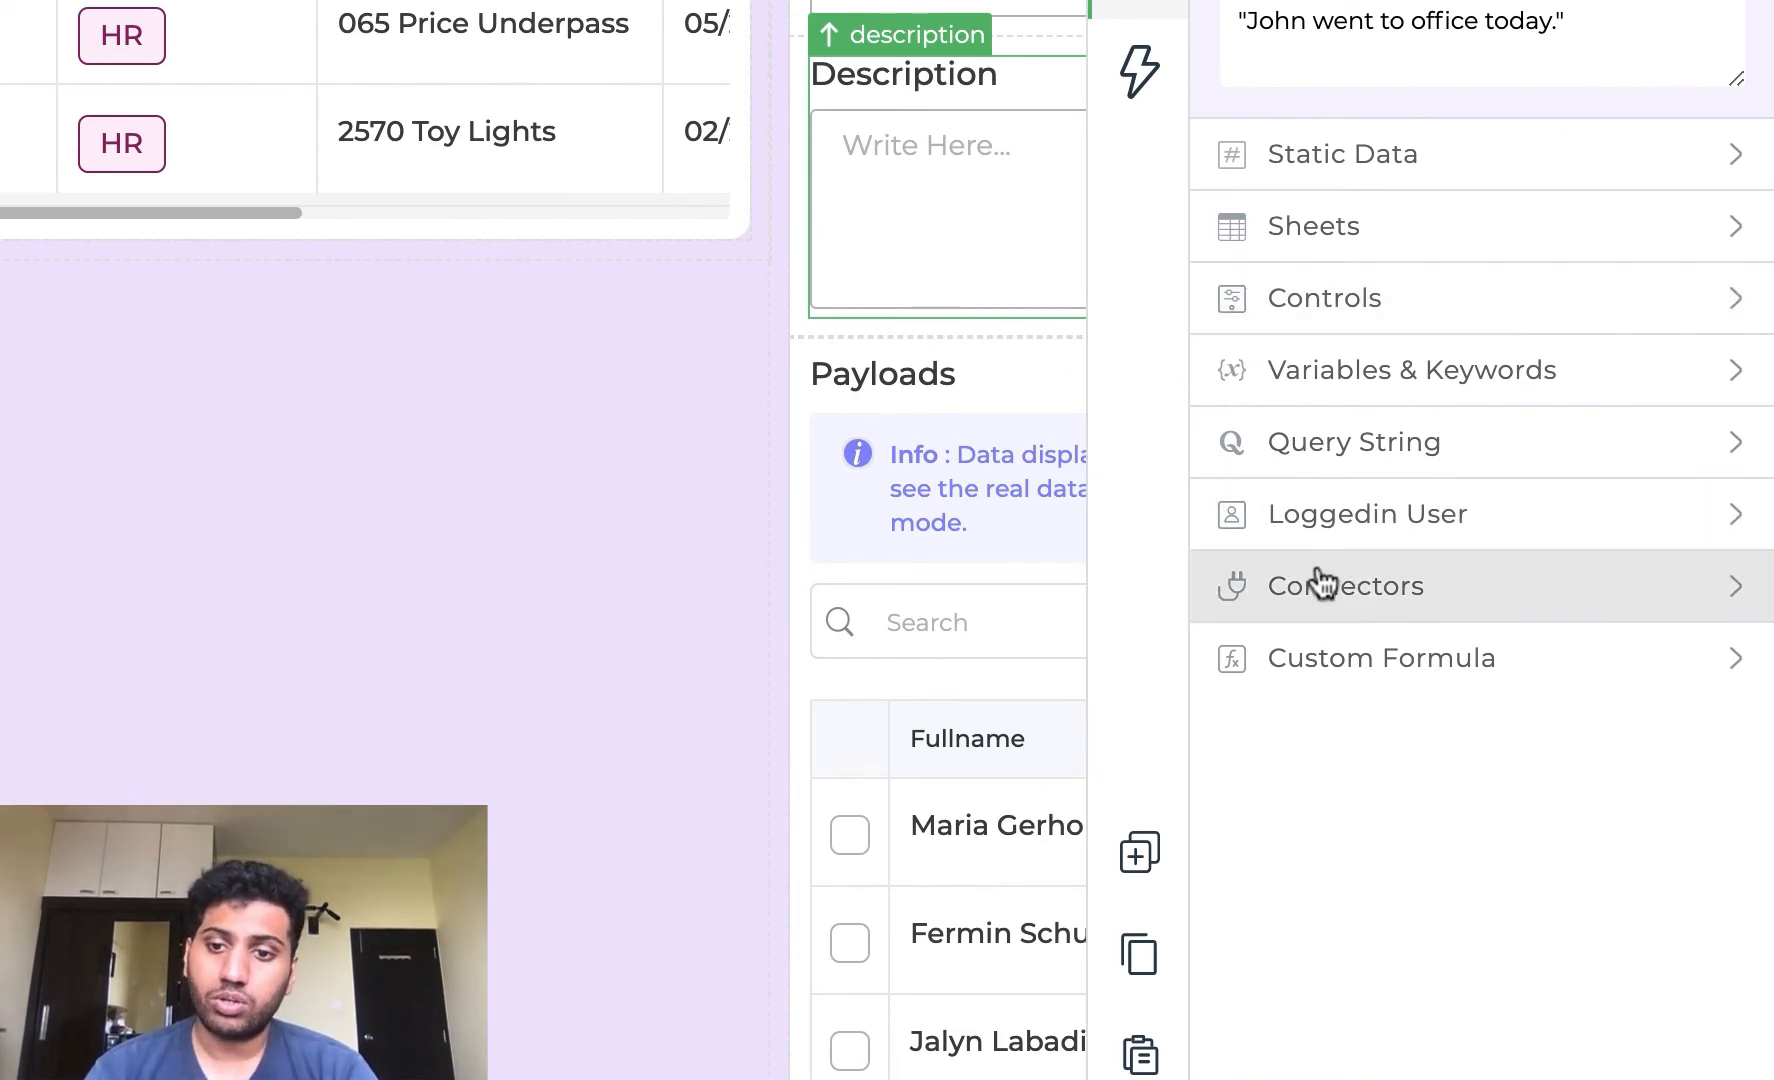
{"action": "left_click", "coordinate": [1344, 584]}
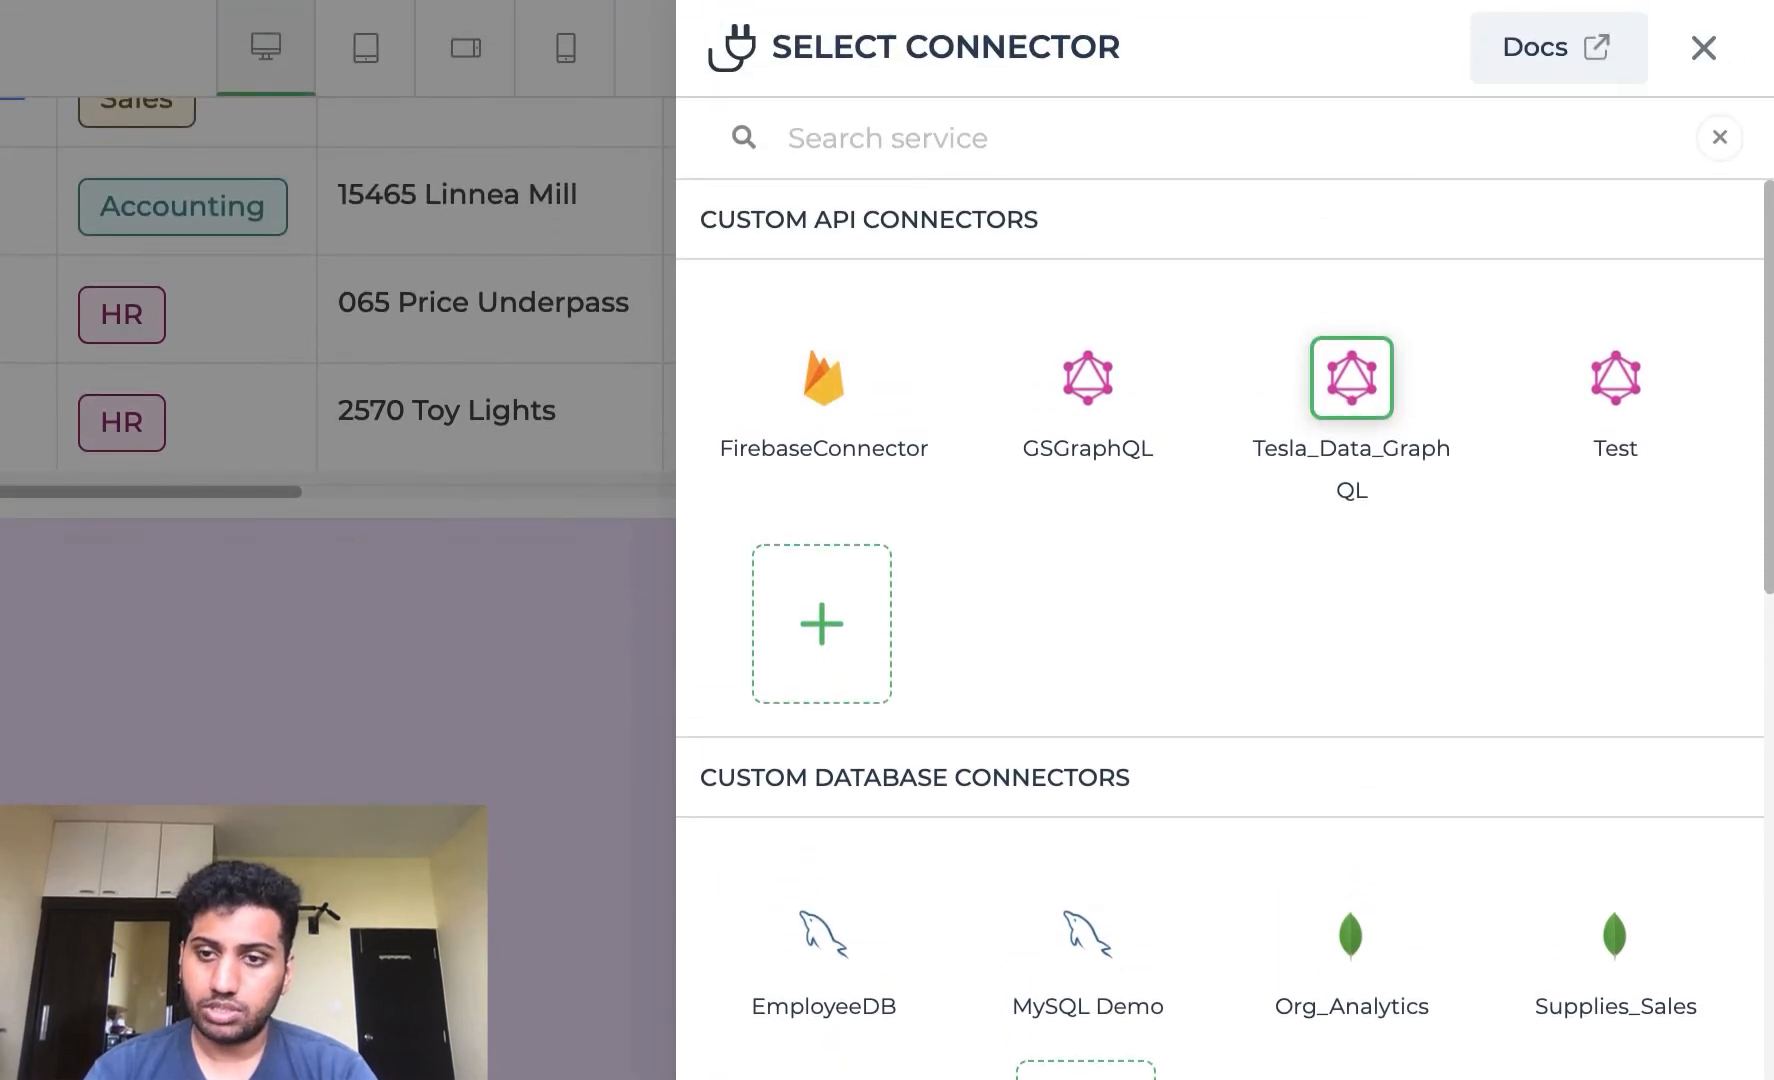
{"action": "left_click", "coordinate": [1352, 378]}
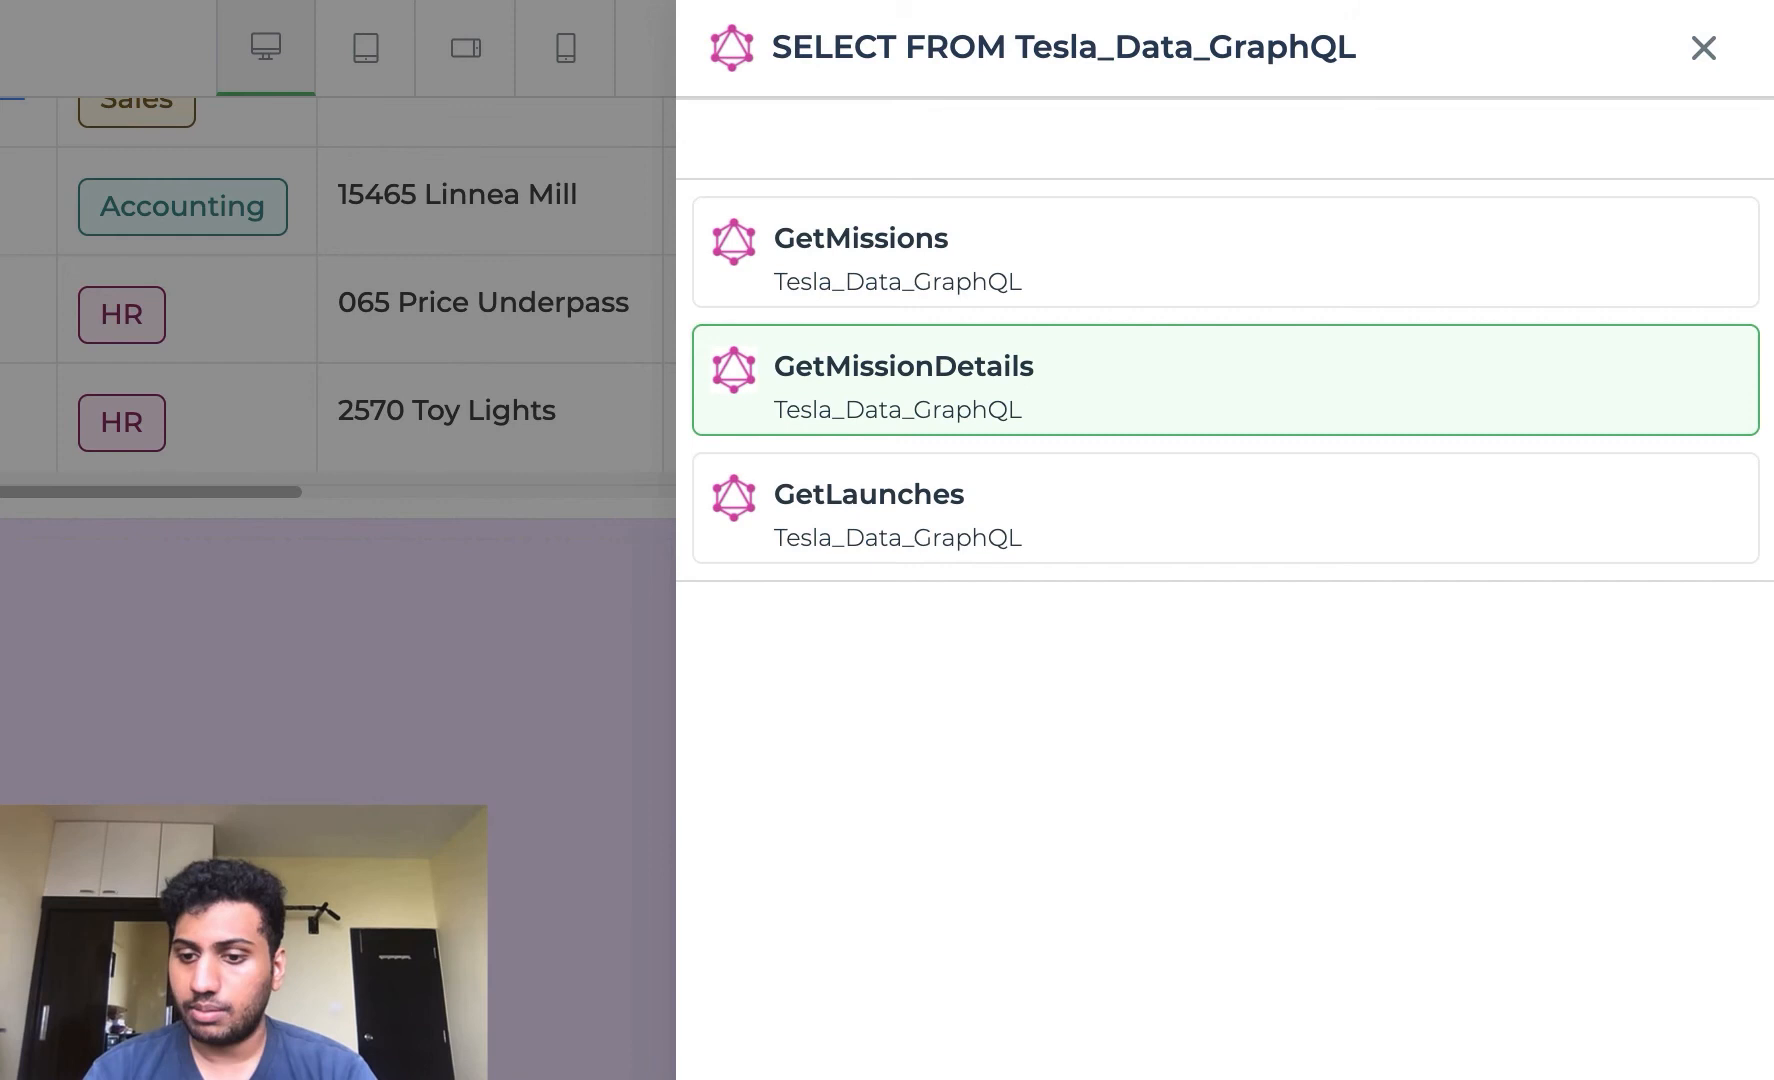
{"action": "left_click", "coordinate": [904, 380]}
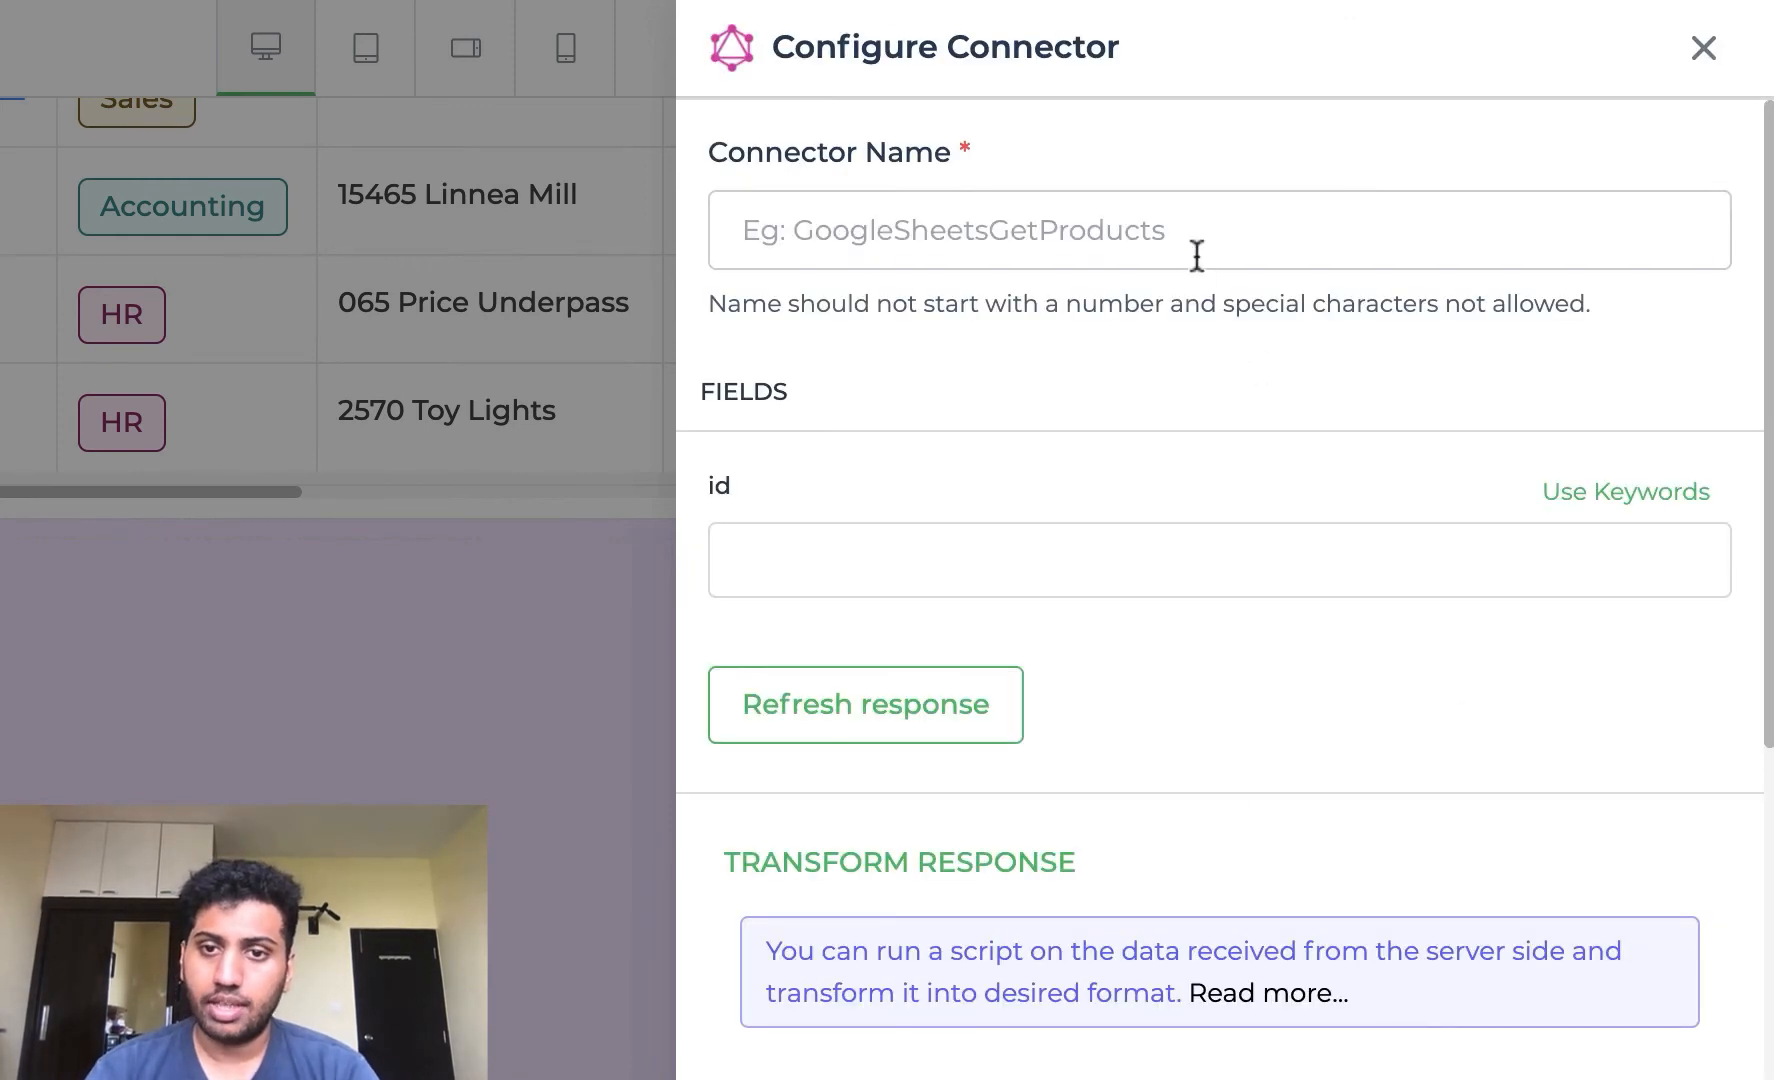
{"action": "type", "text": "G"}
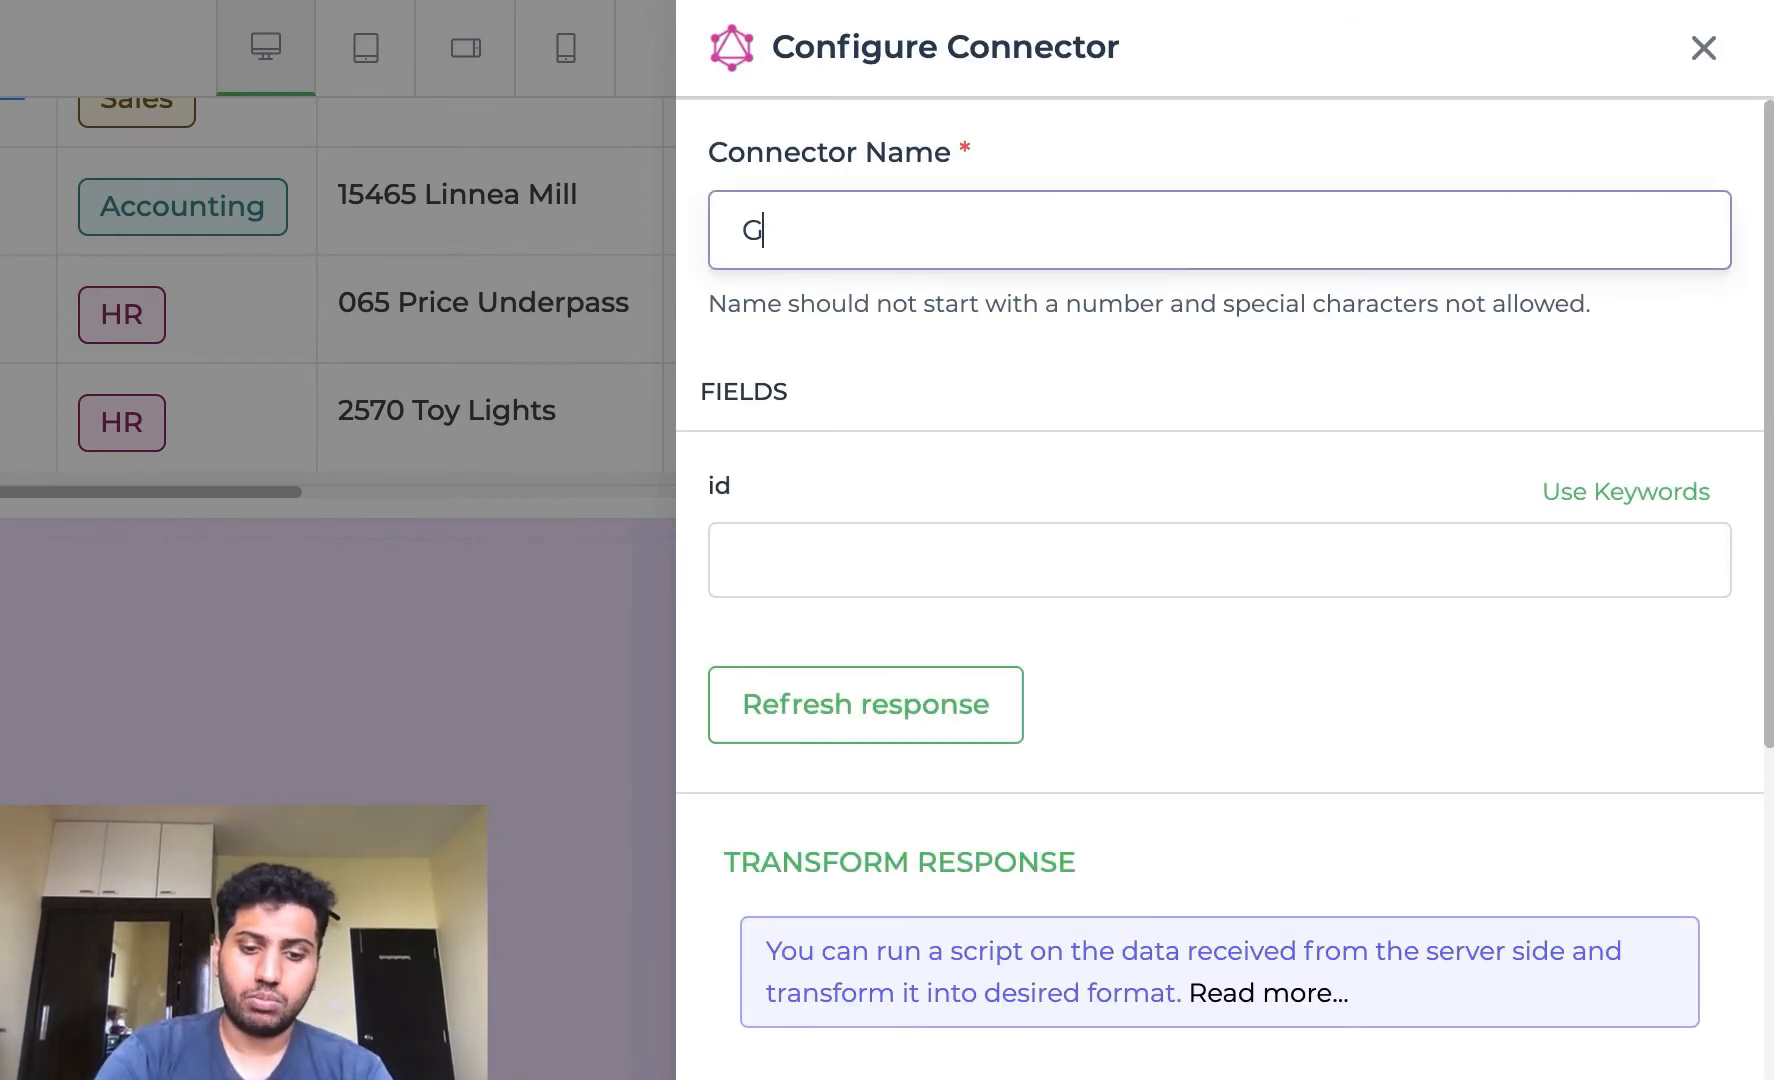
{"action": "type", "text": "etDescript"}
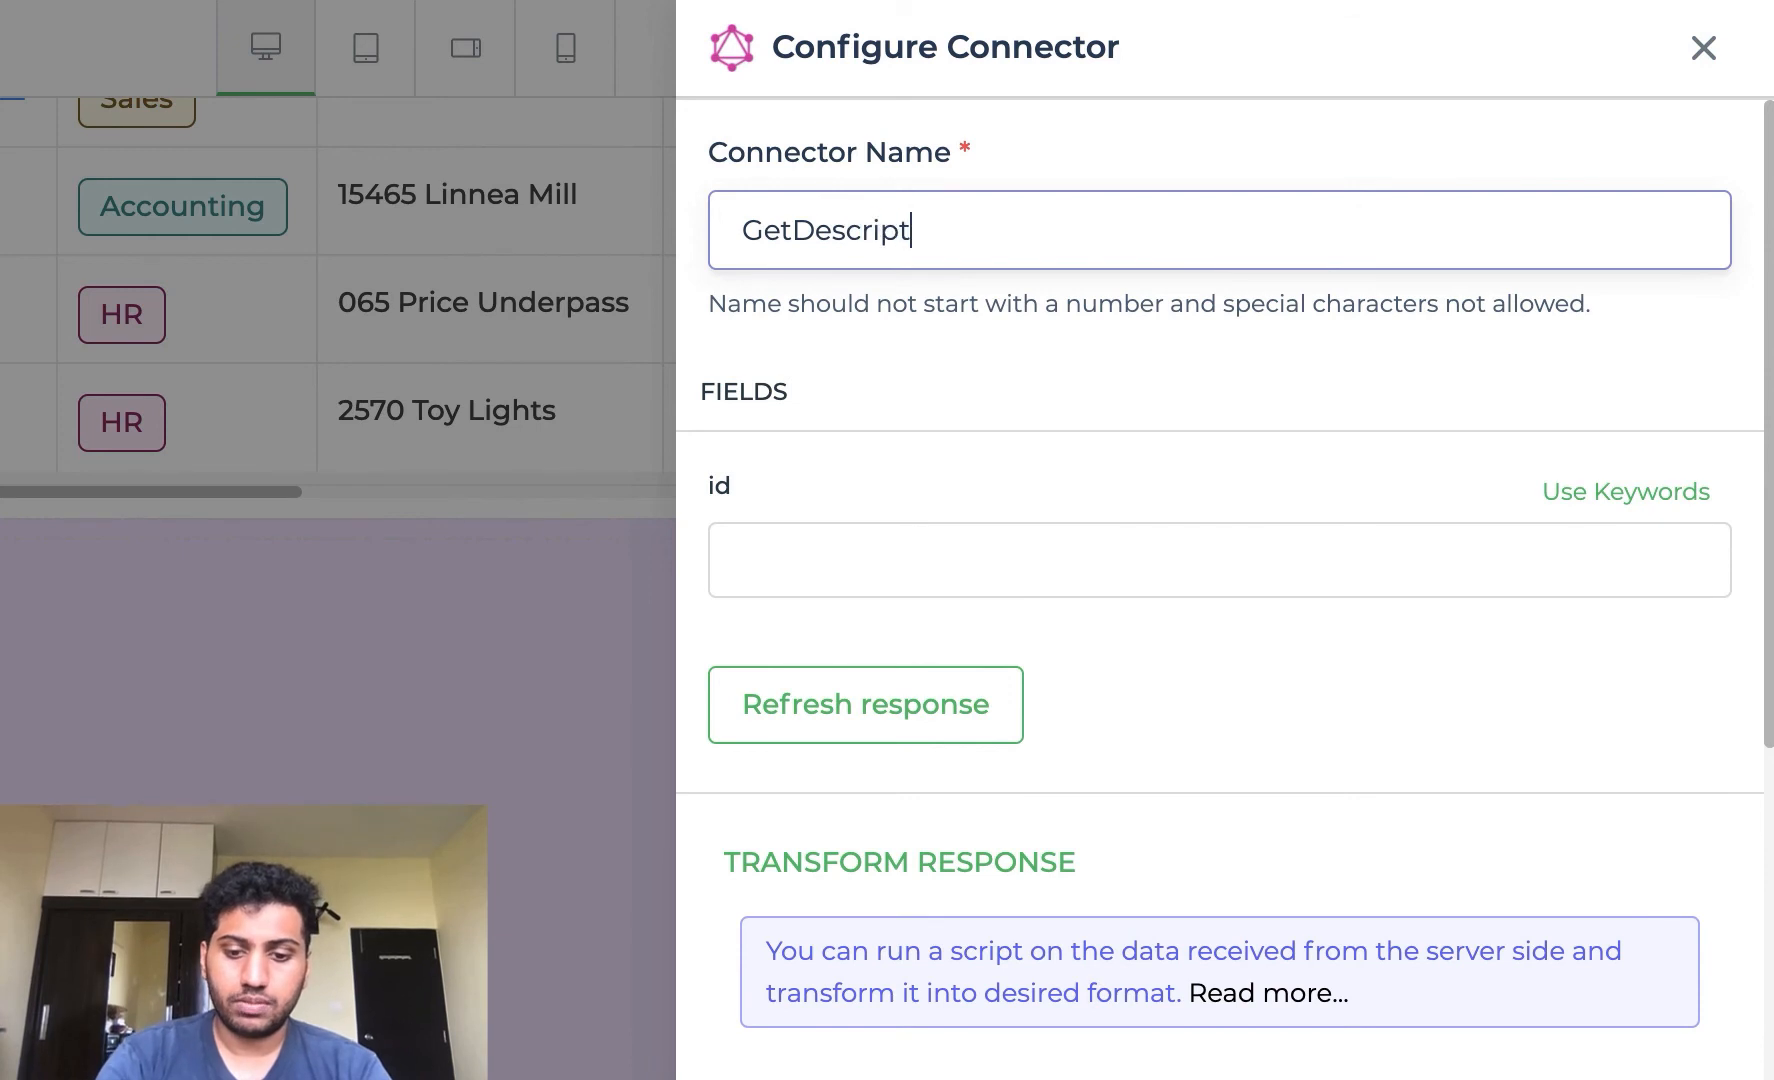
{"action": "type", "text": "ion"}
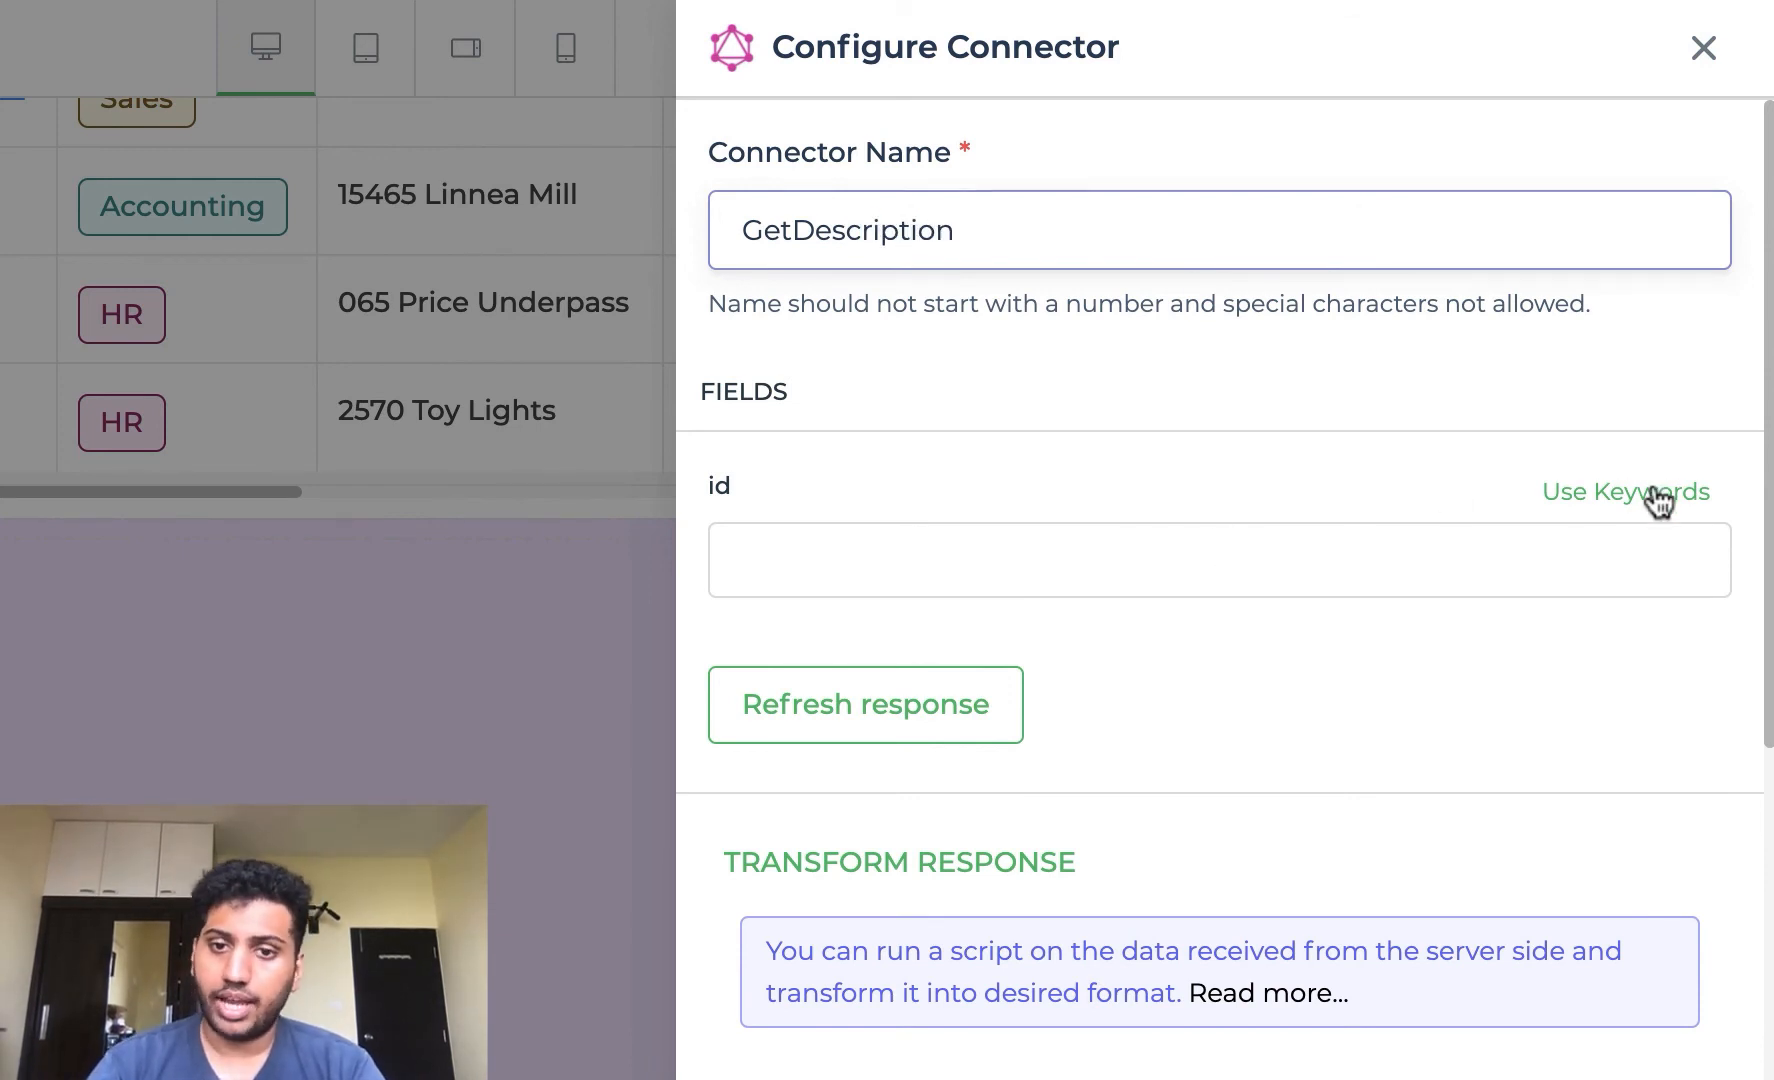
- Set the query id via the id keyword, pick data.mission.description and save the binding
{"action": "left_click", "coordinate": [1624, 490]}
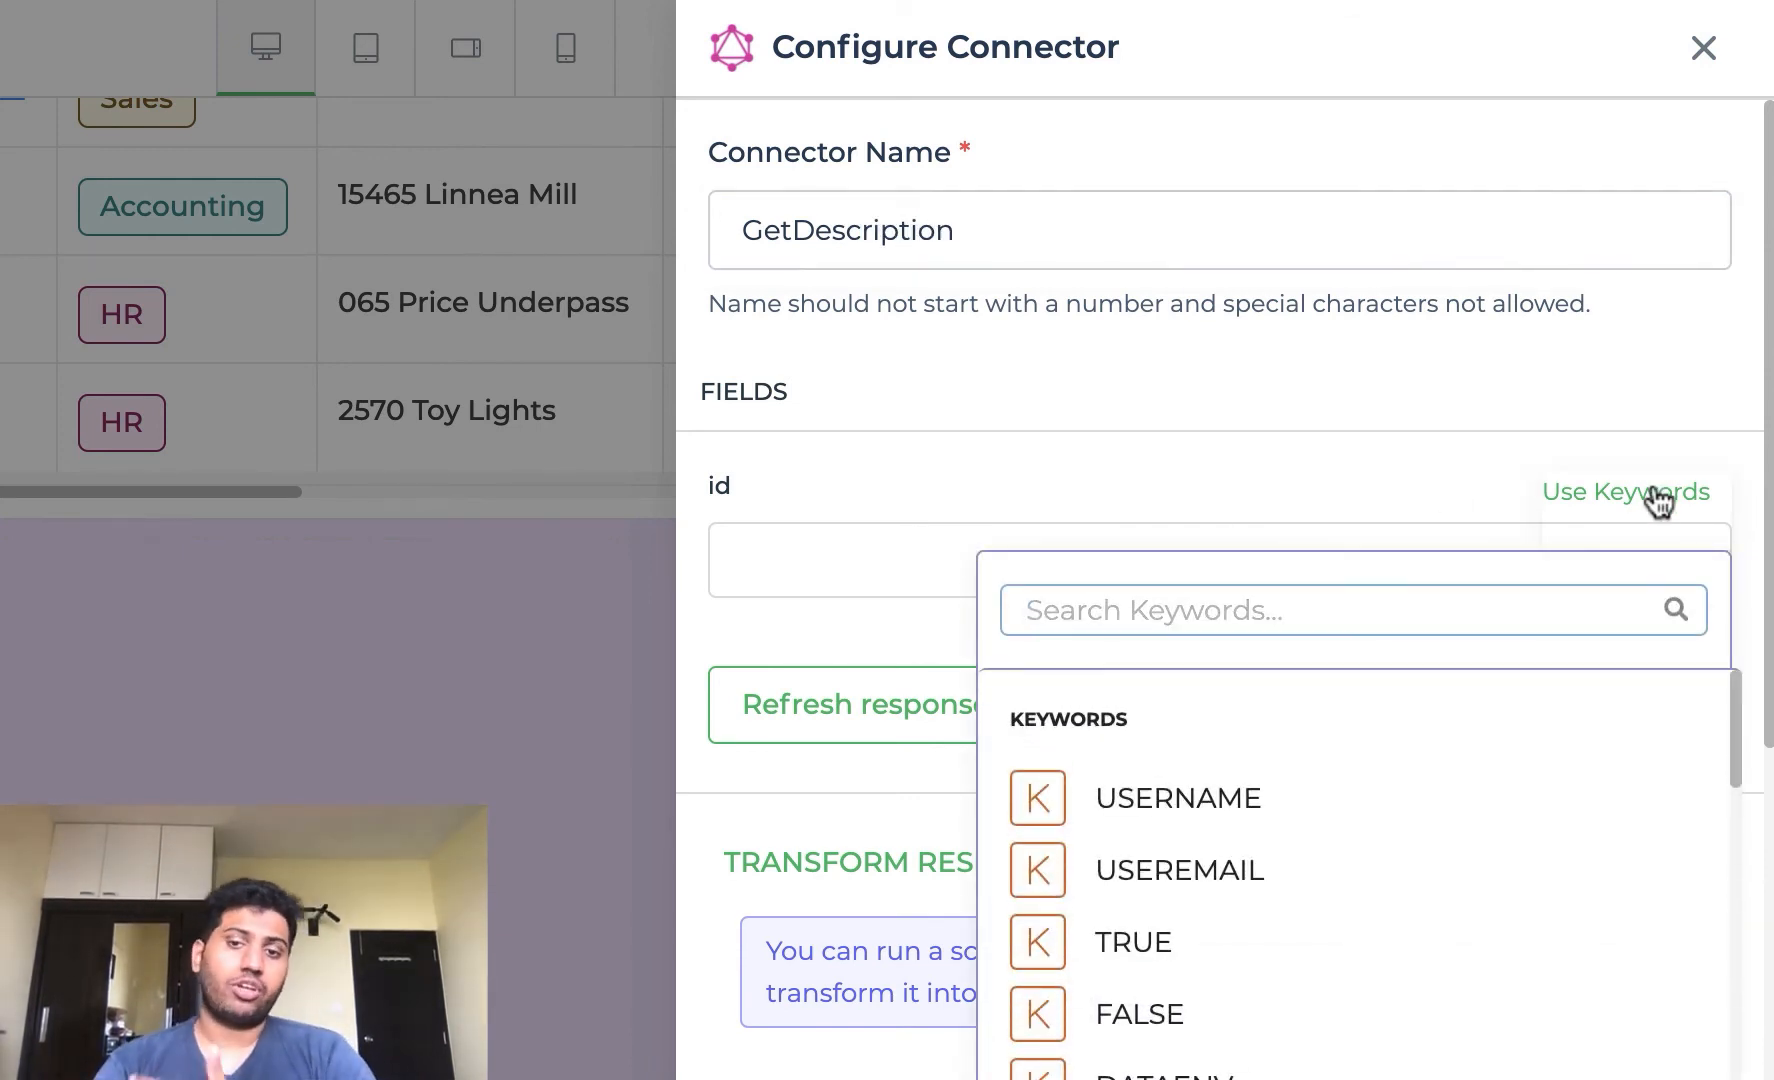
{"action": "type", "text": "i"}
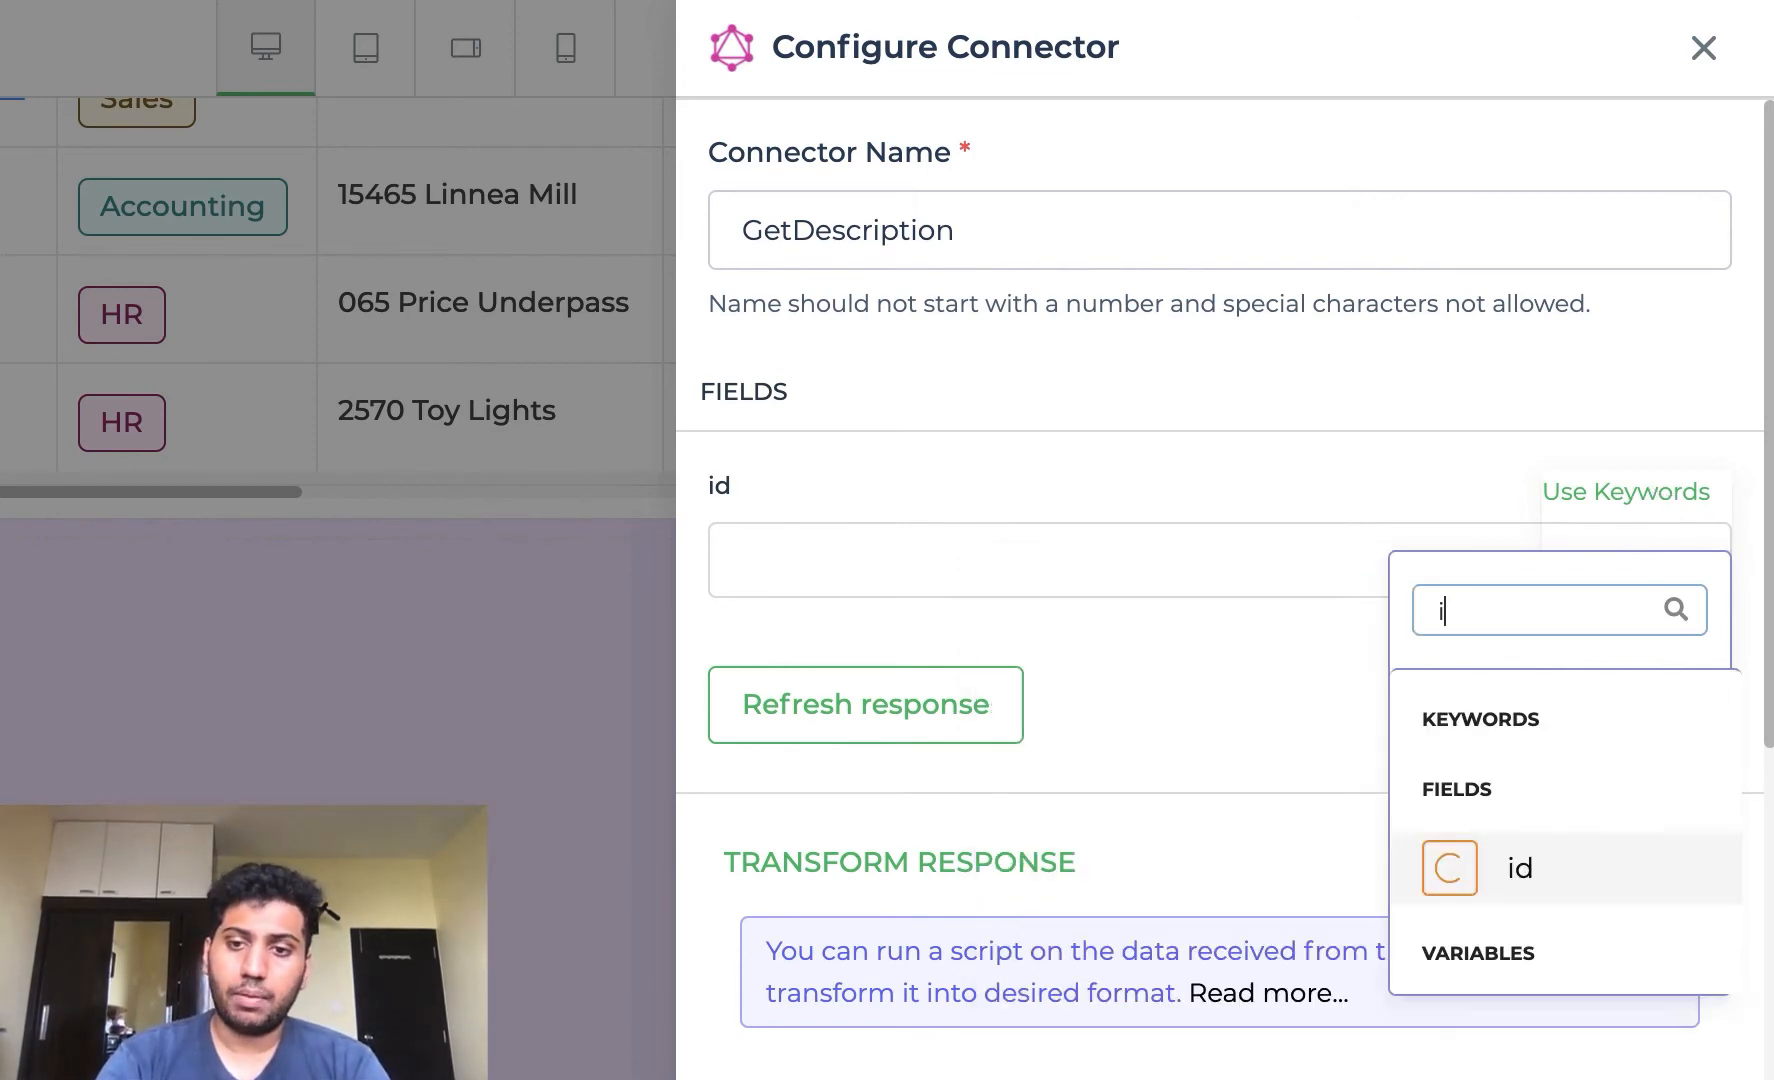
{"action": "left_click", "coordinate": [1520, 868]}
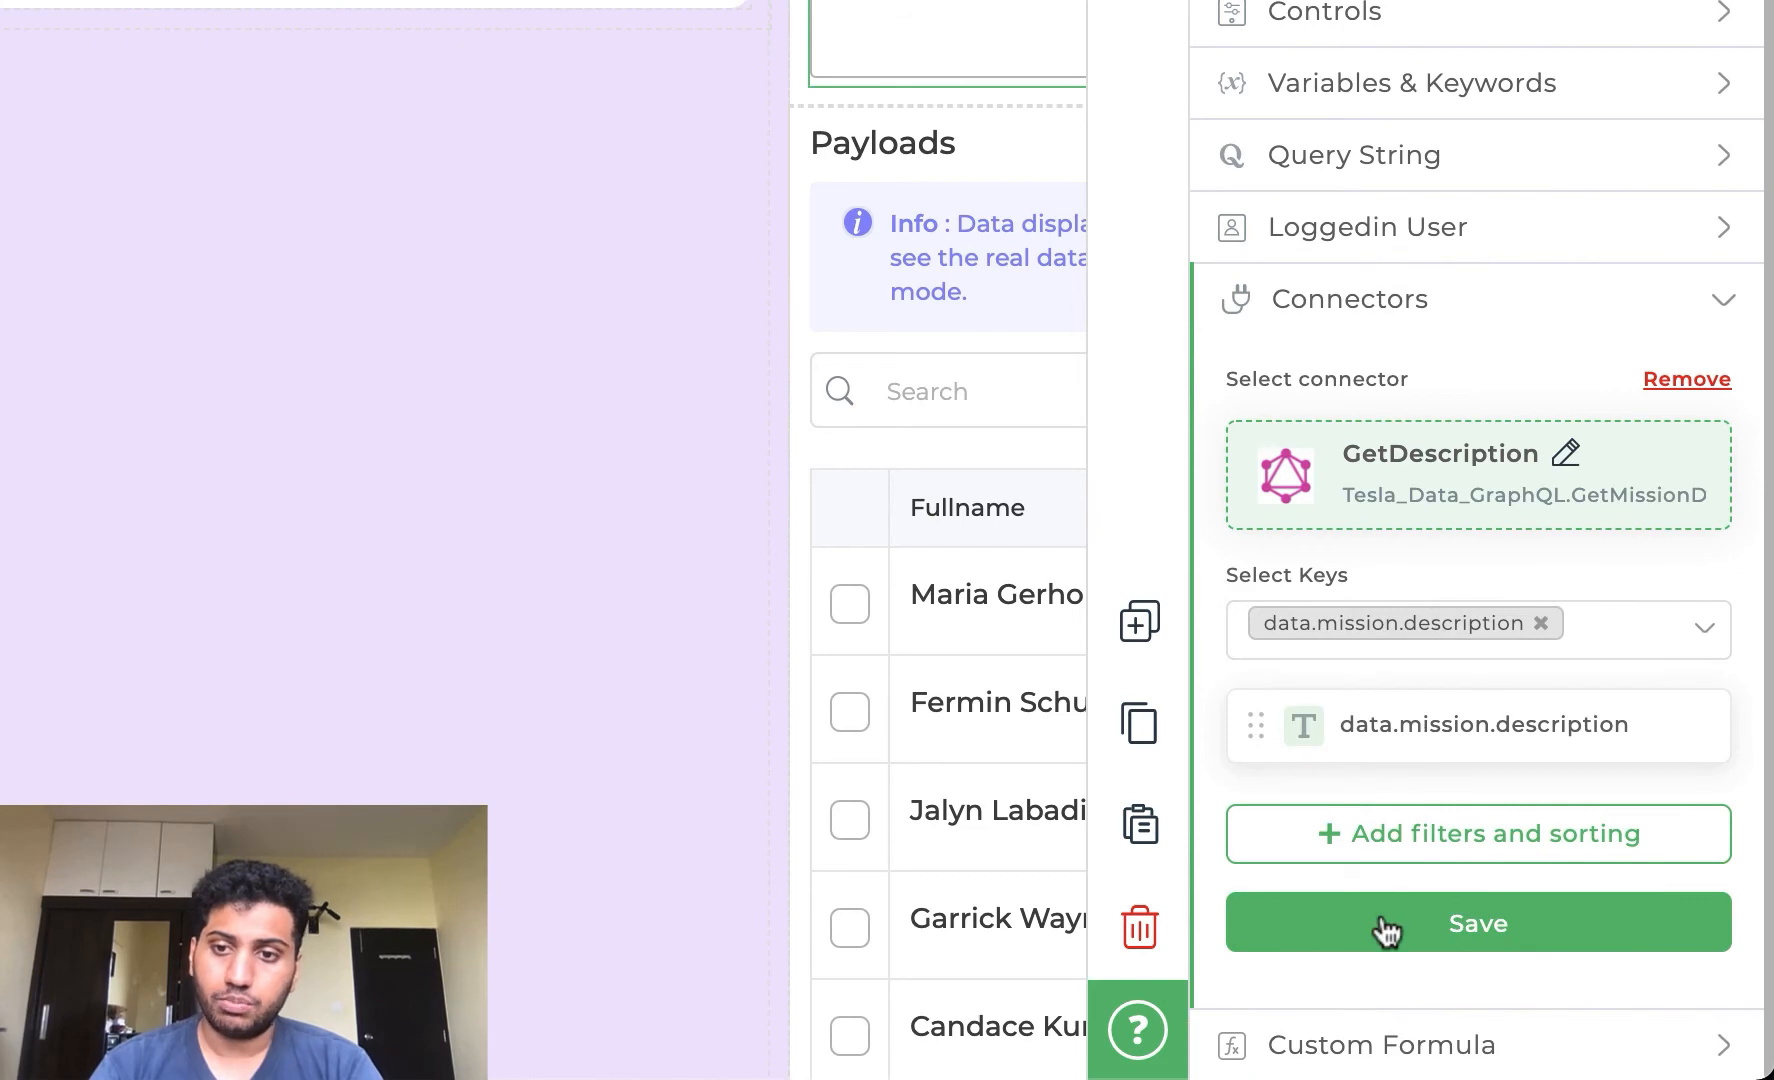
{"action": "left_click", "coordinate": [1478, 922]}
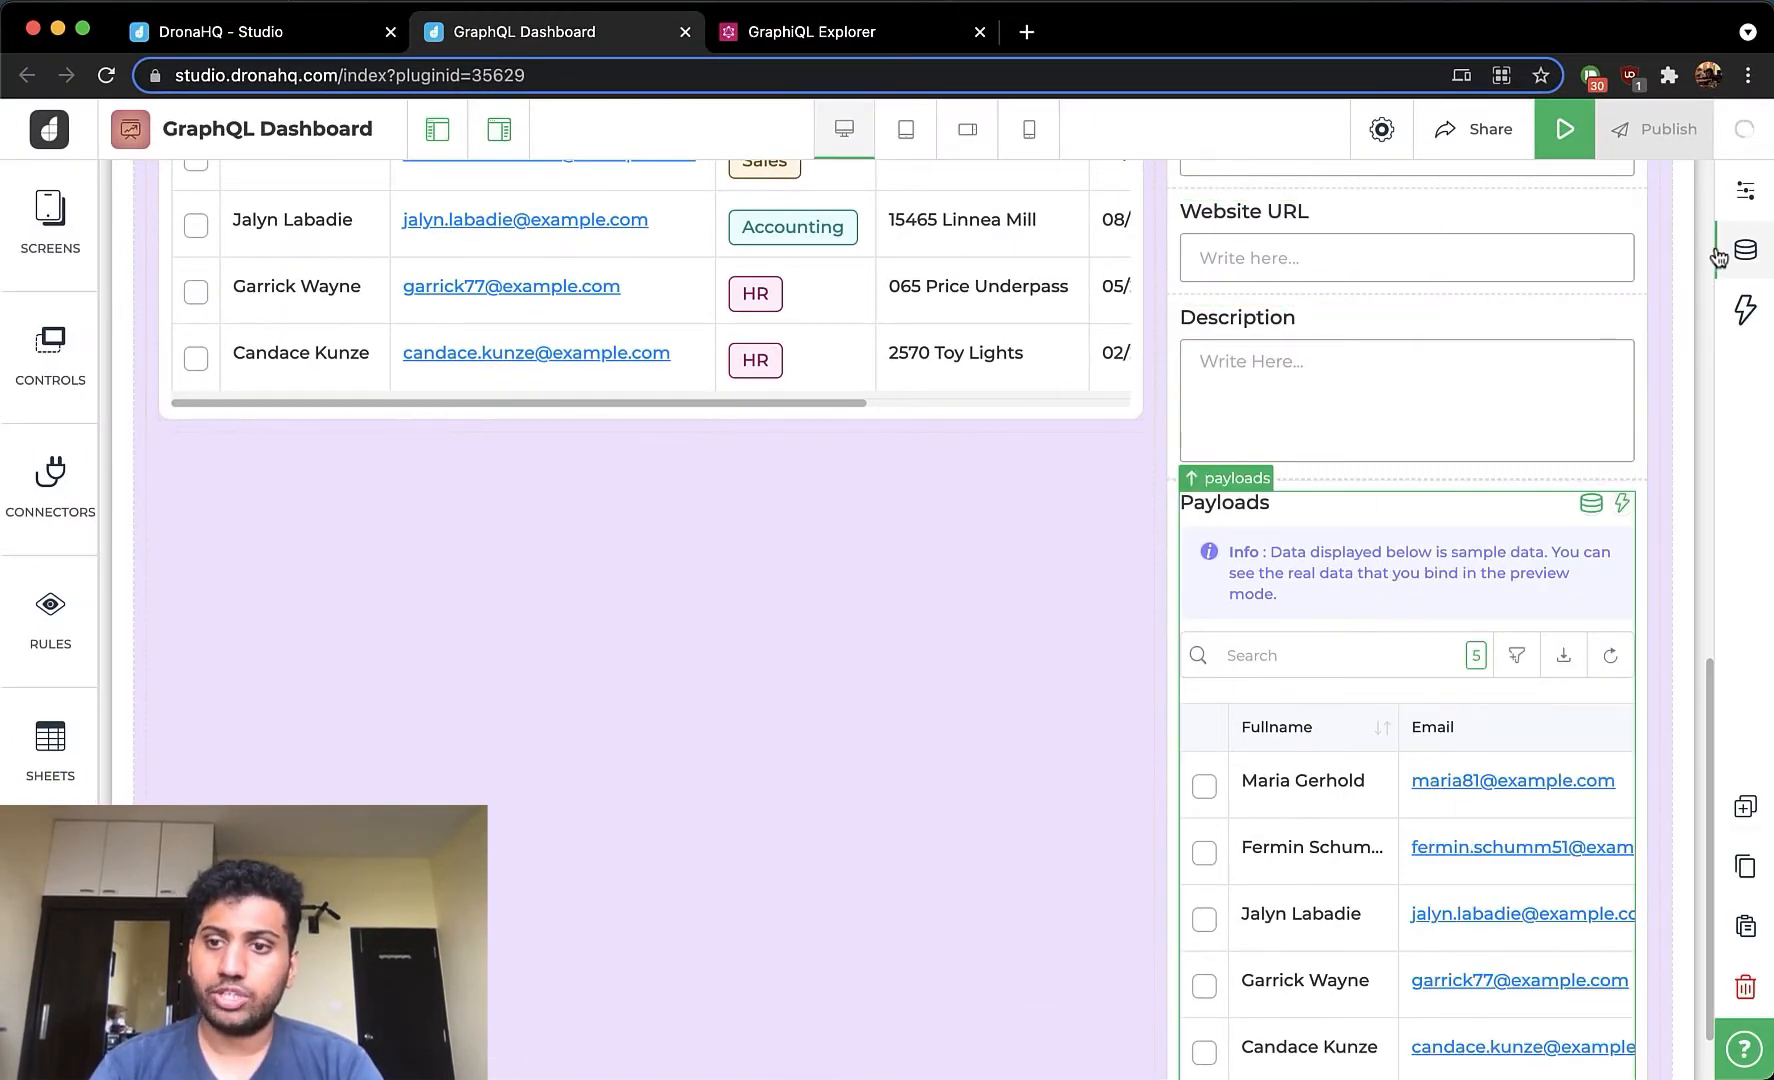
- Create a GetPayloadData connector on Tesla_Data_GraphQL from GetMissionDetails for the Payloads table and finish it
{"action": "left_click", "coordinate": [1748, 240]}
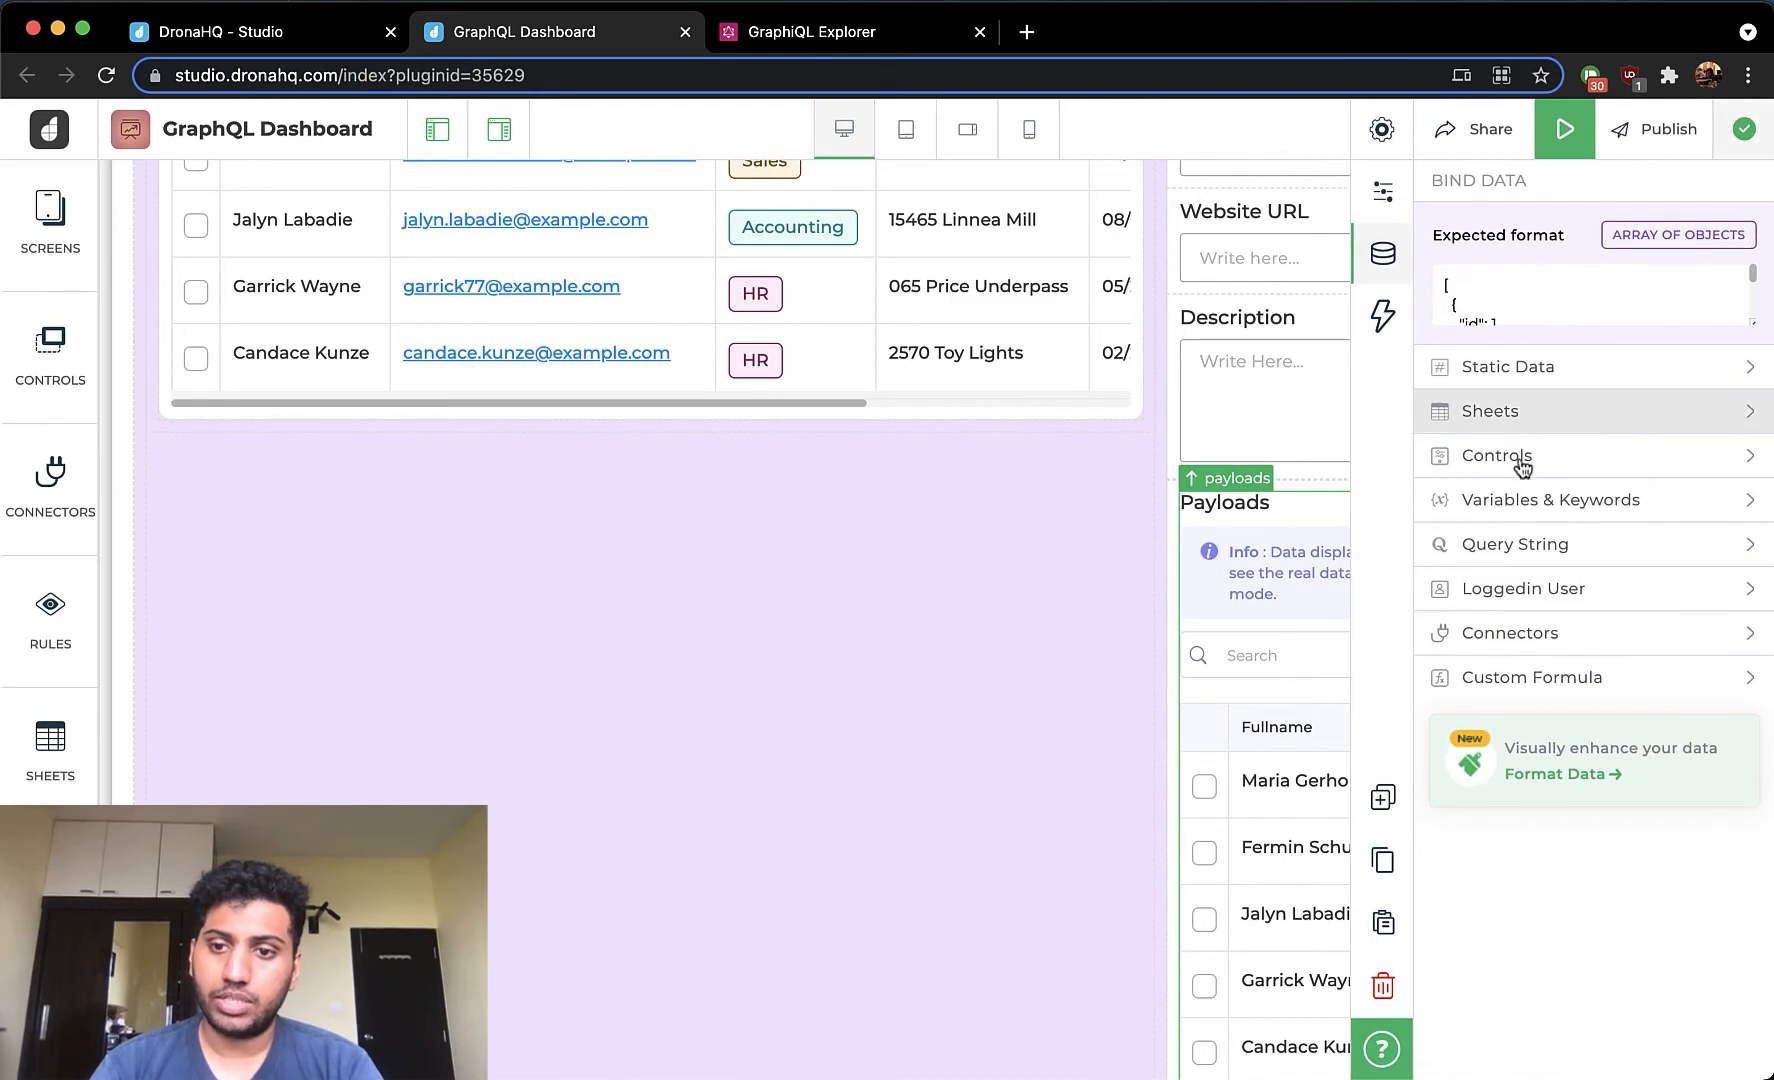
{"action": "mouse_move", "coordinate": [1508, 638]}
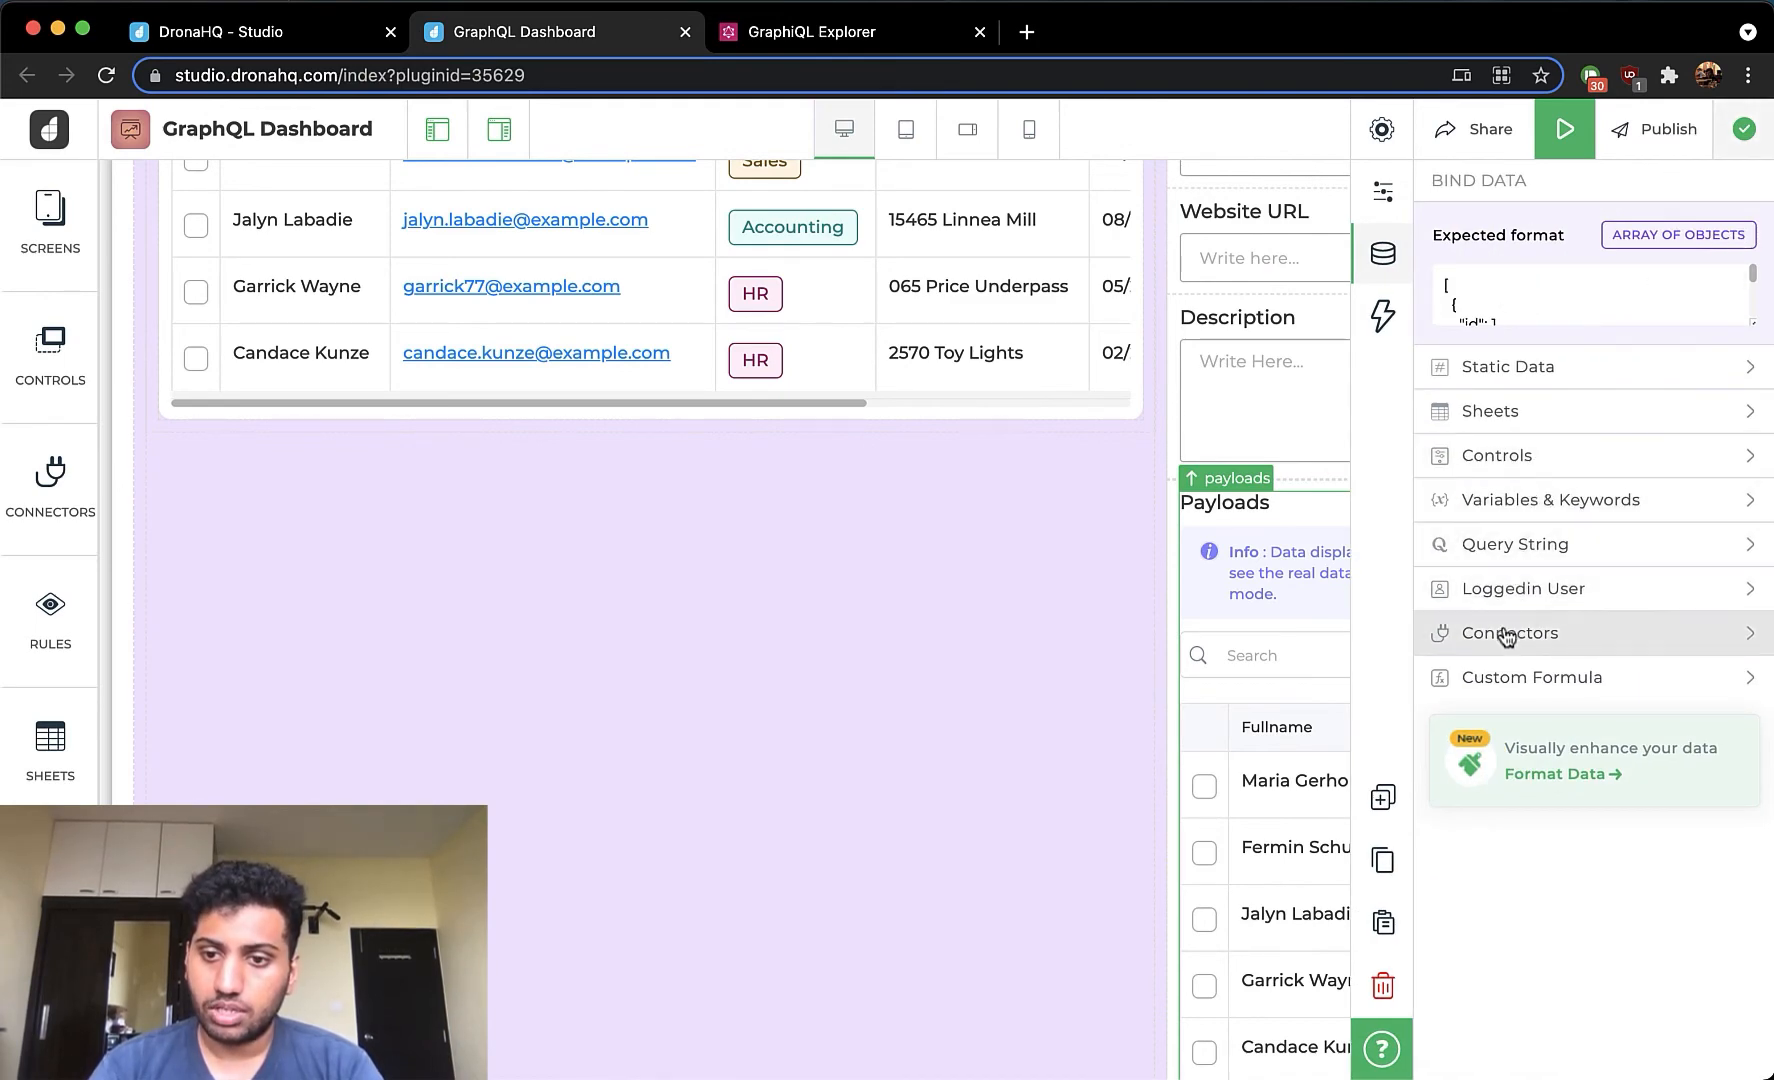
{"action": "left_click", "coordinate": [1508, 632]}
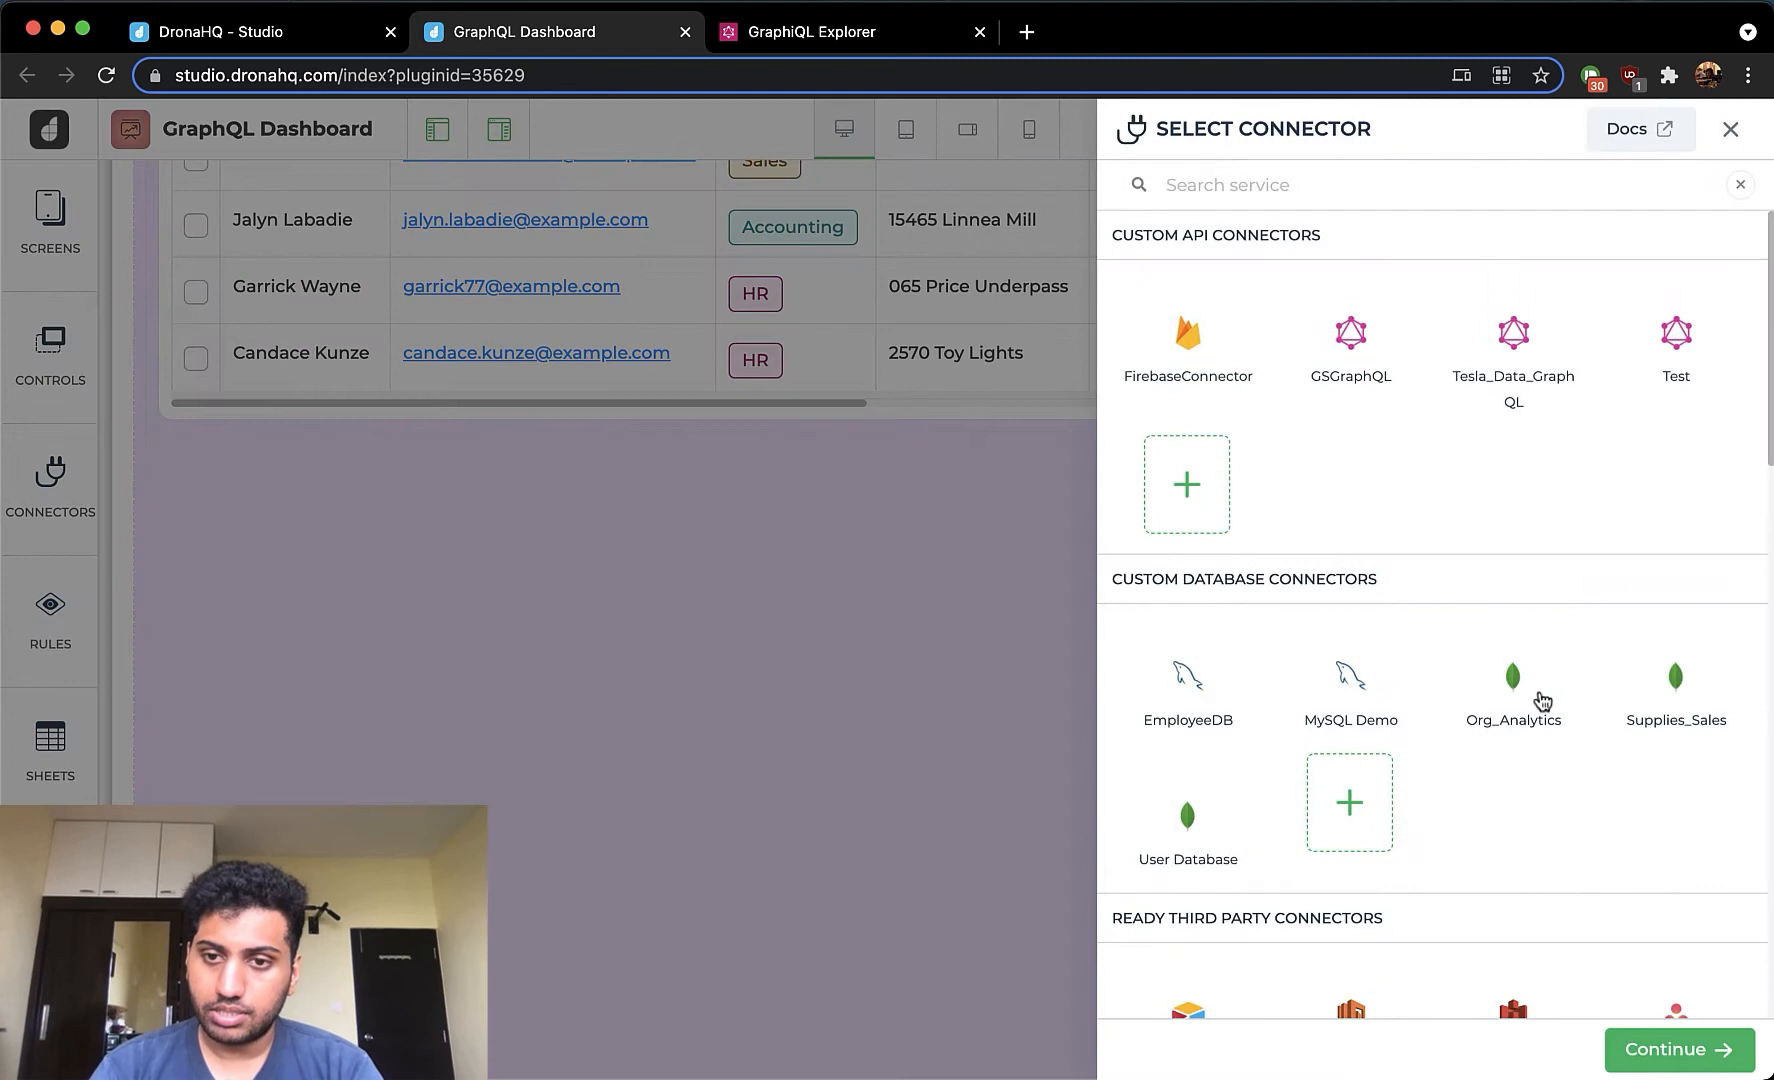
{"action": "scroll", "scroll_direction": "down", "scroll_amount": 3}
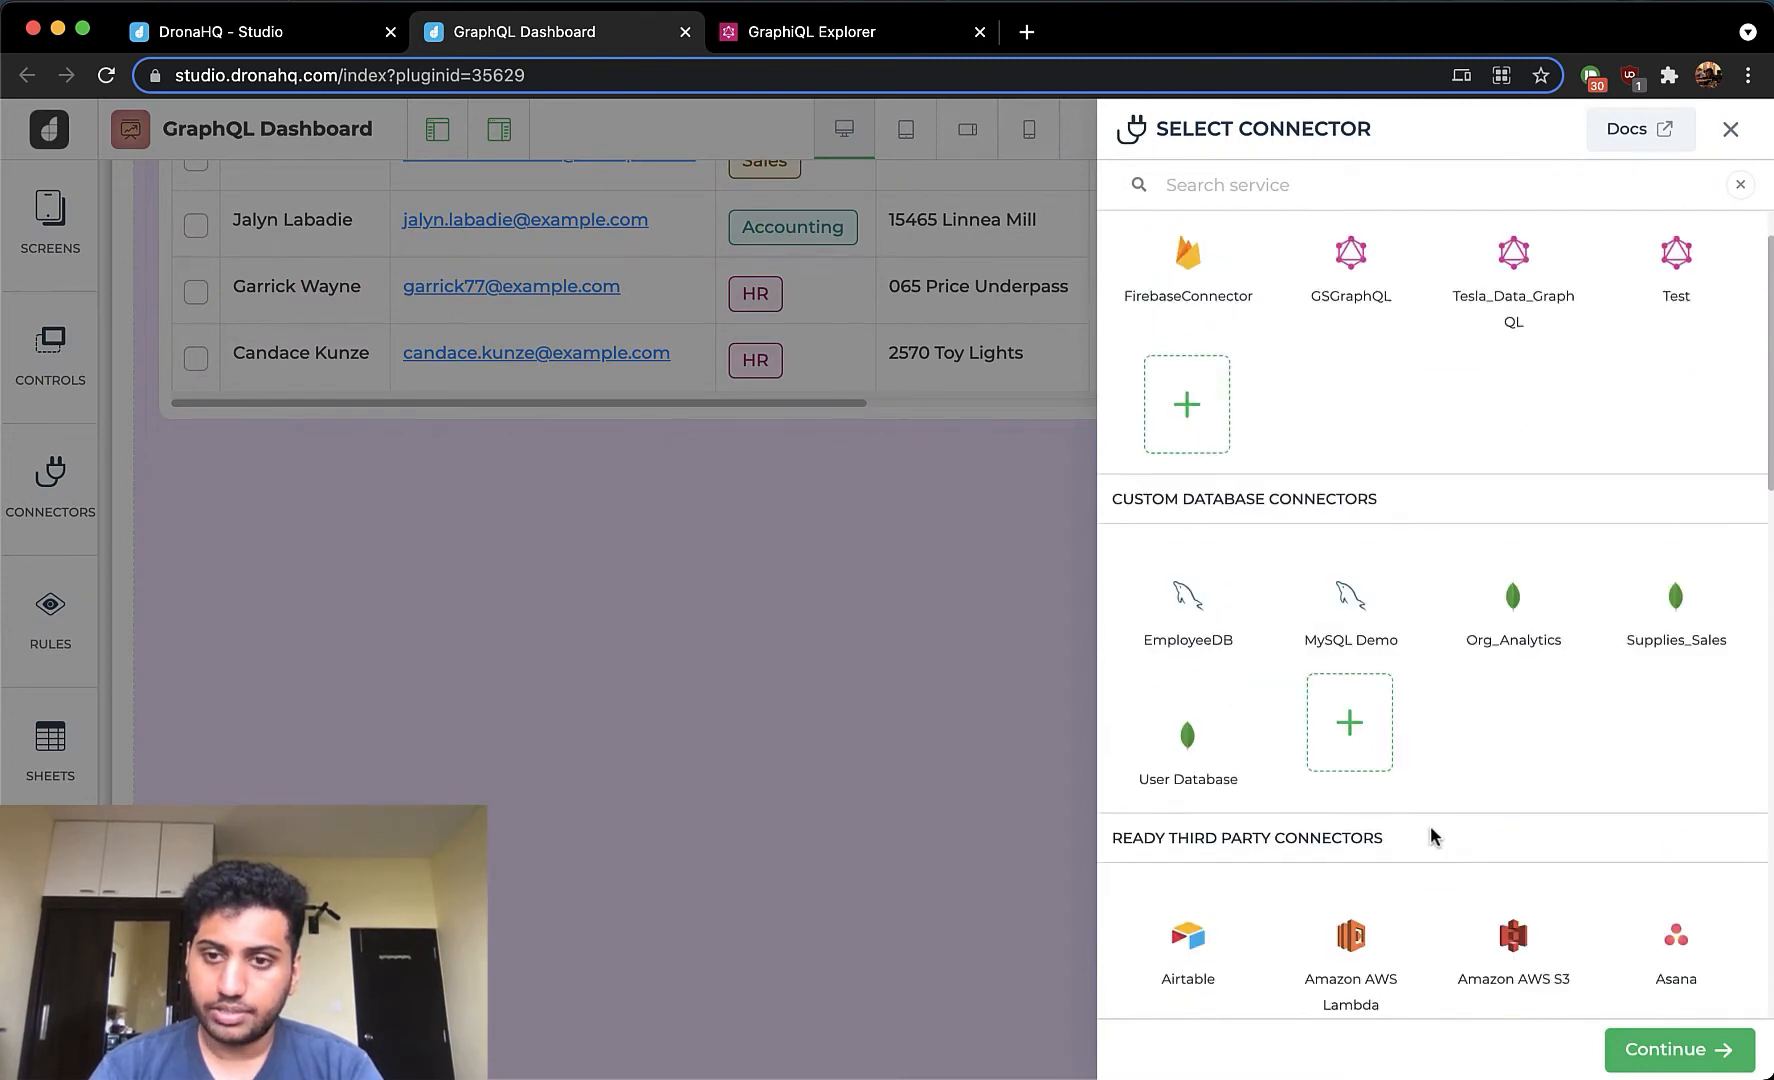
{"action": "left_click", "coordinate": [1512, 252]}
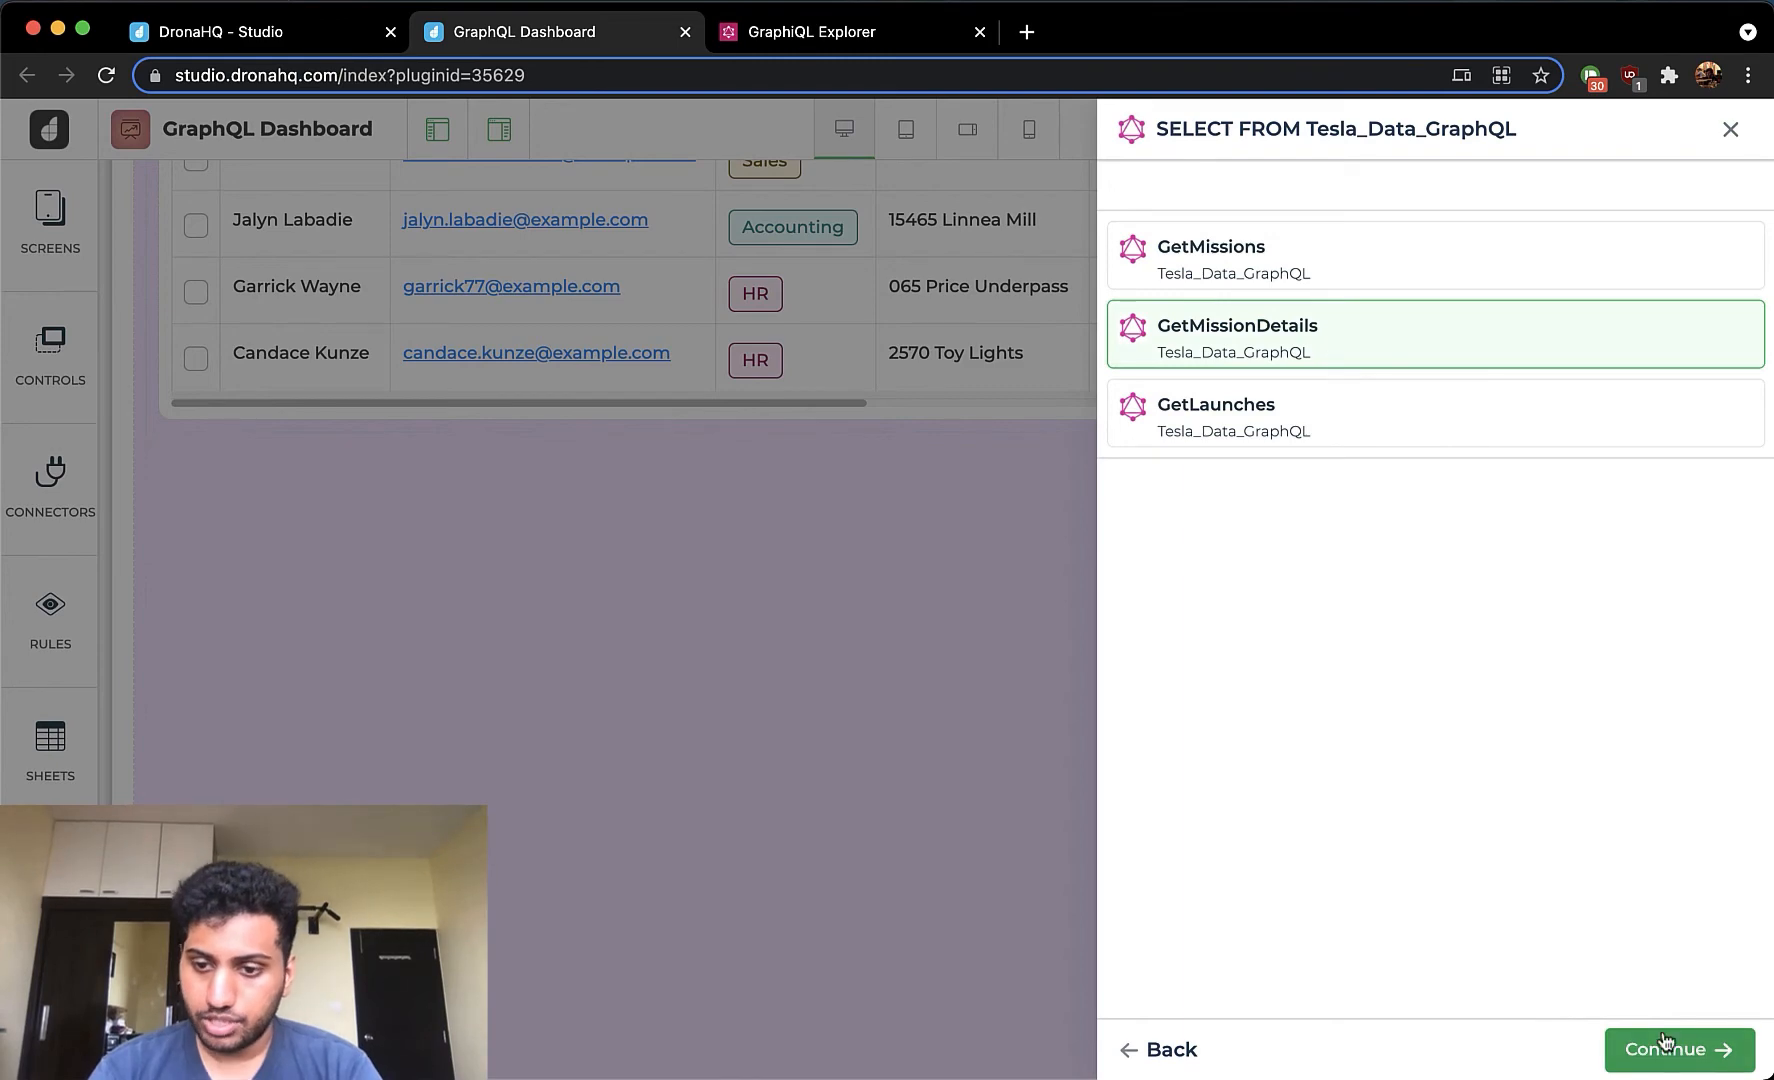
{"action": "left_click", "coordinate": [1668, 1076]}
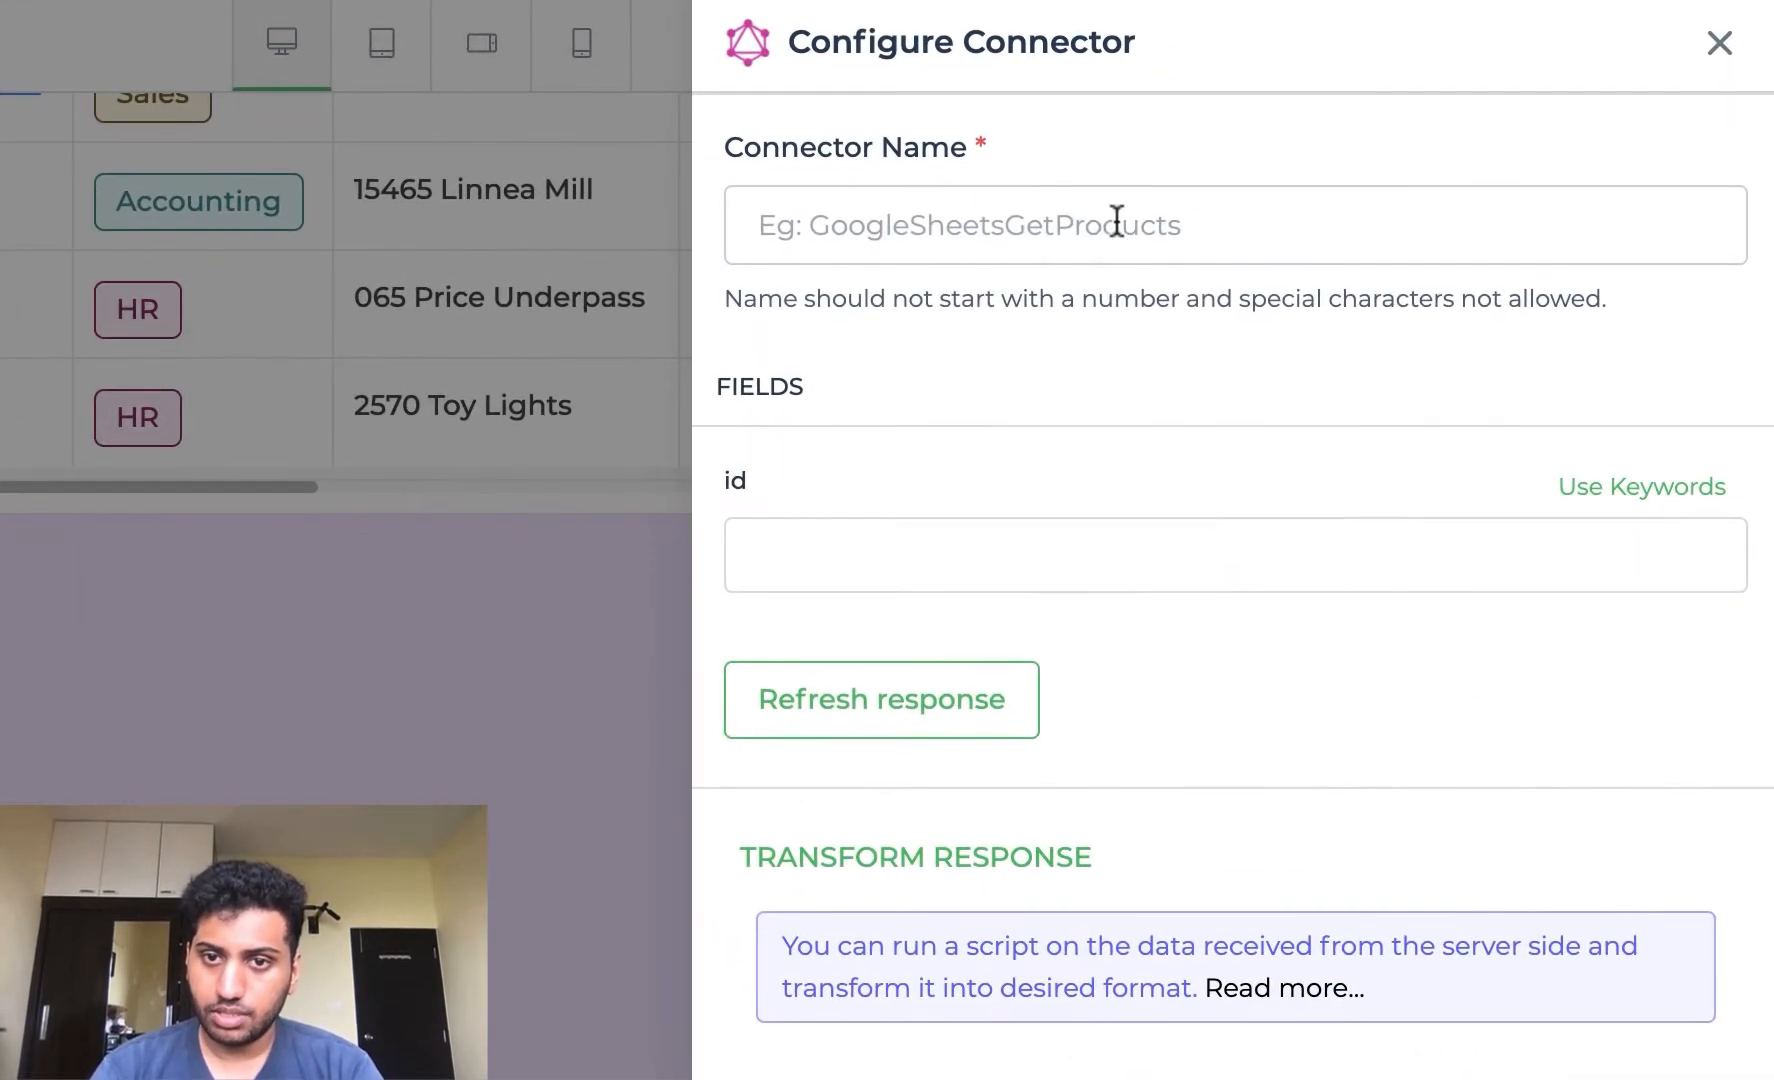
{"action": "type", "text": "GetPayloadData"}
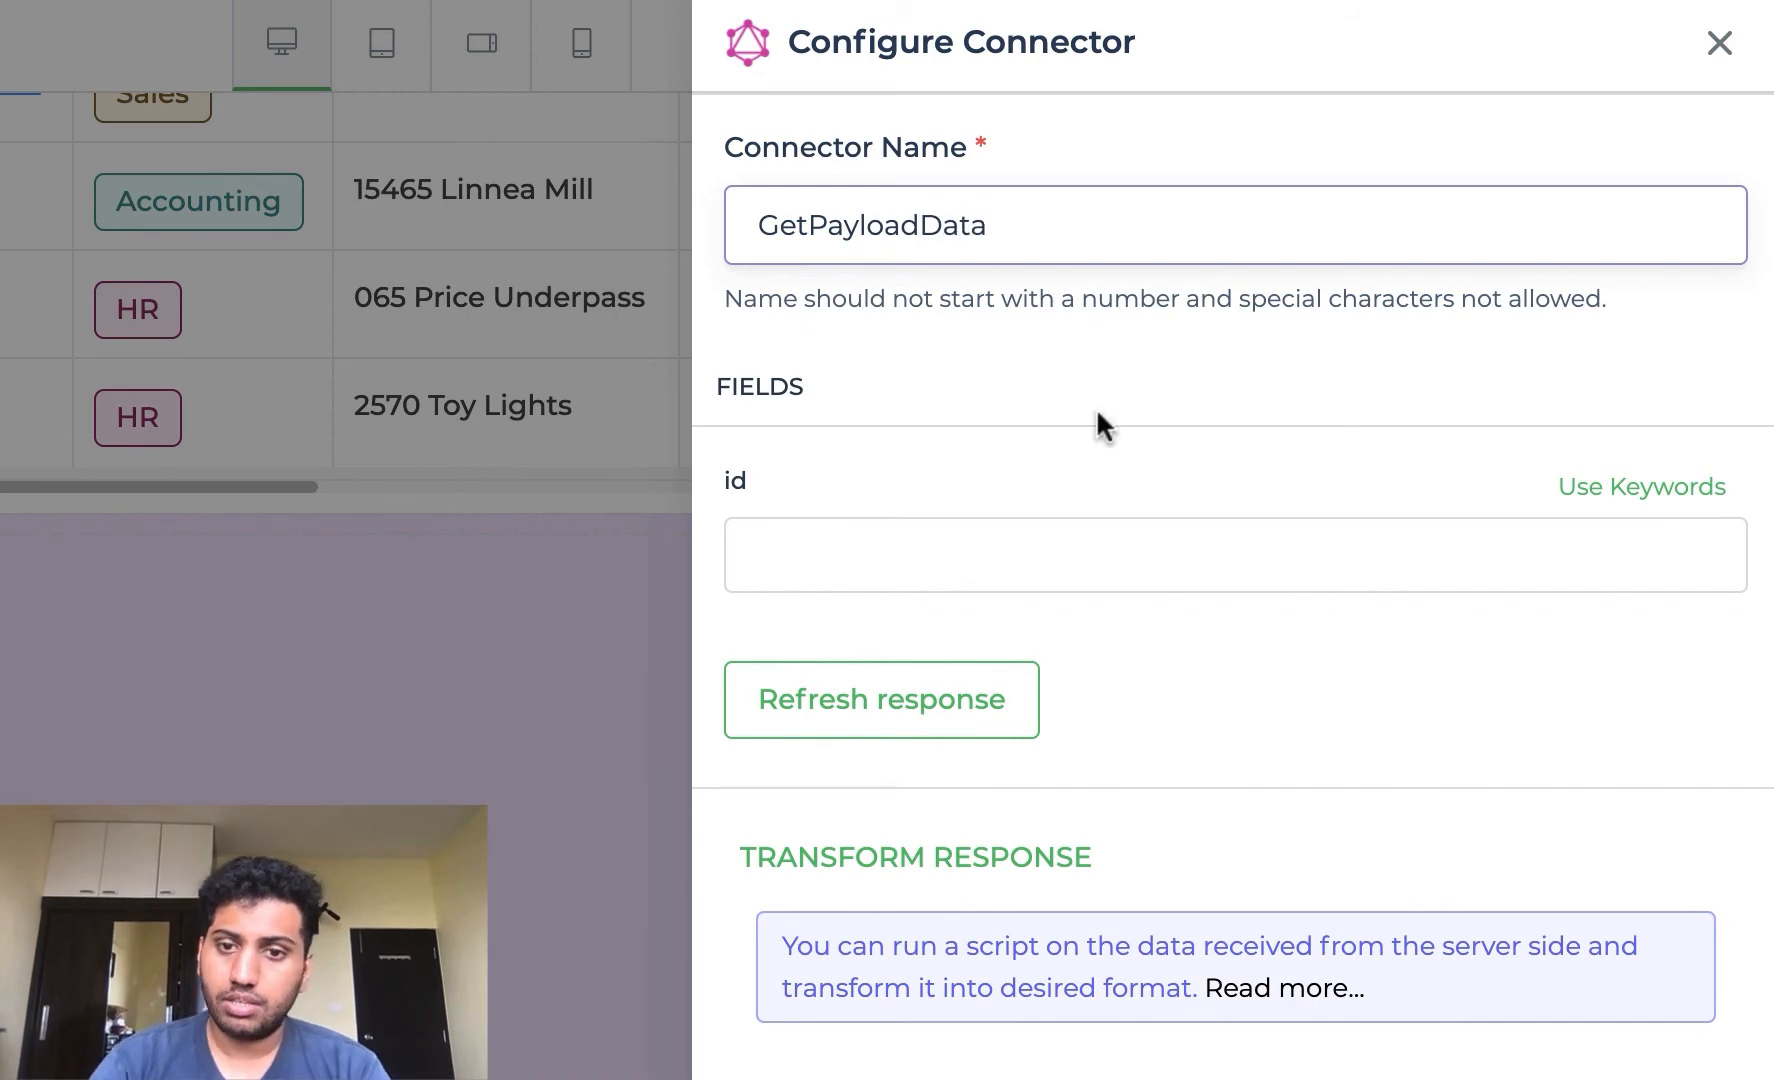
{"action": "left_click", "coordinate": [1640, 486]}
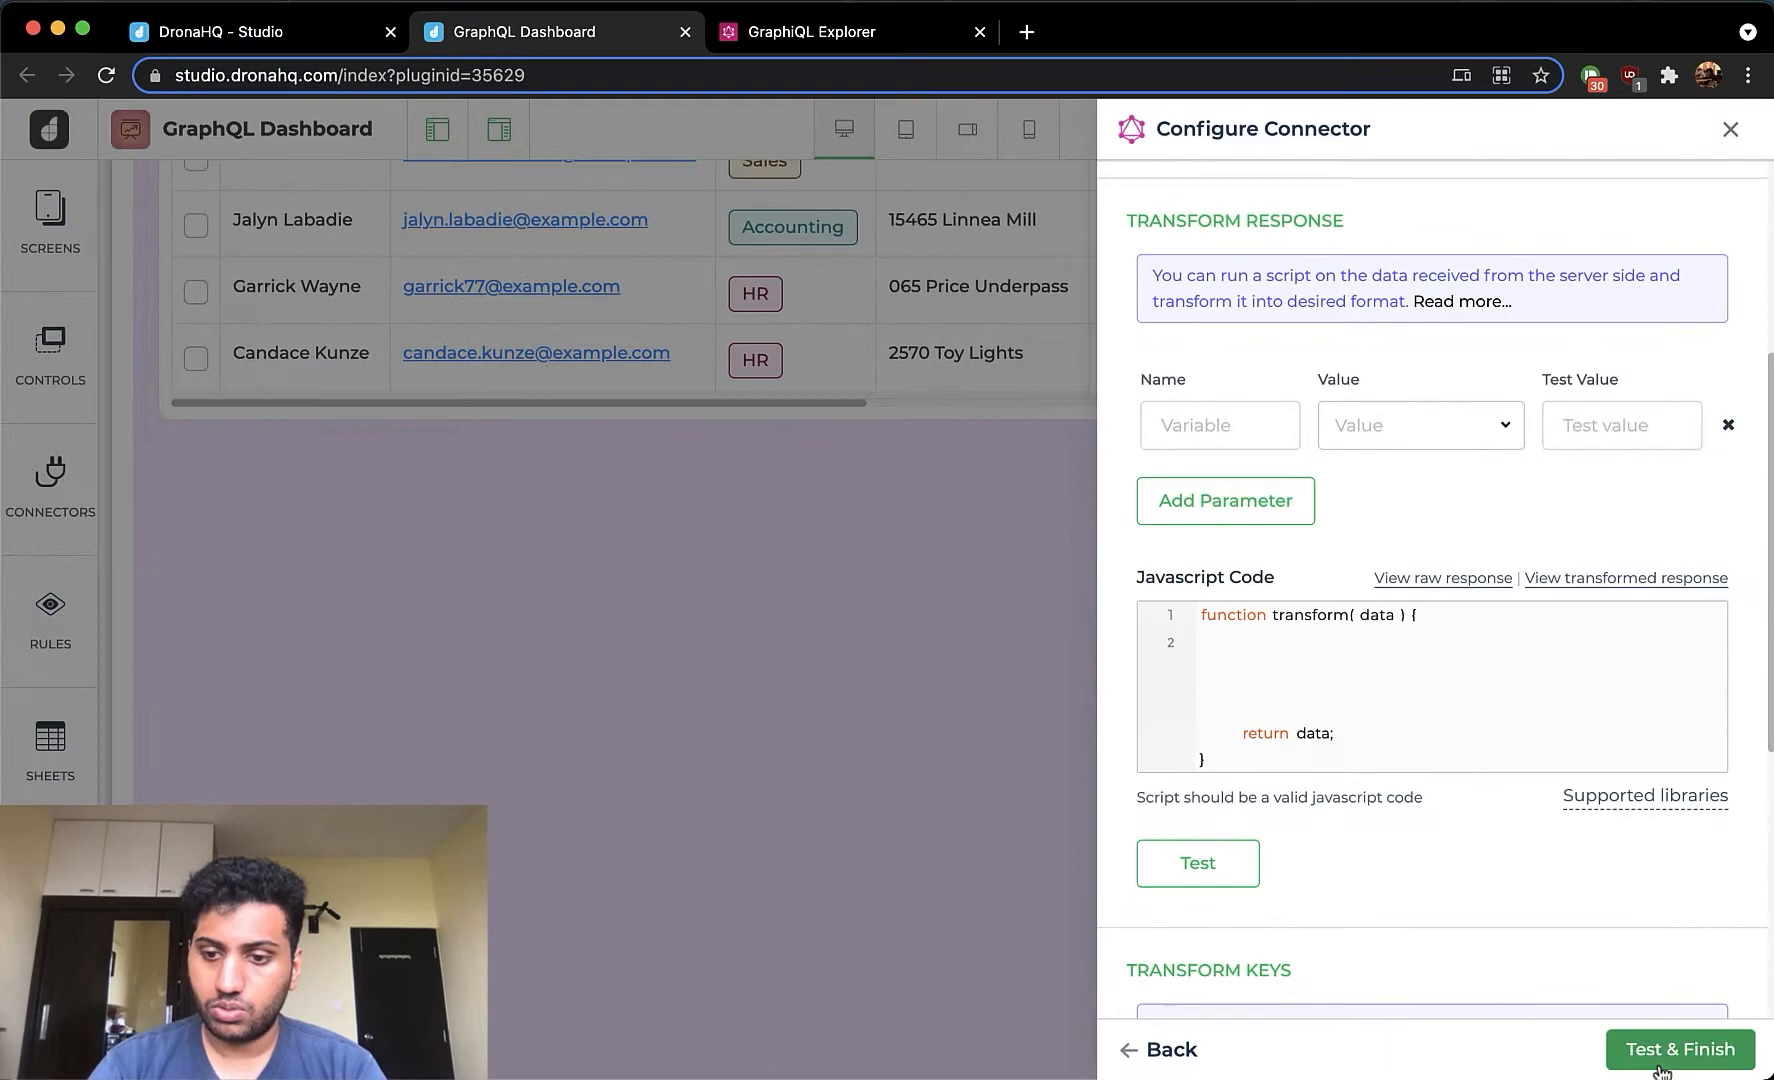
{"action": "left_click", "coordinate": [1680, 1048]}
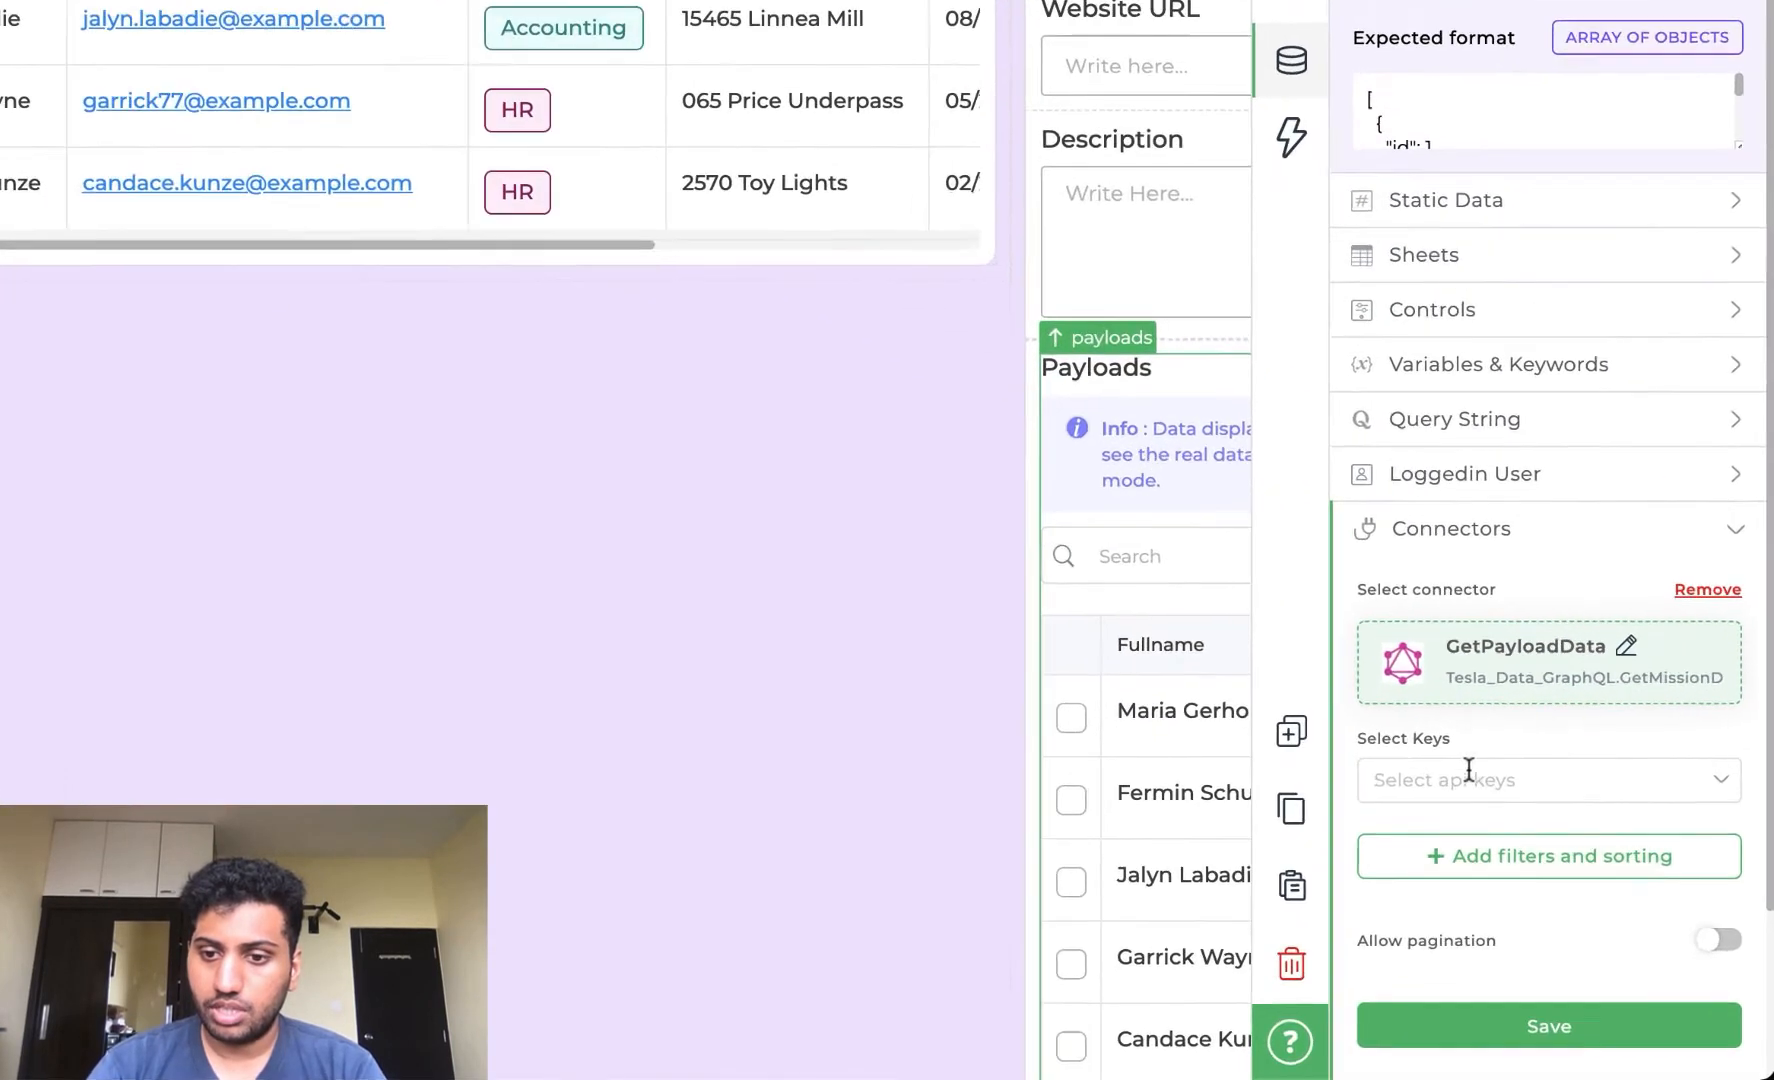
- Pick the payloads id, nationality, orbit and manufacturers keys from GetPayloadData and save
{"action": "left_click", "coordinate": [1548, 780]}
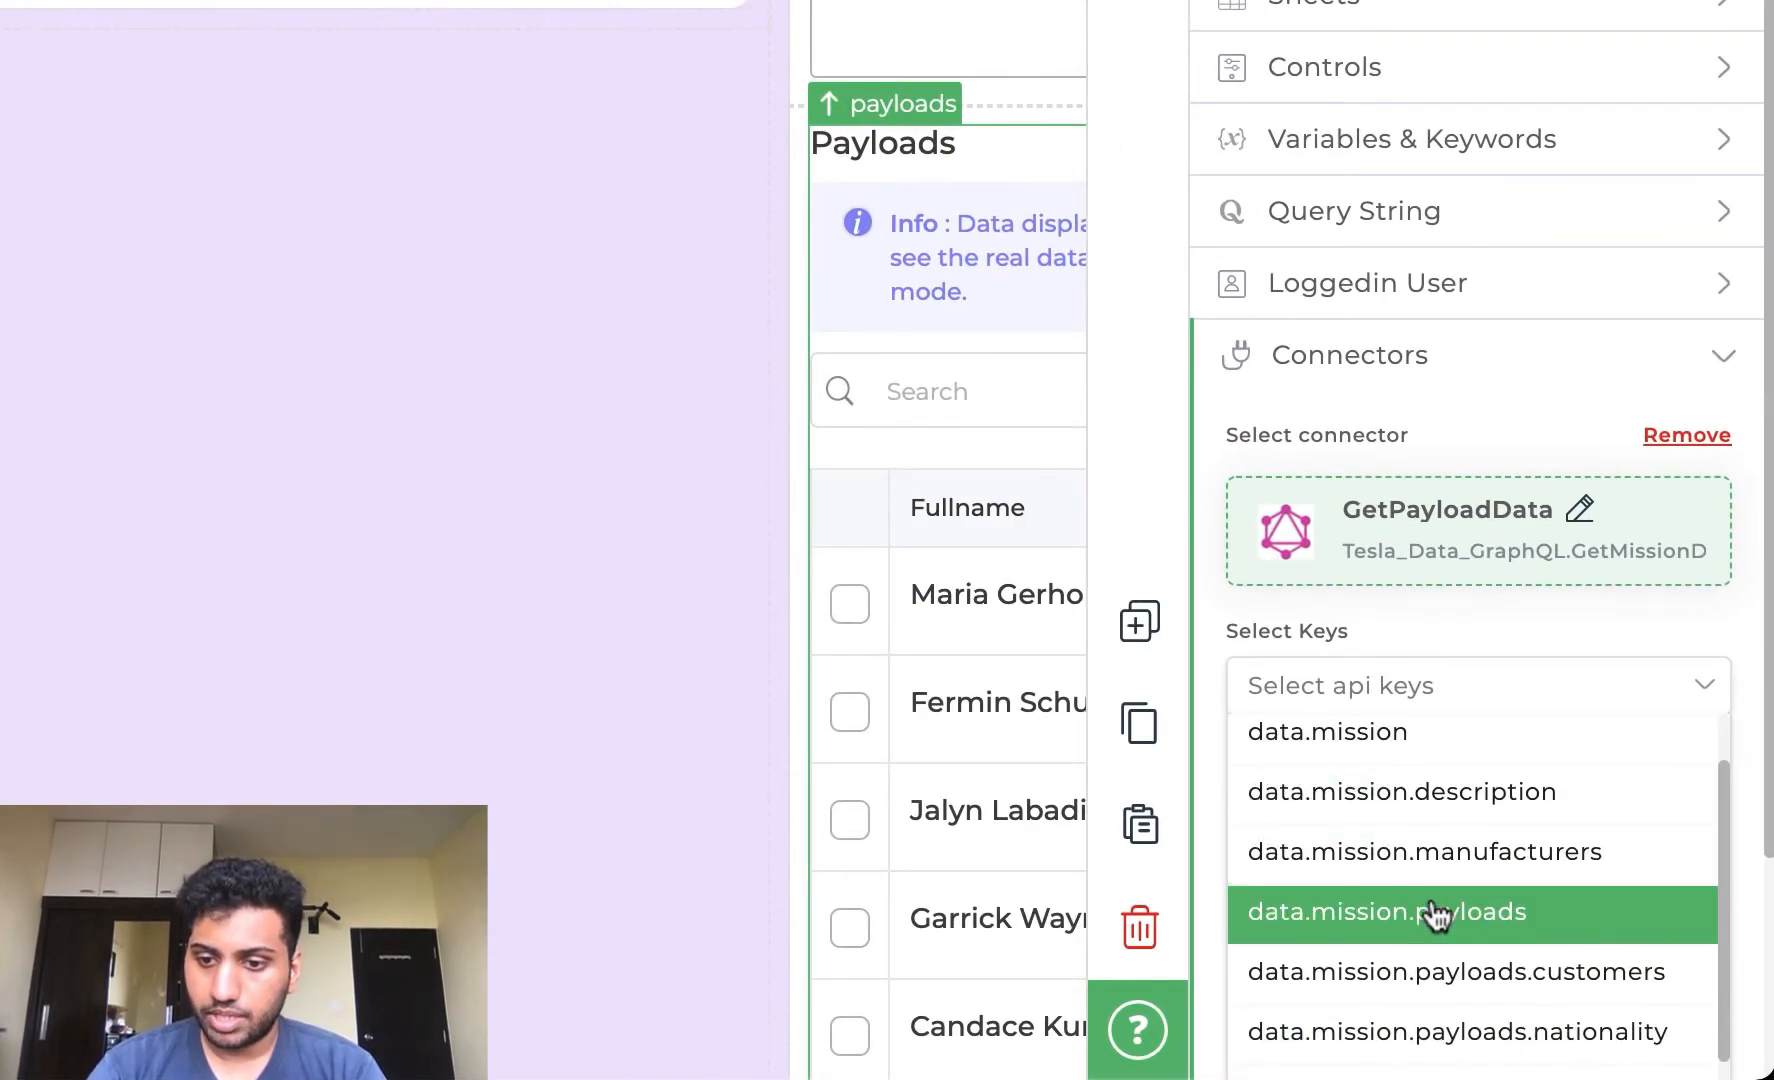
{"action": "scroll", "scroll_direction": "down", "scroll_amount": 3}
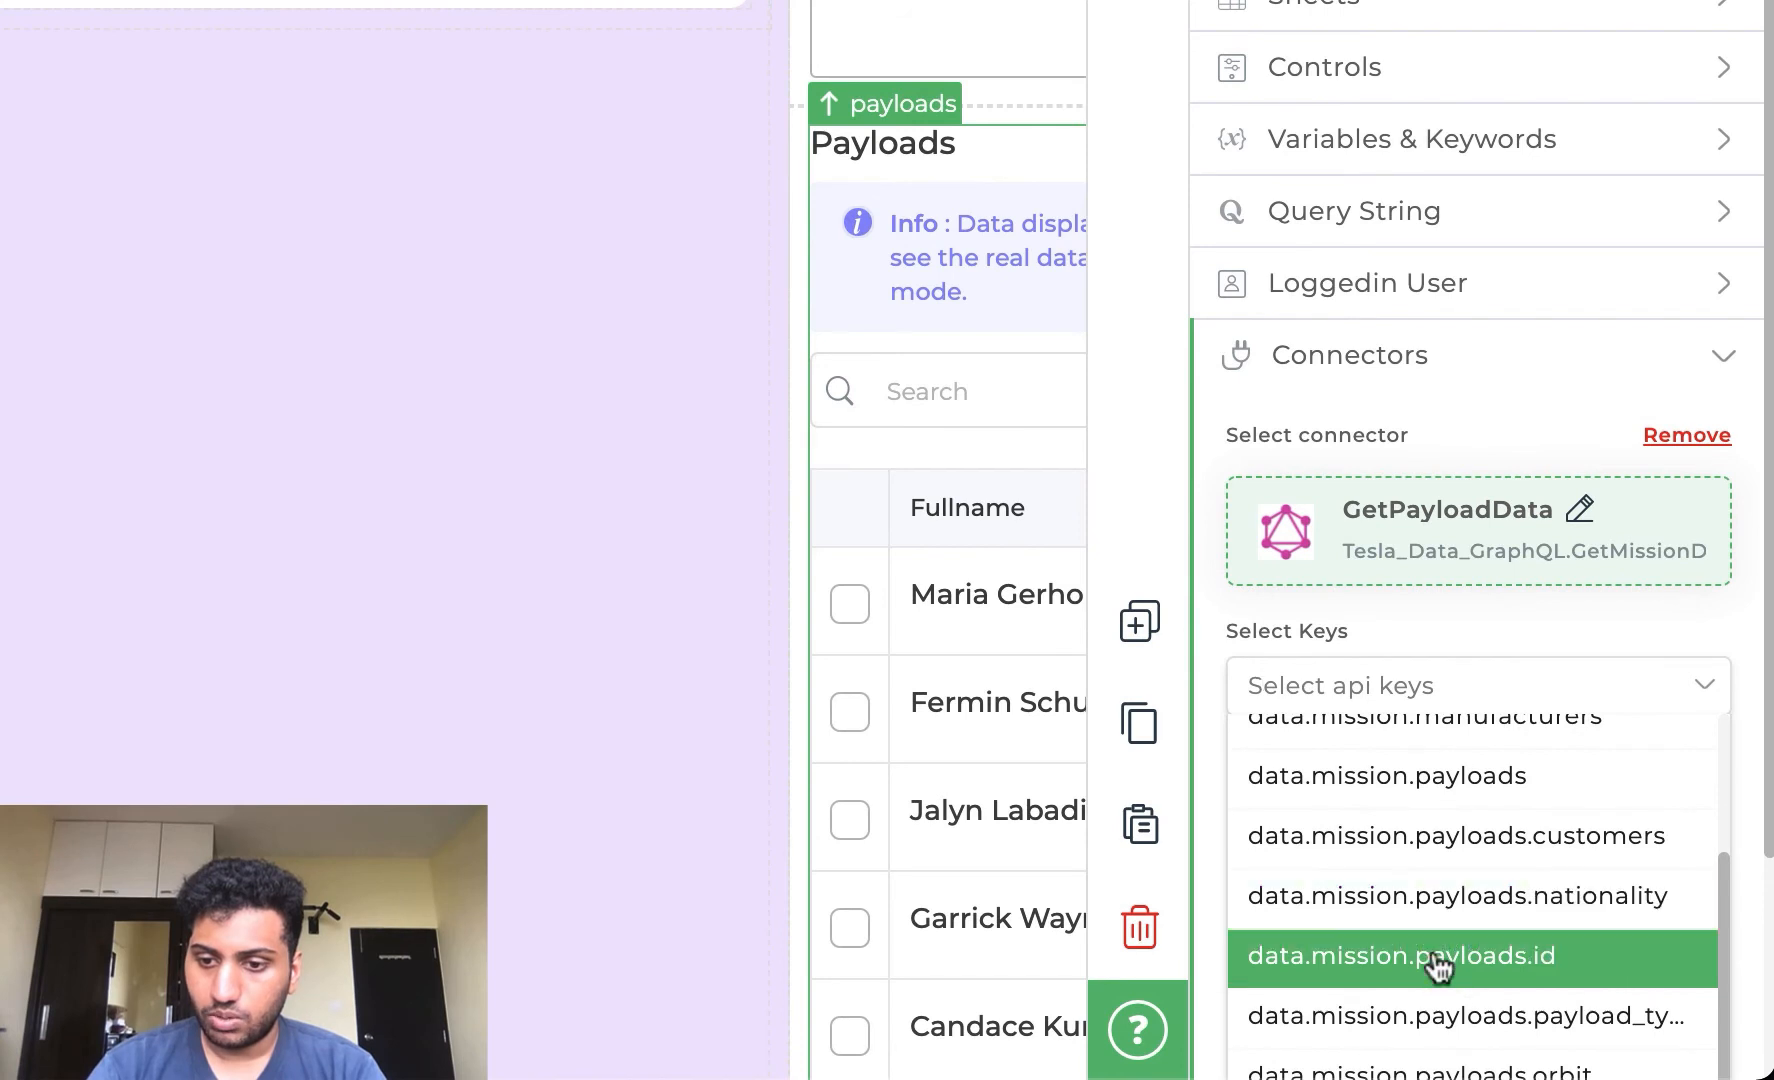
{"action": "left_click", "coordinate": [1436, 956]}
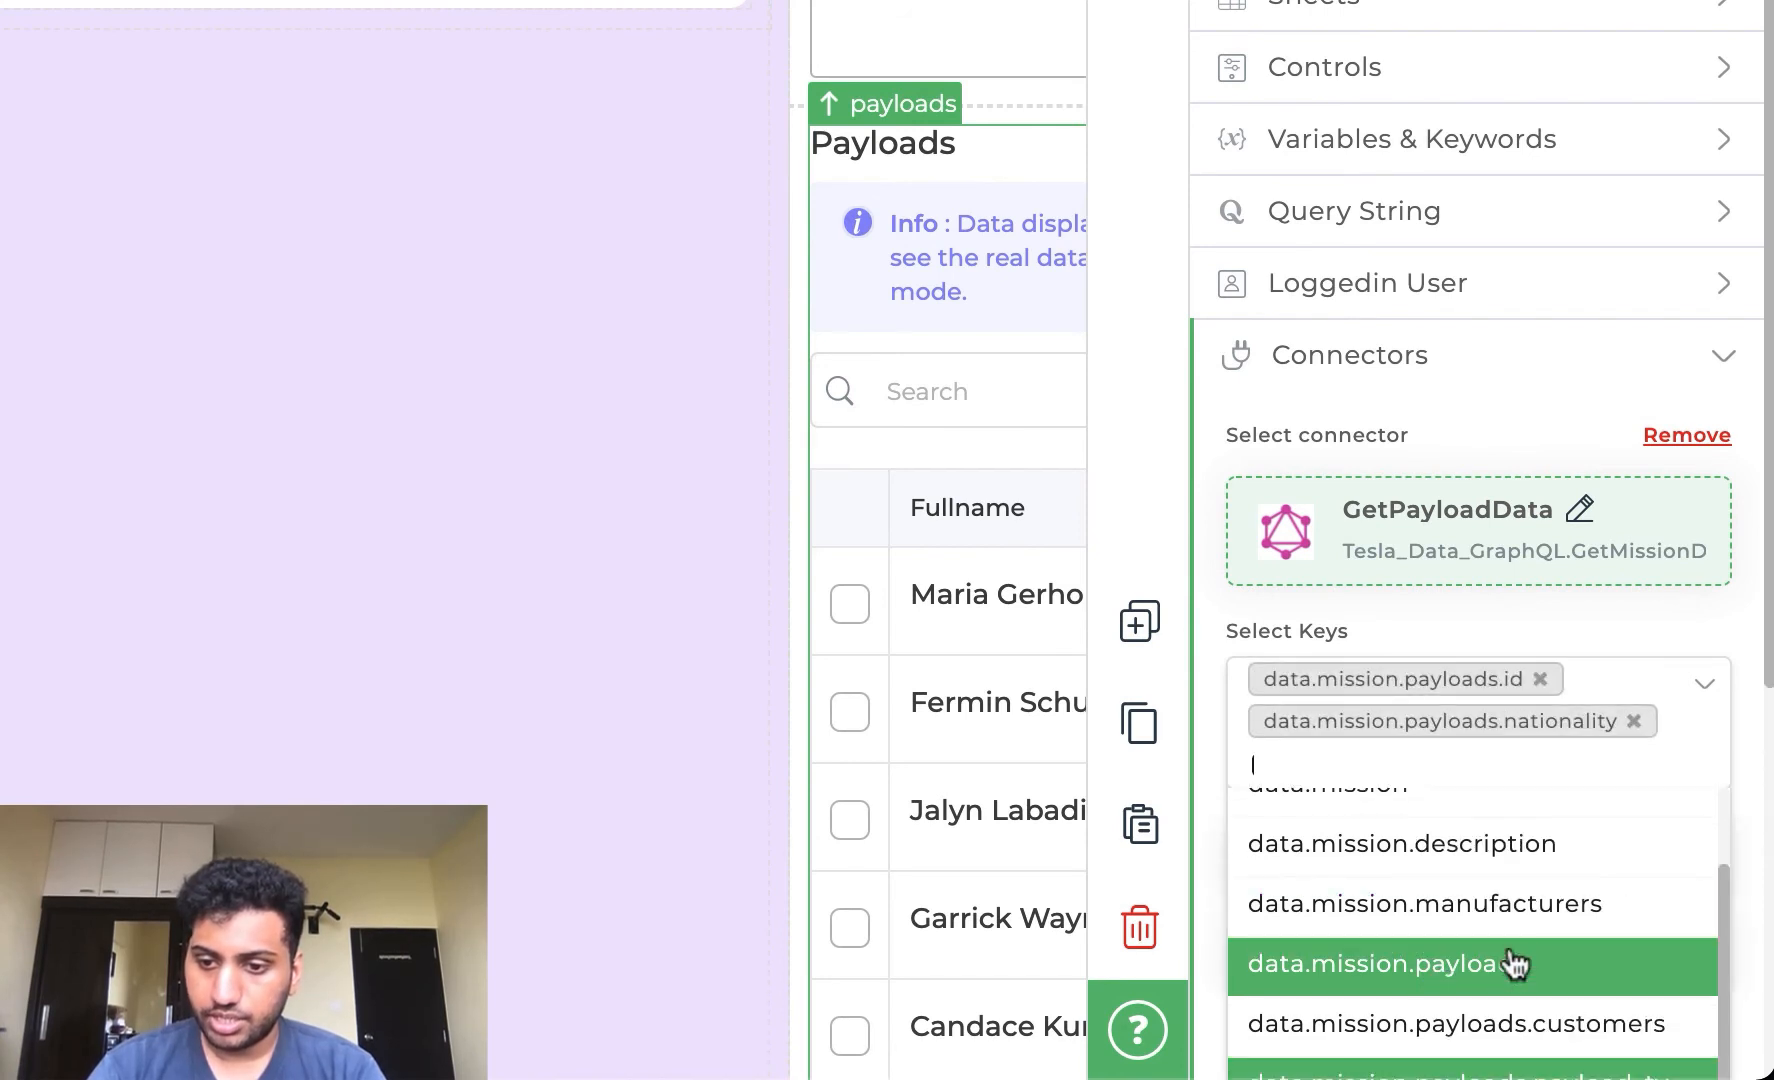
{"action": "left_click", "coordinate": [1384, 964]}
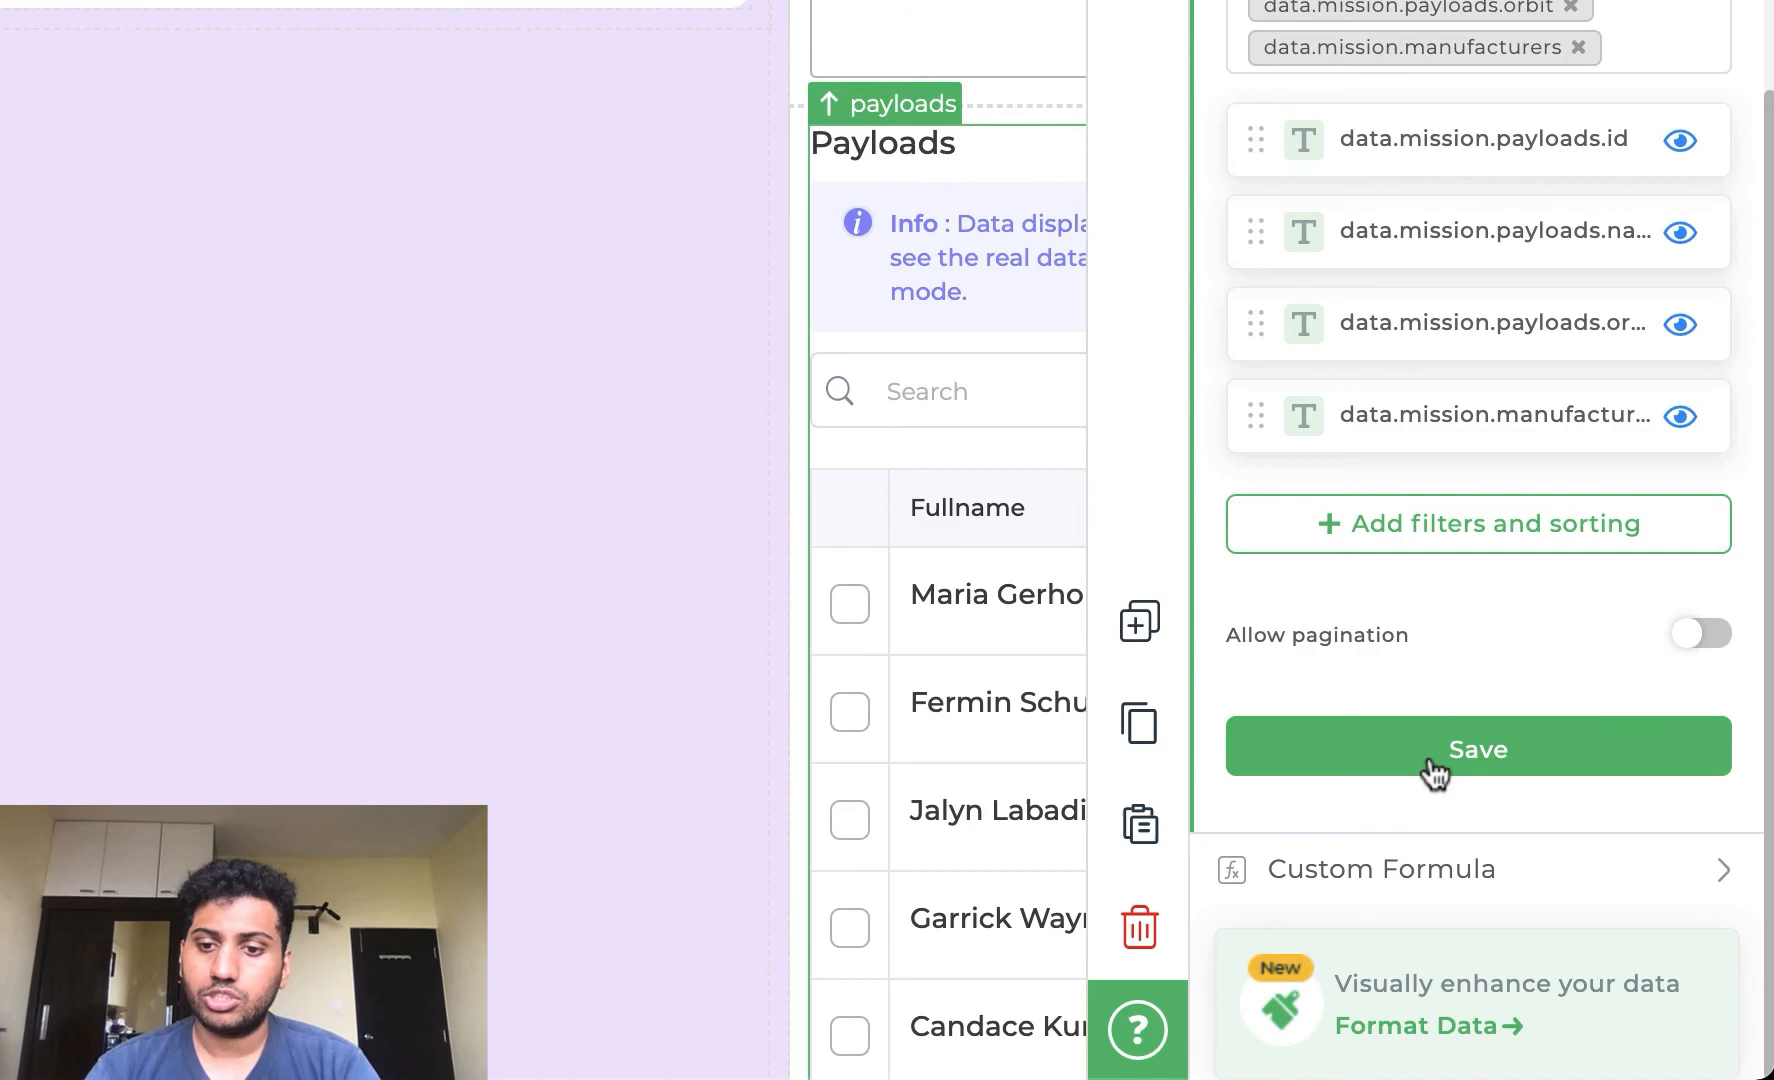
{"action": "left_click", "coordinate": [1478, 746]}
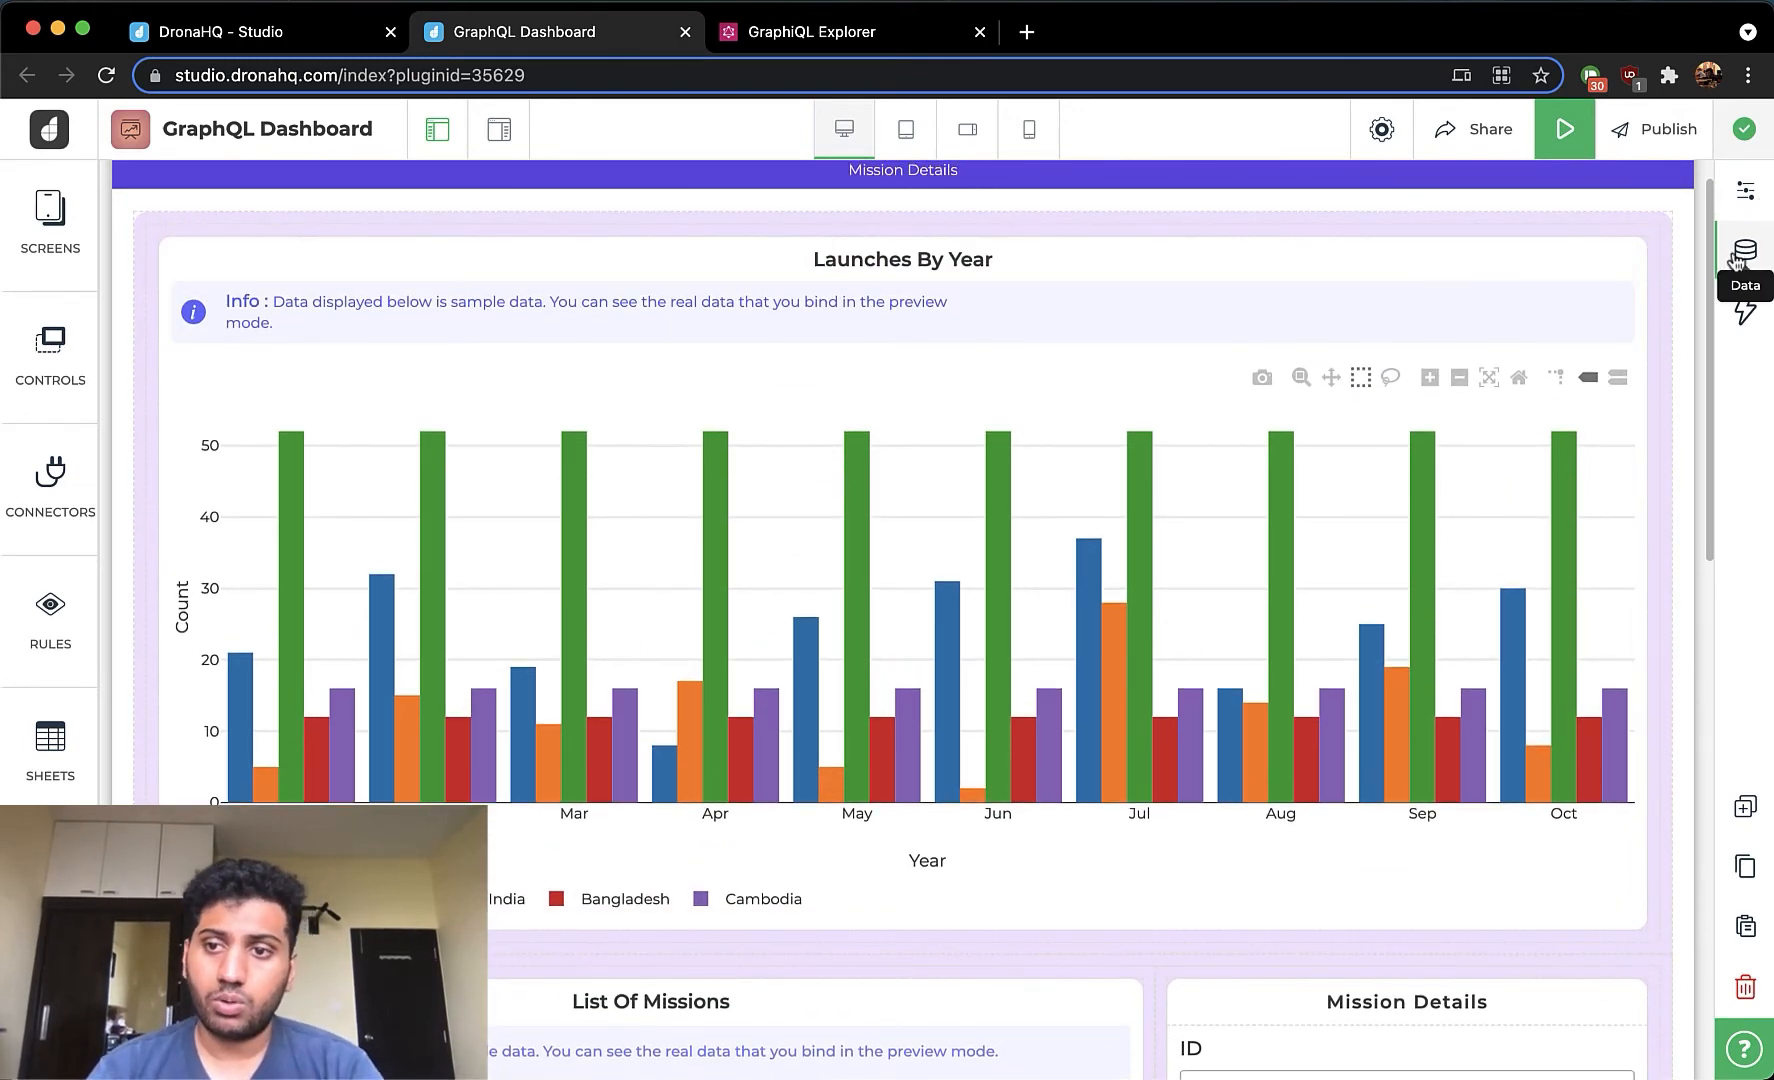
- Show the chart's GetLaunchData connector with data.launches.launch_year selected as the x-axis source
{"action": "left_click", "coordinate": [1744, 242]}
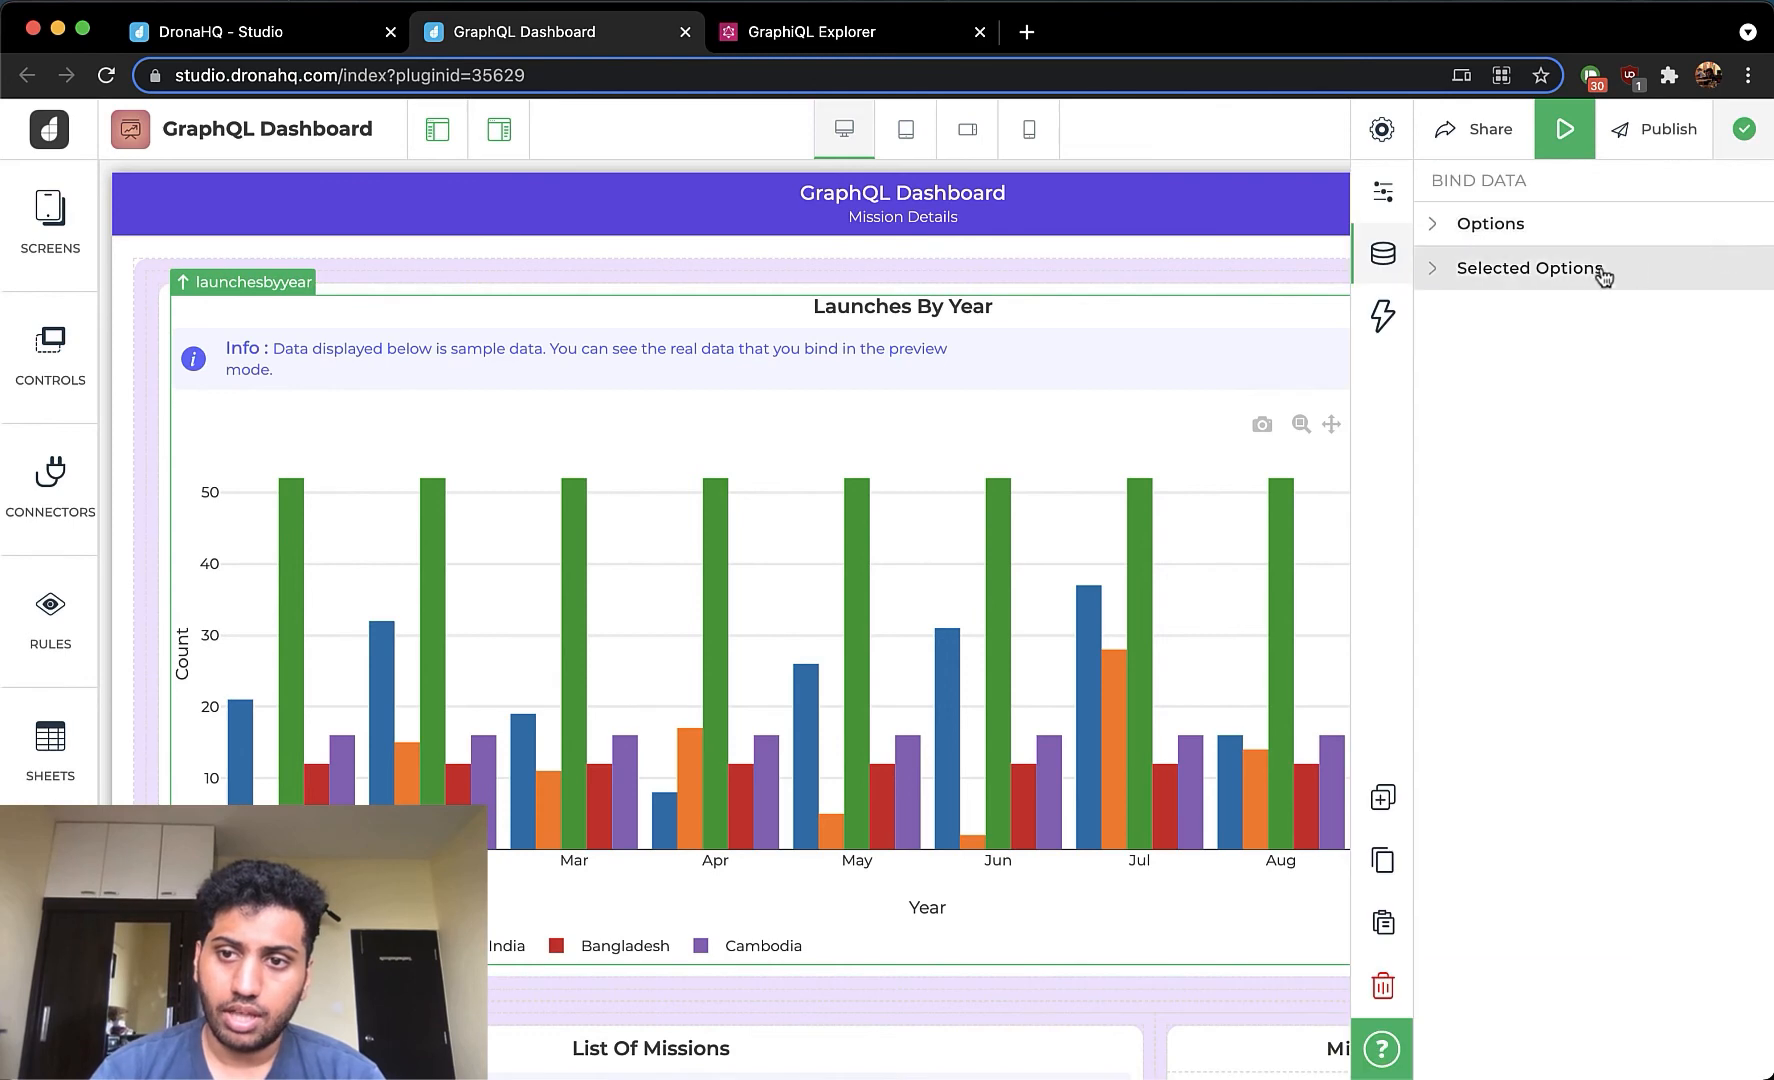
{"action": "left_click", "coordinate": [1488, 222]}
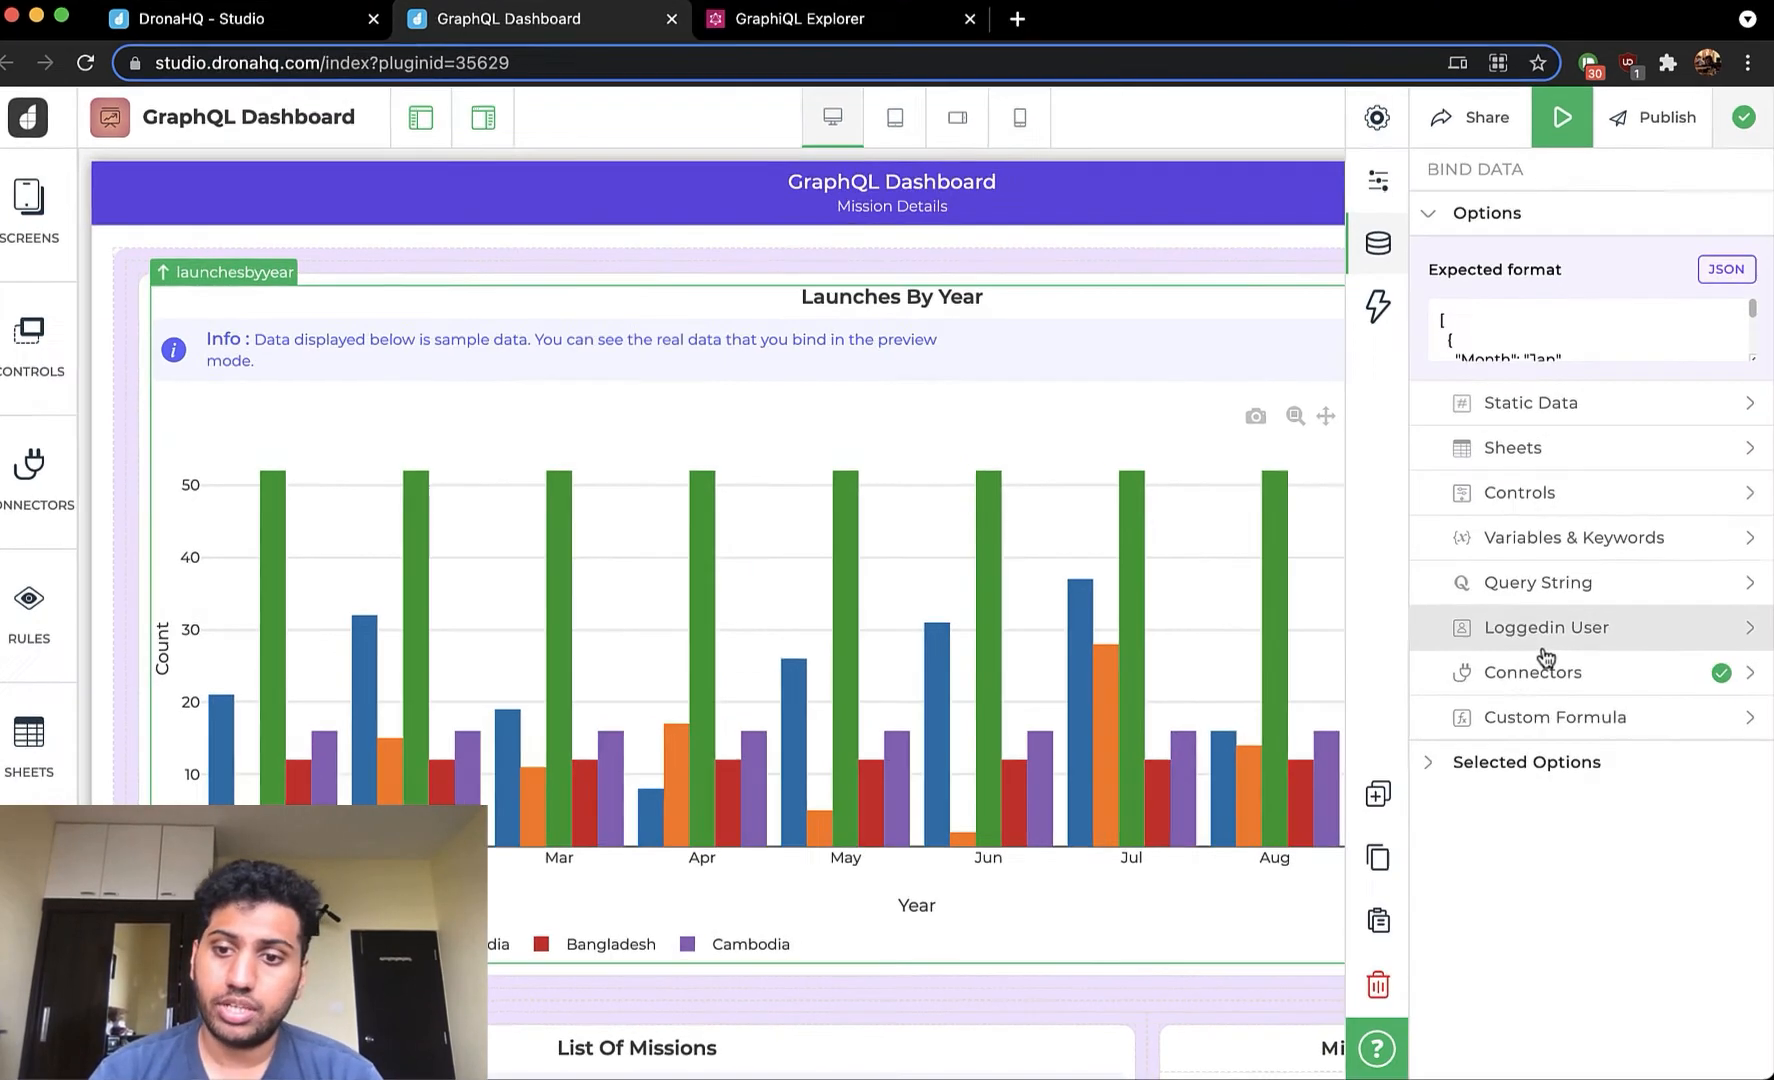
{"action": "left_click", "coordinate": [1532, 672]}
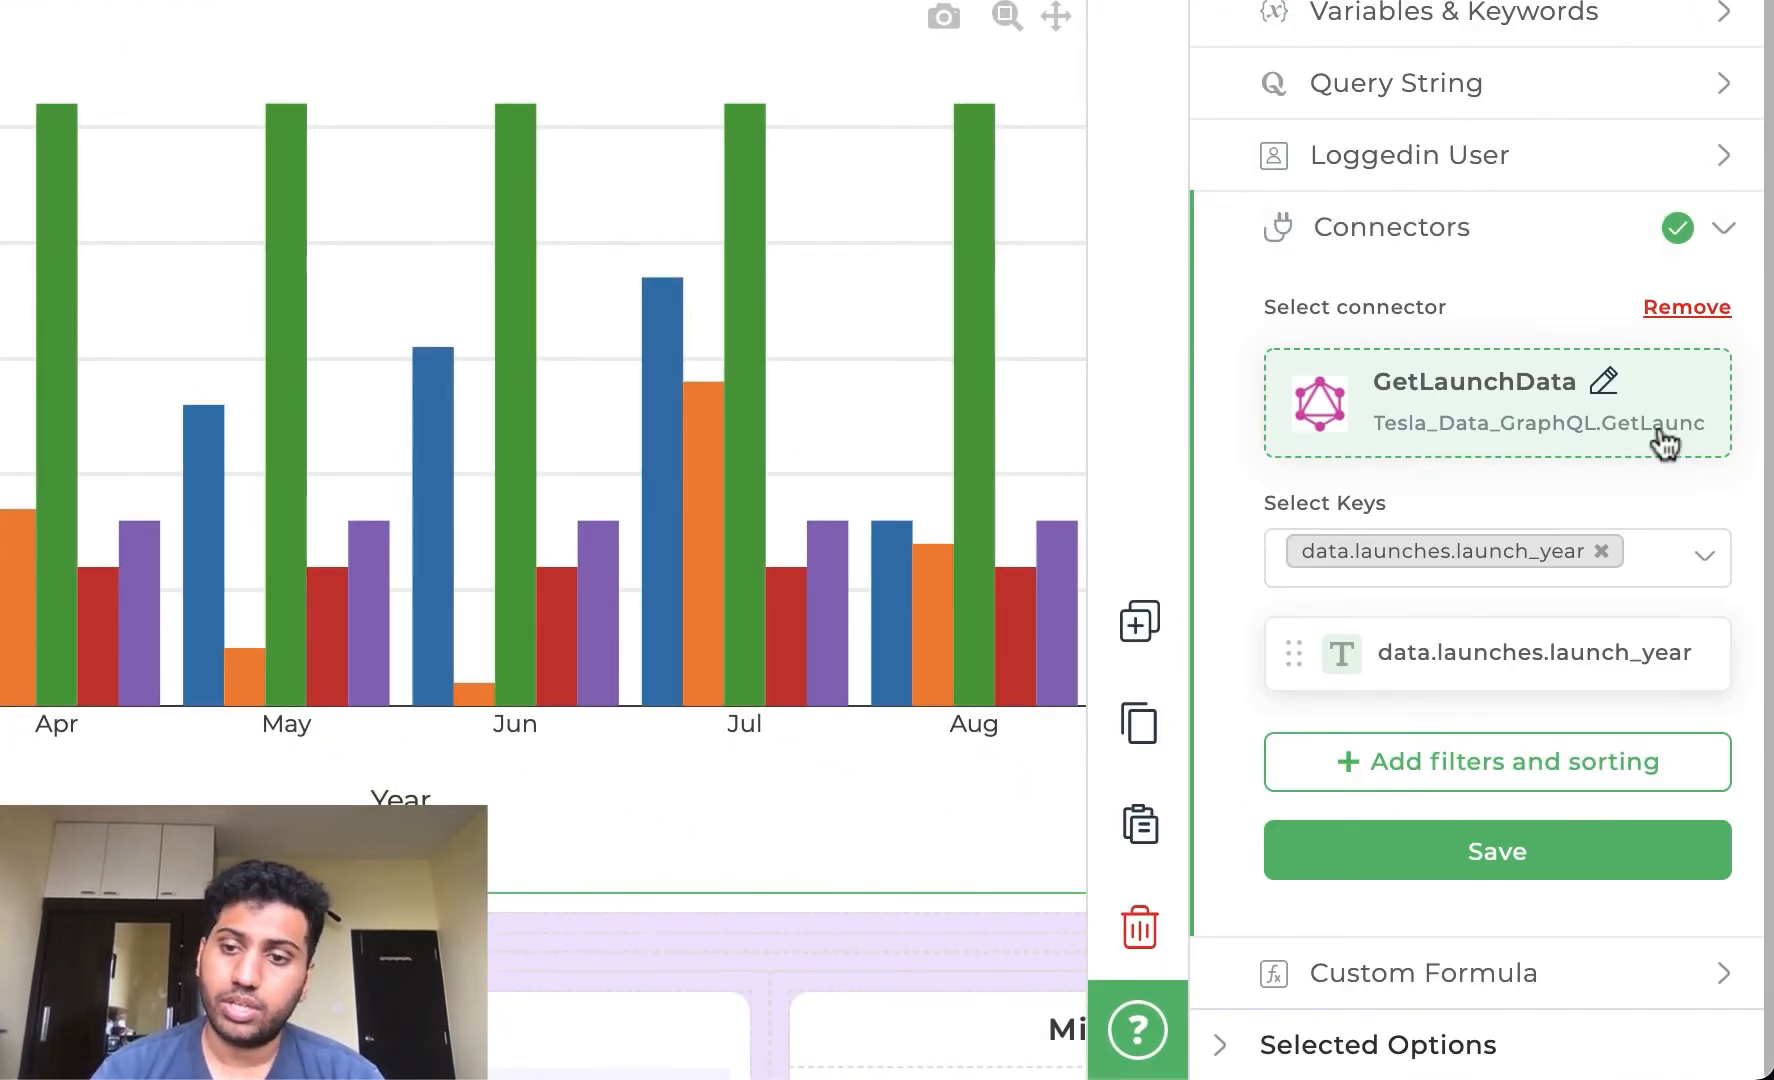
{"action": "mouse_move", "coordinate": [1494, 394]}
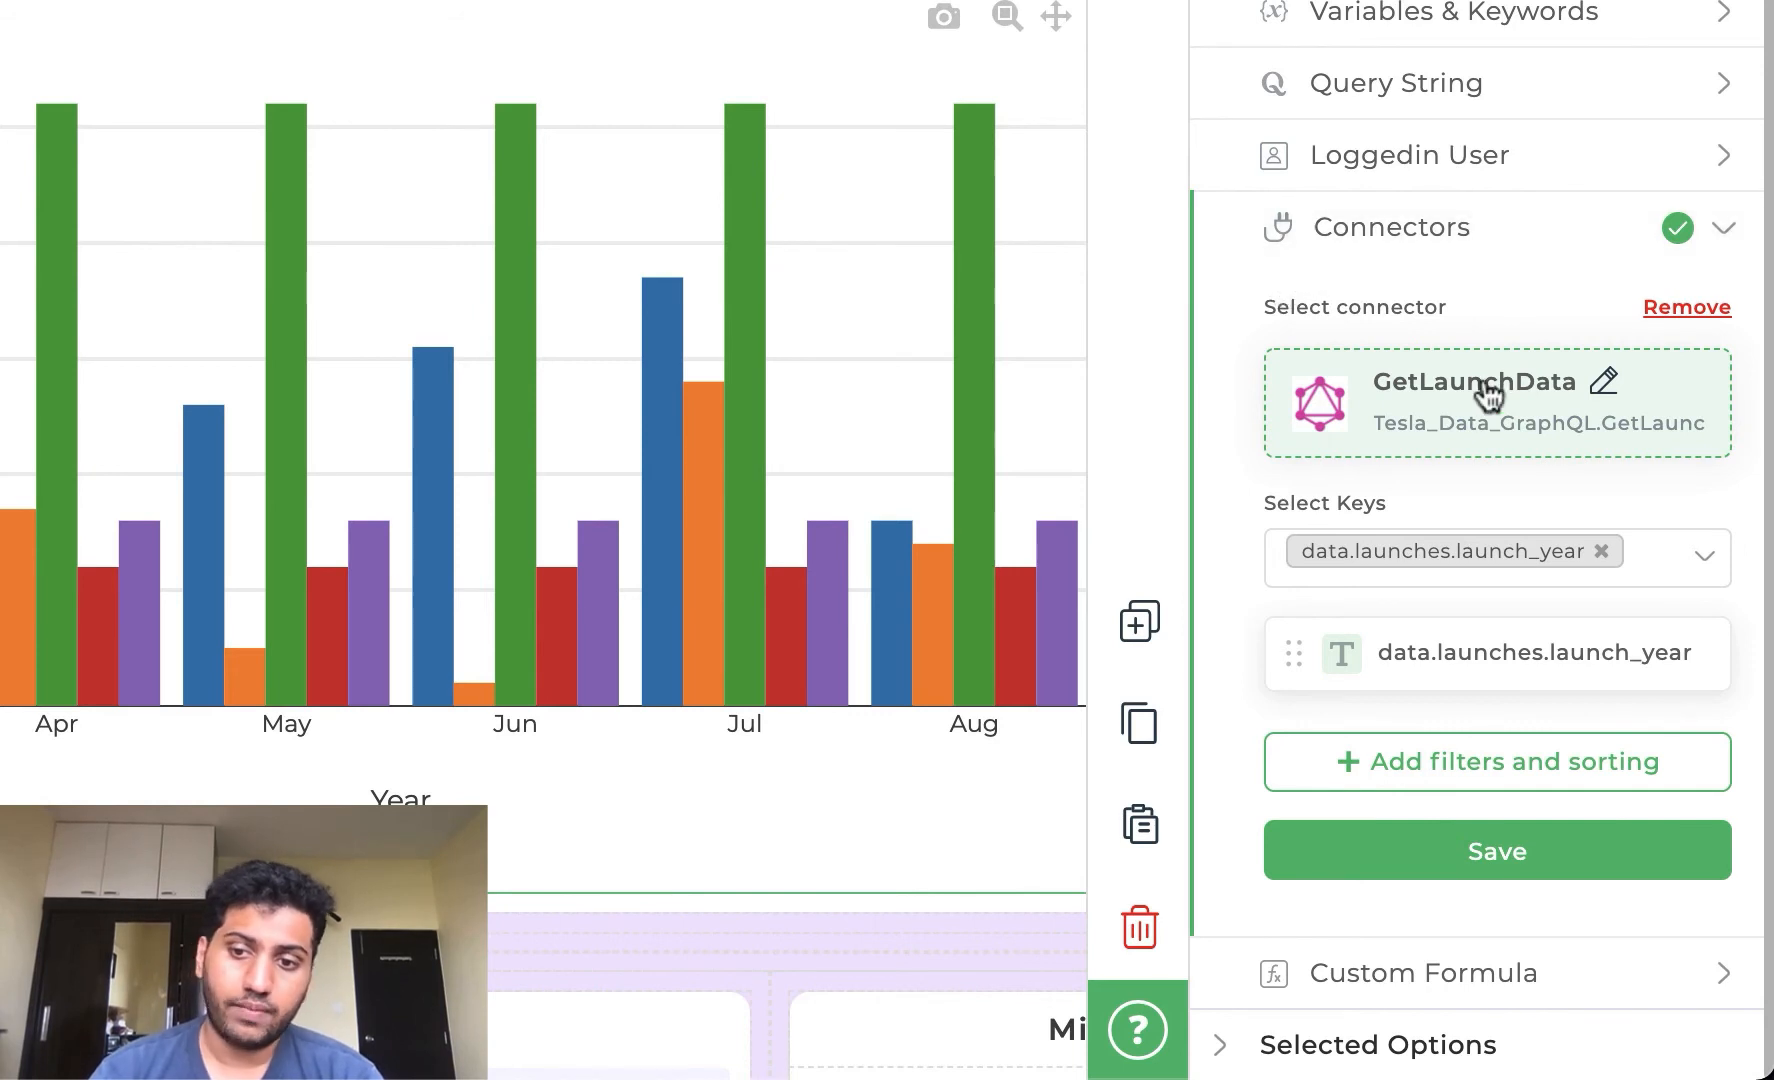
{"action": "mouse_move", "coordinate": [1412, 402]}
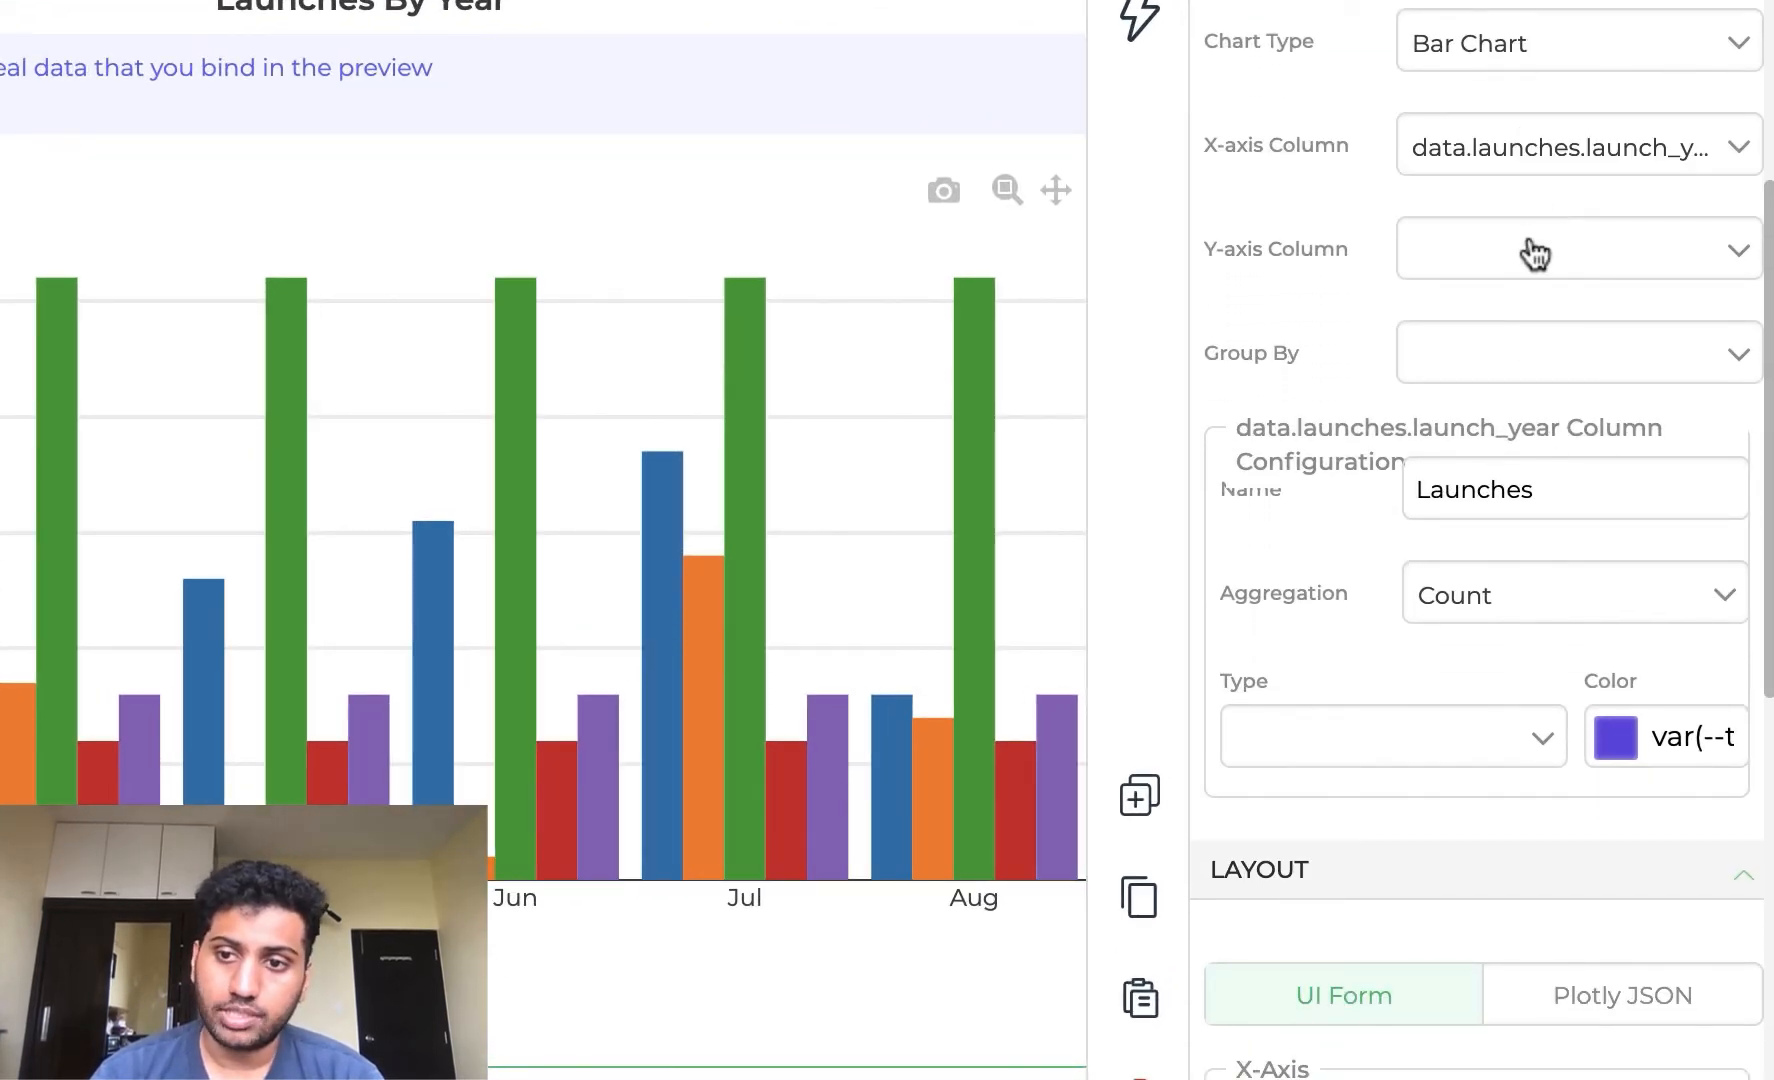
- Set the Y-axis Column to data.launches.launch_year with Count aggregation, review the Year and Count axis titles, and close settings
{"action": "left_click", "coordinate": [1578, 250]}
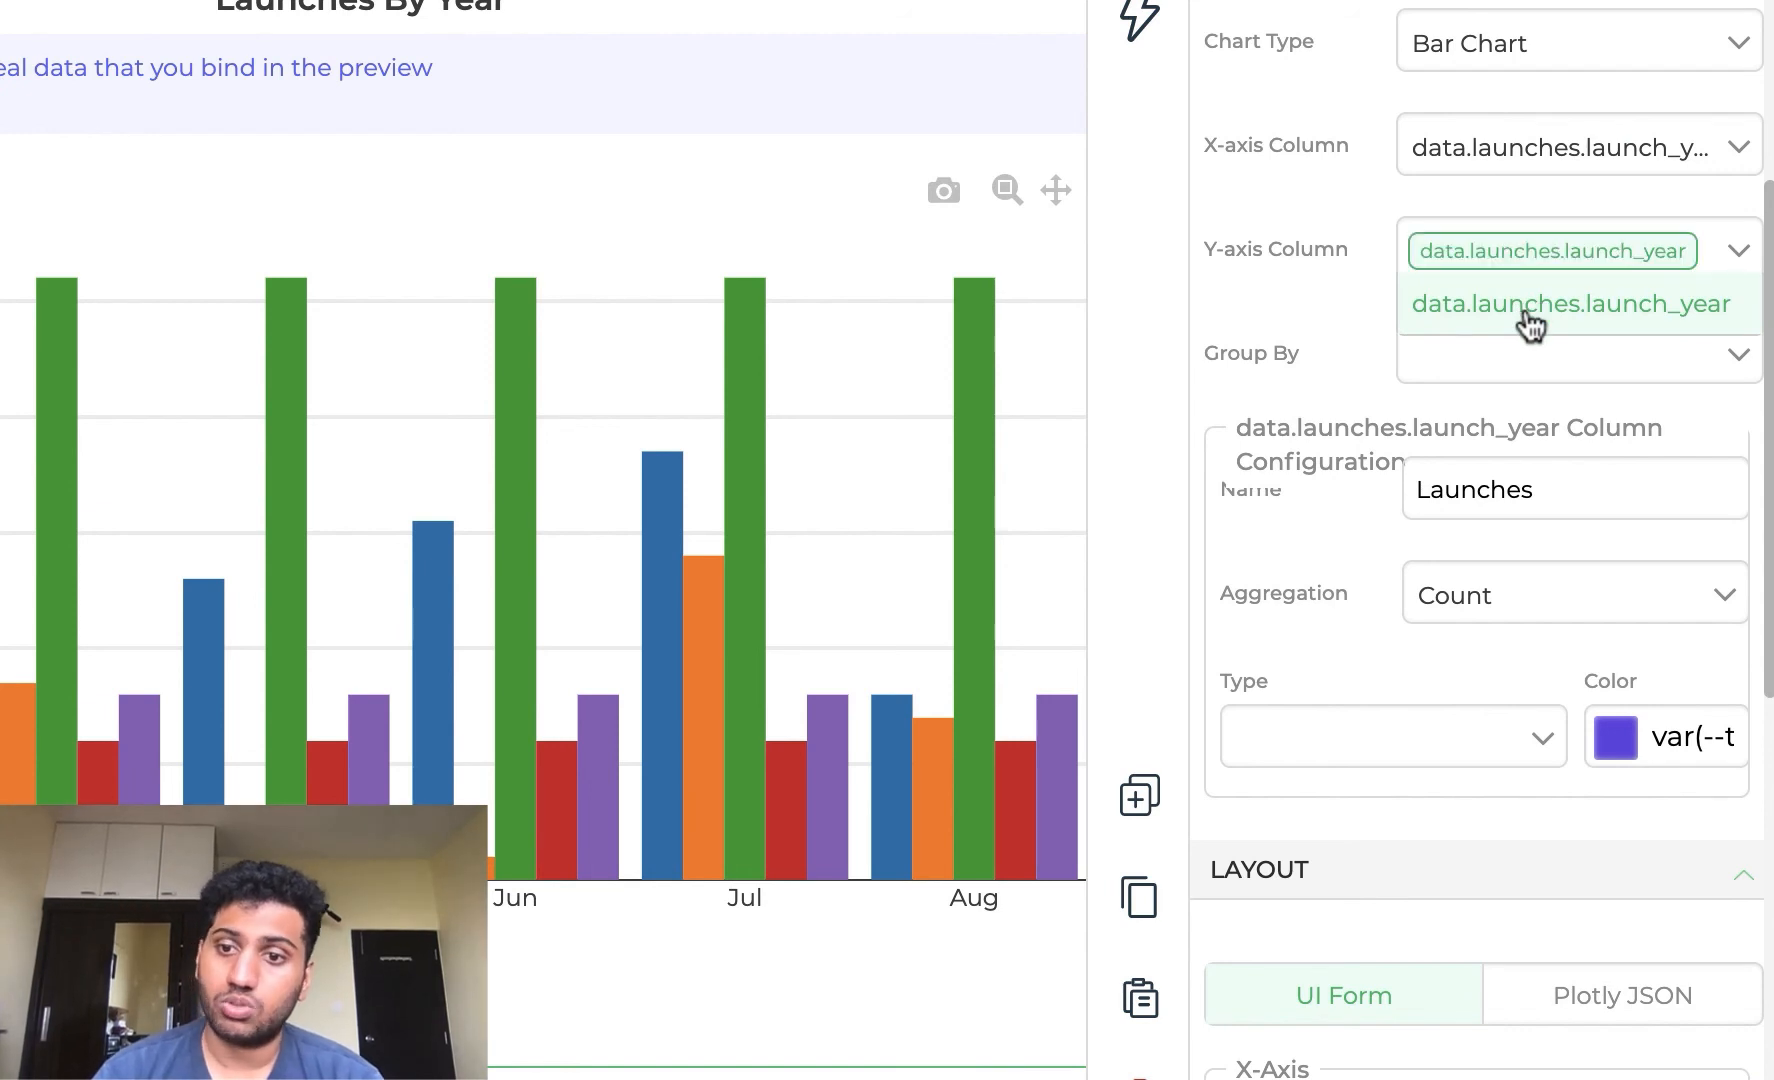
{"action": "left_click", "coordinate": [1570, 304]}
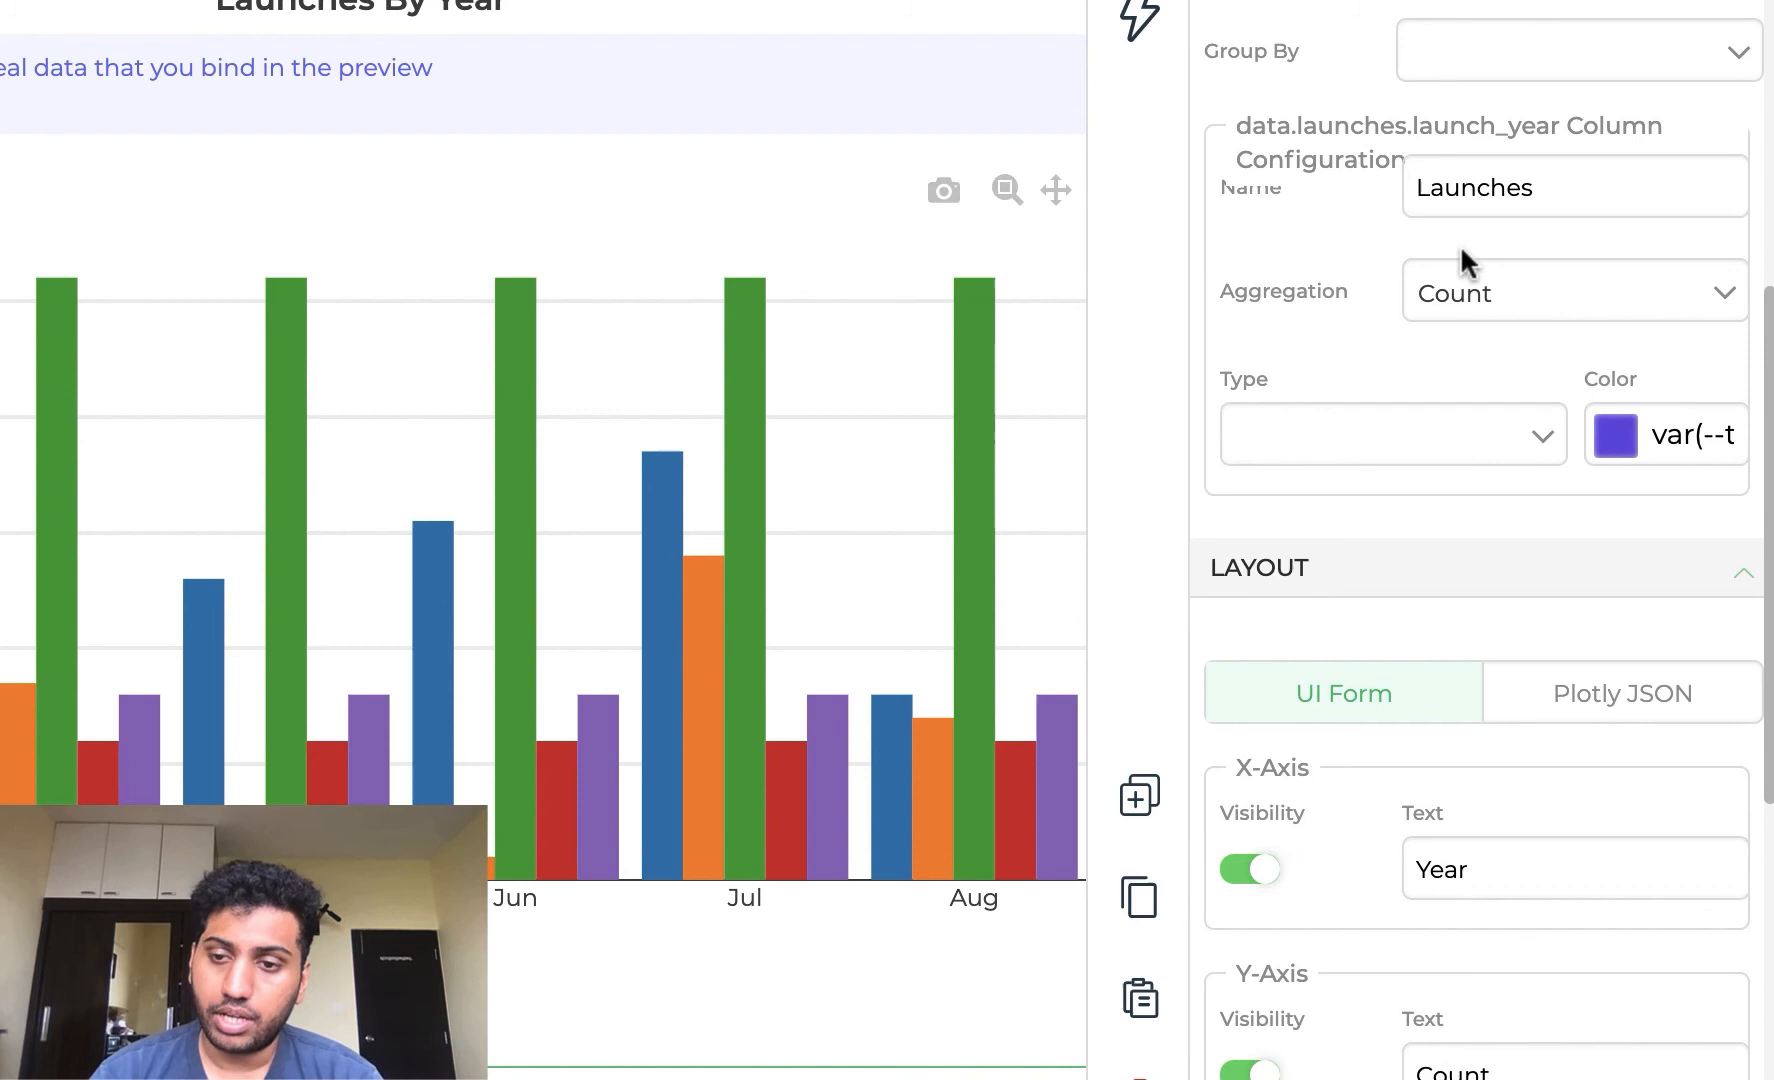
{"action": "scroll", "scroll_direction": "down", "scroll_amount": 3}
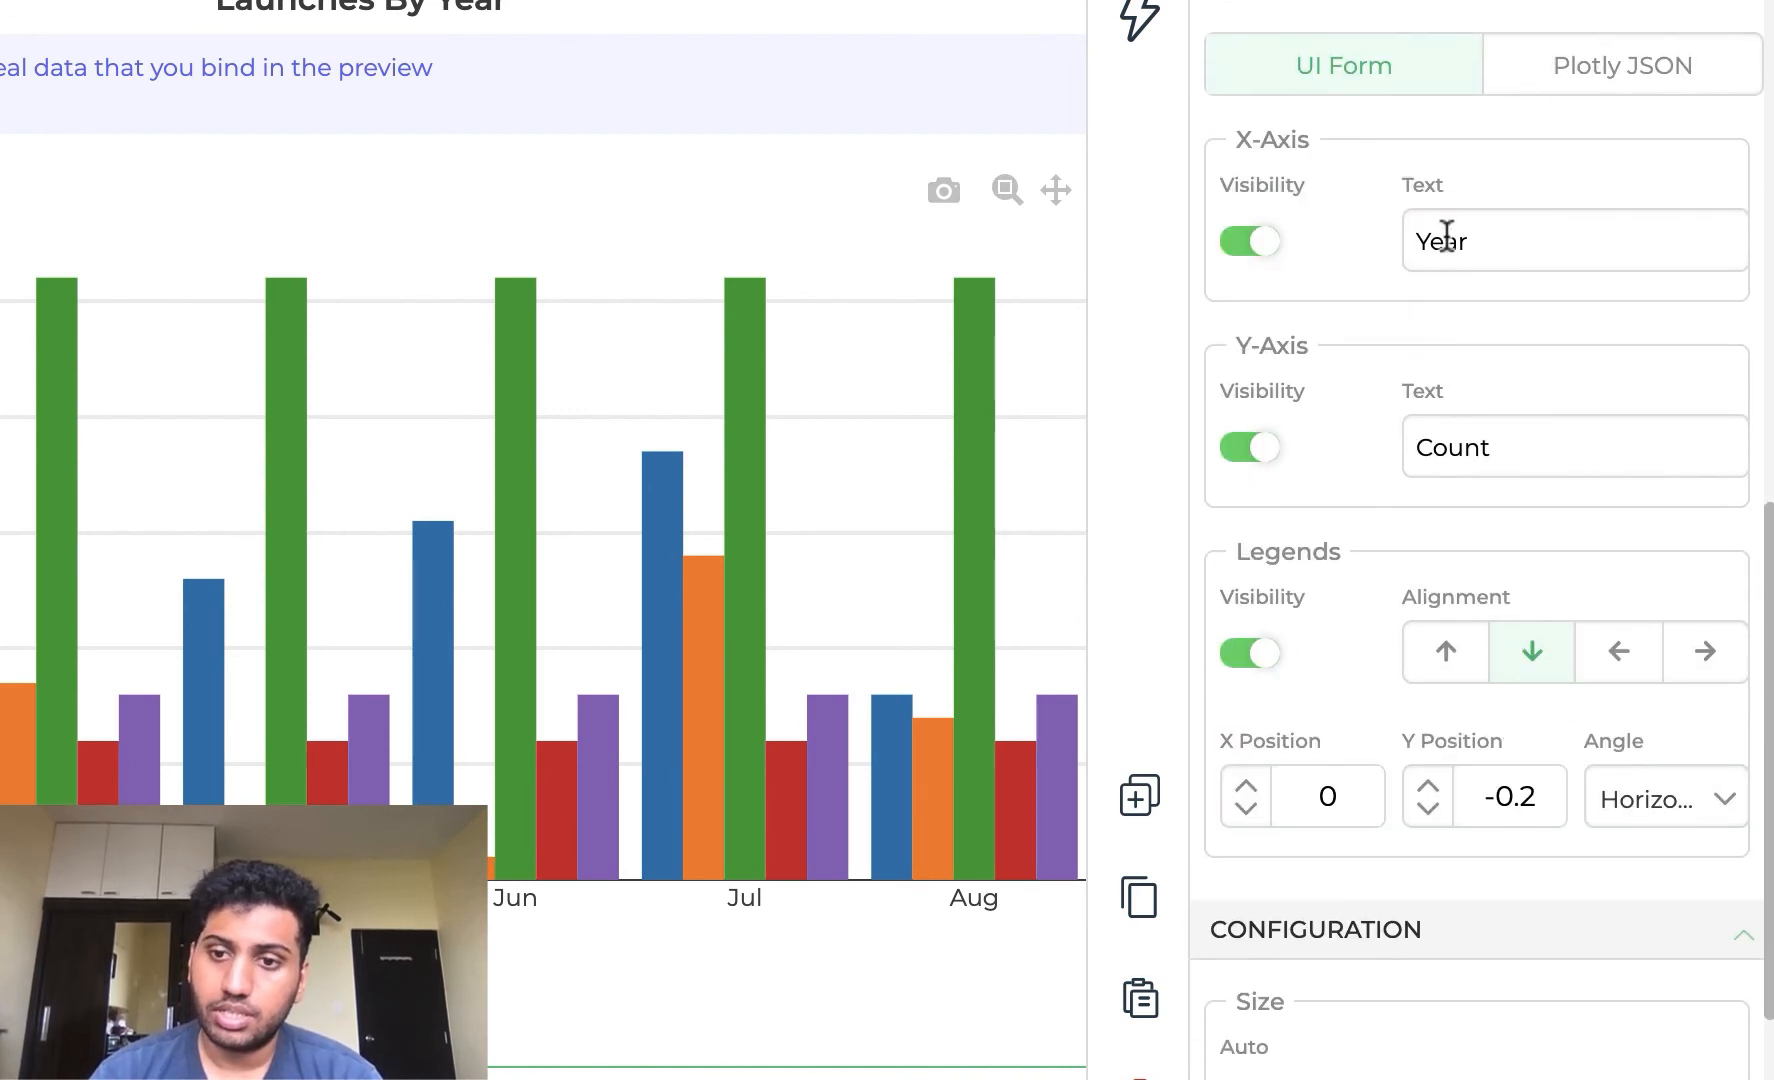
{"action": "double_click", "coordinate": [1452, 446]}
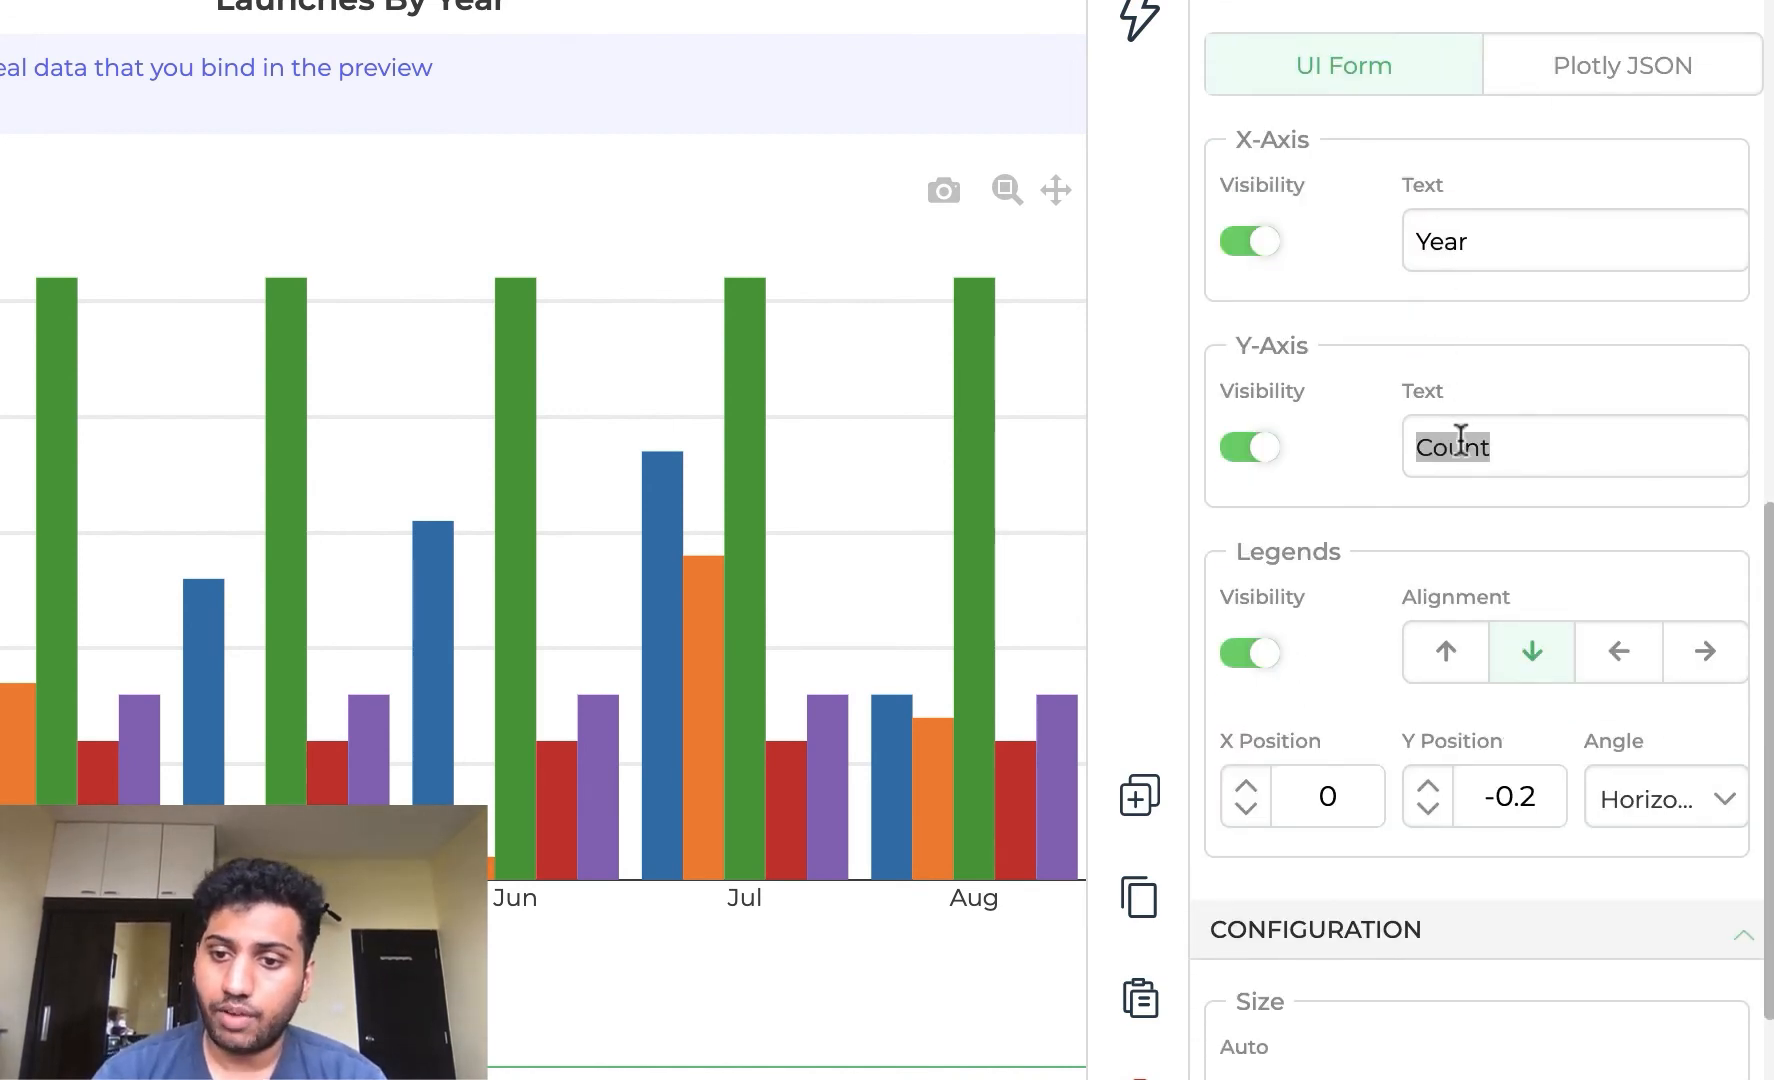
{"action": "scroll", "scroll_direction": "down", "scroll_amount": 3}
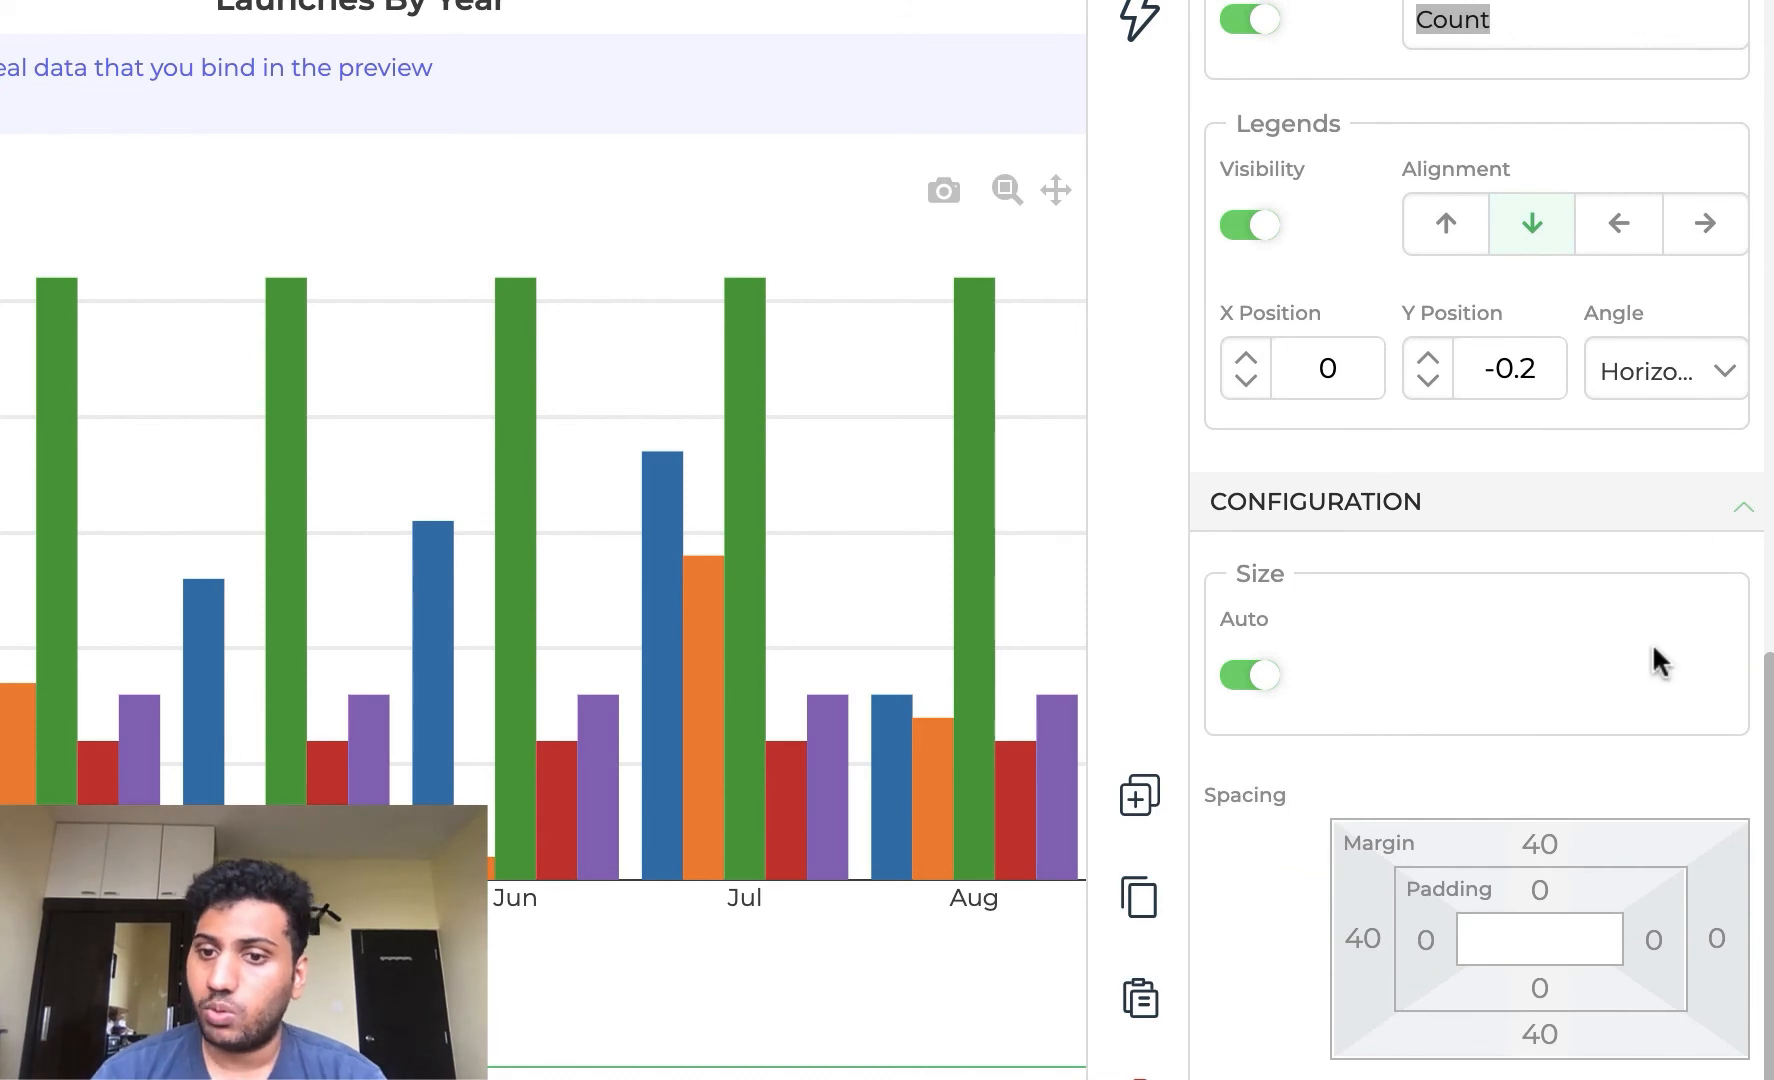
{"action": "scroll", "scroll_direction": "down", "scroll_amount": 3}
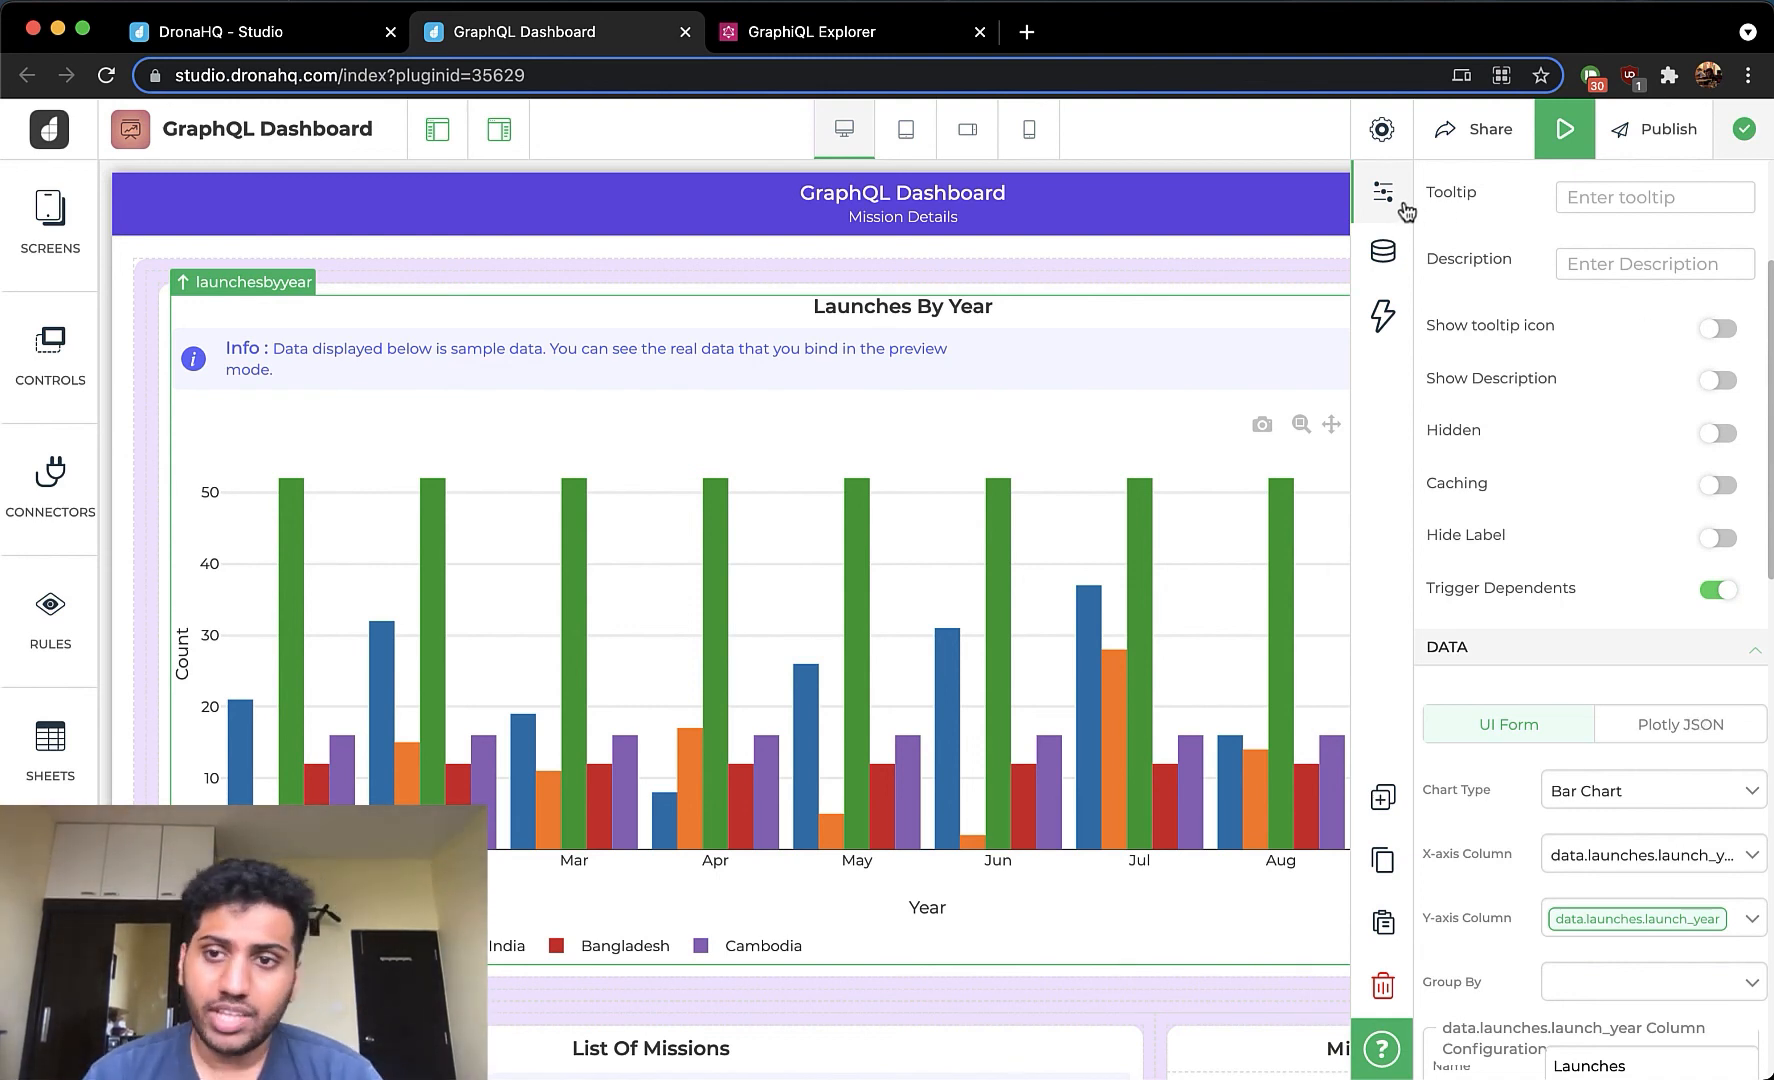
{"action": "left_click", "coordinate": [1392, 186]}
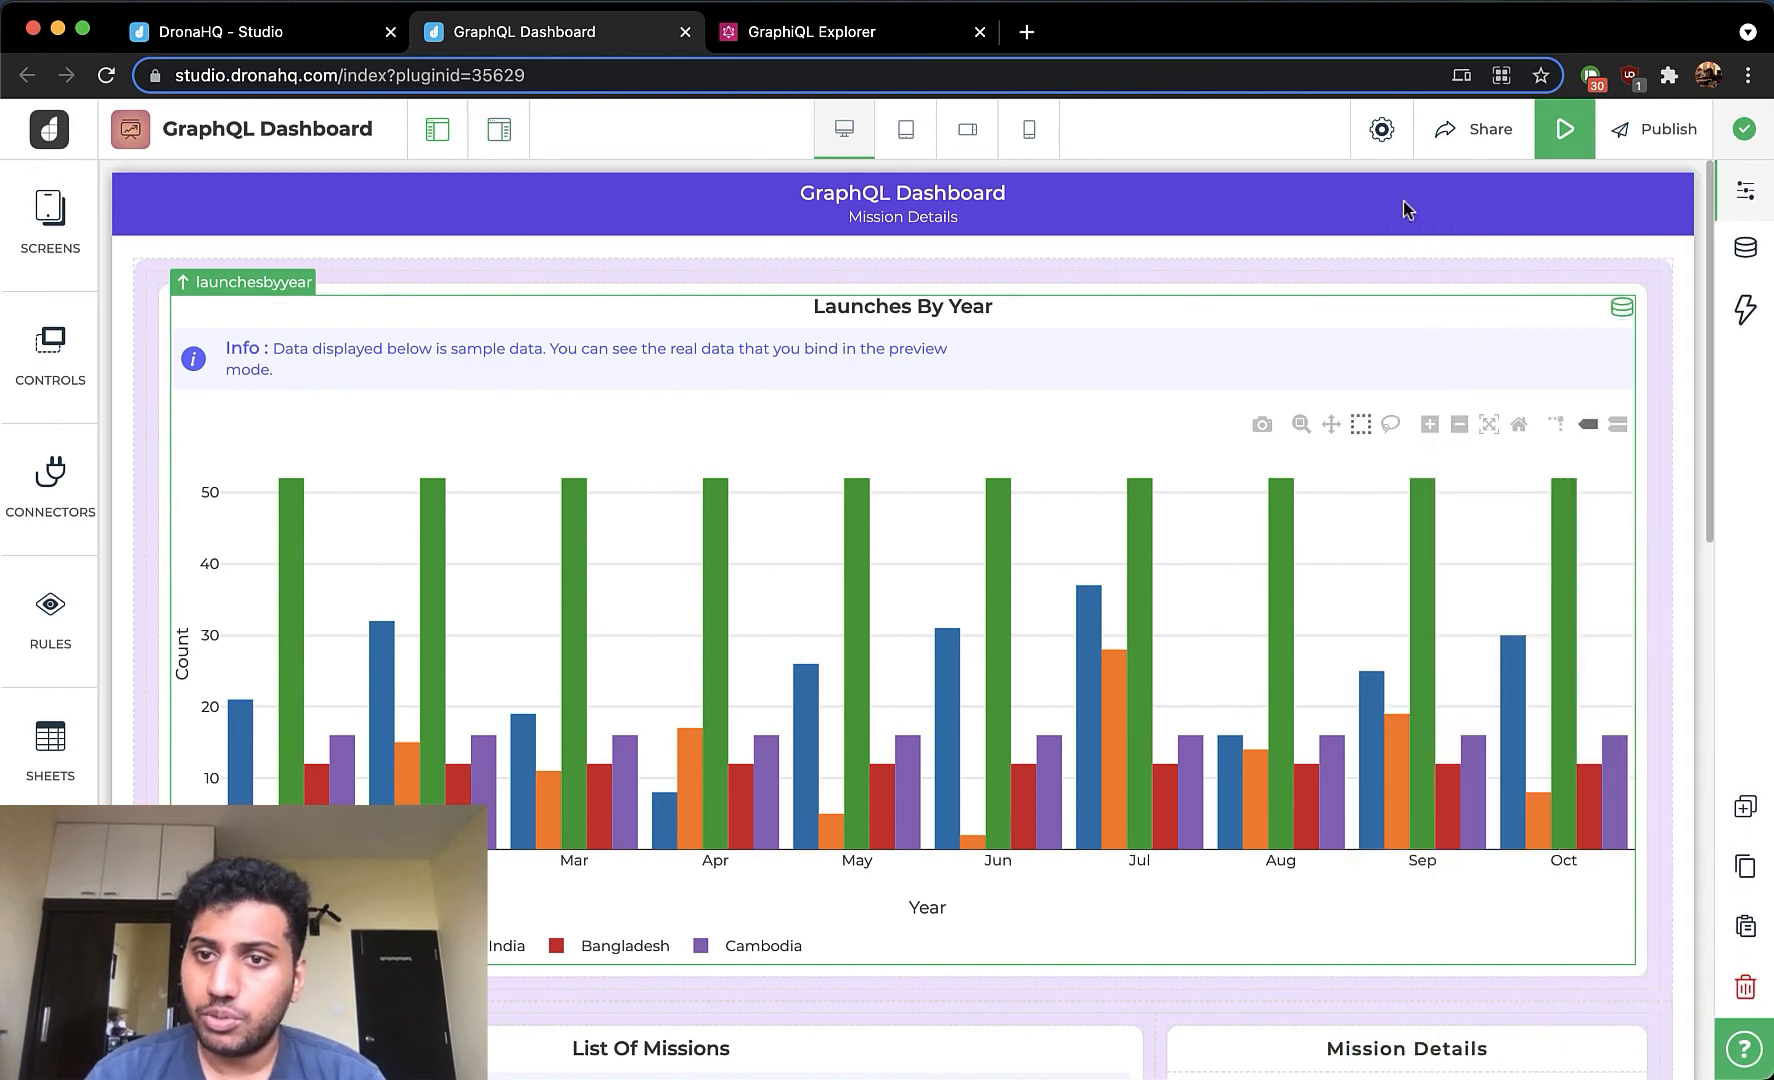
{"action": "mouse_move", "coordinate": [1566, 130]}
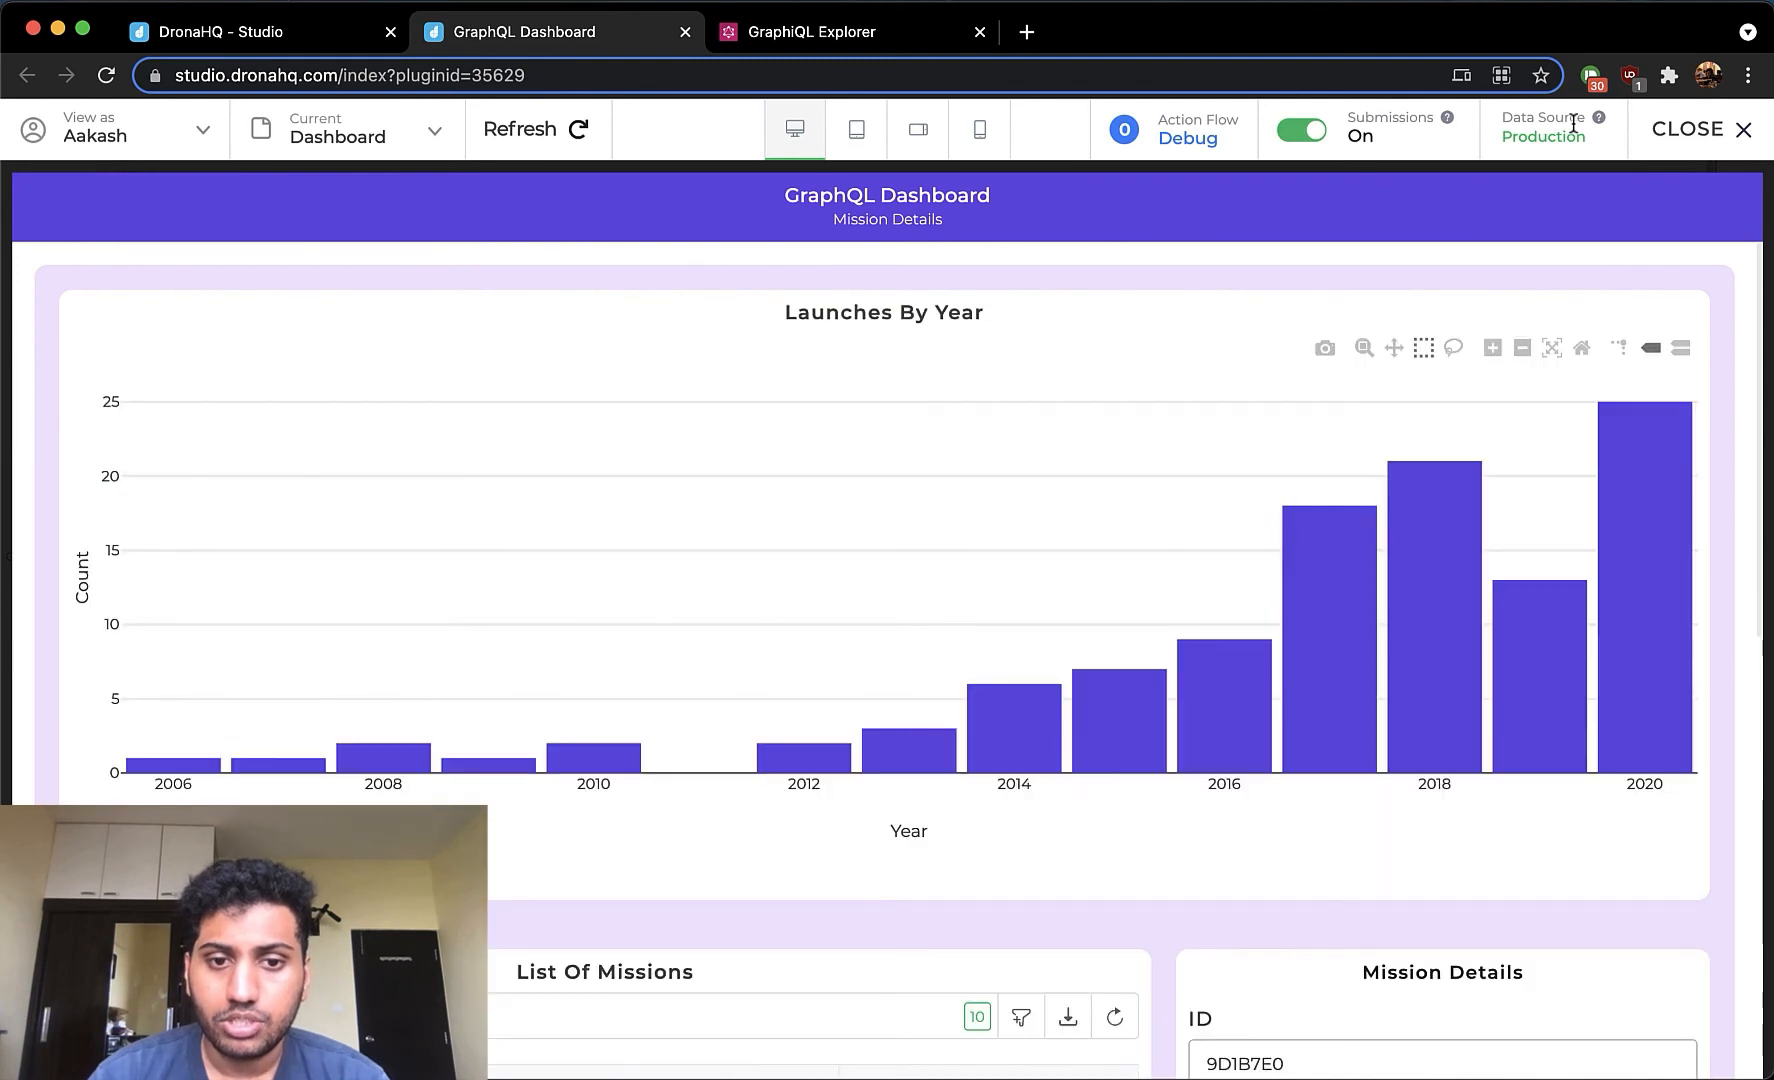
{"action": "mouse_move", "coordinate": [1500, 554]}
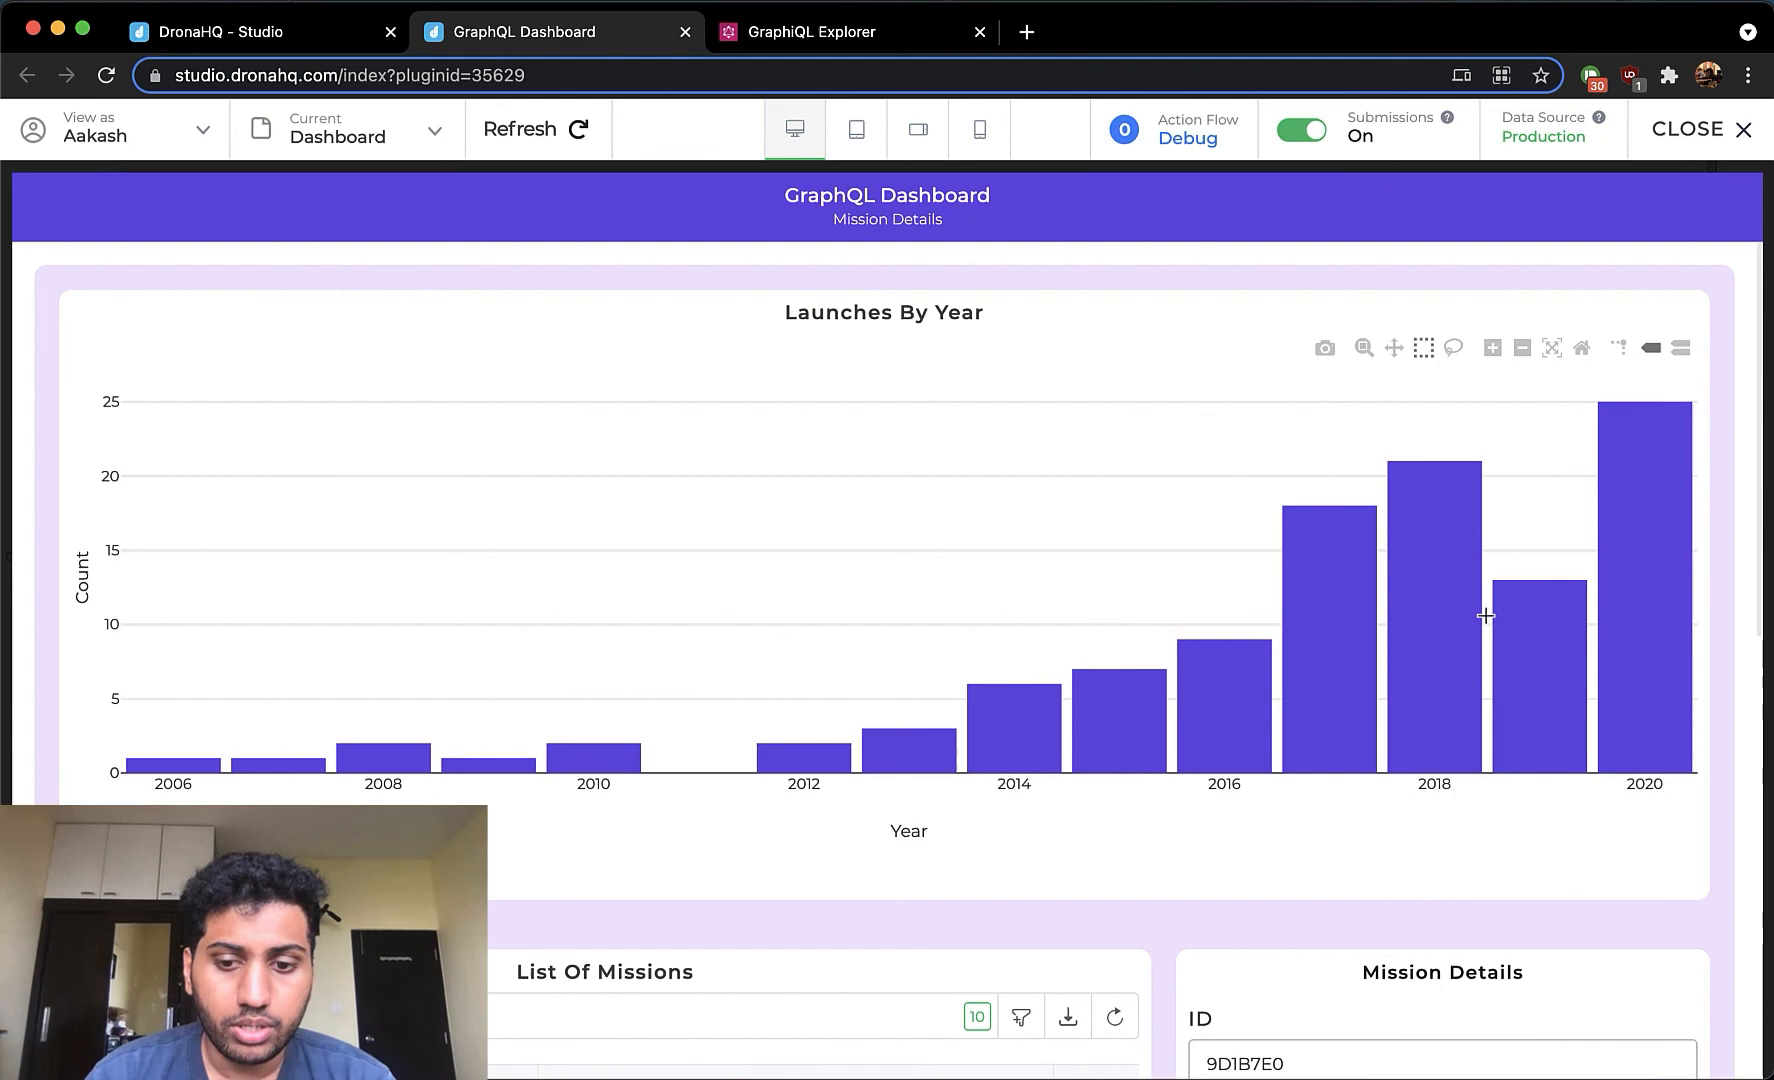
- Scroll the live preview through the 2006–2020 launches chart, missions list and ABS mission details
{"action": "scroll", "scroll_direction": "down", "scroll_amount": 3}
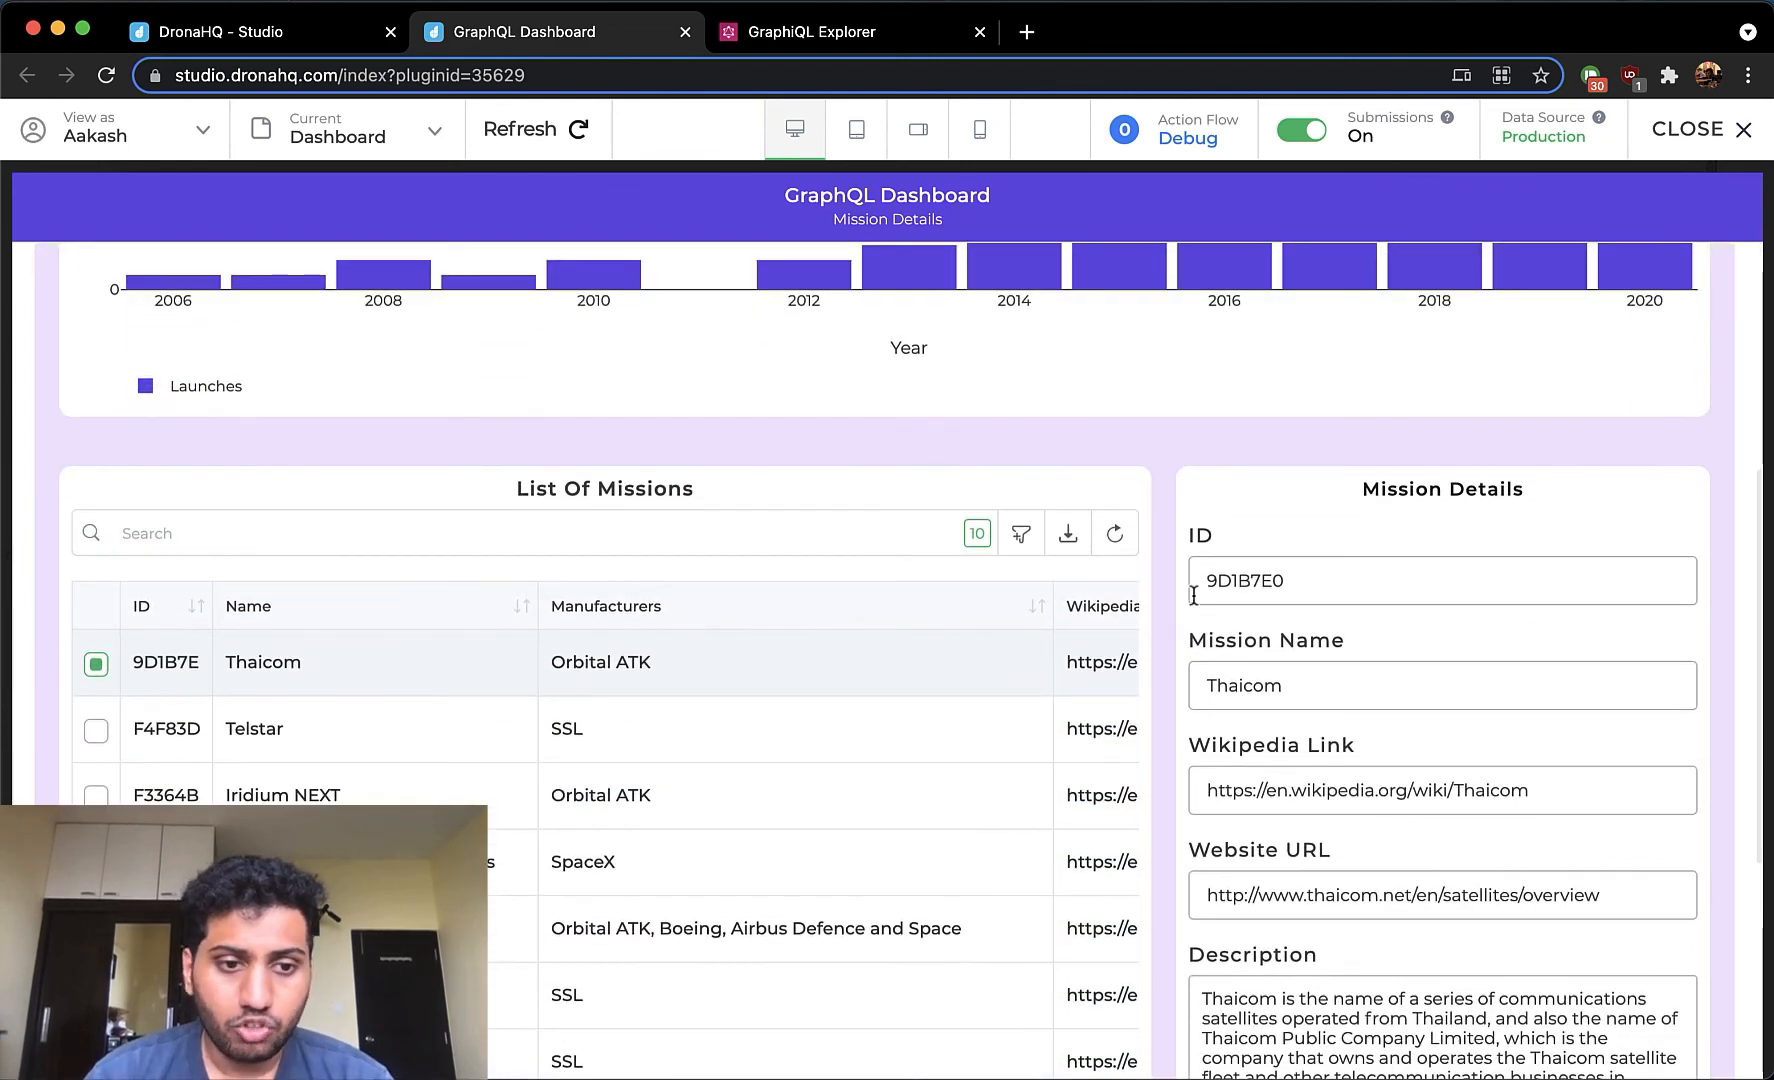
{"action": "scroll", "scroll_direction": "down", "scroll_amount": 3}
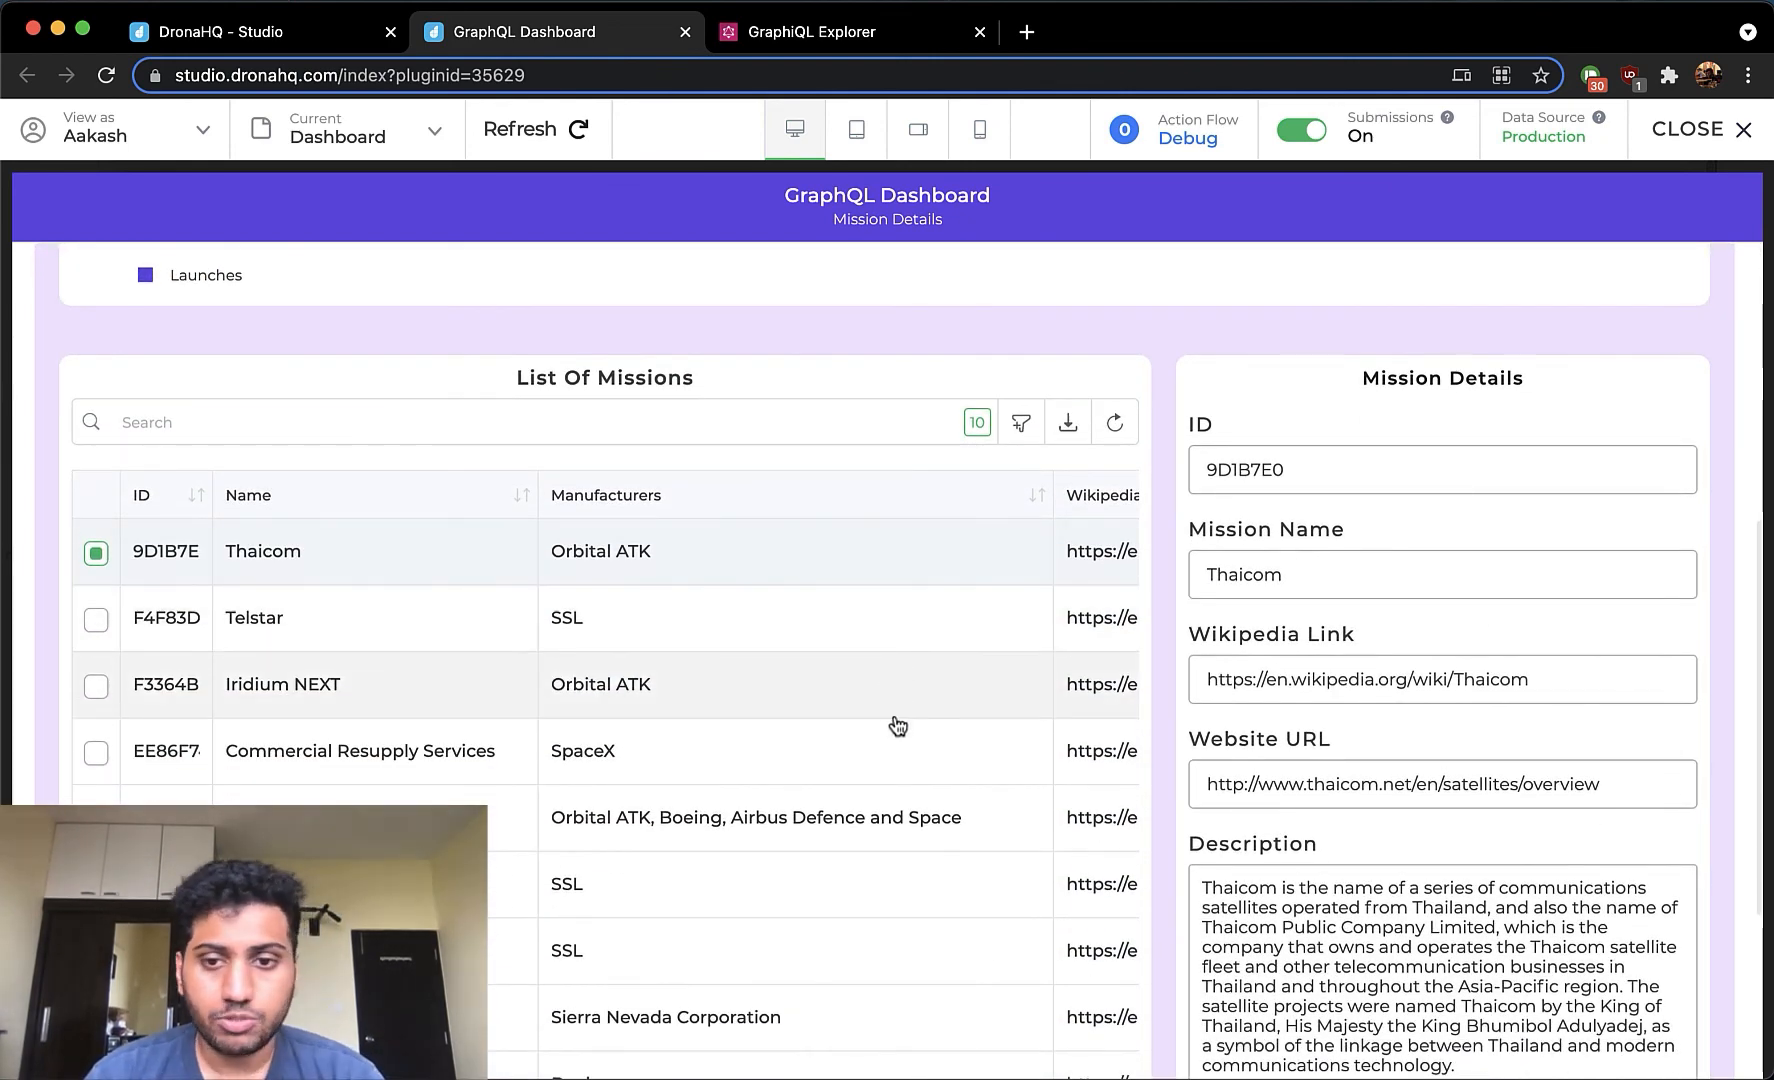
{"action": "scroll", "scroll_direction": "down", "scroll_amount": 3}
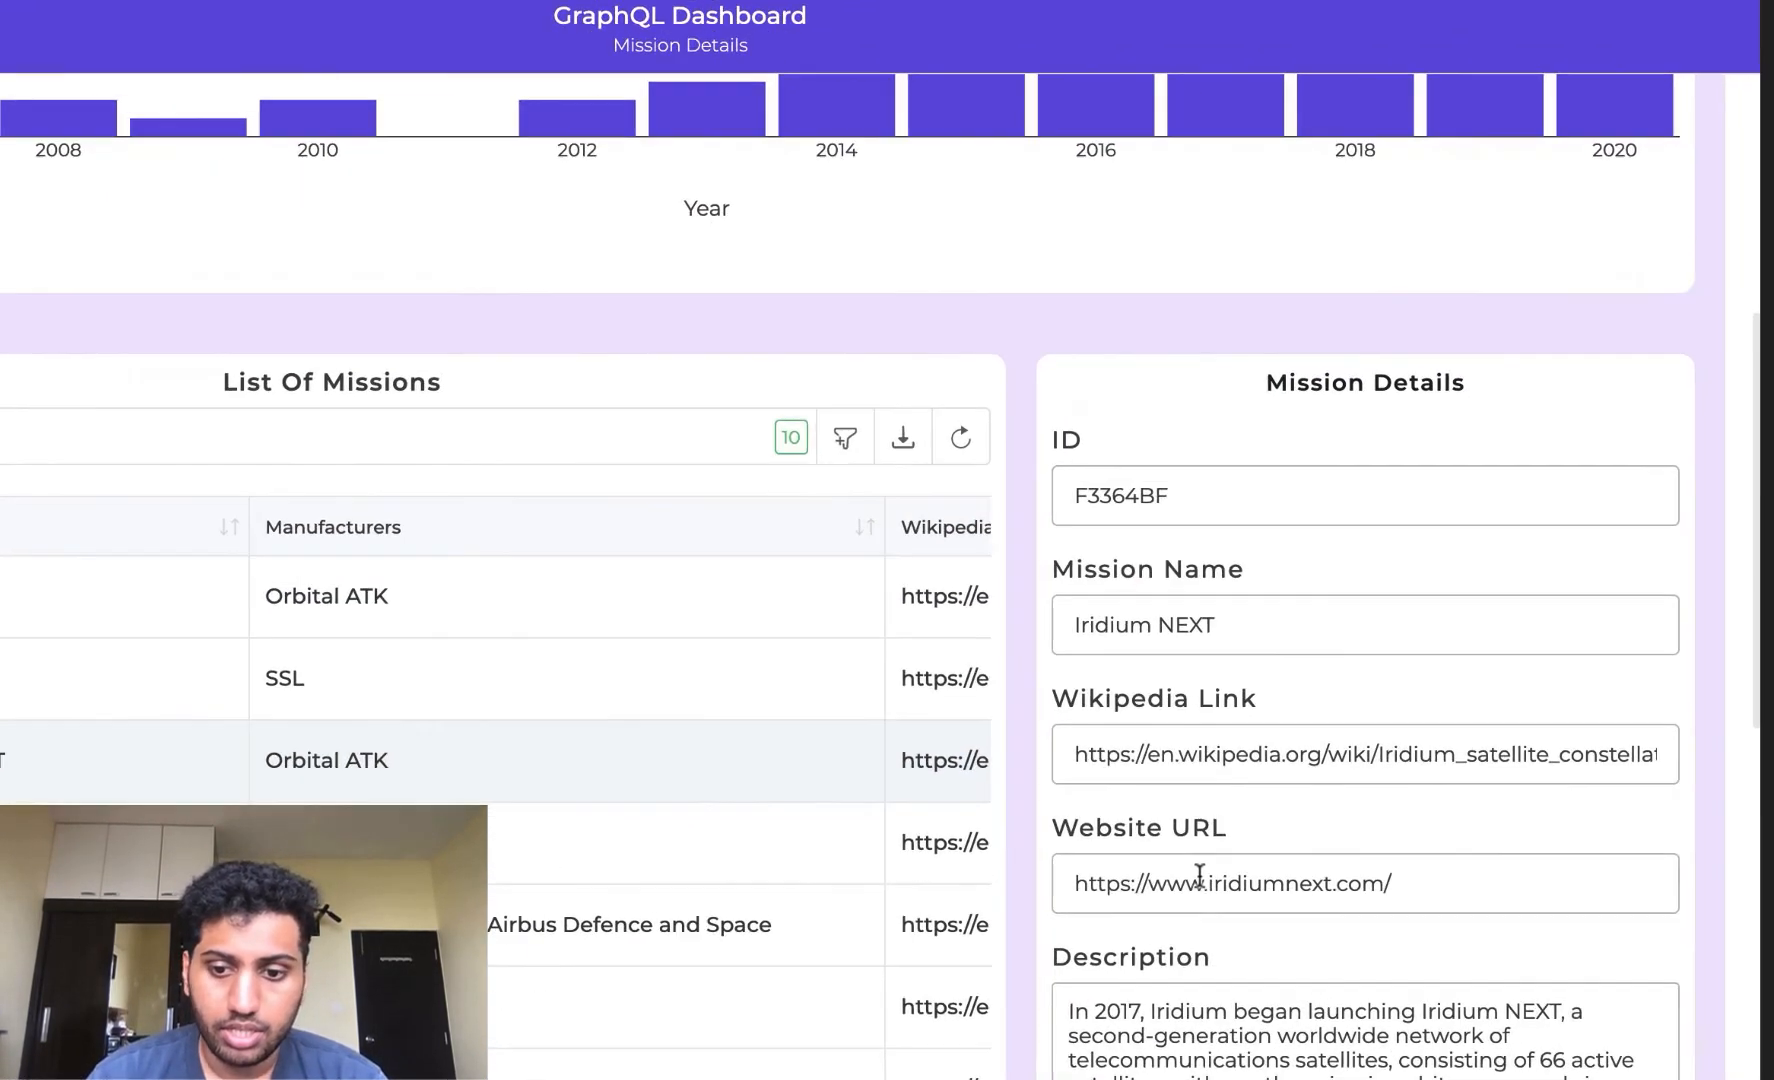
{"action": "scroll", "scroll_direction": "down", "scroll_amount": 3}
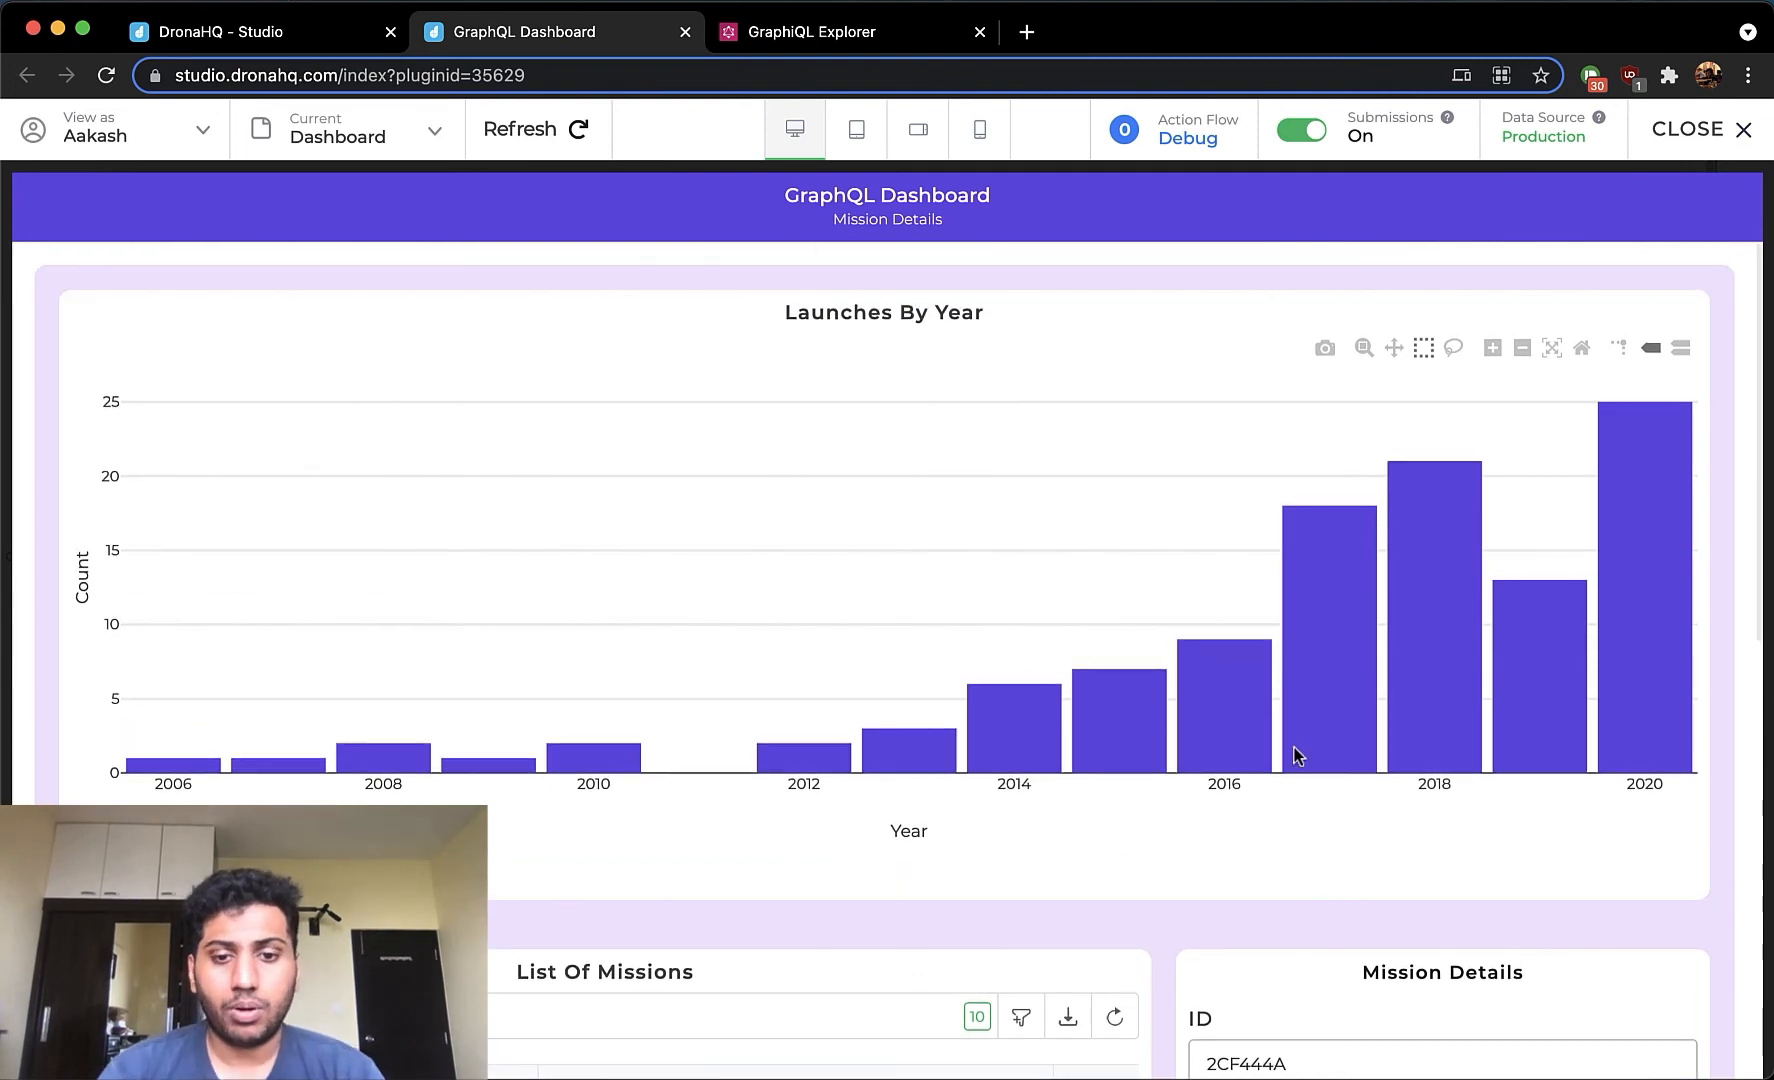
{"action": "scroll", "scroll_direction": "down", "scroll_amount": 3}
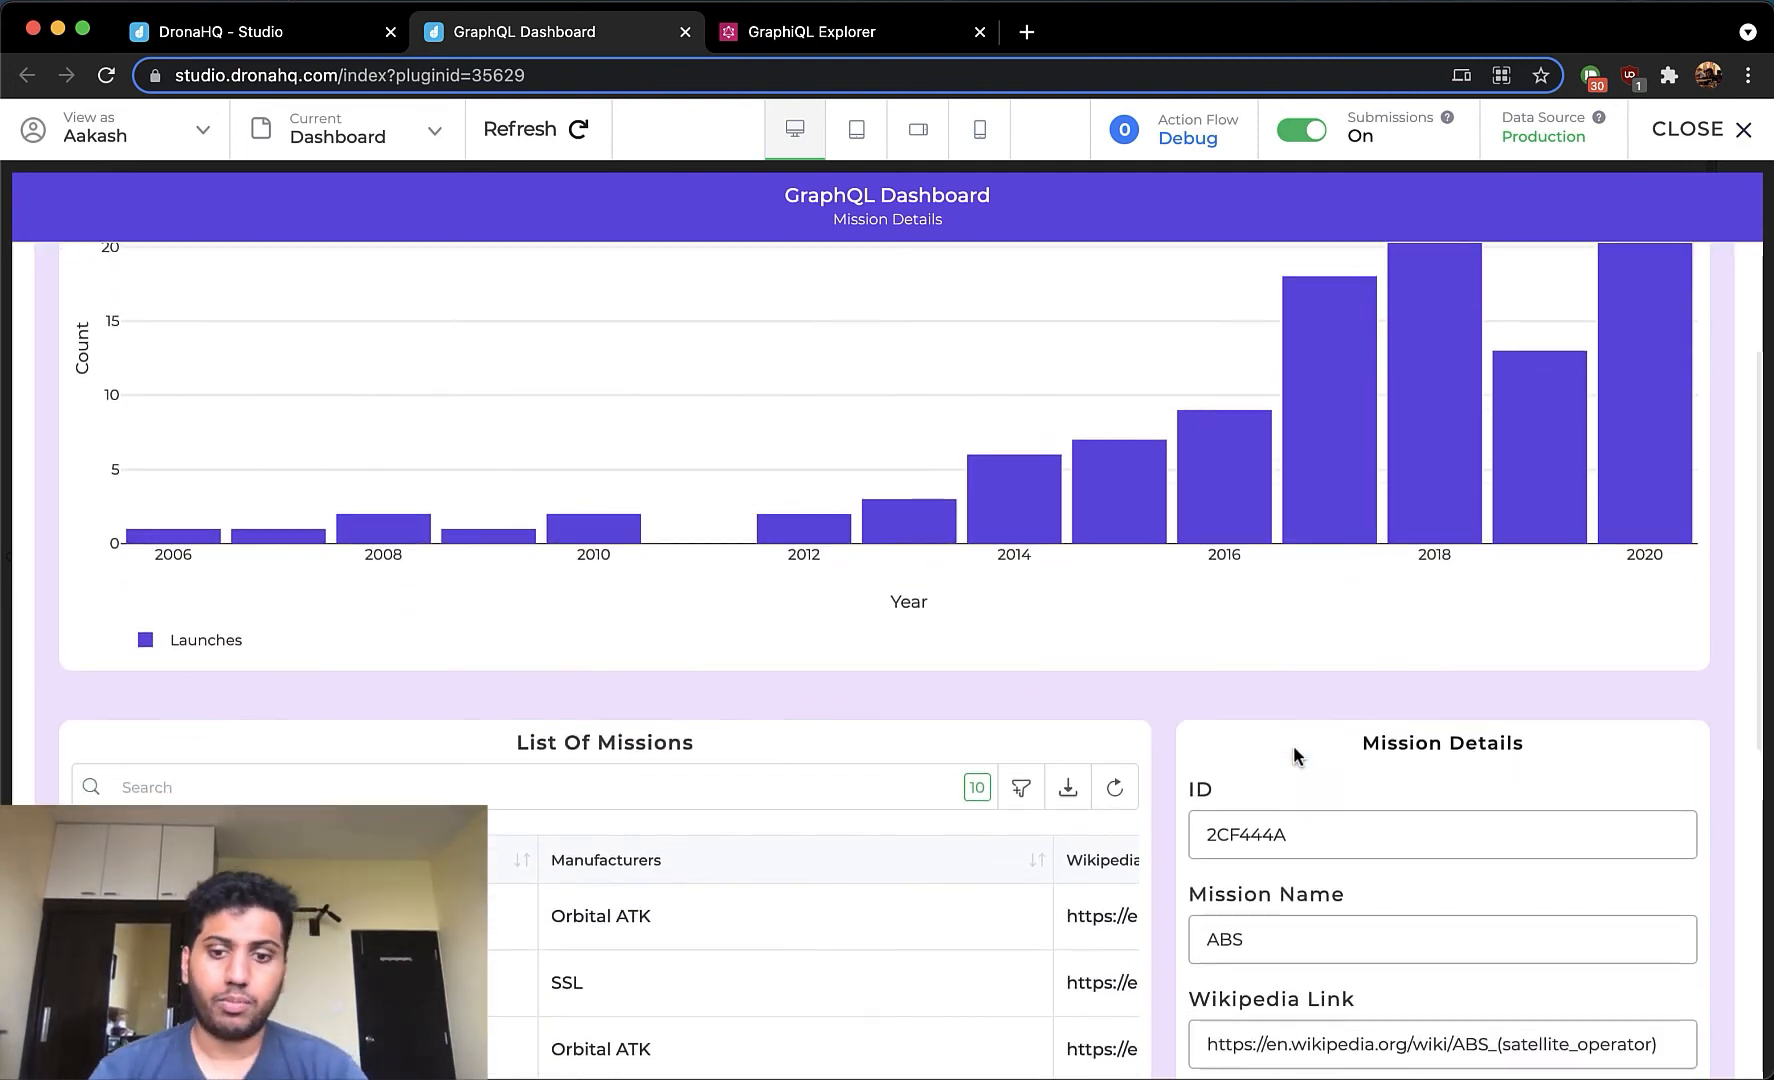
{"action": "scroll", "scroll_direction": "down", "scroll_amount": 3}
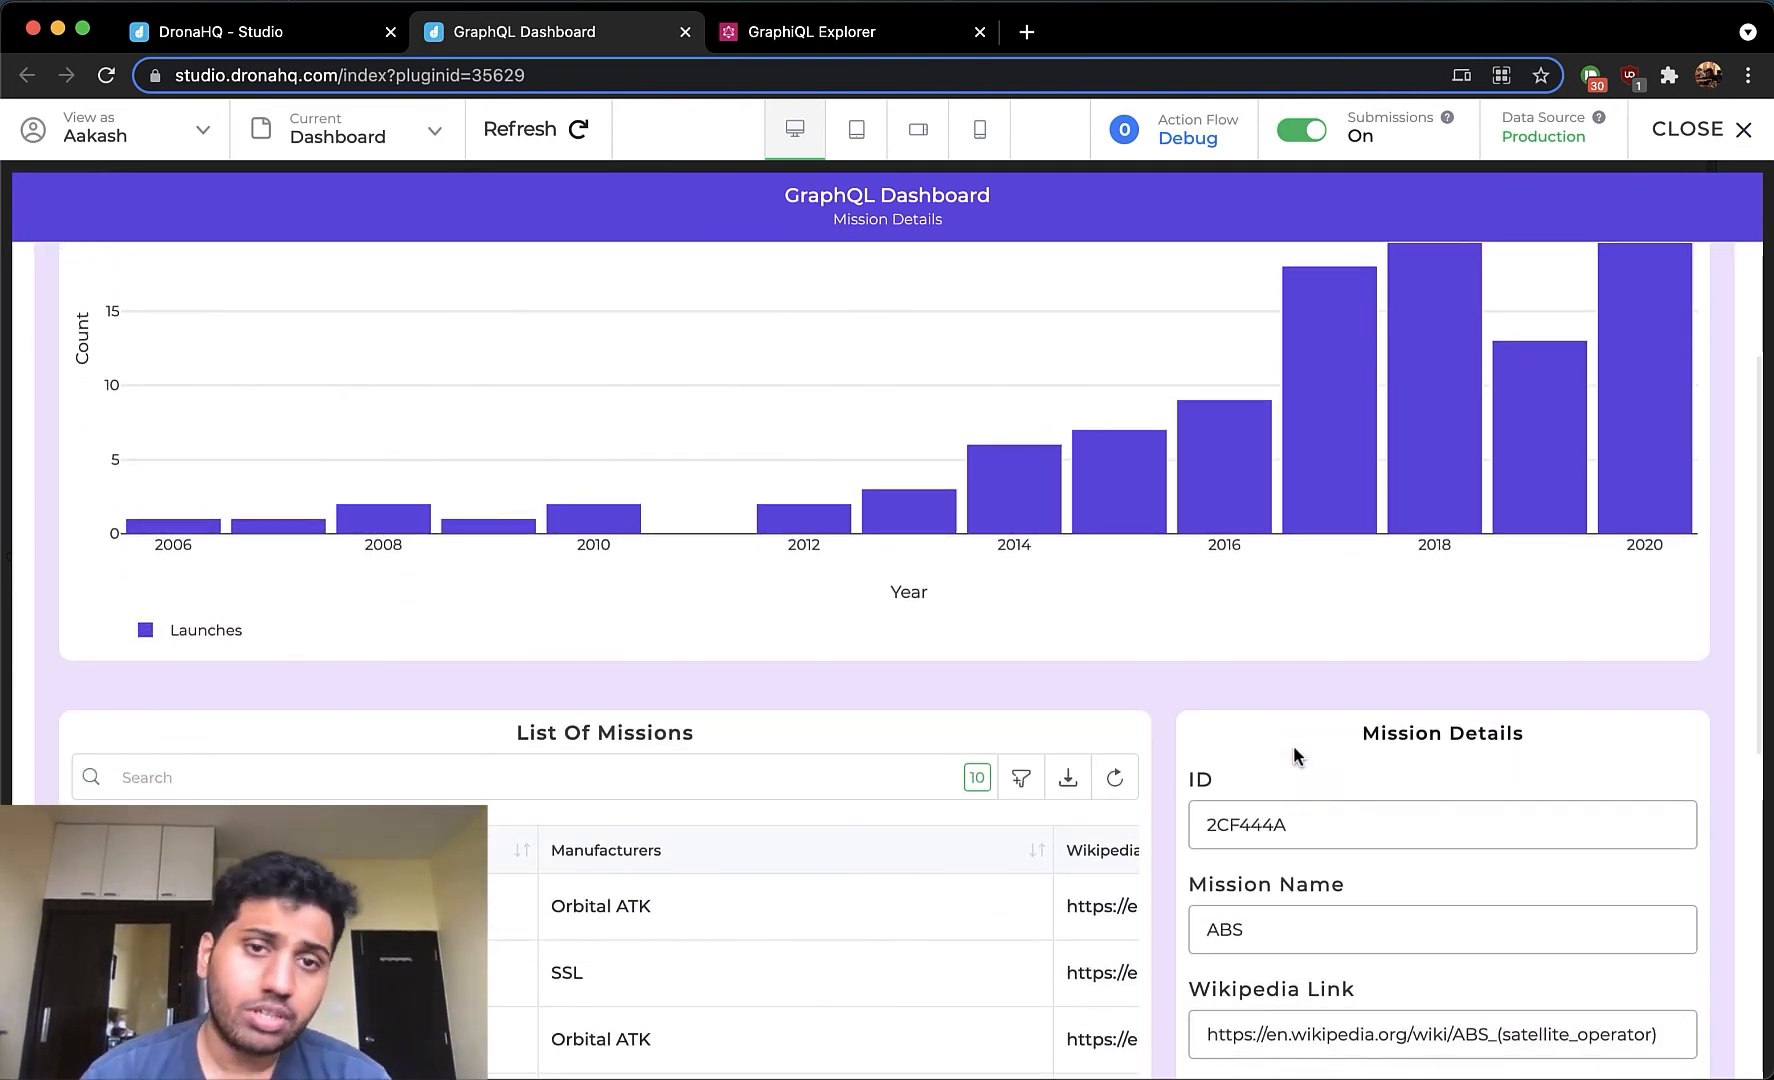